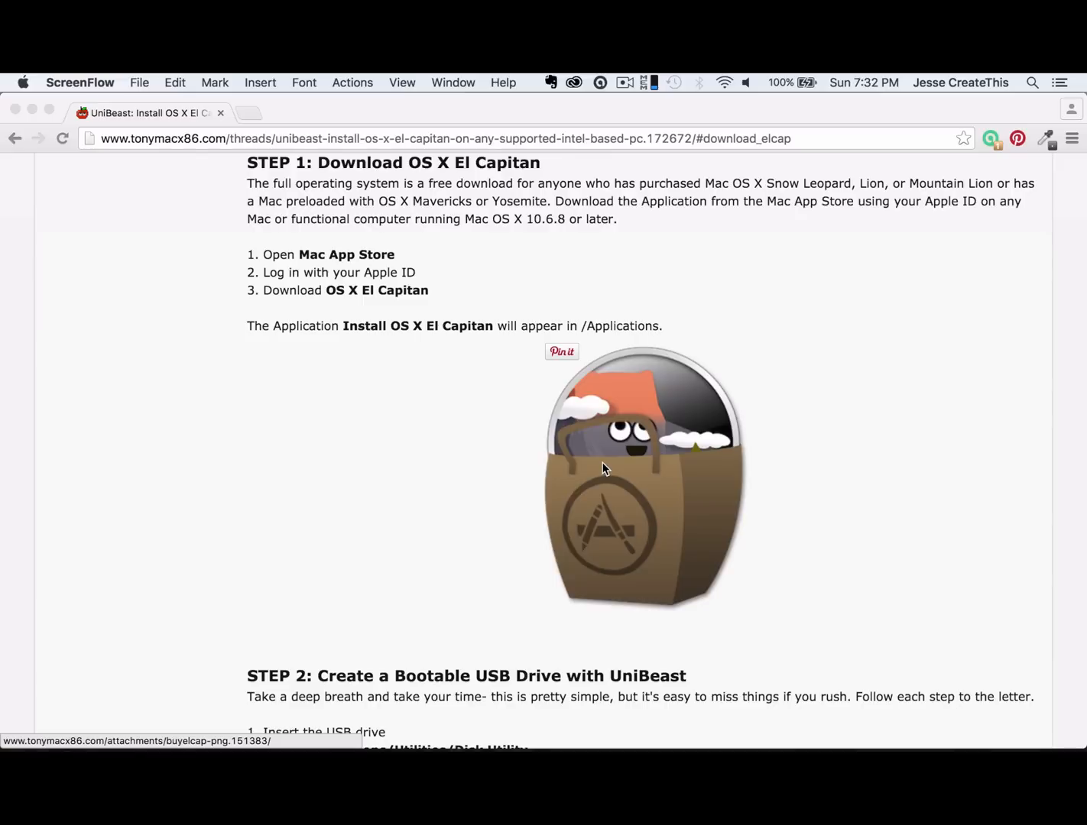
{"action": "mouse_move", "coordinate": [512, 356]}
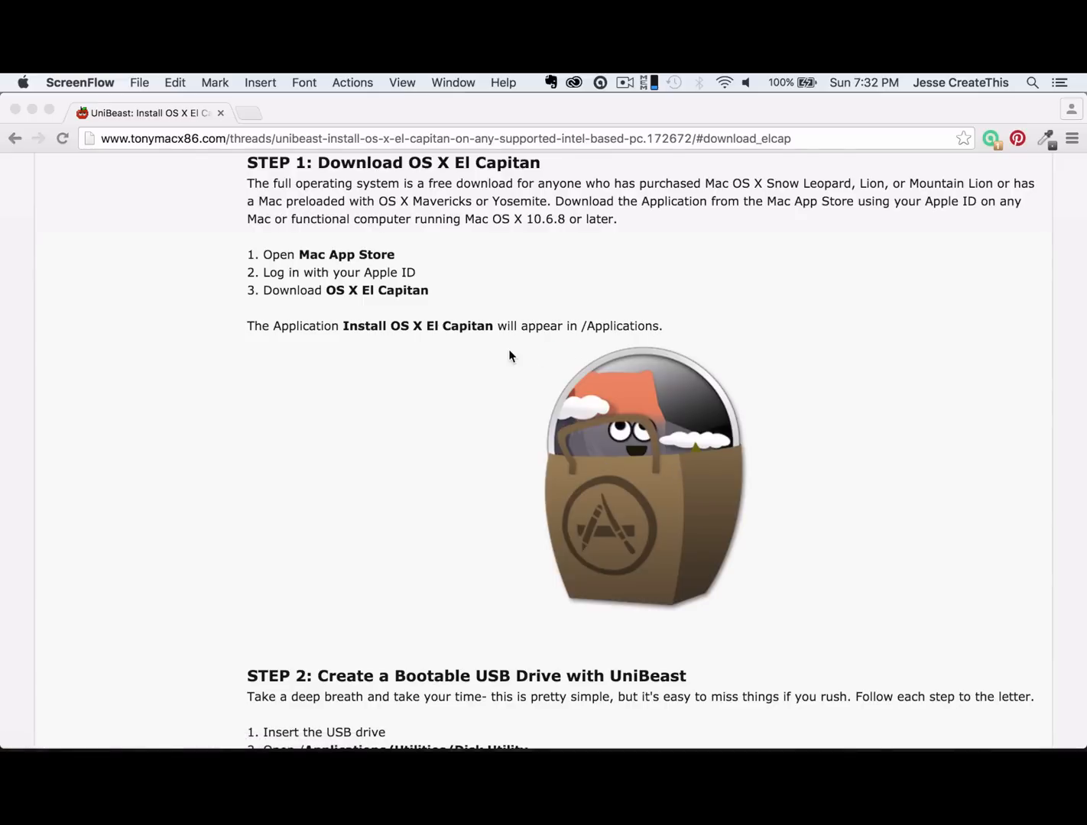
{"action": "mouse_move", "coordinate": [222, 139]}
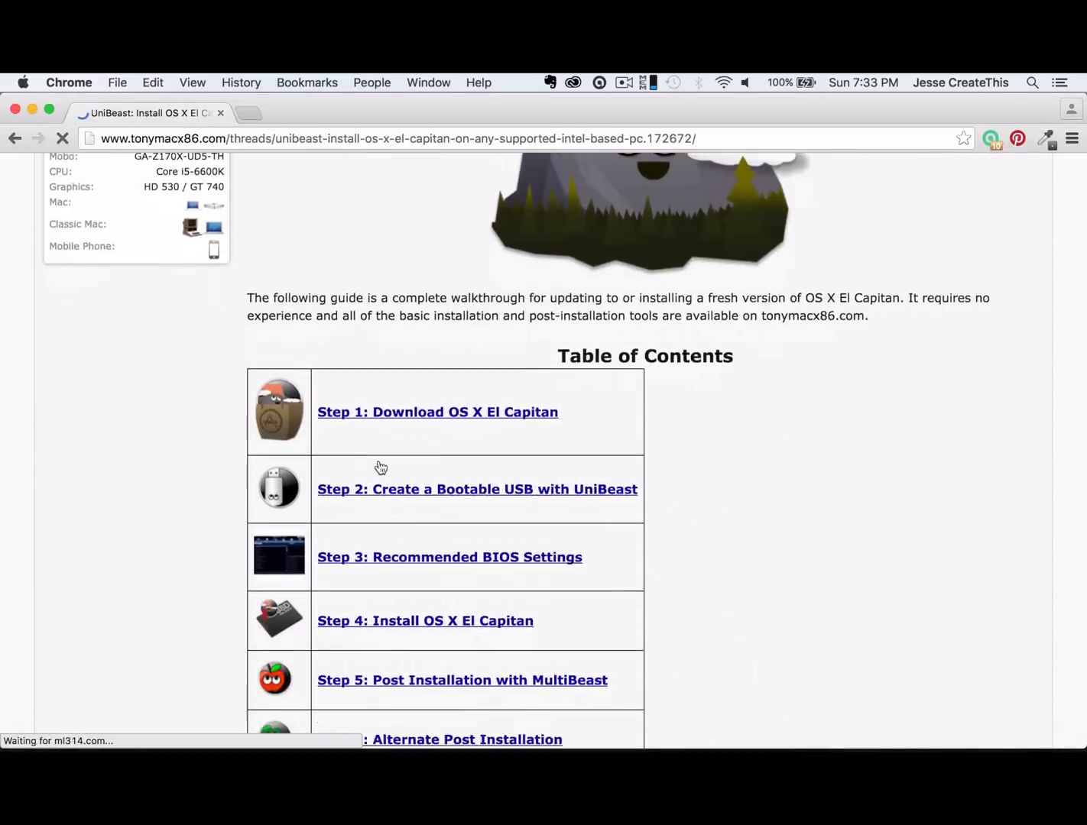
Find OS X El Capitan in the Mac App Store and start its download.
{"action": "left_click", "coordinate": [437, 412]}
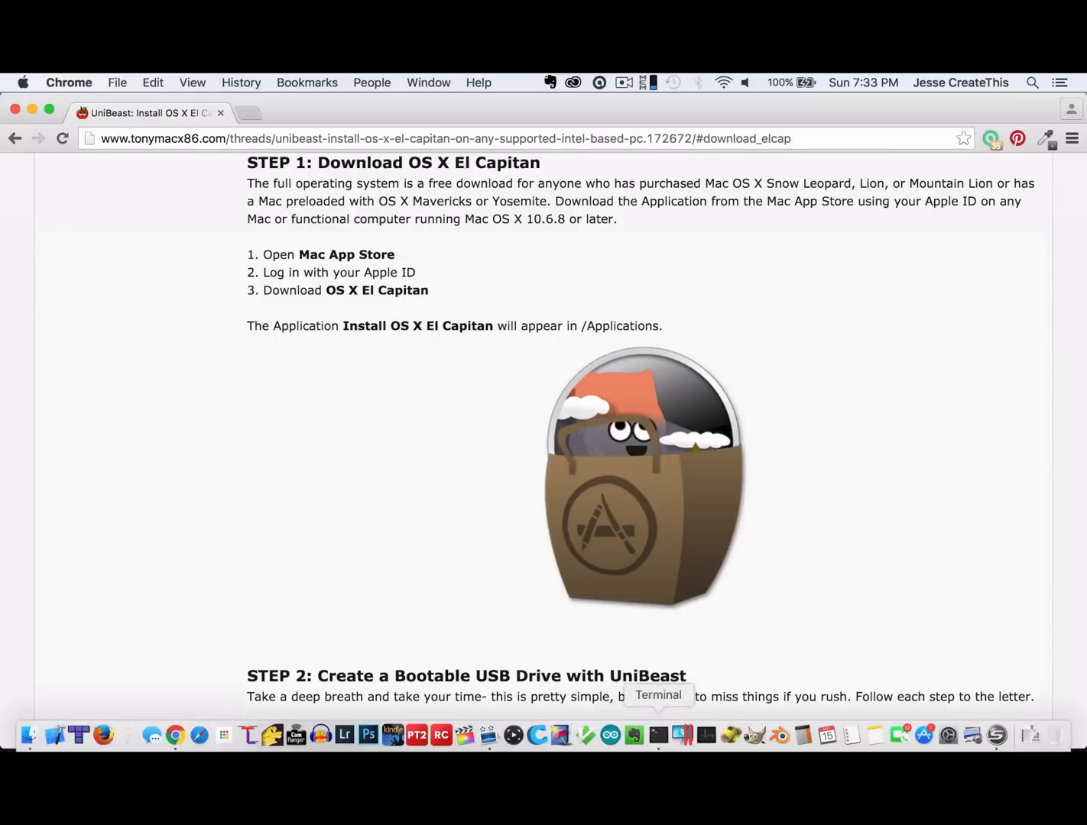
{"action": "left_click", "coordinate": [679, 735]}
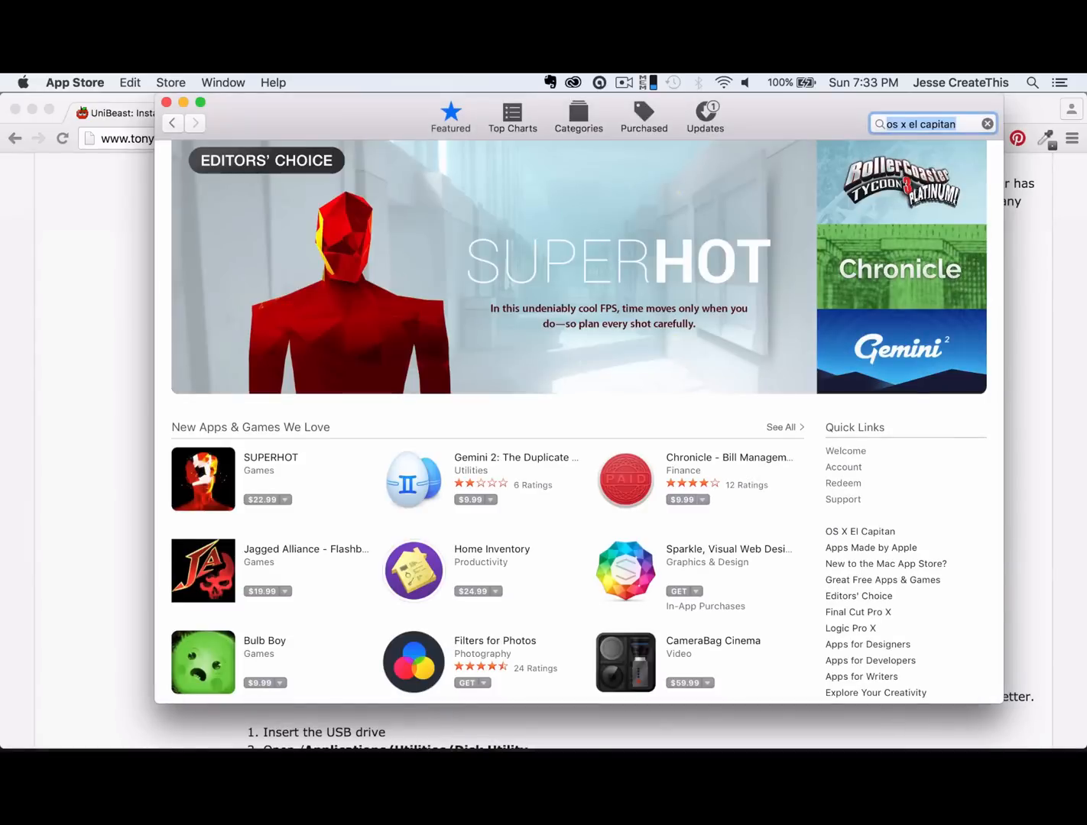
{"action": "key", "text": "Return"}
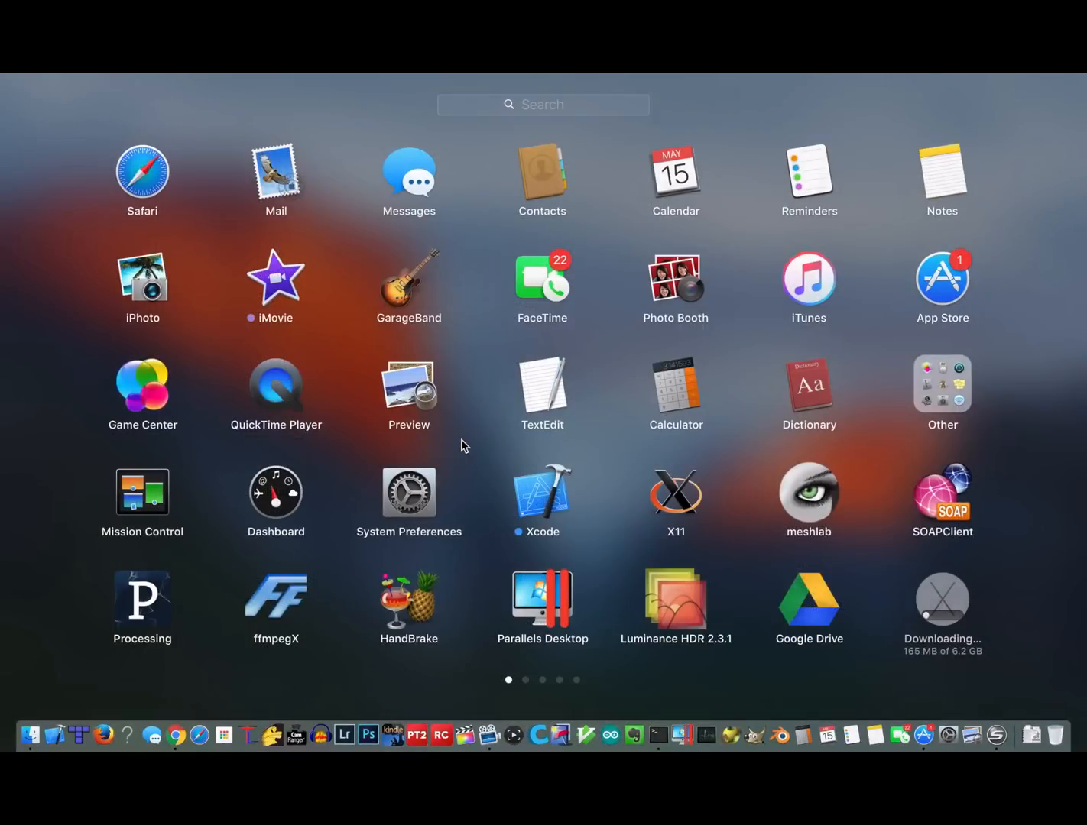
{"action": "mouse_move", "coordinate": [1017, 627]}
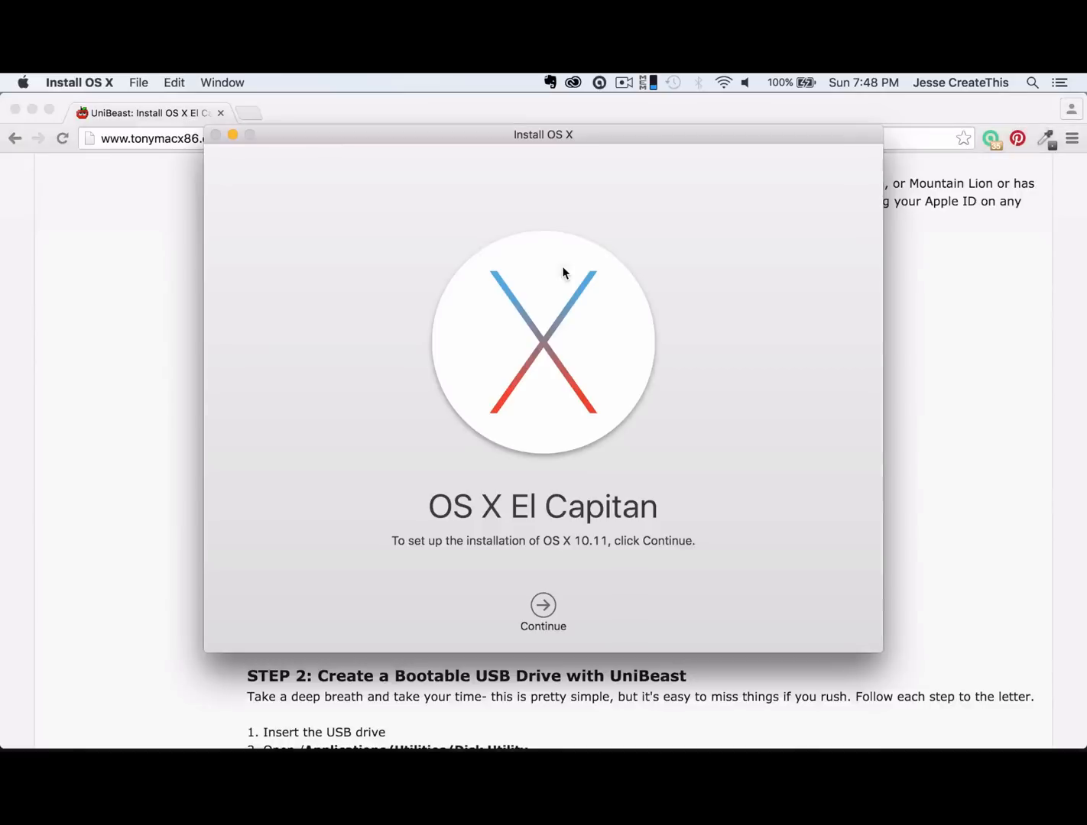
Quit Install OS X and scroll the guide to Step 2 on creating a bootable USB.
{"action": "left_click", "coordinate": [80, 82]}
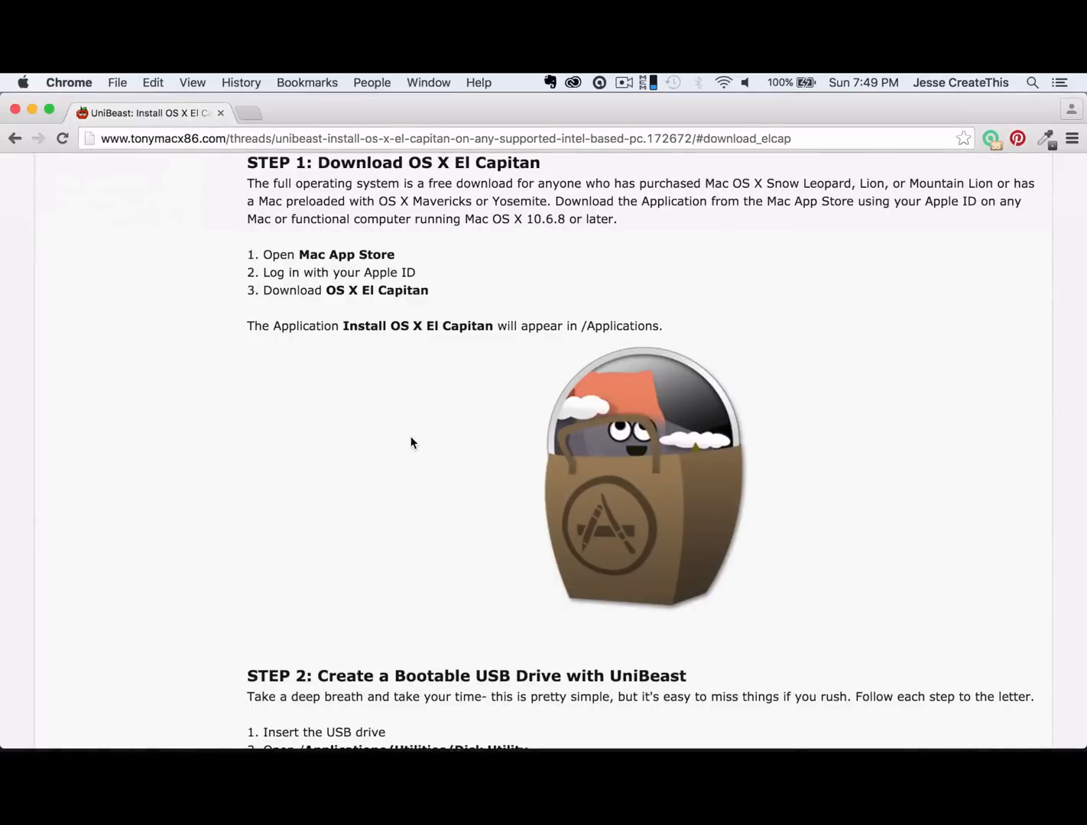
{"action": "mouse_move", "coordinate": [482, 343]}
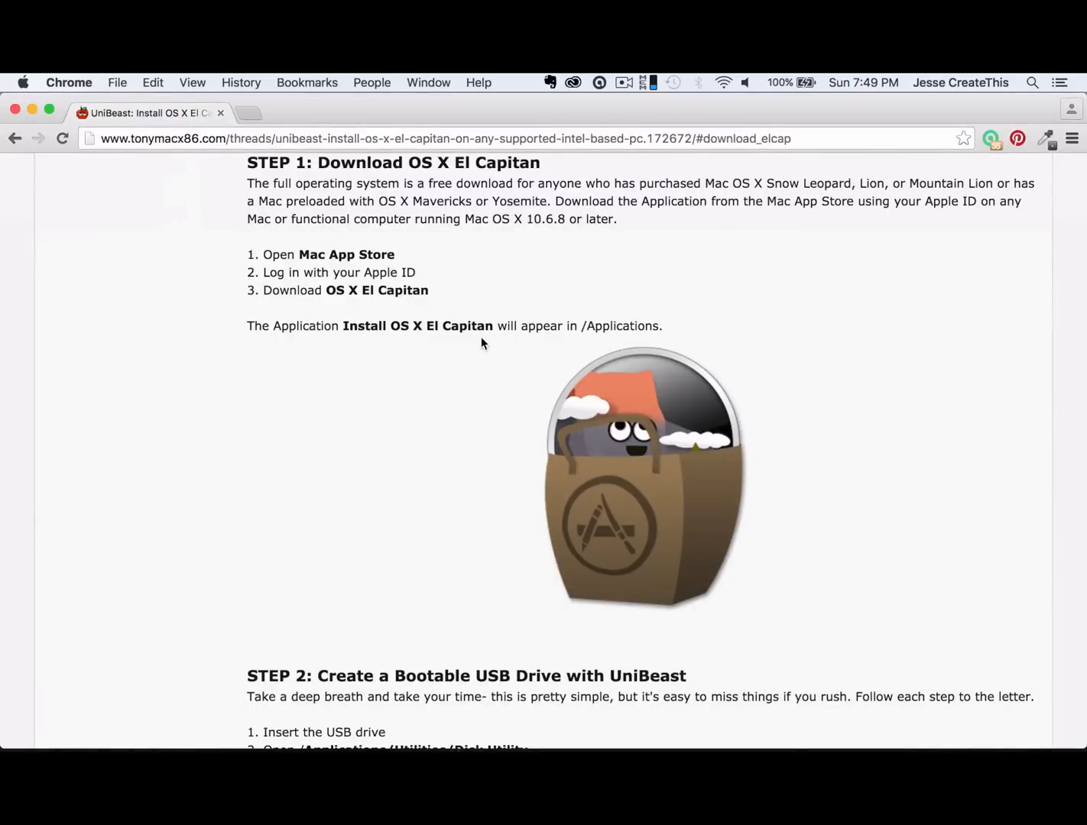
{"action": "mouse_move", "coordinate": [490, 343]}
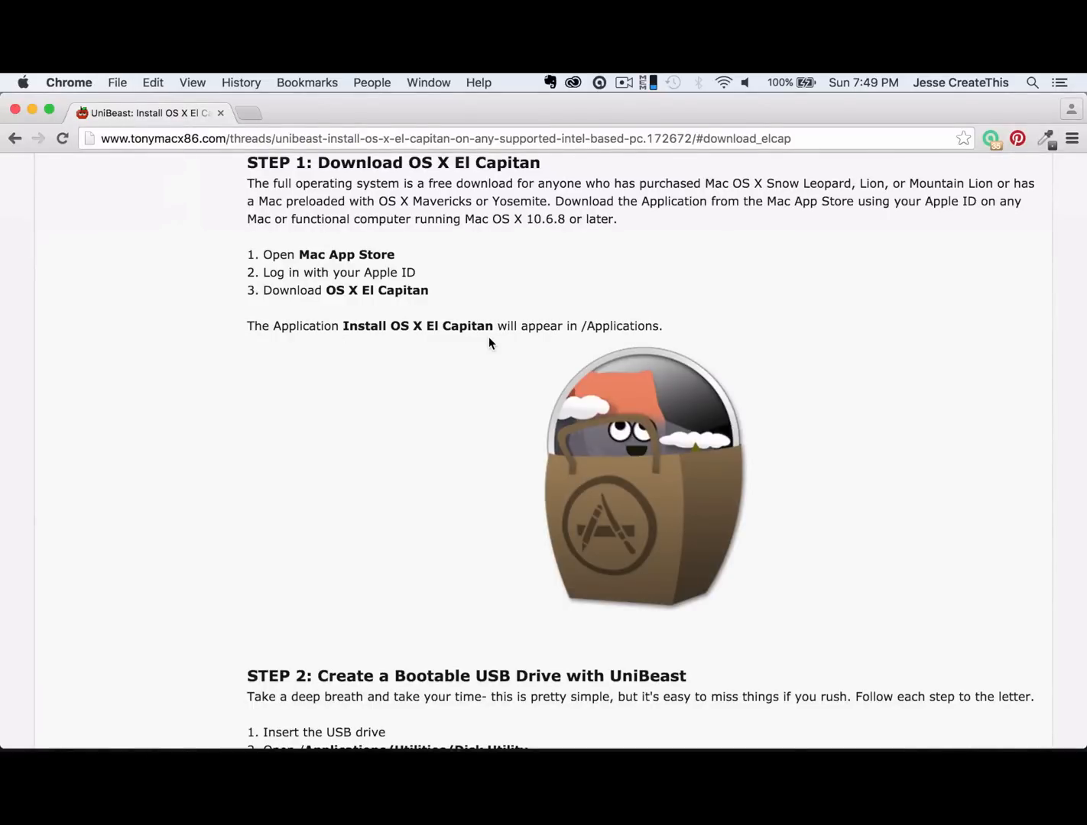
{"action": "scroll", "scroll_direction": "down", "scroll_amount": 3}
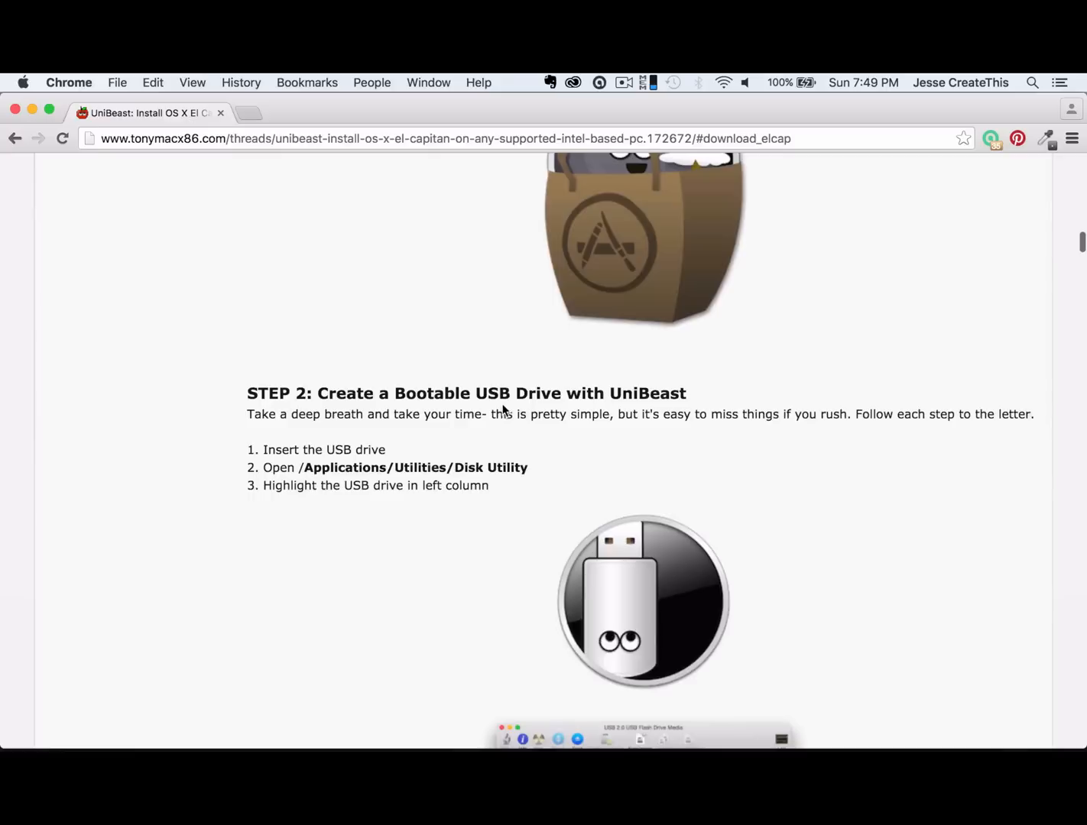
{"action": "scroll", "scroll_direction": "down", "scroll_amount": 3}
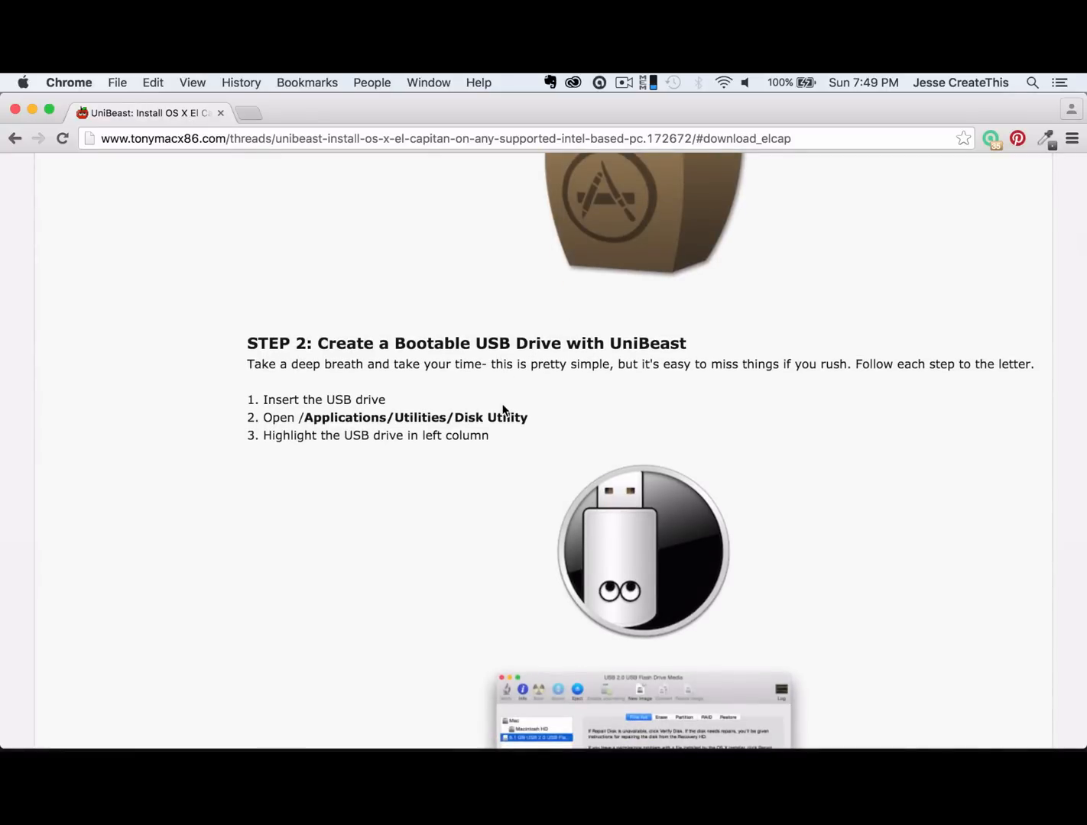
{"action": "scroll", "scroll_direction": "down", "scroll_amount": 3}
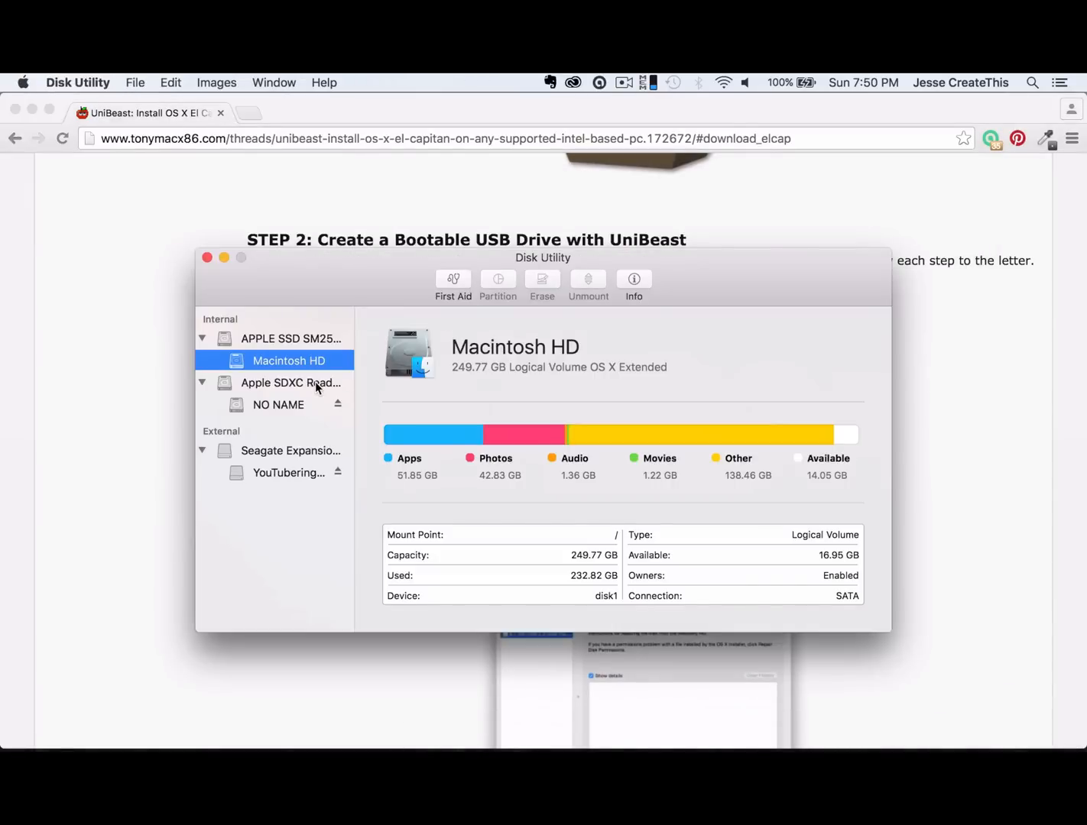
Prepare to erase the Apple SDXC Reader as 'USB', OS X Extended (Journaled), GUID Partition Map.
{"action": "left_click", "coordinate": [291, 382]}
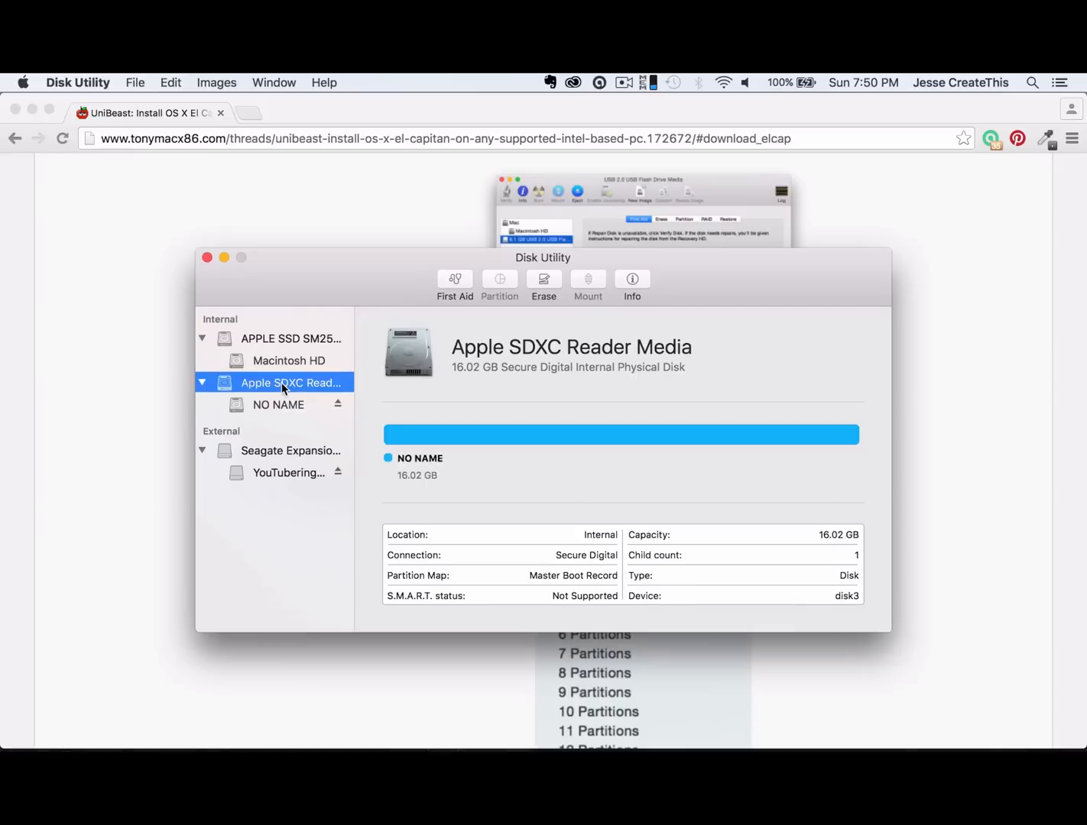
{"action": "left_click", "coordinate": [543, 283]}
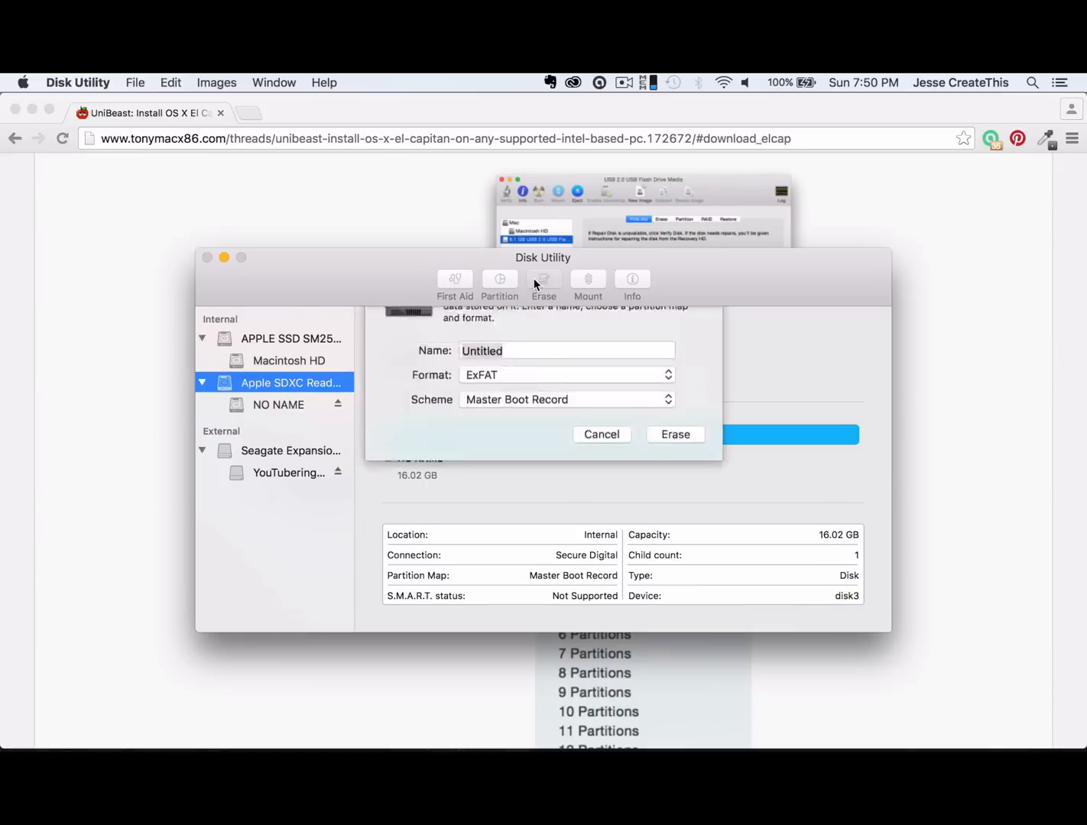
{"action": "left_click", "coordinate": [566, 375]}
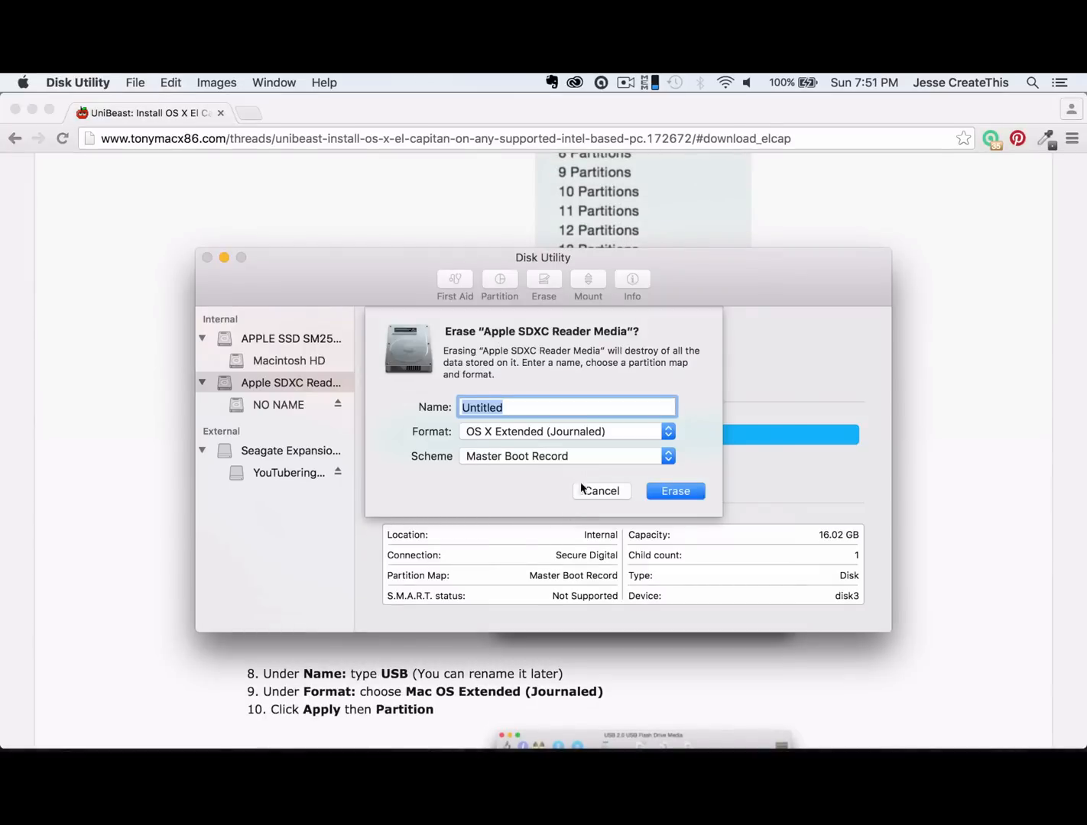
{"action": "mouse_move", "coordinate": [598, 434]}
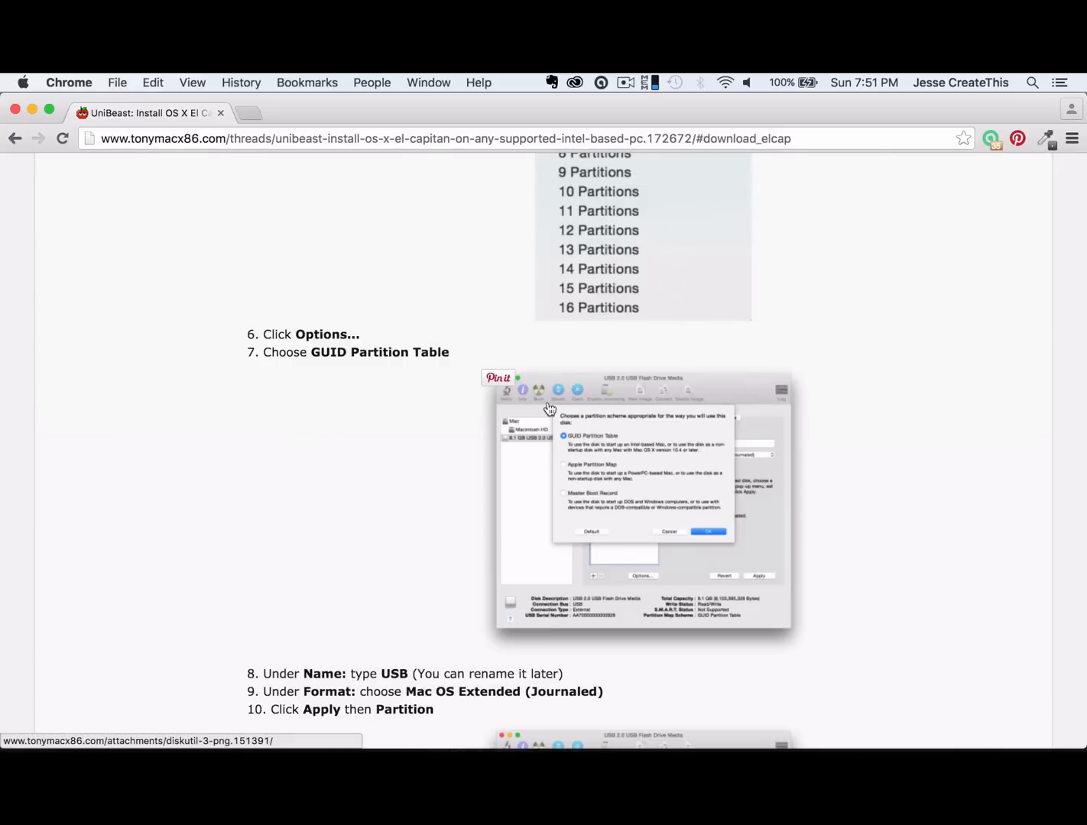
{"action": "scroll", "scroll_direction": "down", "scroll_amount": 3}
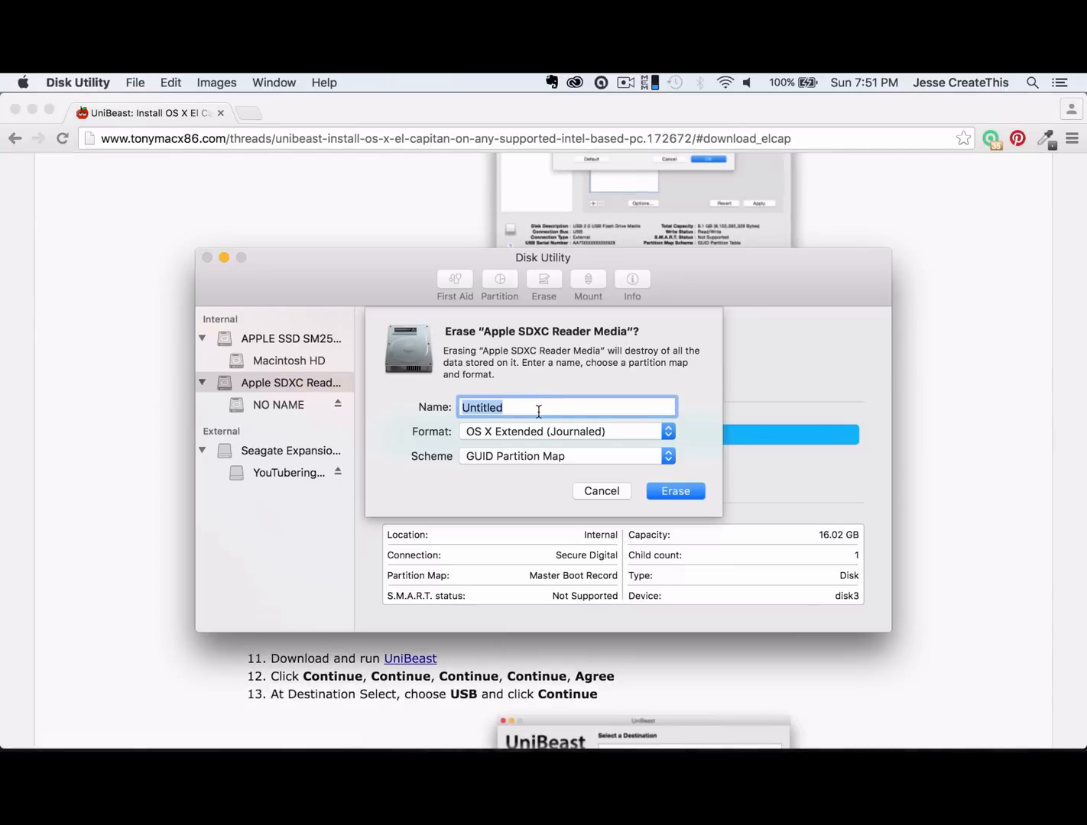
{"action": "type", "text": "USB"}
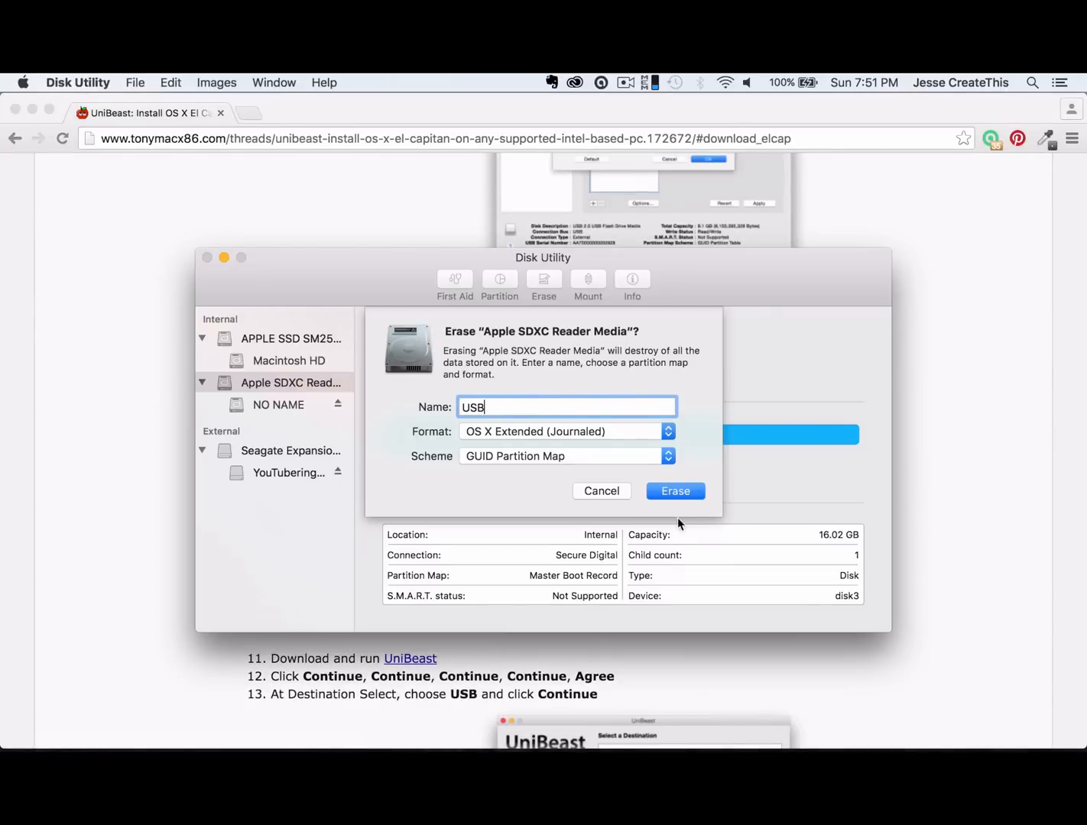
{"action": "mouse_move", "coordinate": [693, 497]}
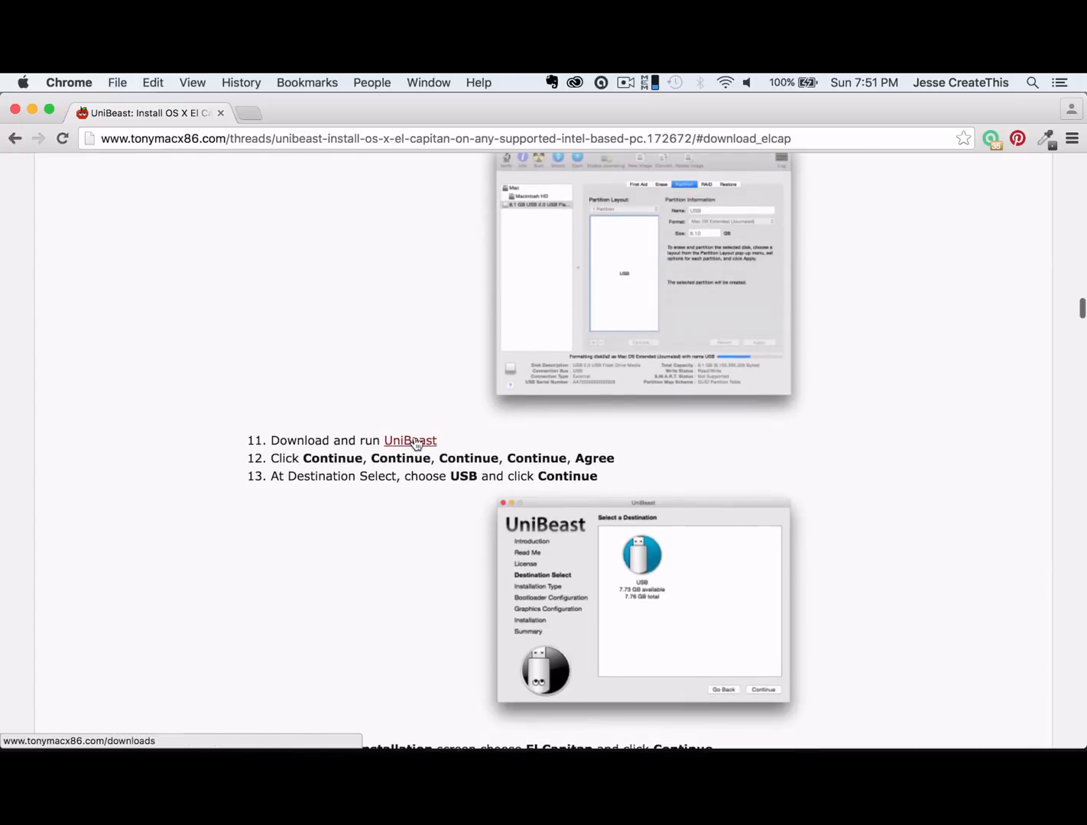
Download the UniBeast 6.2.0 zip from tonymacx86 and show it in Finder.
{"action": "left_click", "coordinate": [410, 440]}
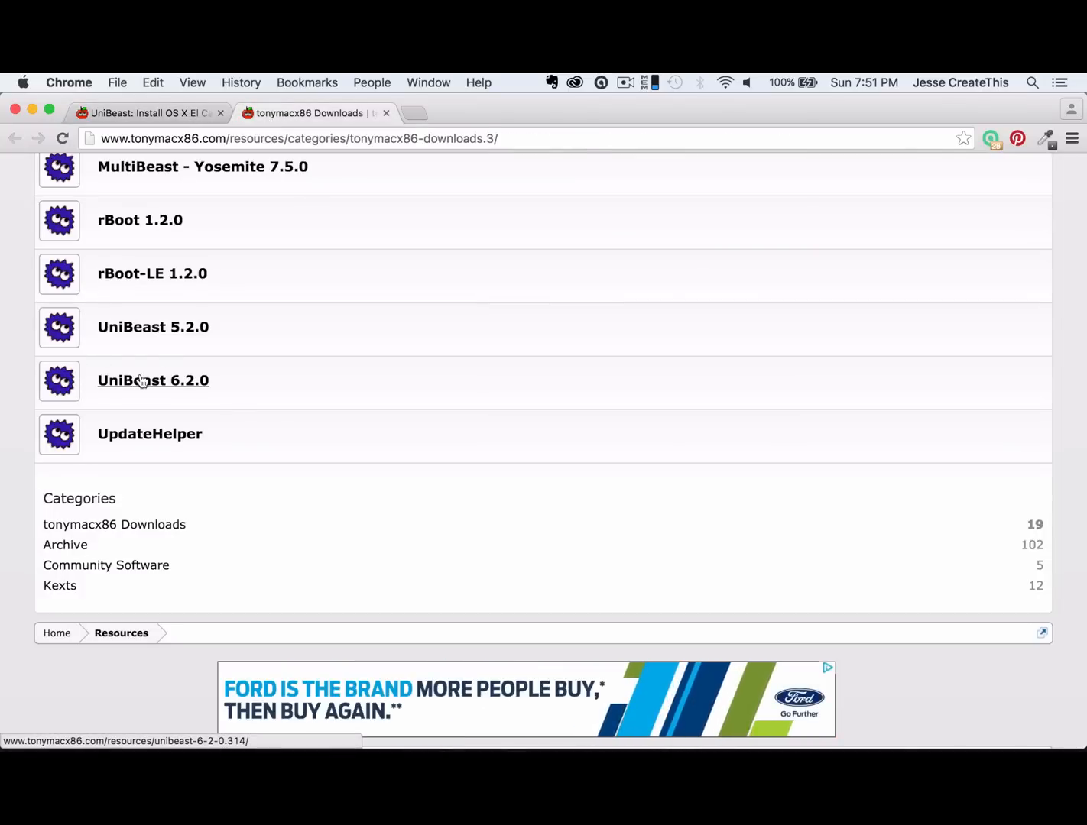
{"action": "left_click", "coordinate": [153, 379]}
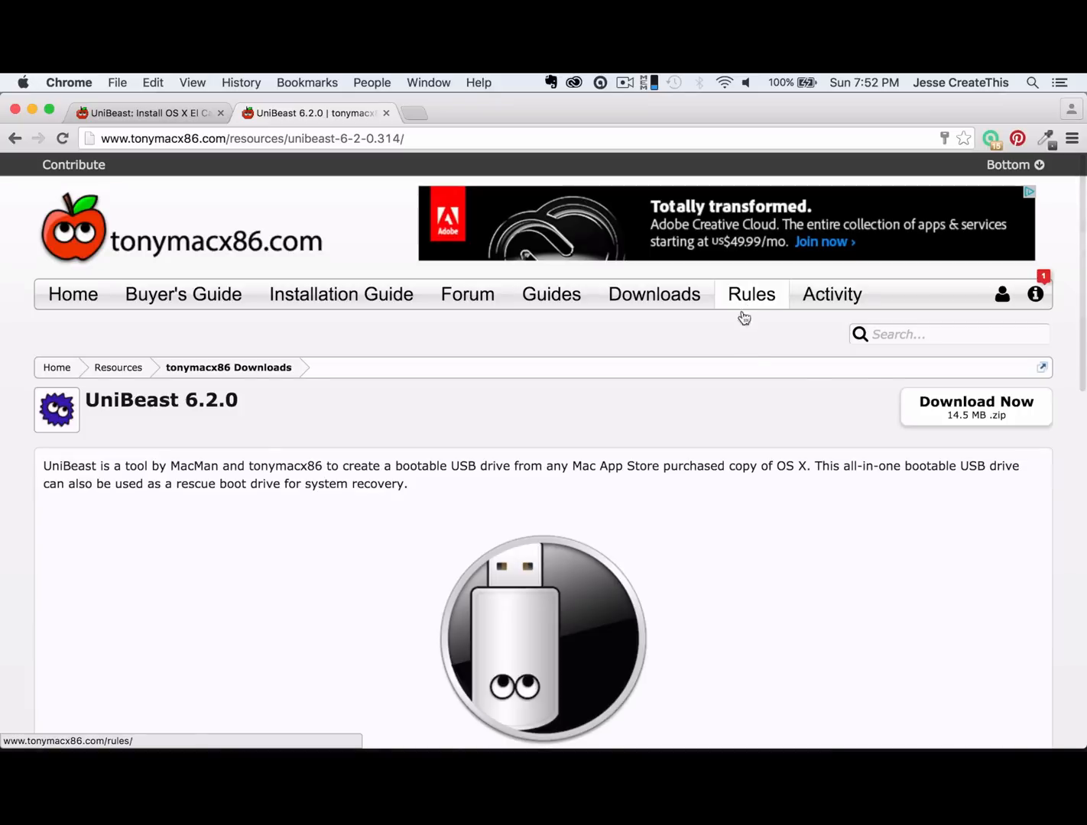
{"action": "mouse_move", "coordinate": [976, 408]}
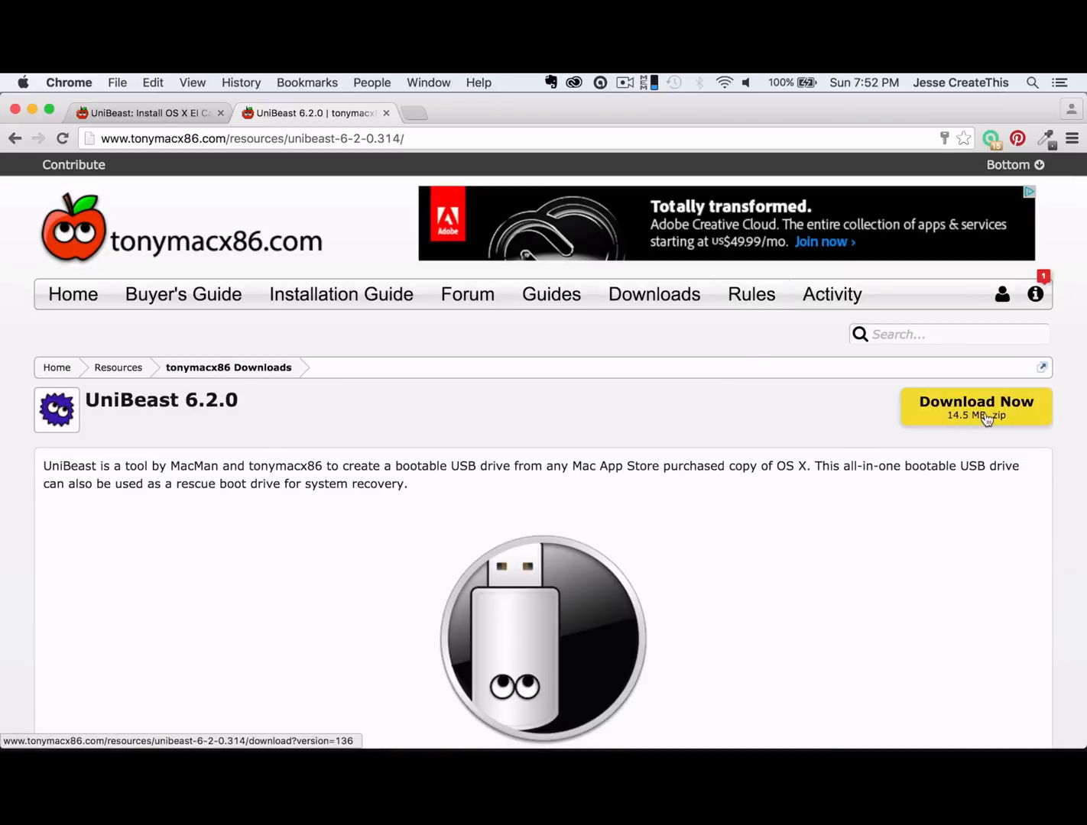
{"action": "left_click", "coordinate": [975, 405]}
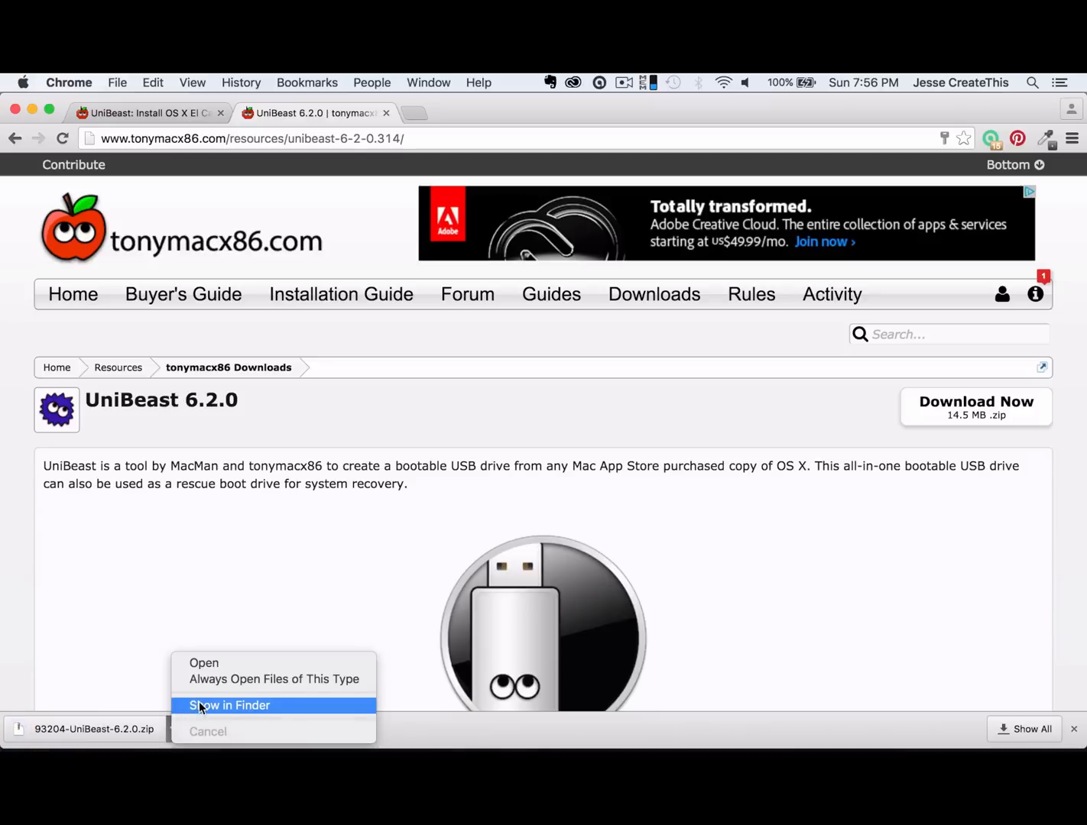
{"action": "left_click", "coordinate": [229, 705]}
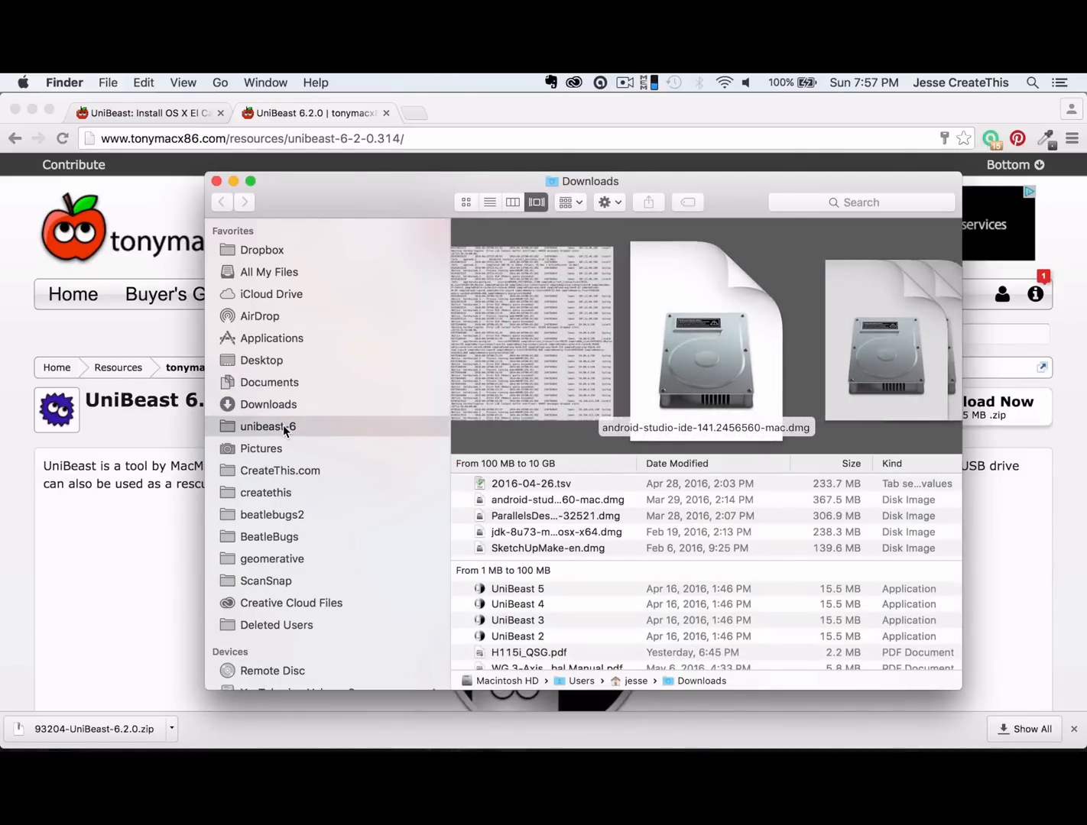
Launch UniBeast from the unibeast-6 folder and close the UniBeast 6.2.0 download tab.
{"action": "double_click", "coordinate": [91, 729]}
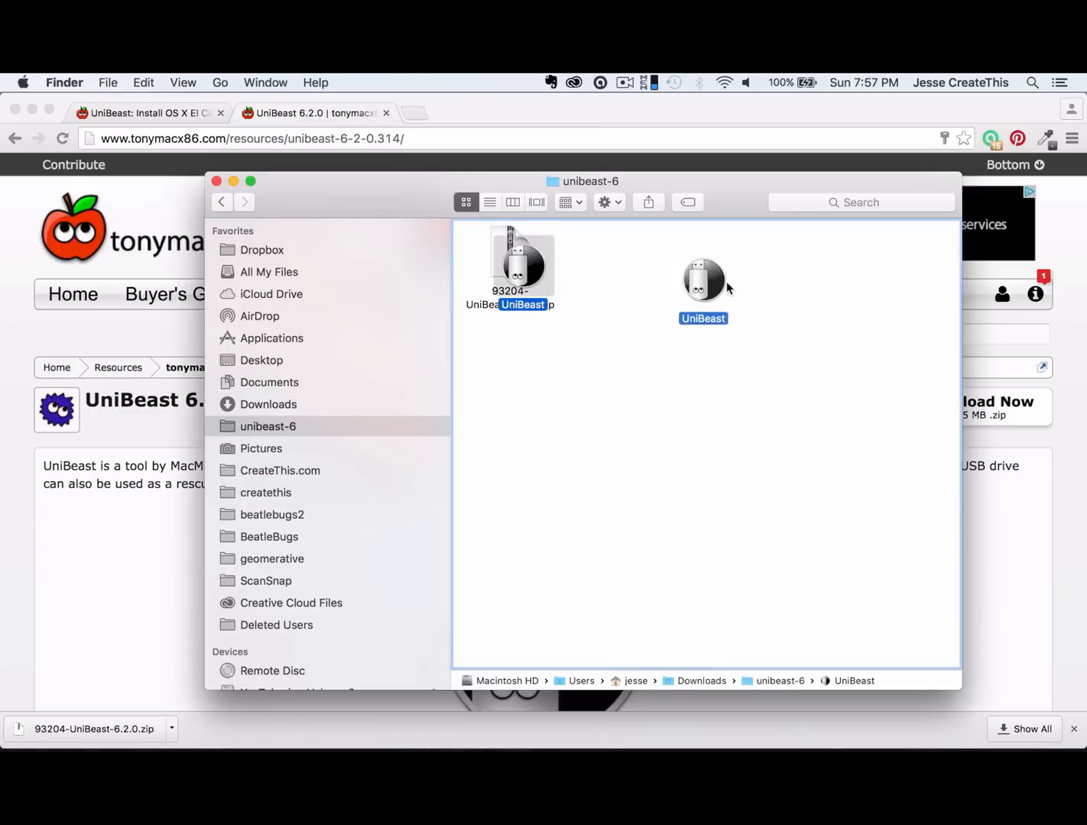
{"action": "double_click", "coordinate": [702, 279]}
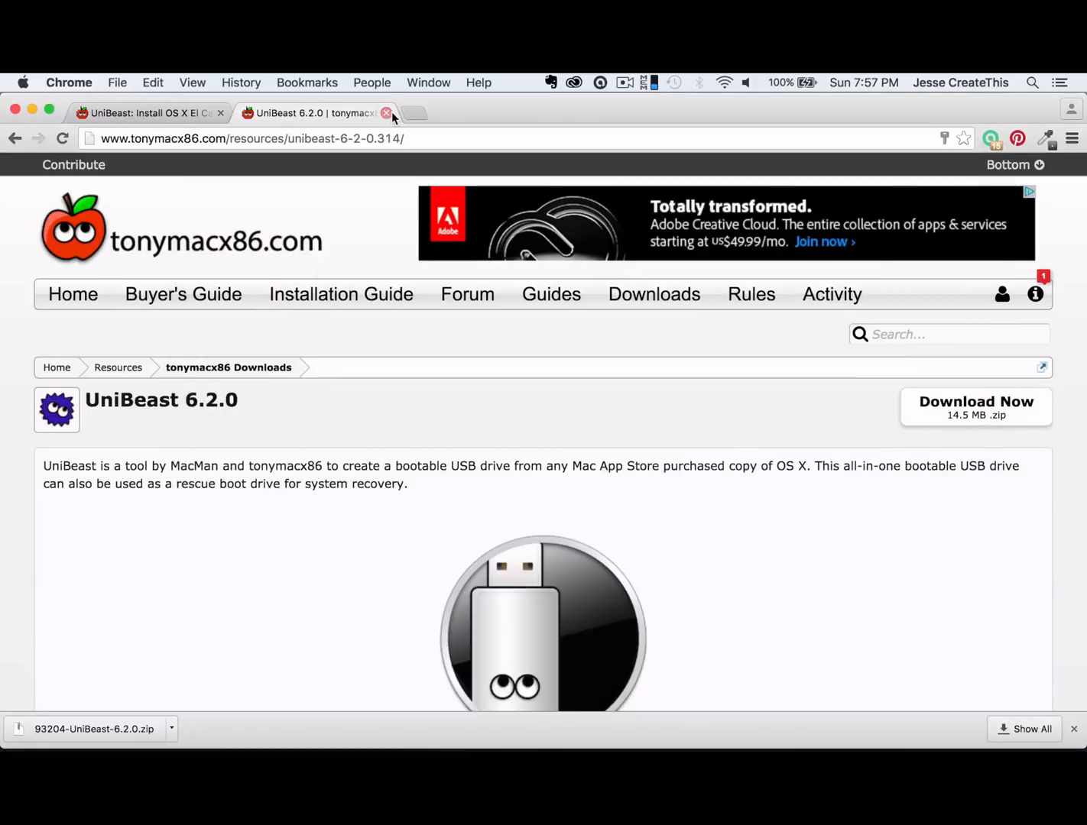
{"action": "left_click", "coordinate": [387, 113]}
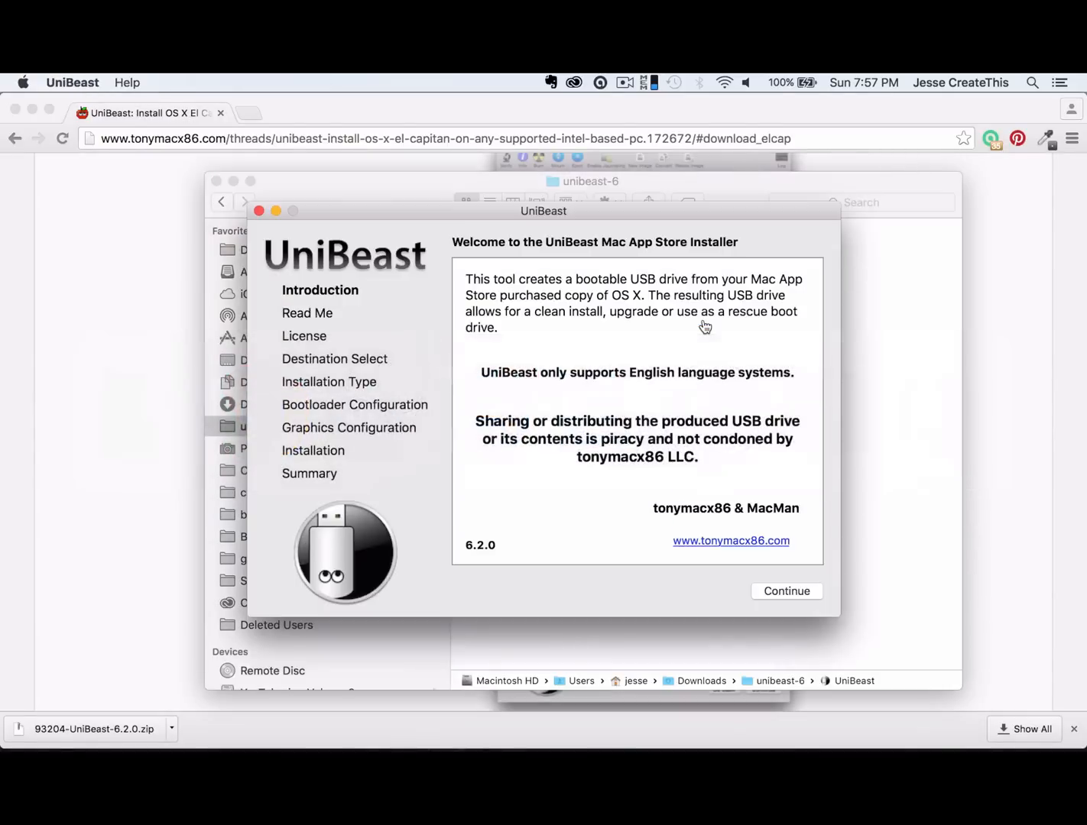
Run UniBeast targeting the USB drive with UEFI Boot Mode and start creating the installer.
{"action": "left_click", "coordinate": [785, 590]}
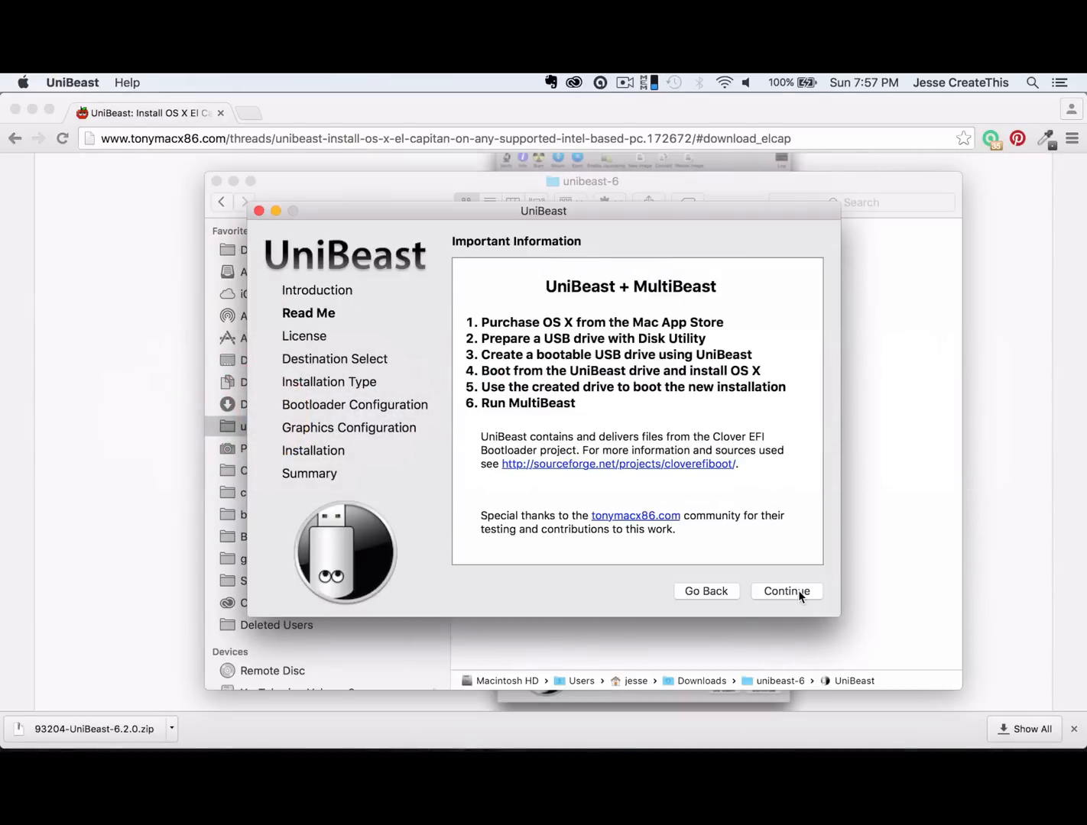
{"action": "left_click", "coordinate": [787, 590]}
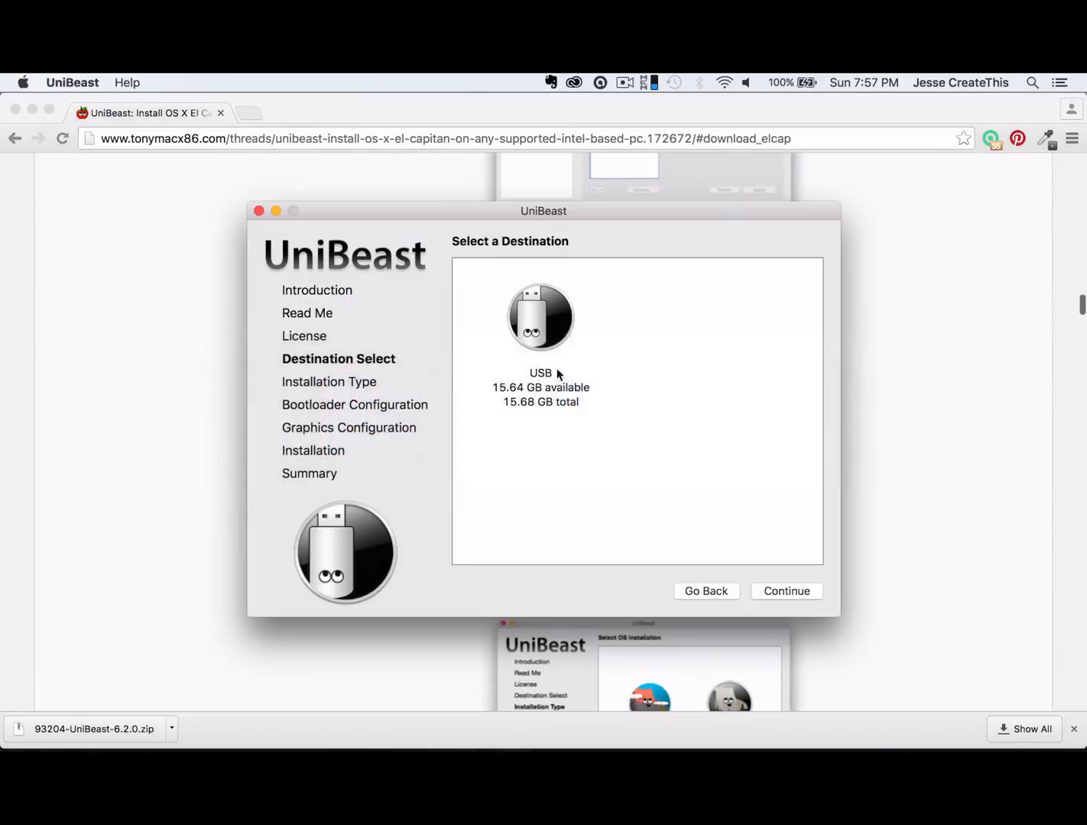
{"action": "left_click", "coordinate": [540, 317]}
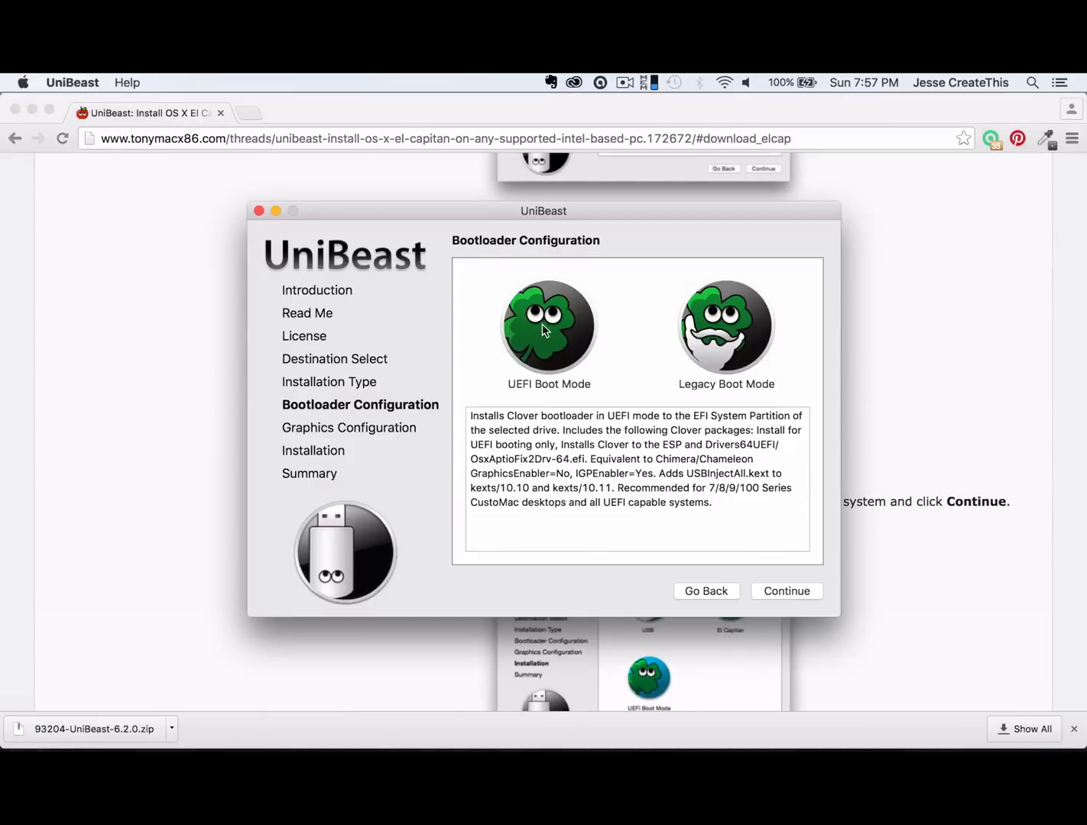
{"action": "left_click", "coordinate": [785, 591]}
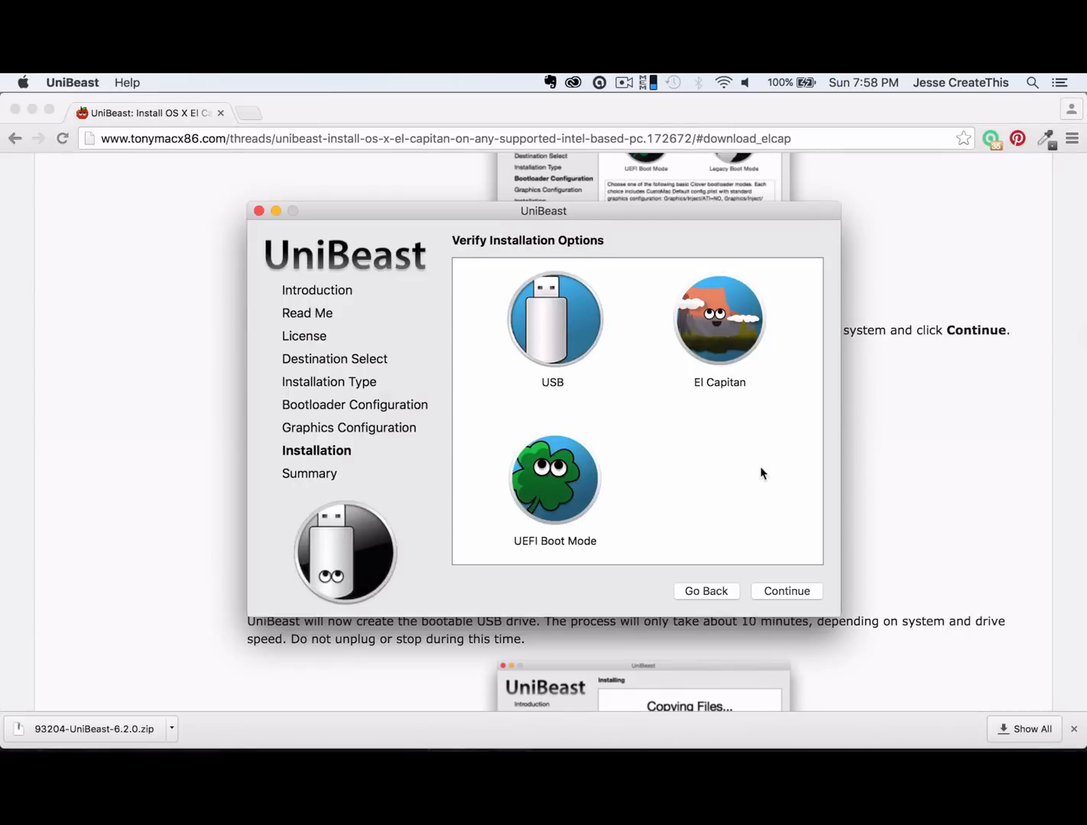
{"action": "left_click", "coordinate": [785, 591]}
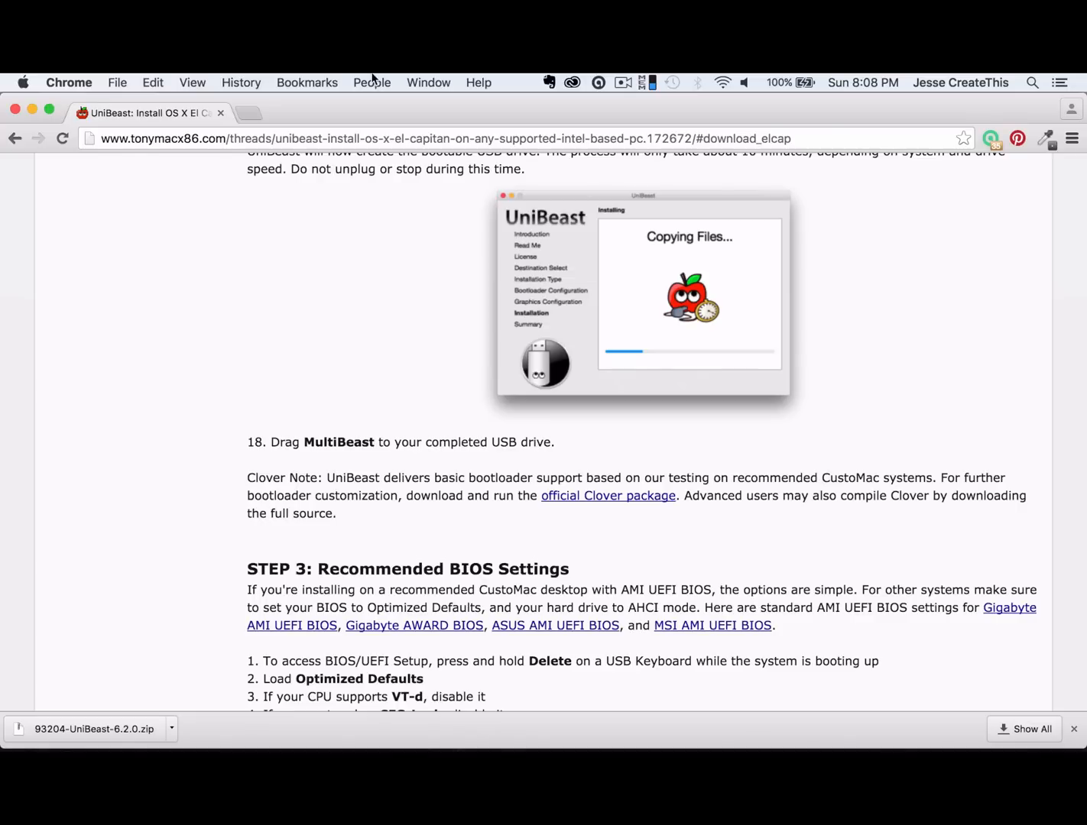
{"action": "mouse_move", "coordinate": [359, 438]}
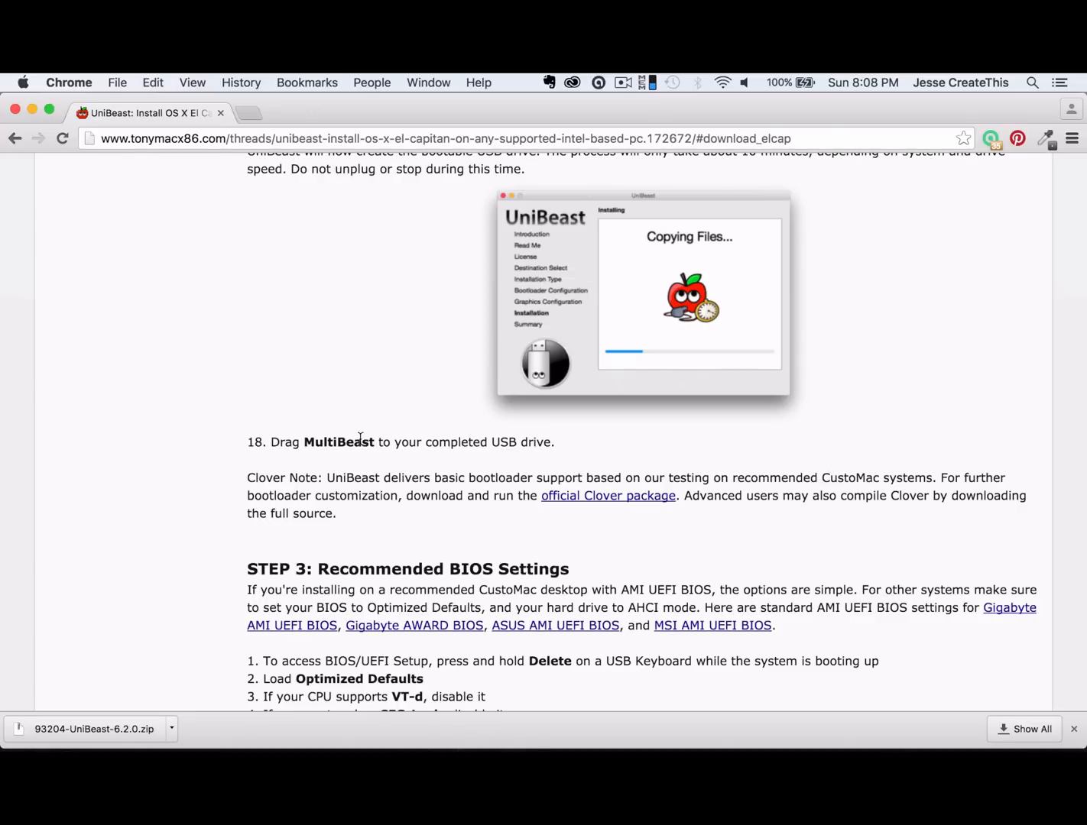
Download the MultiBeast - El Capitan 8.2.2 zip from tonymacx86 and reveal it in Finder.
{"action": "scroll", "scroll_direction": "up", "scroll_amount": 3}
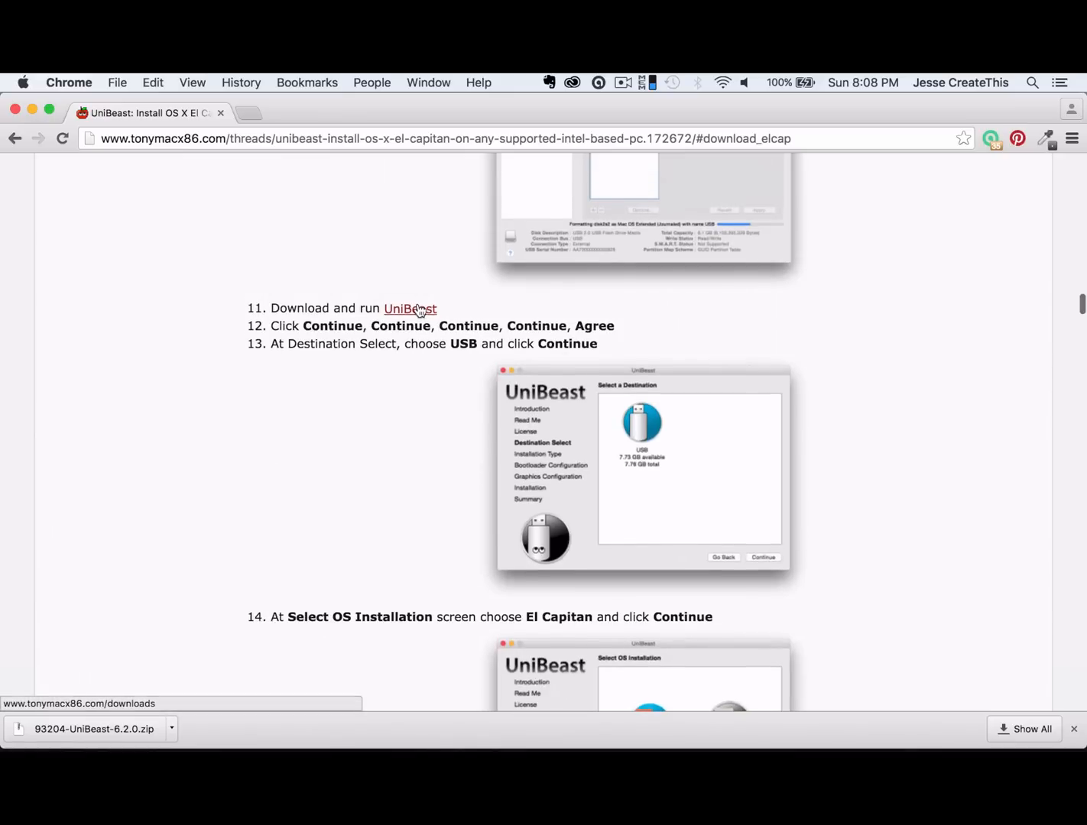
{"action": "left_click", "coordinate": [409, 308]}
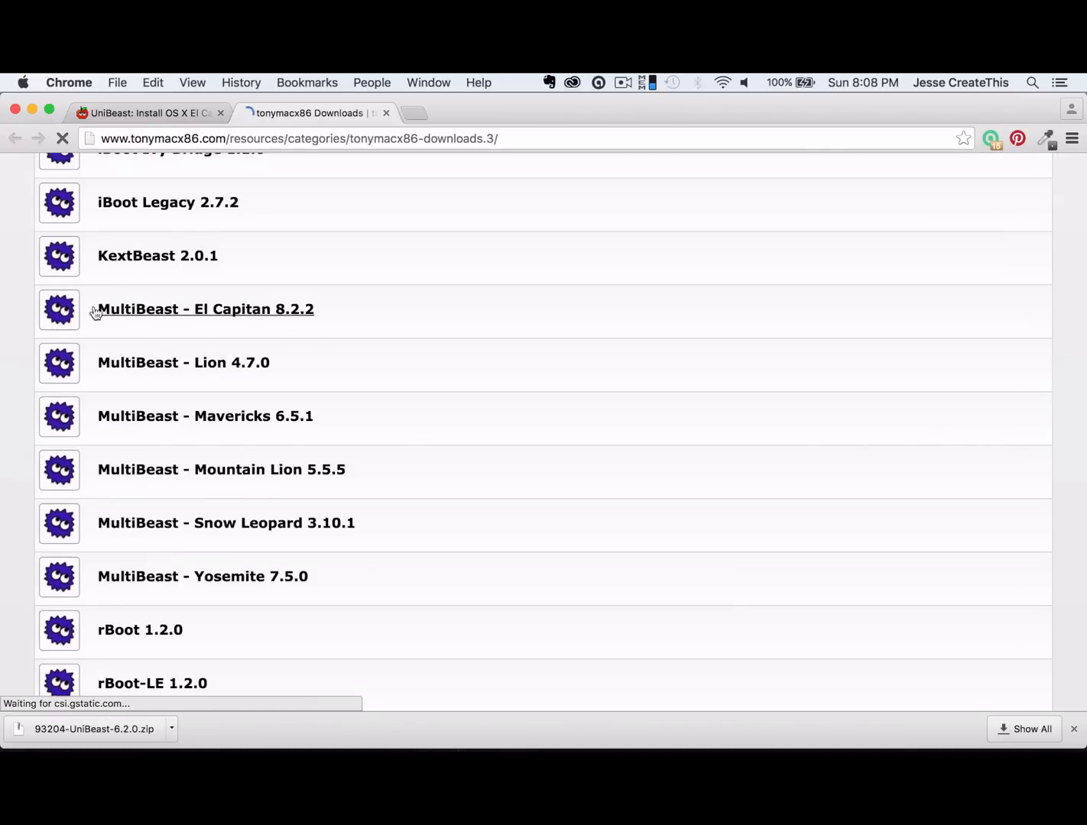
{"action": "left_click", "coordinate": [204, 309]}
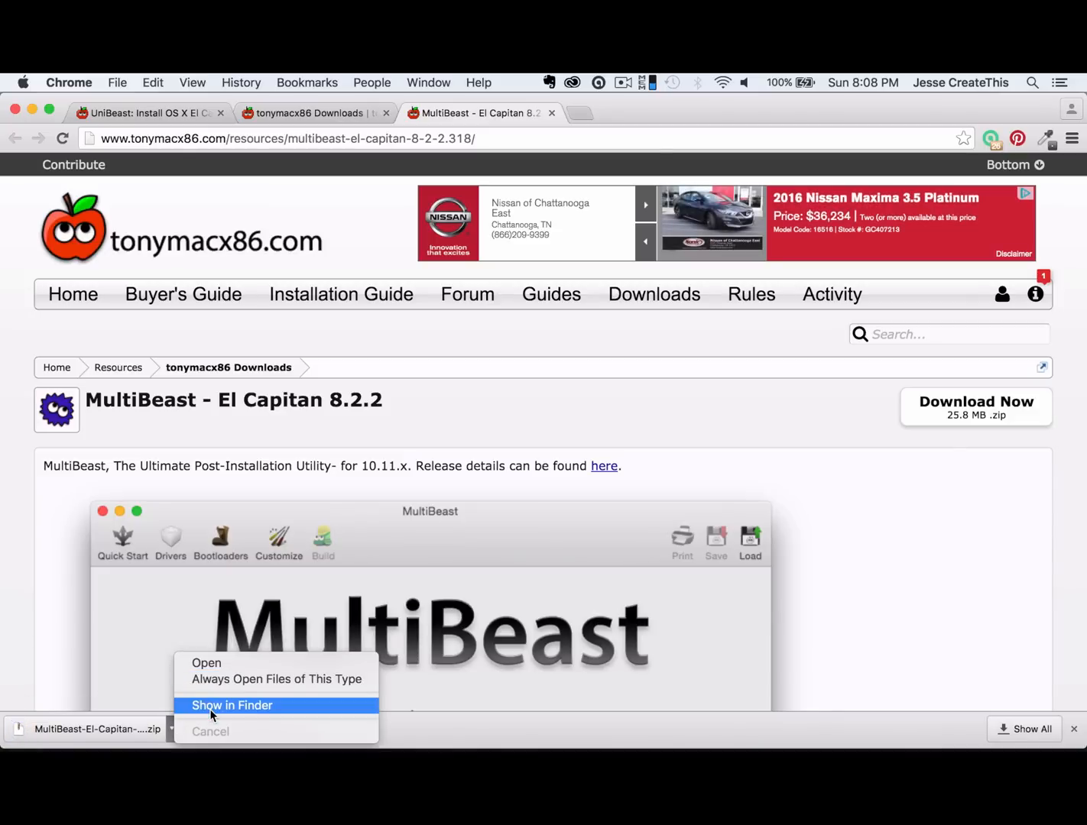
{"action": "left_click", "coordinate": [232, 706]}
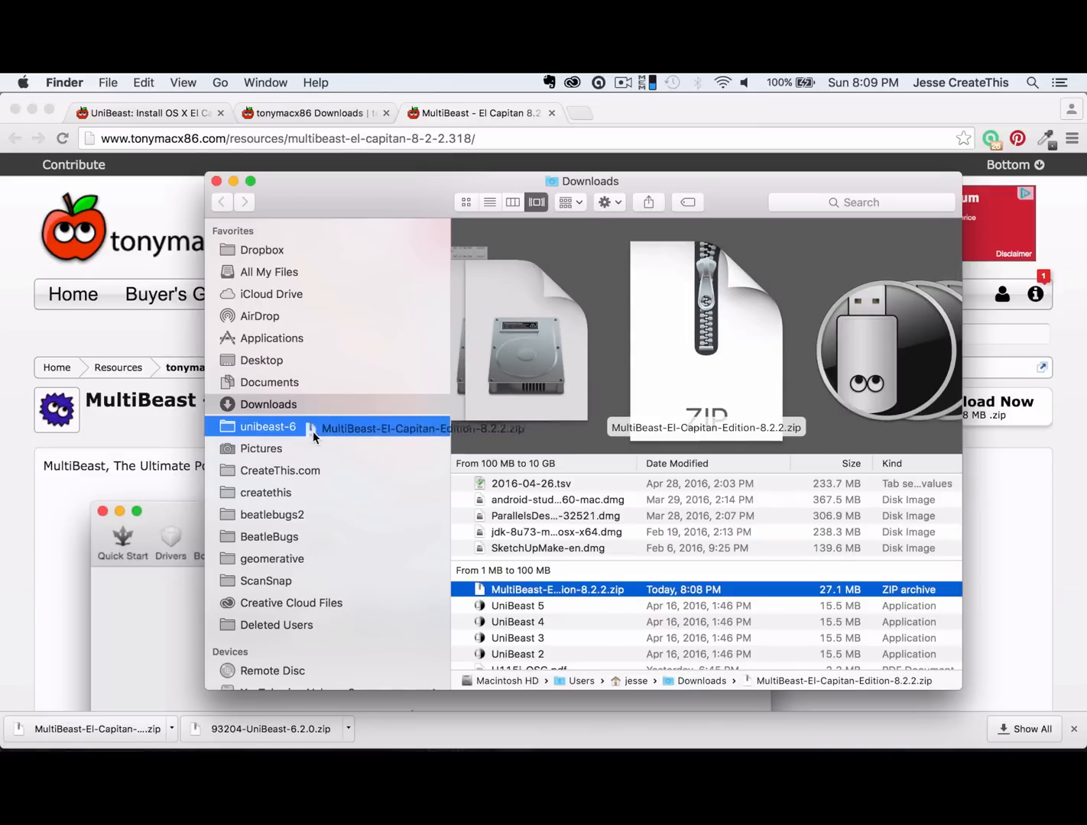
Move the MultiBeast zip into unibeast-6, extract MultiBeast - El Capitan Edition, and reboot.
{"action": "left_click", "coordinate": [268, 426]}
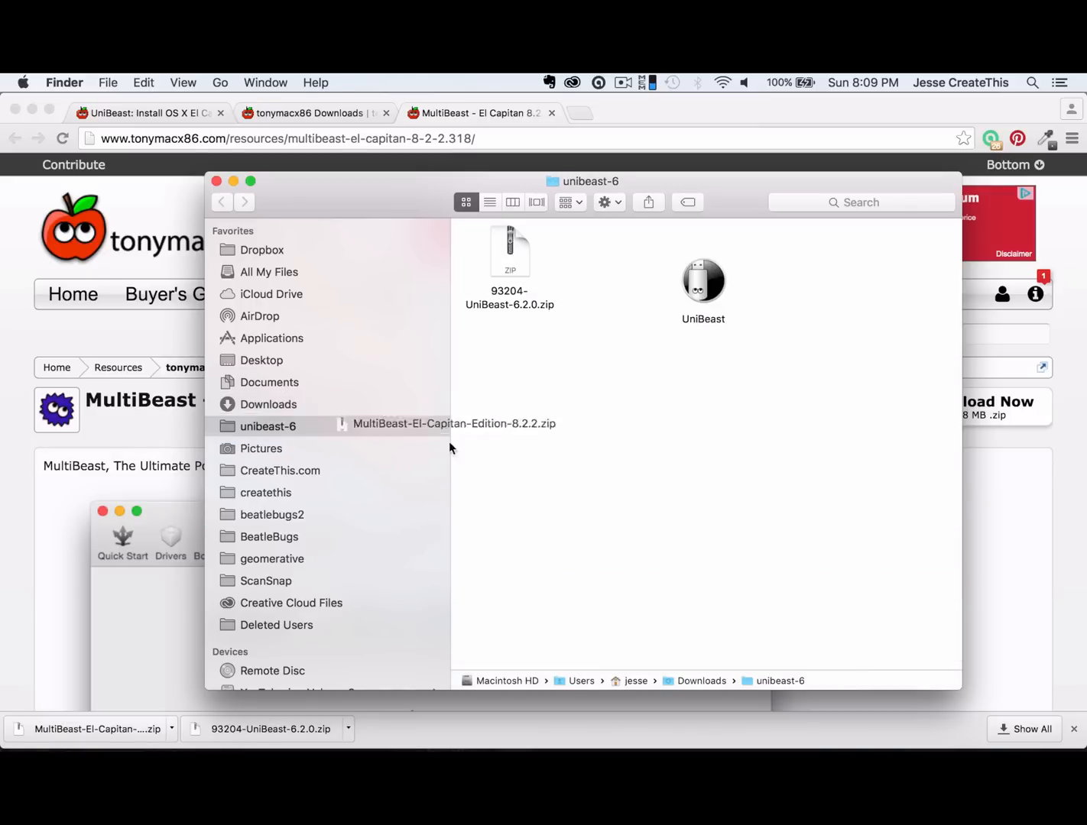
{"action": "left_click_drag", "start_coordinate": [453, 423], "coordinate": [615, 458]}
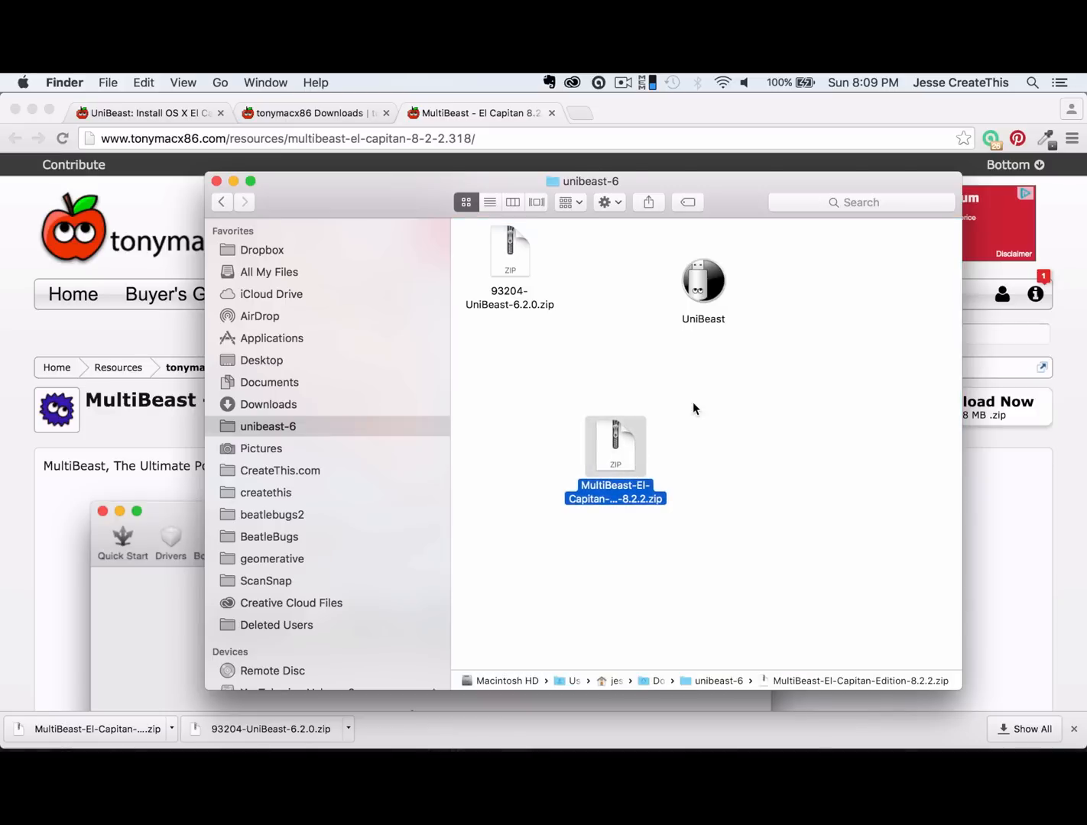
{"action": "double_click", "coordinate": [615, 447]}
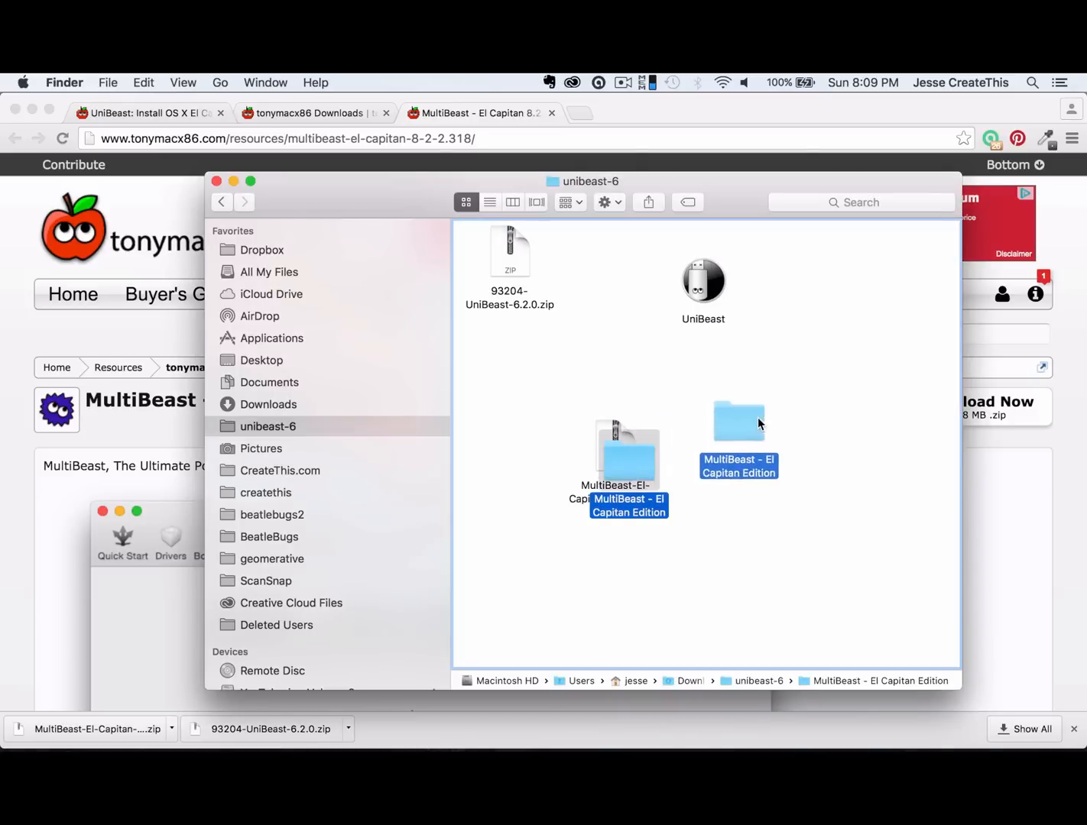
{"action": "double_click", "coordinate": [738, 420]}
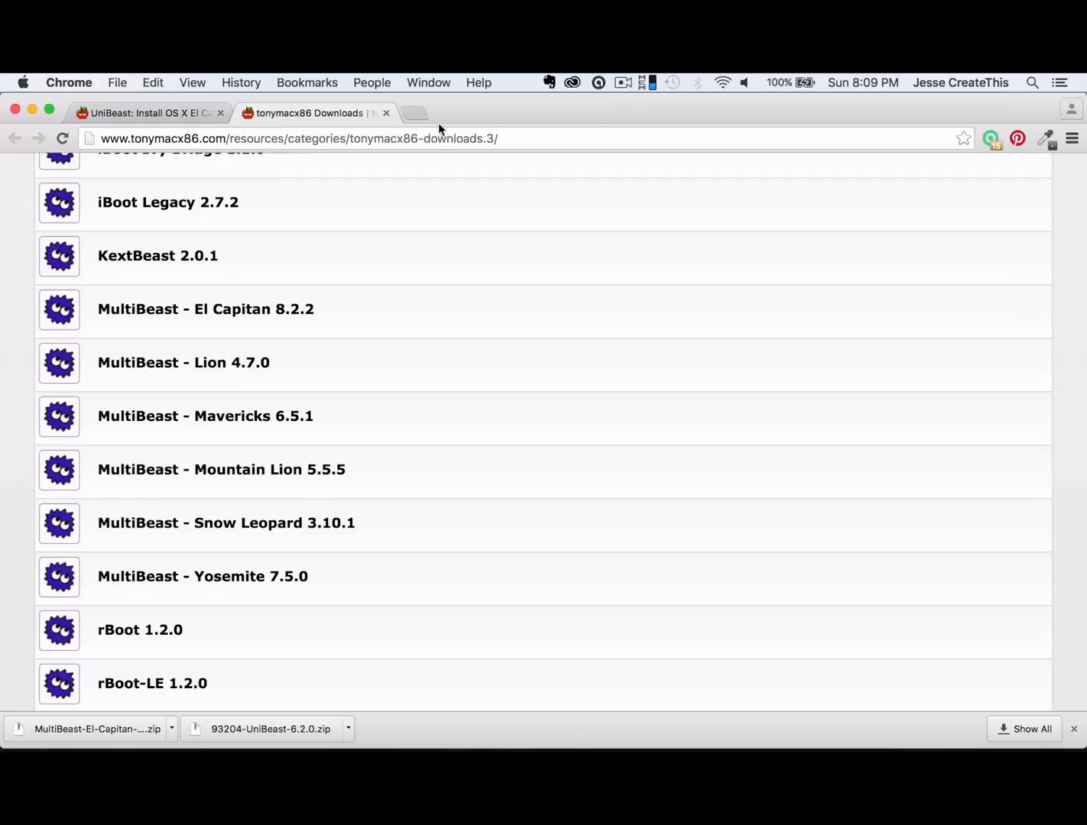
{"action": "left_click", "coordinate": [146, 112]}
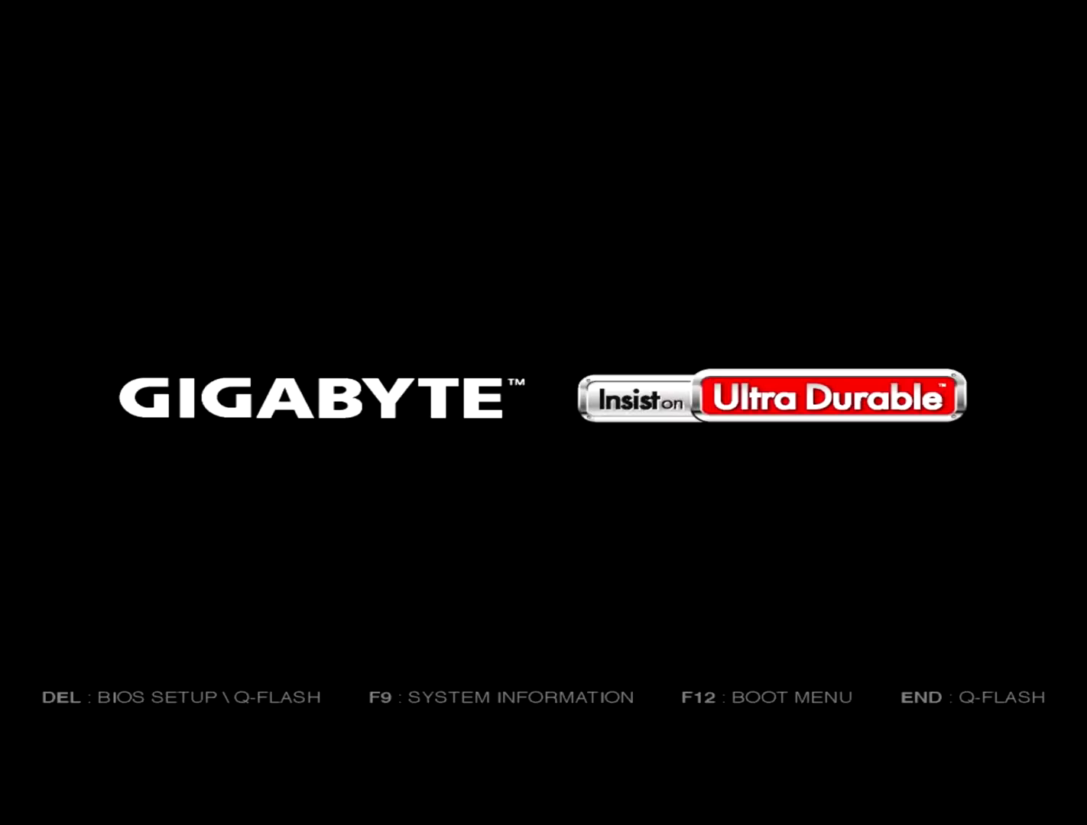
Enter the Gigabyte UEFI DualBIOS and load the optimized defaults with F7.
{"action": "key", "text": "Delete"}
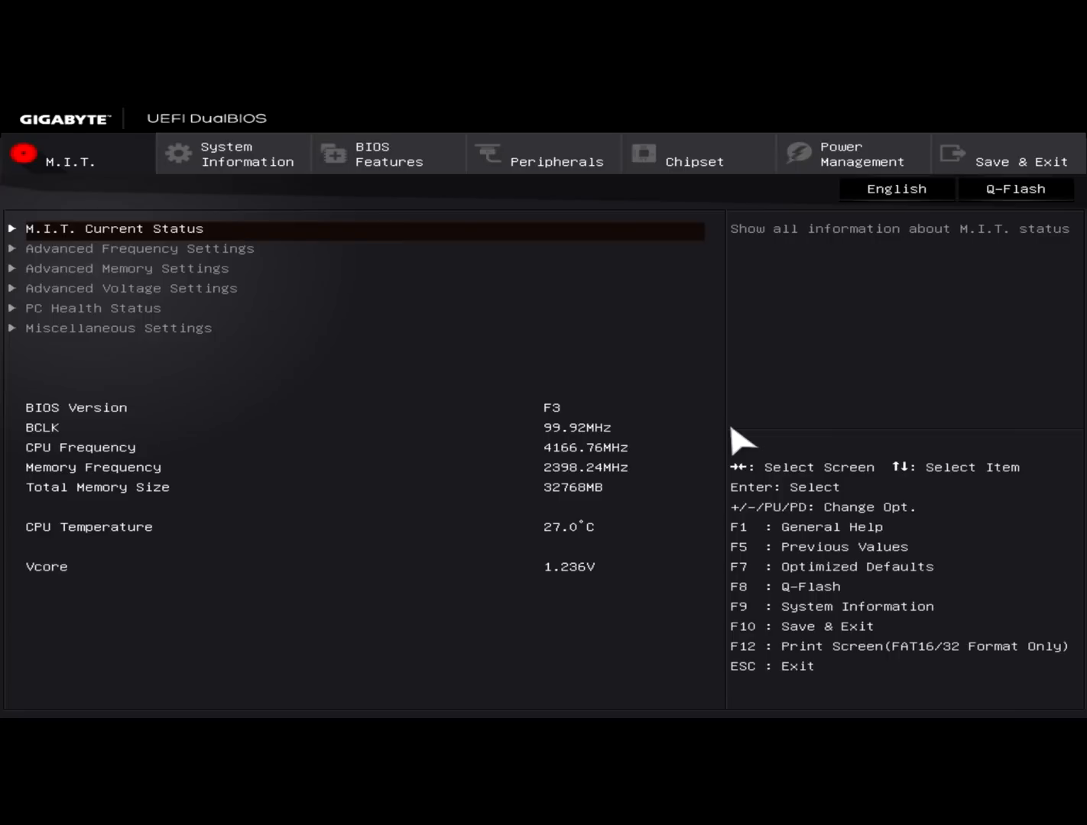
{"action": "left_click", "coordinate": [232, 154]}
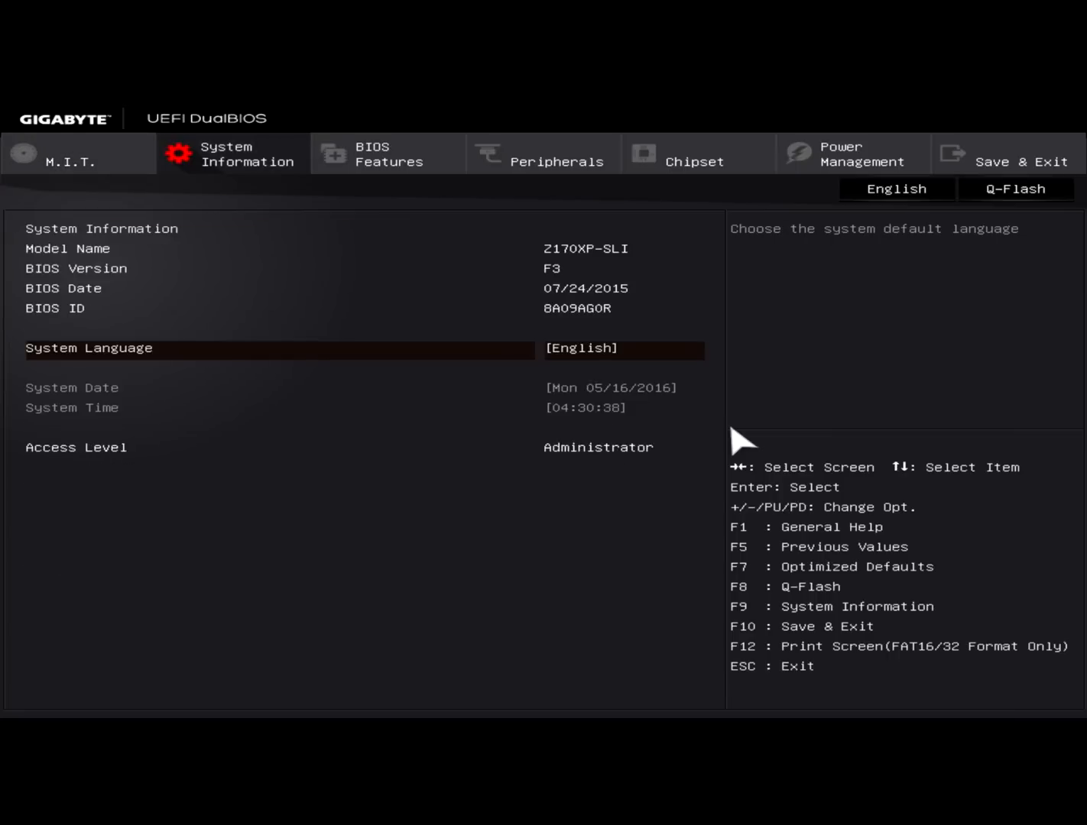
{"action": "left_click", "coordinate": [69, 161]}
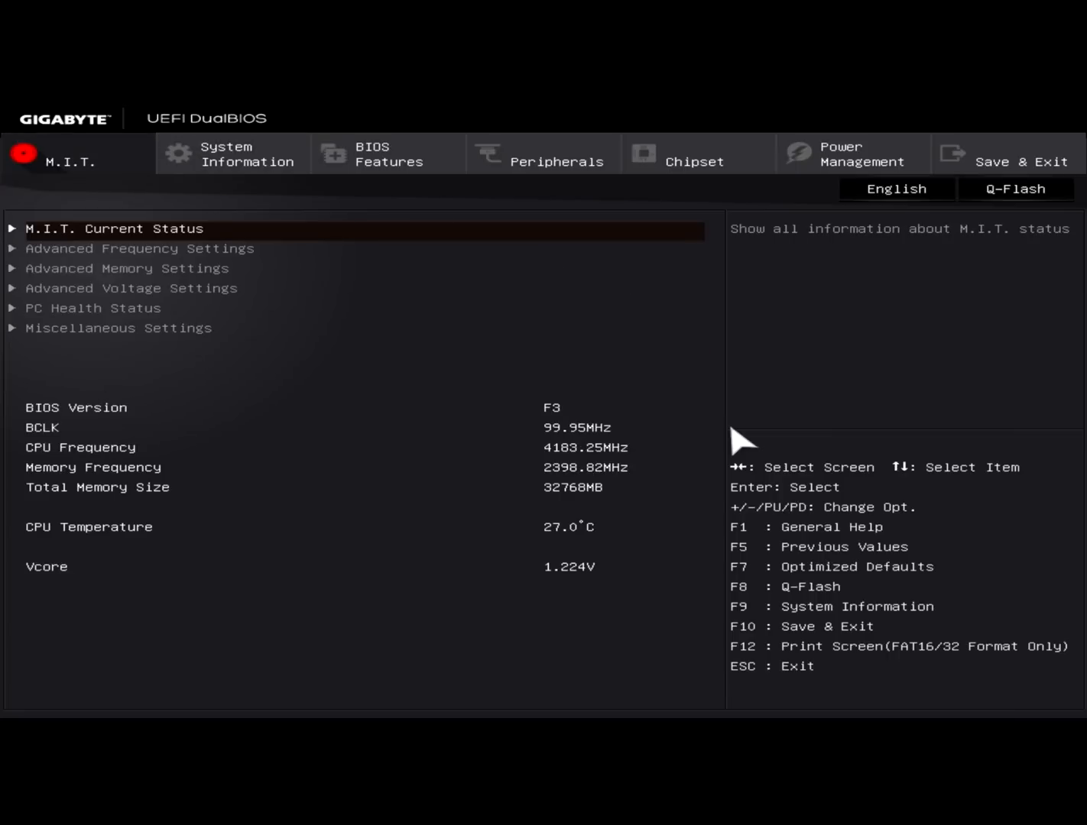
{"action": "key", "text": "f7"}
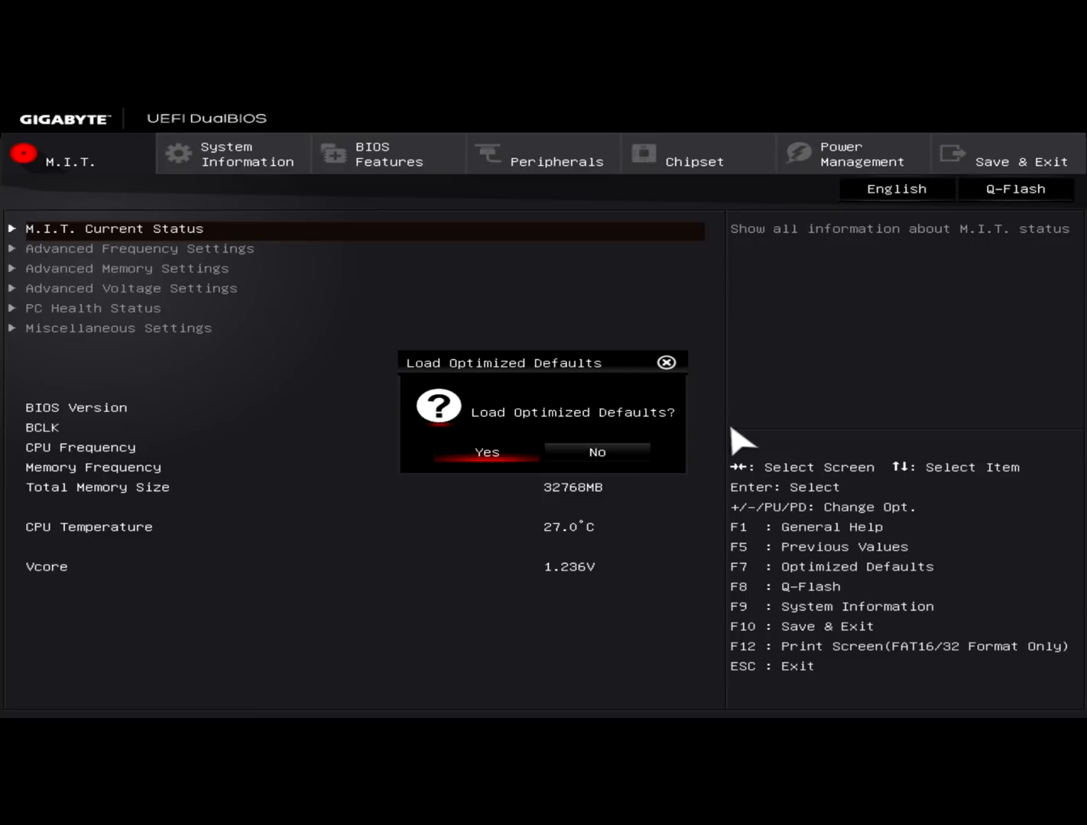
{"action": "left_click", "coordinate": [486, 452]}
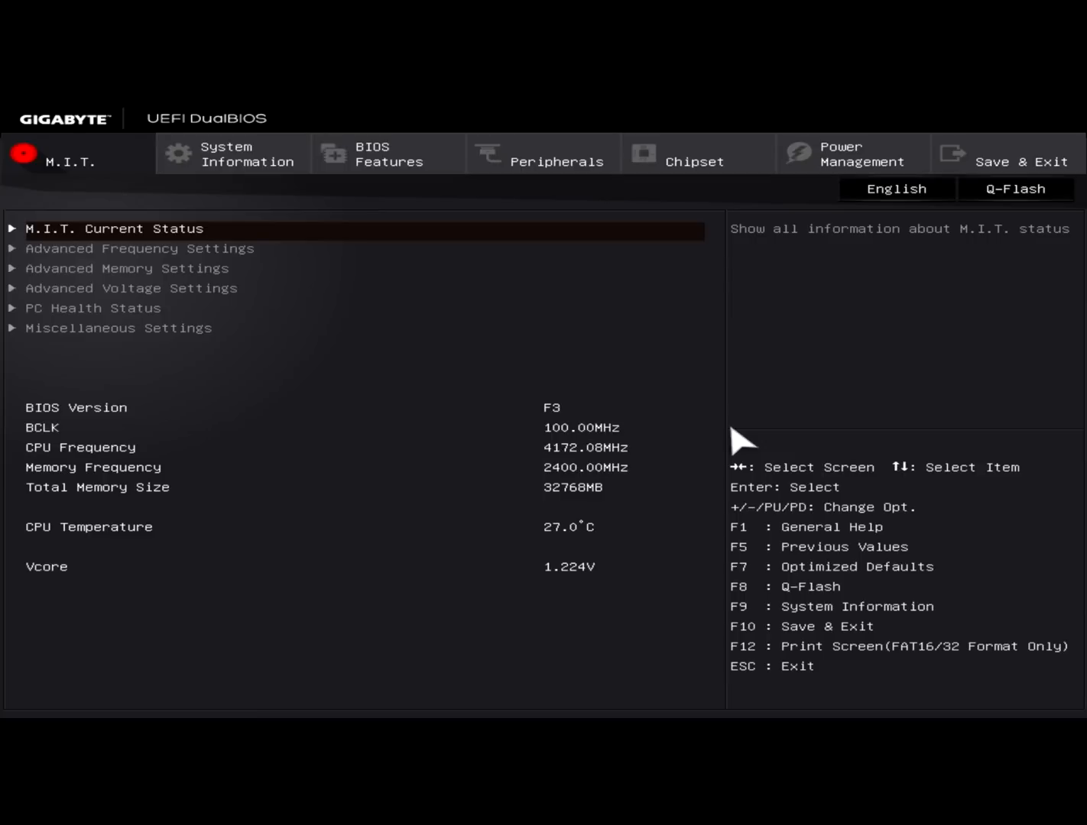
Review BIOS Features, Peripherals Super IO parallel port, and Chipset with VT-d Disabled.
{"action": "left_click", "coordinate": [388, 154]}
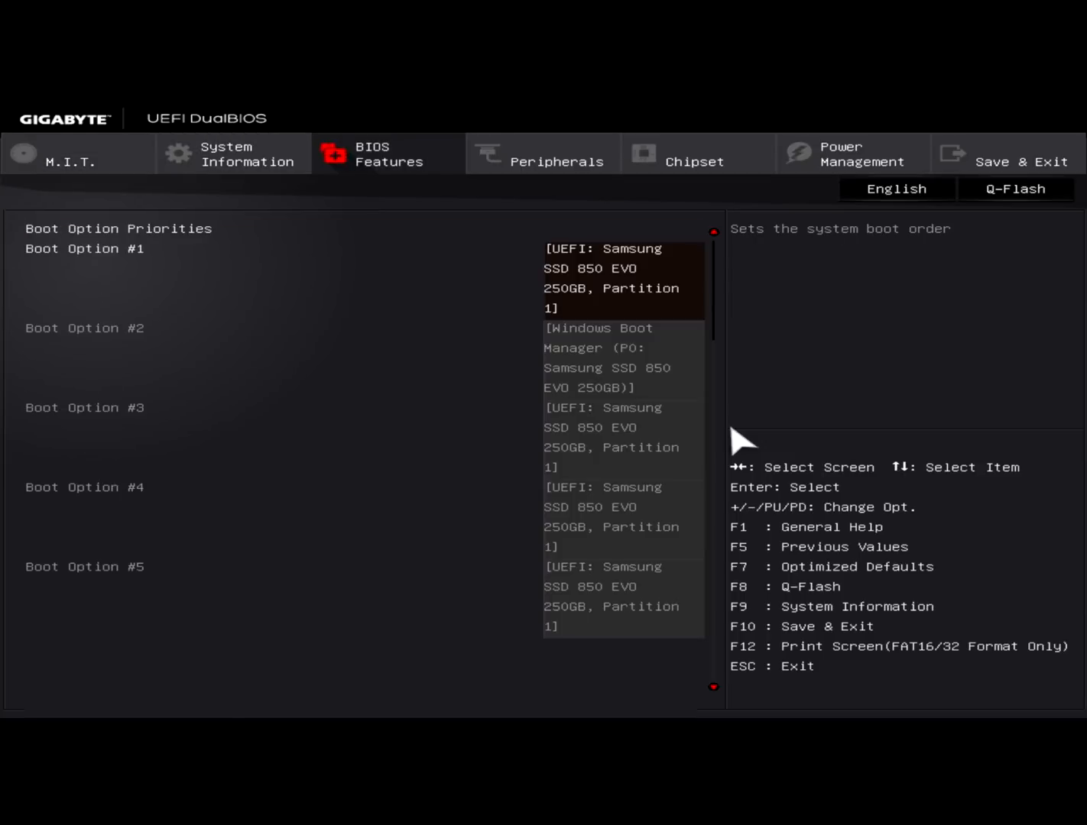
{"action": "left_click", "coordinate": [543, 153]}
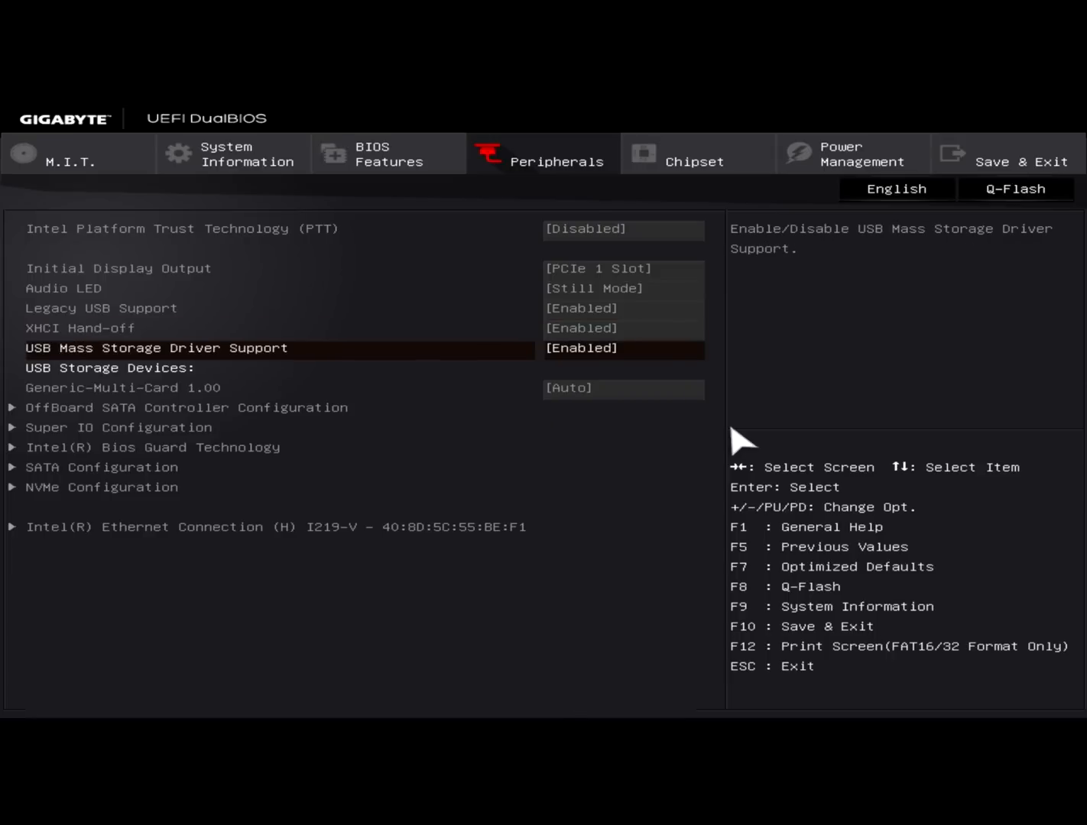
{"action": "left_click", "coordinate": [694, 161]}
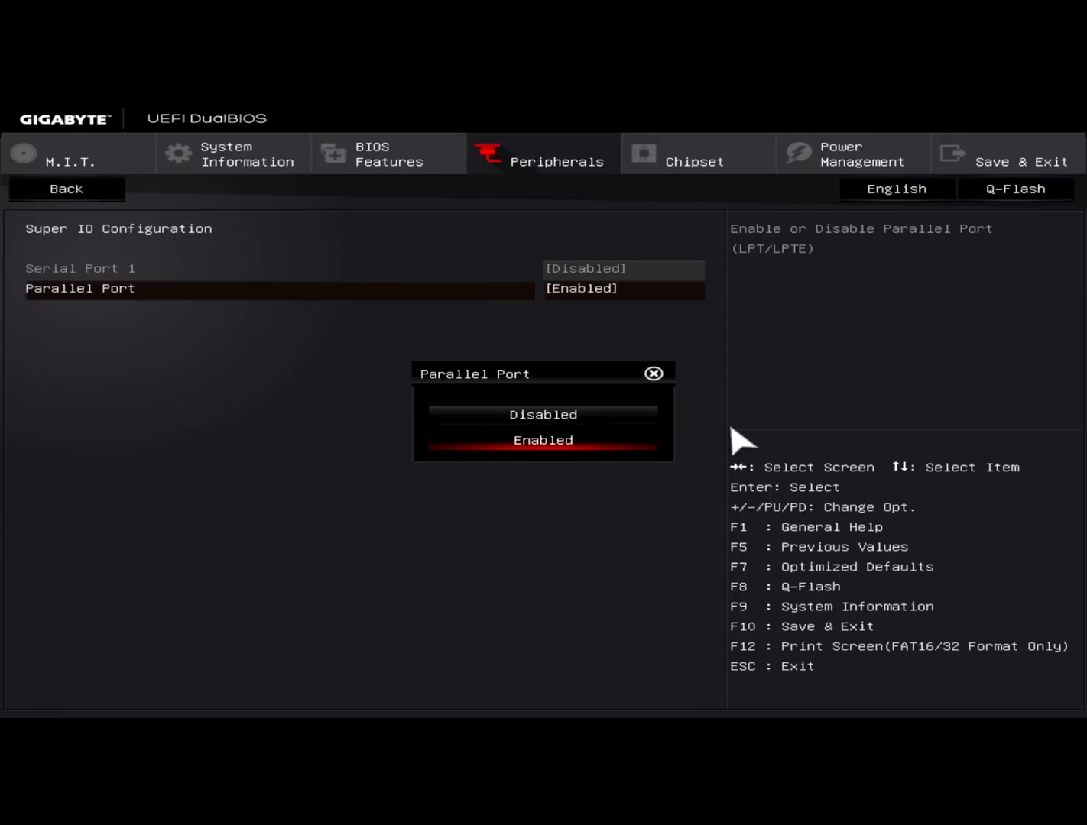
{"action": "left_click", "coordinate": [543, 414]}
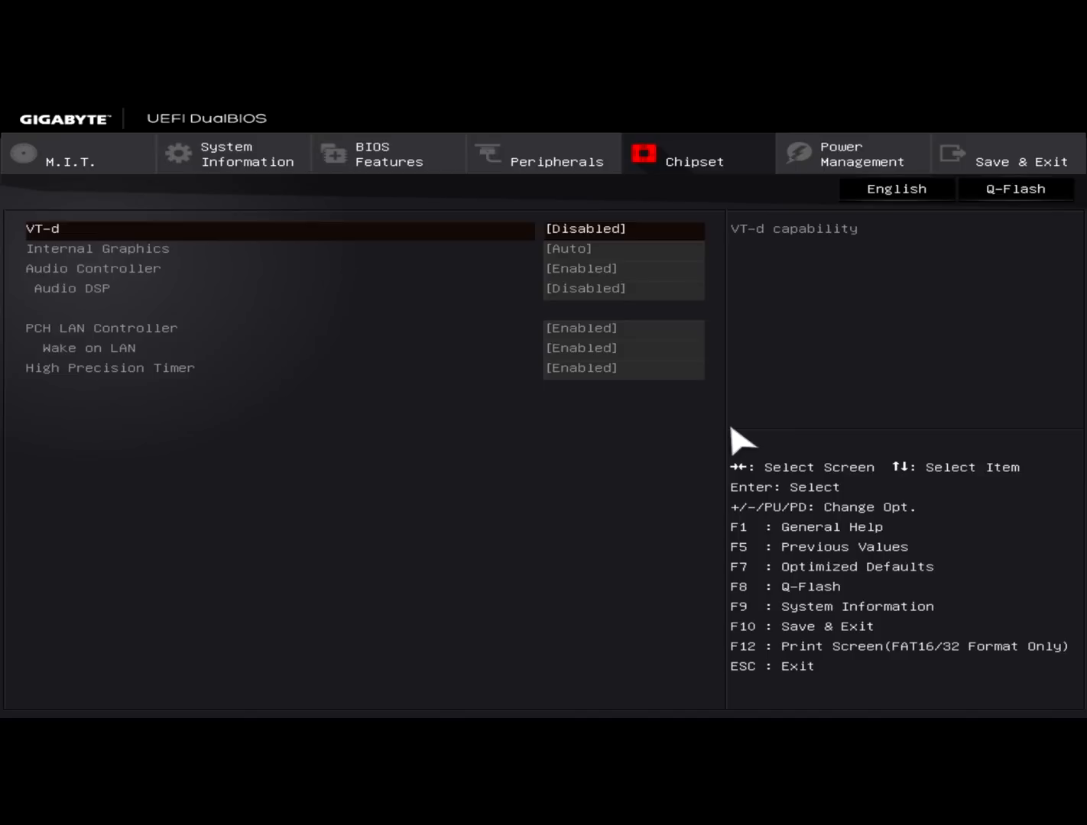
{"action": "left_click", "coordinate": [388, 154]}
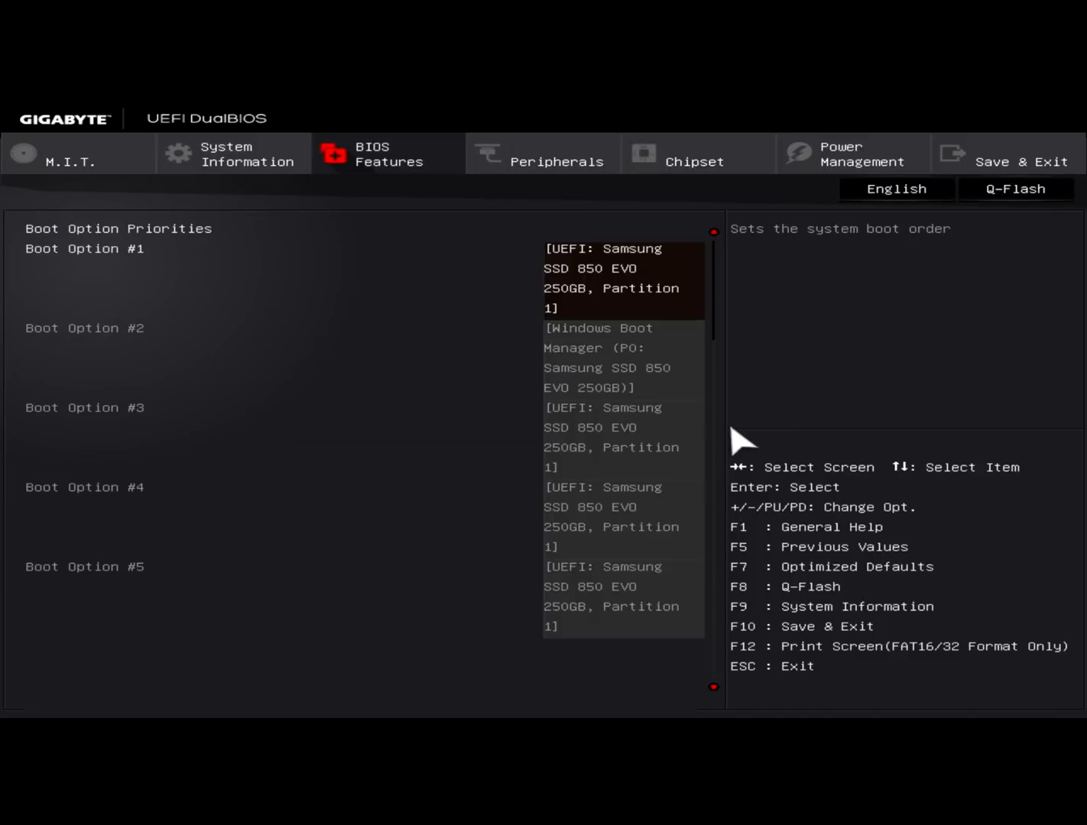
{"action": "left_click", "coordinate": [233, 154]}
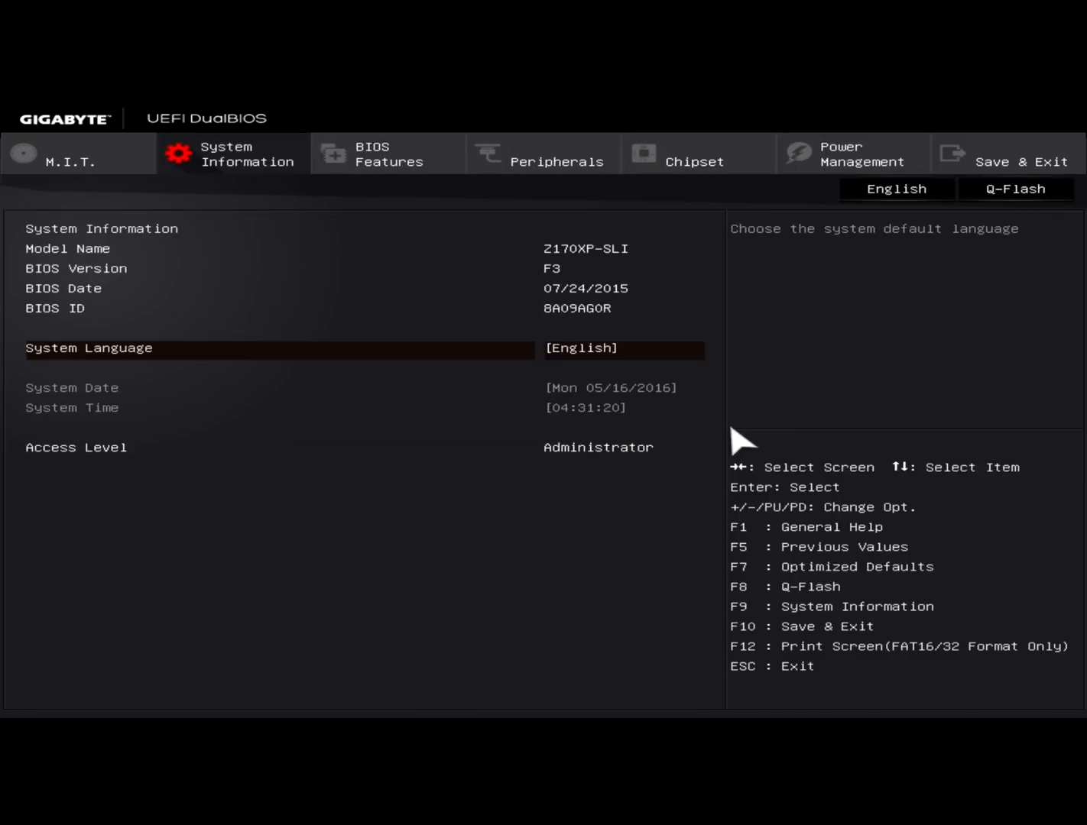
{"action": "left_click", "coordinate": [543, 153]}
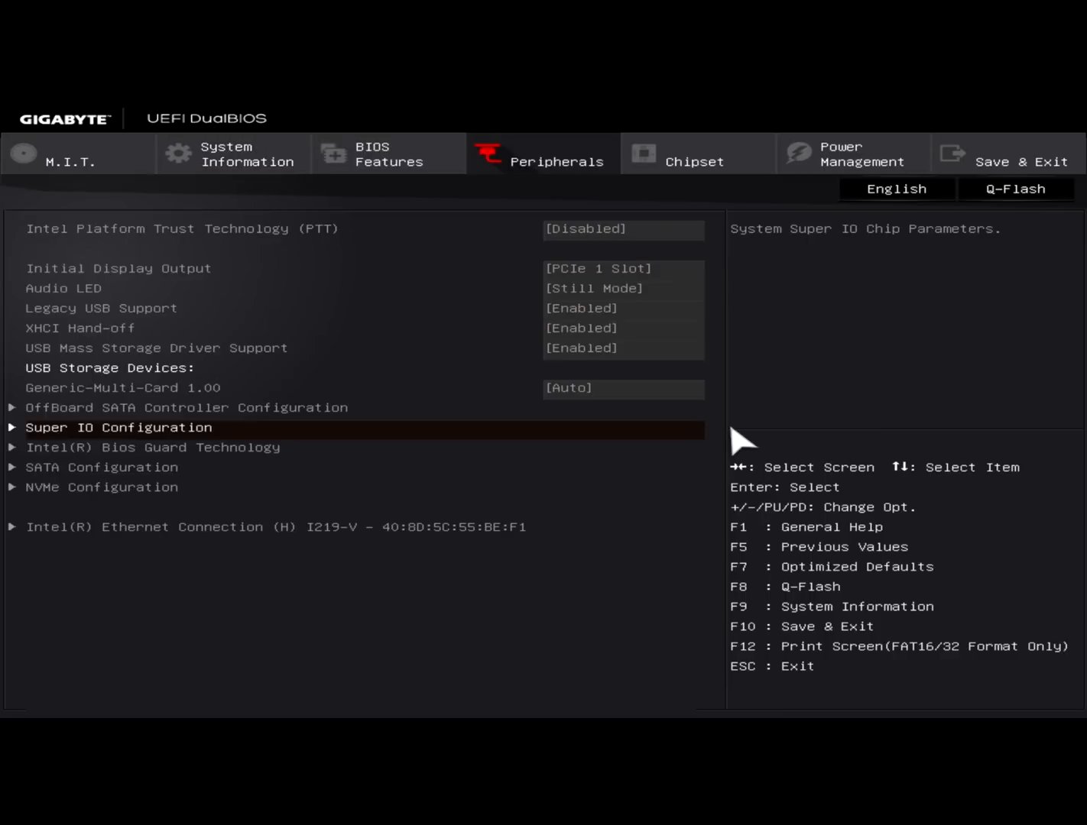
{"action": "left_click", "coordinate": [1020, 152]}
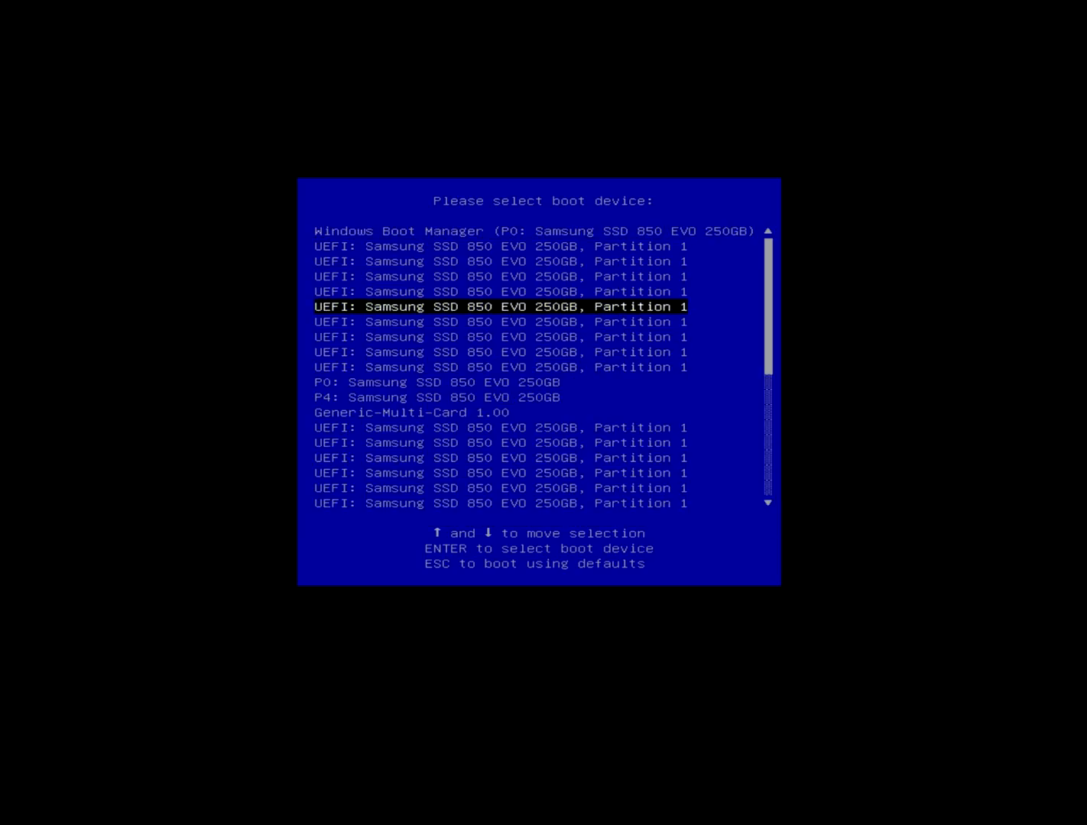
Boot the USB's UEFI partition and add nv_disable=1 to Clover's boot arguments.
{"action": "key", "text": "Down"}
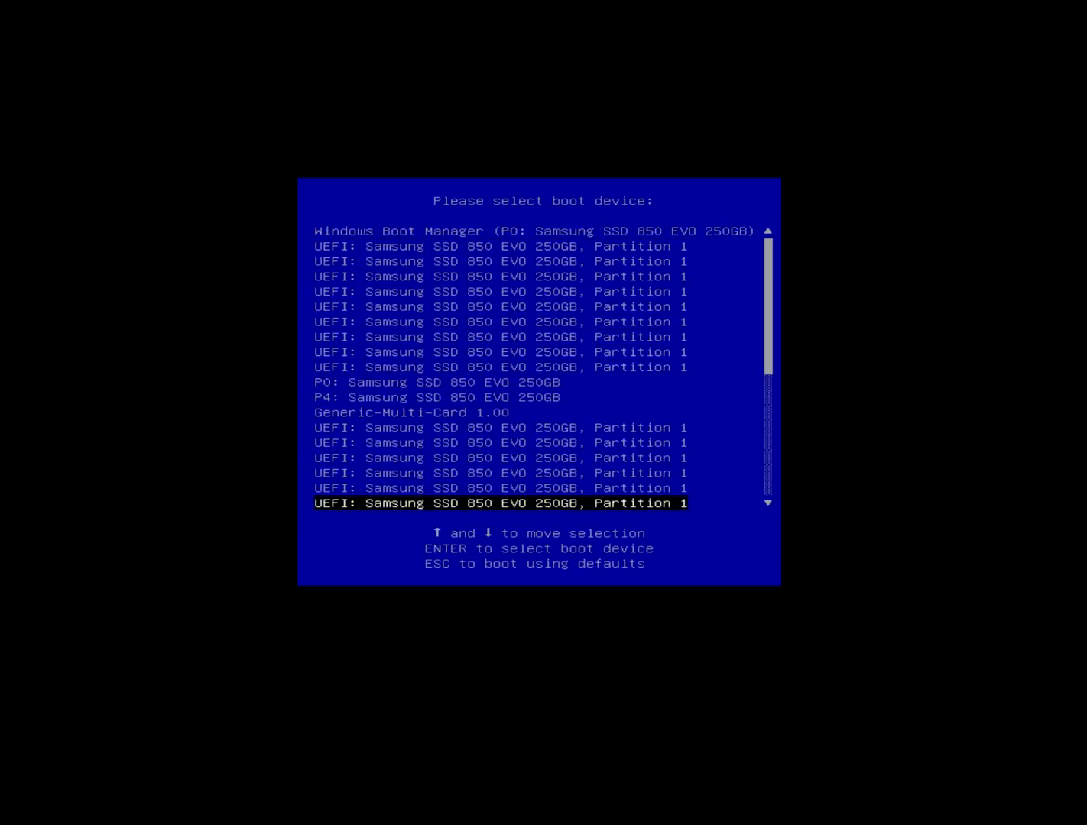
{"action": "key", "text": "Down"}
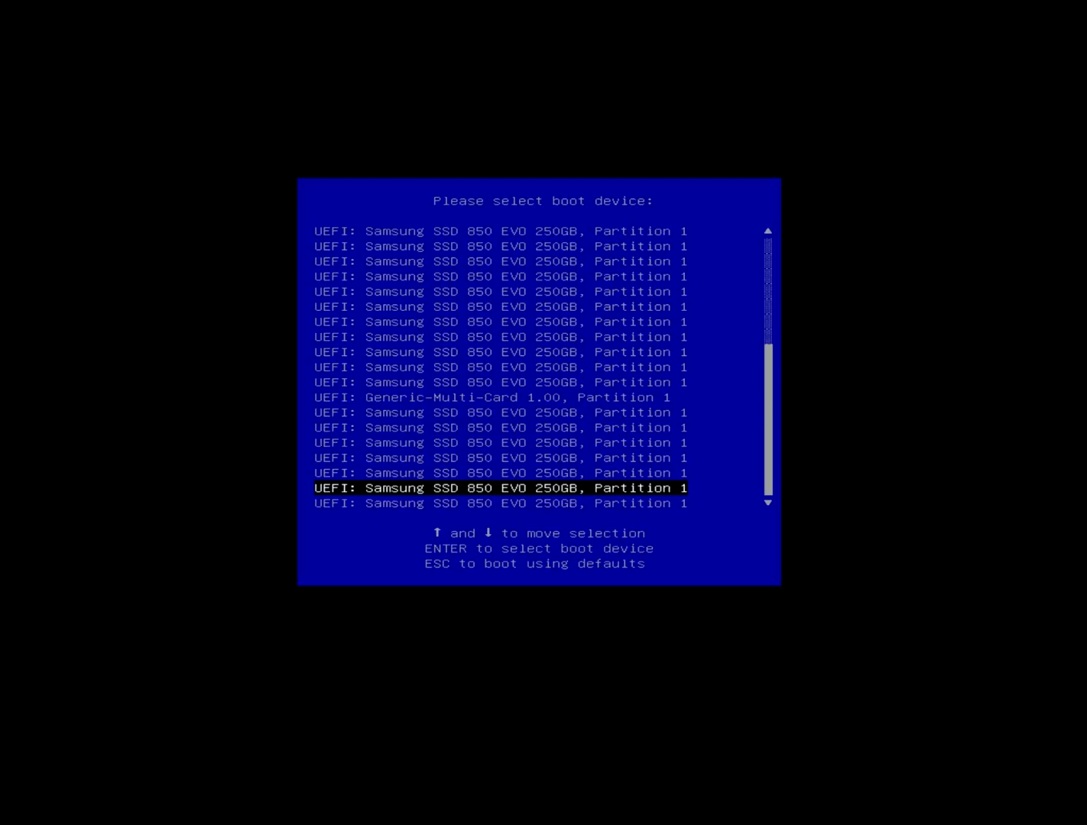
{"action": "key", "text": "up"}
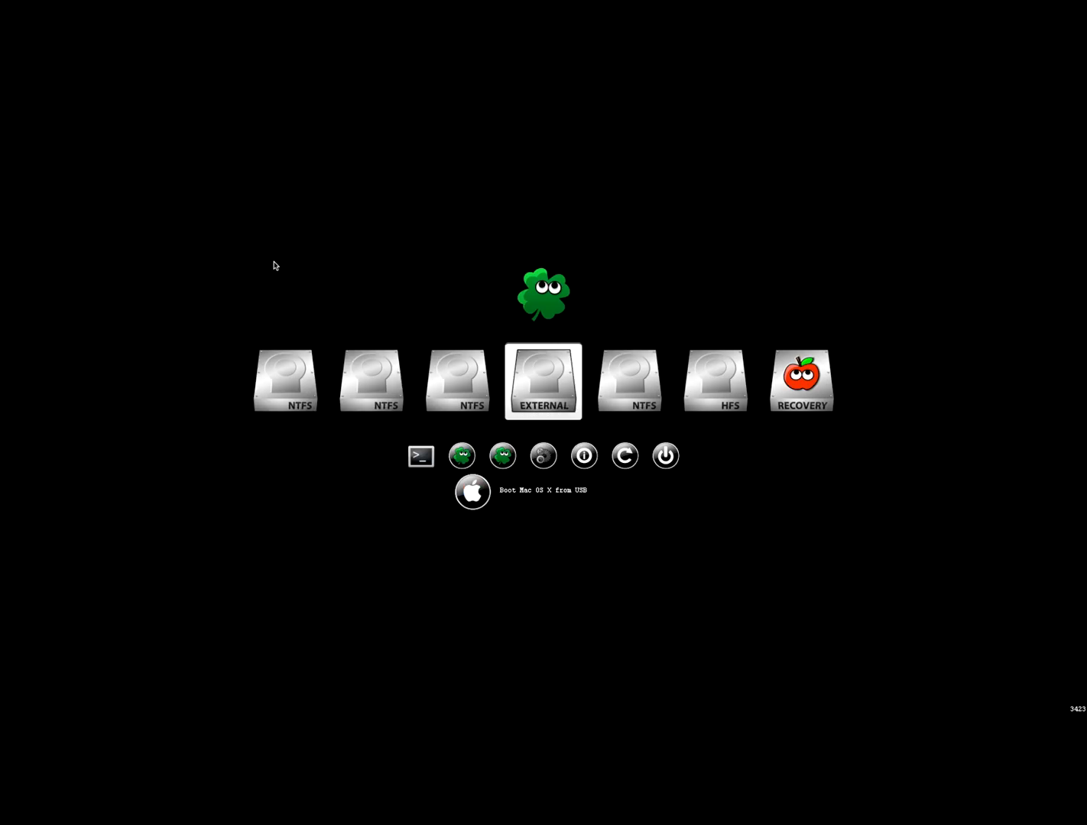
{"action": "left_click", "coordinate": [502, 456]}
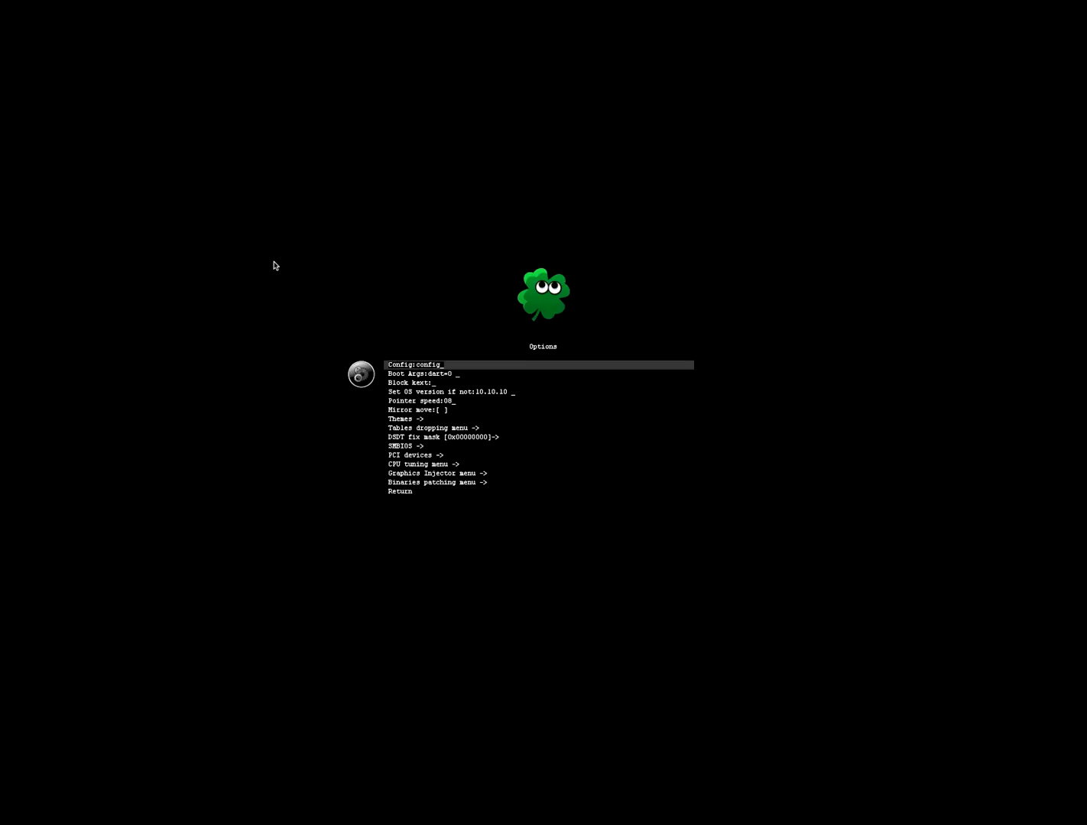
{"action": "type", "text": "nv_disable=1"}
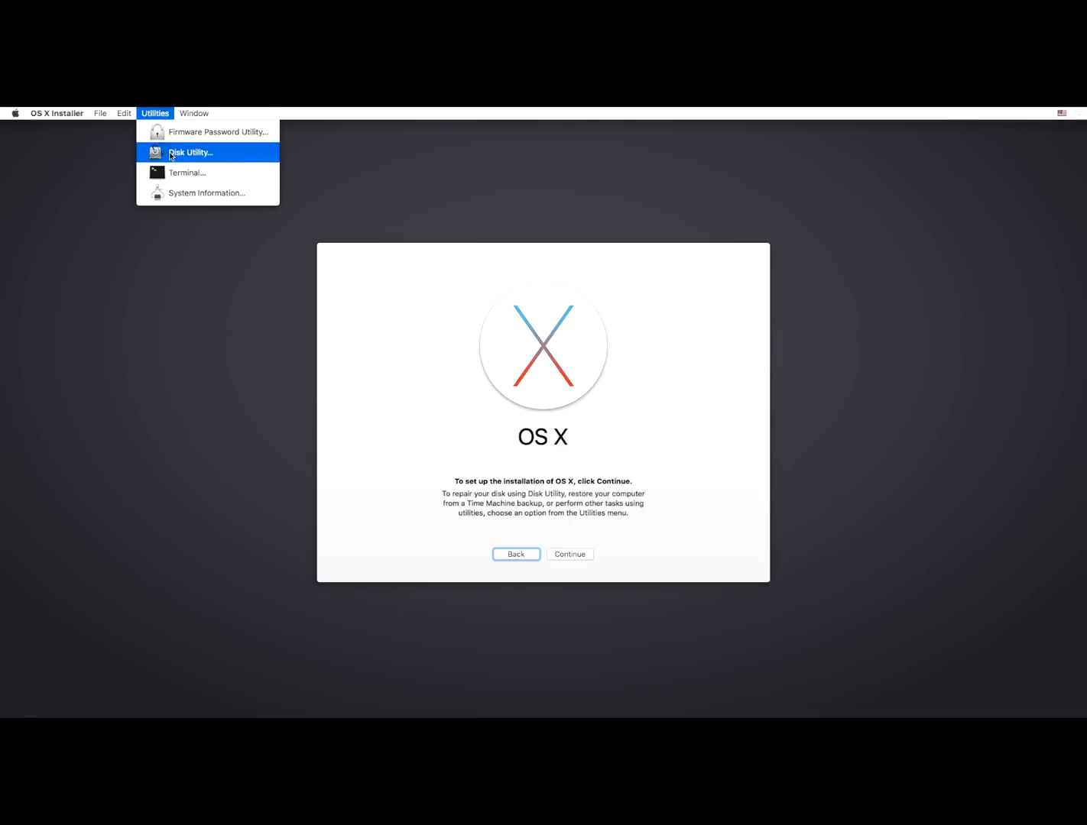
Erase the Samsung SSD 850 EVO as 'El Capitan', OS X Extended (Journaled), GUID.
{"action": "left_click", "coordinate": [191, 152]}
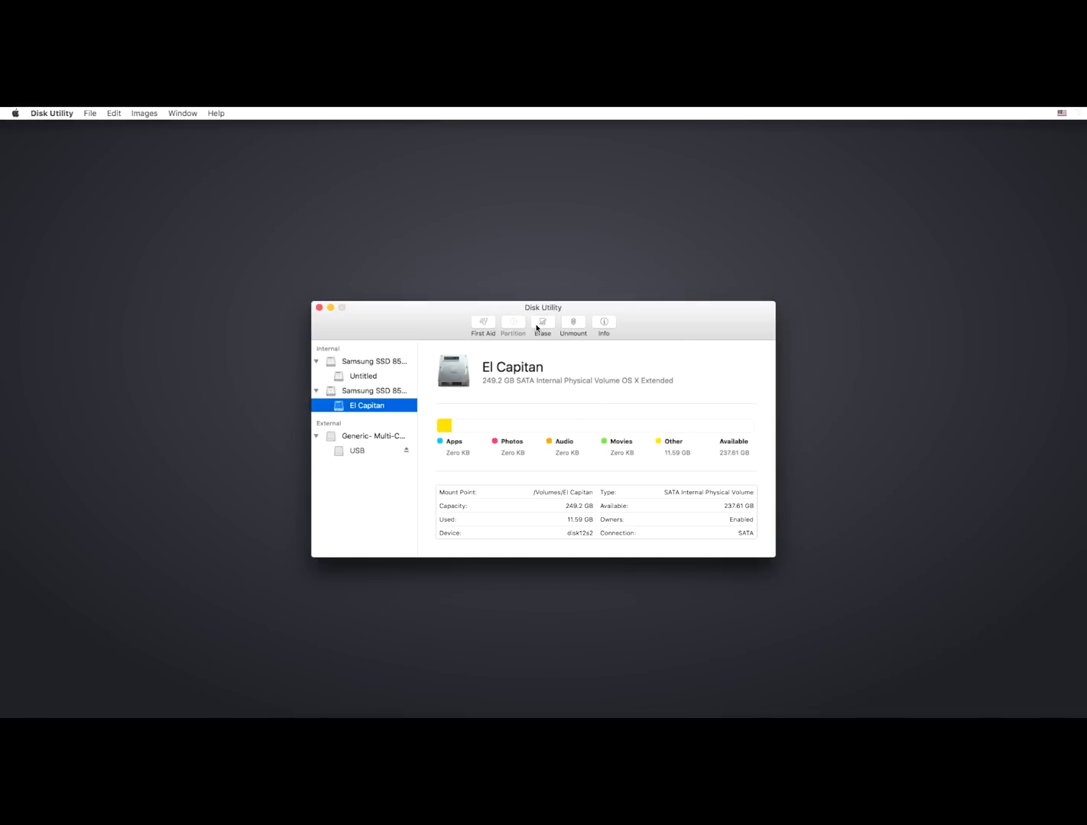
{"action": "left_click", "coordinate": [375, 391]}
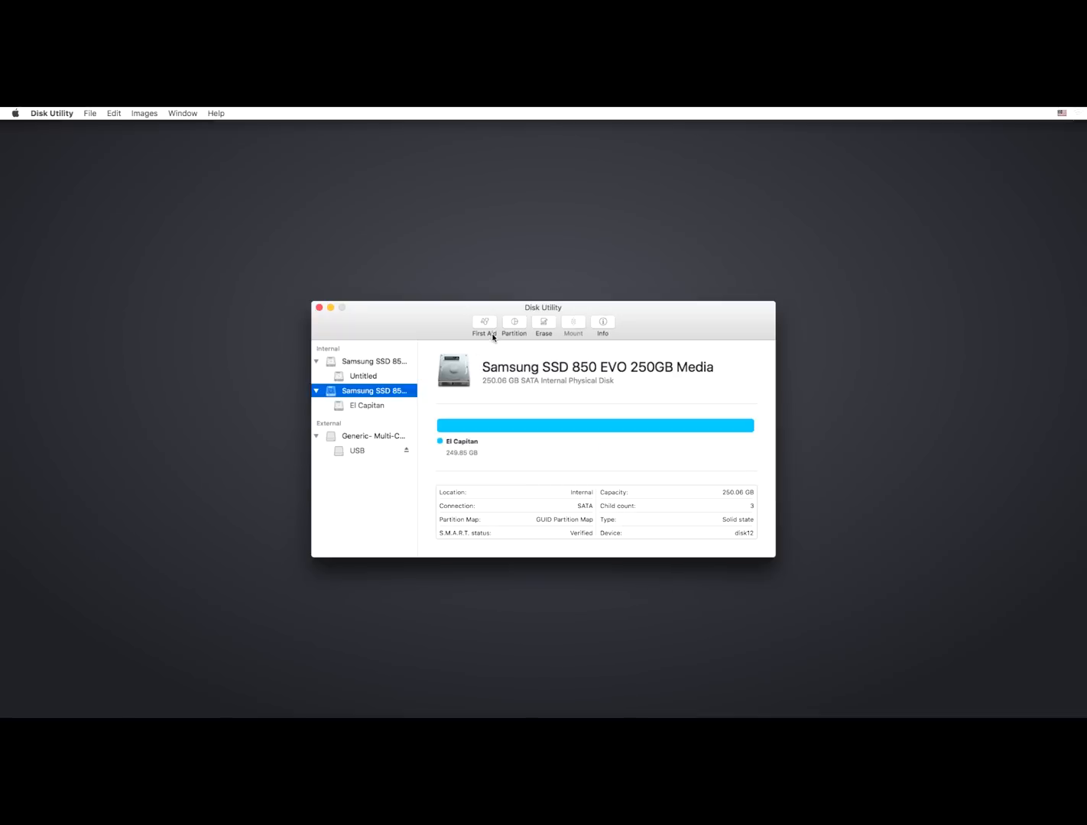
{"action": "left_click", "coordinate": [543, 324]}
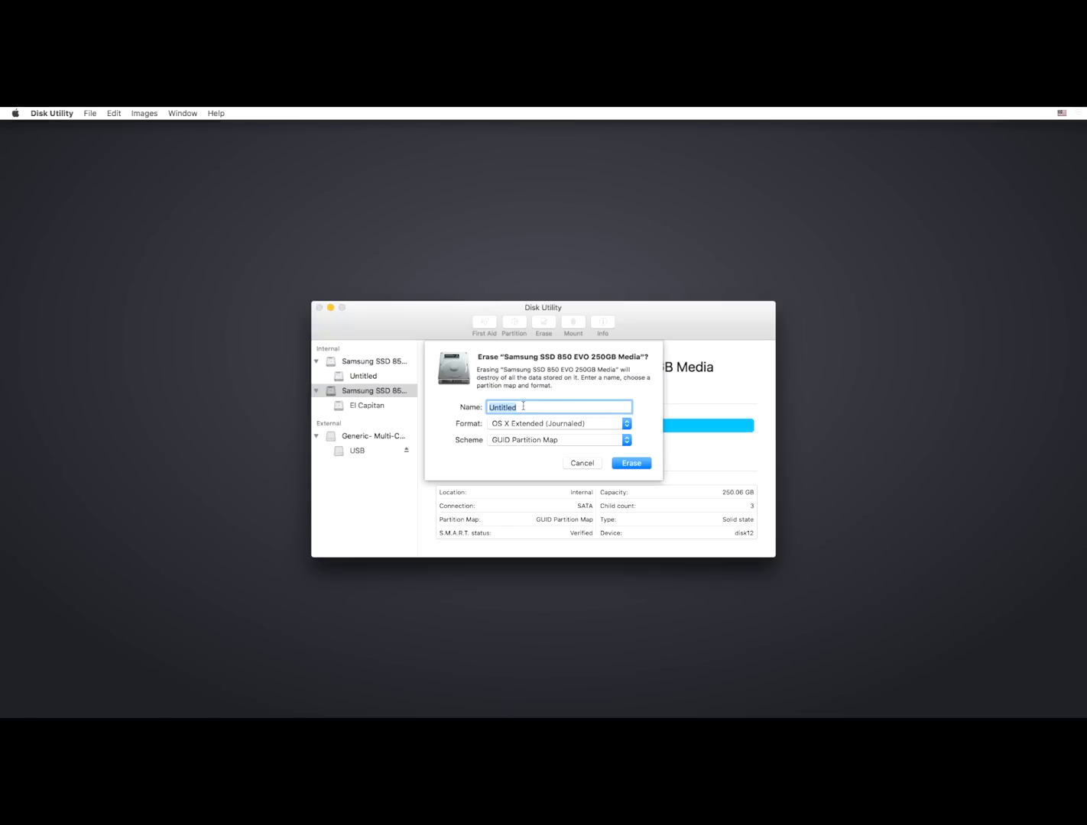
{"action": "type", "text": "El Cap"}
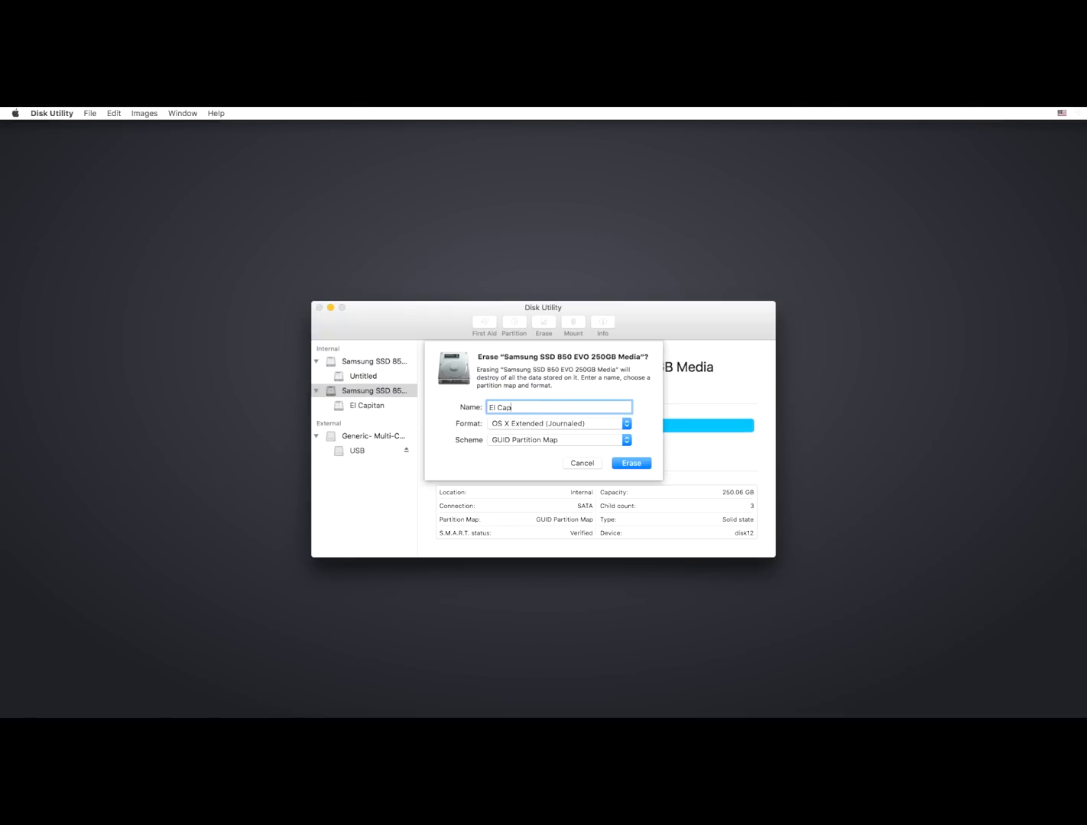
{"action": "type", "text": "itan"}
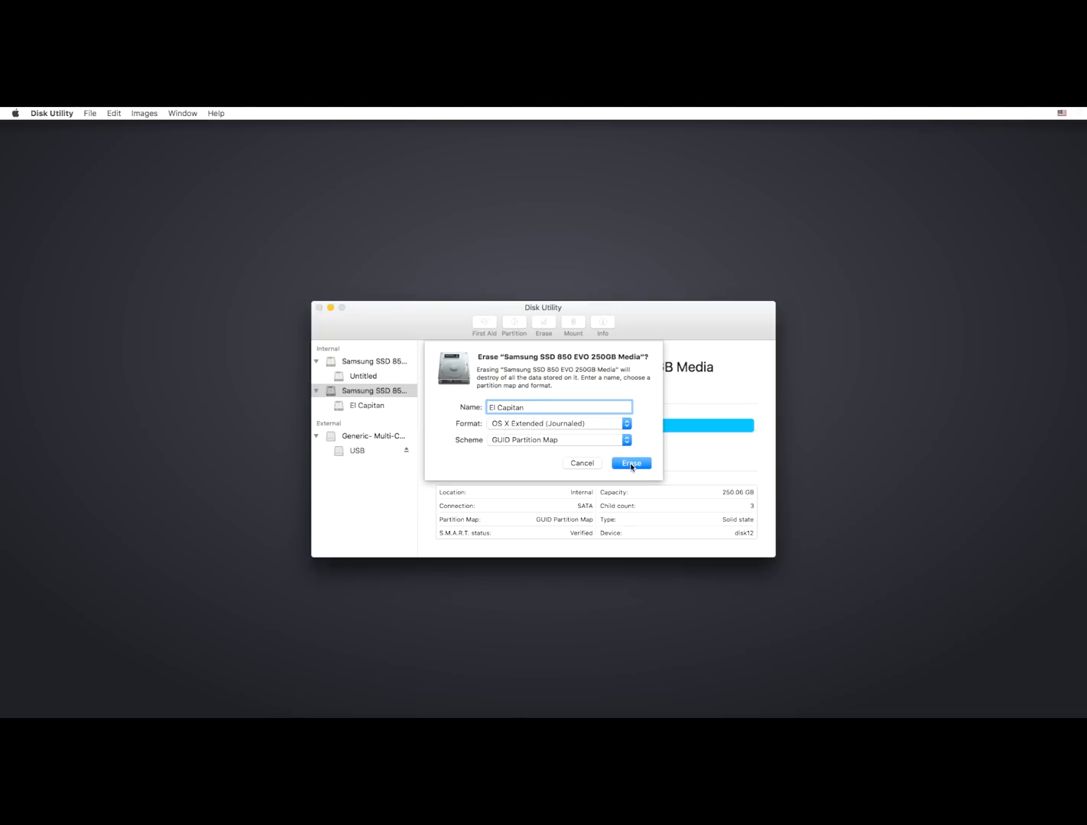
{"action": "mouse_move", "coordinate": [538, 435]}
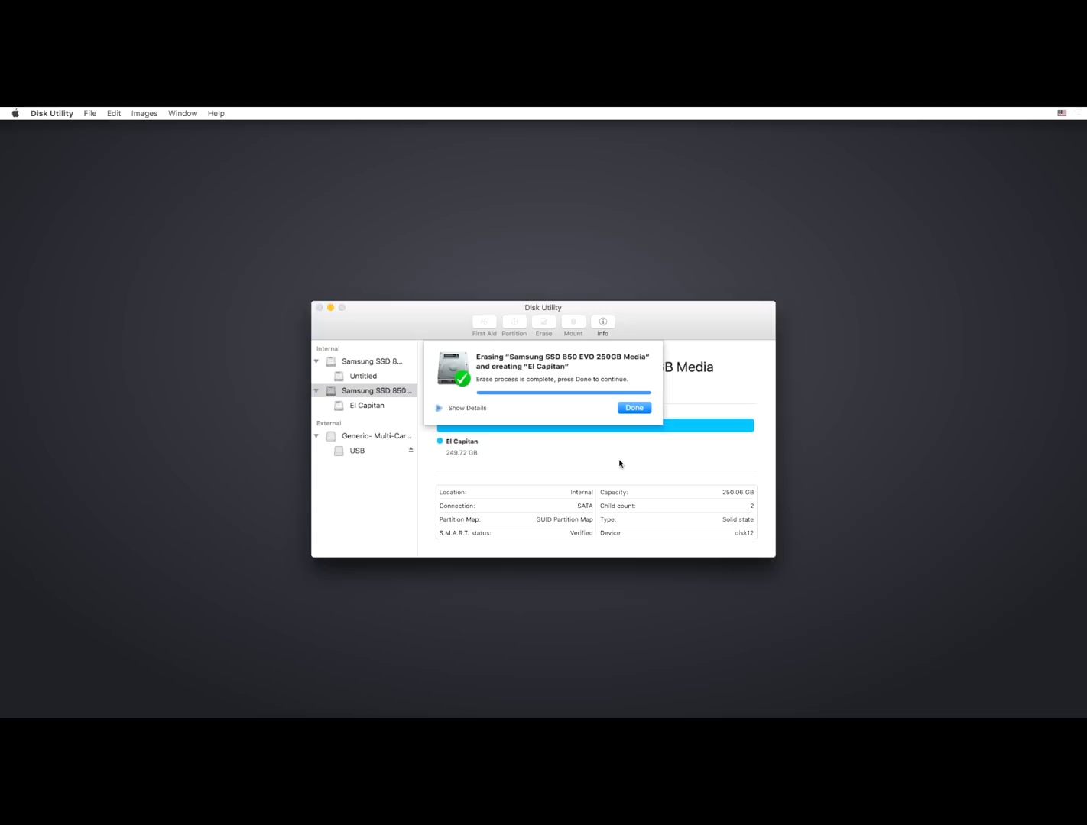
{"action": "left_click", "coordinate": [634, 407]}
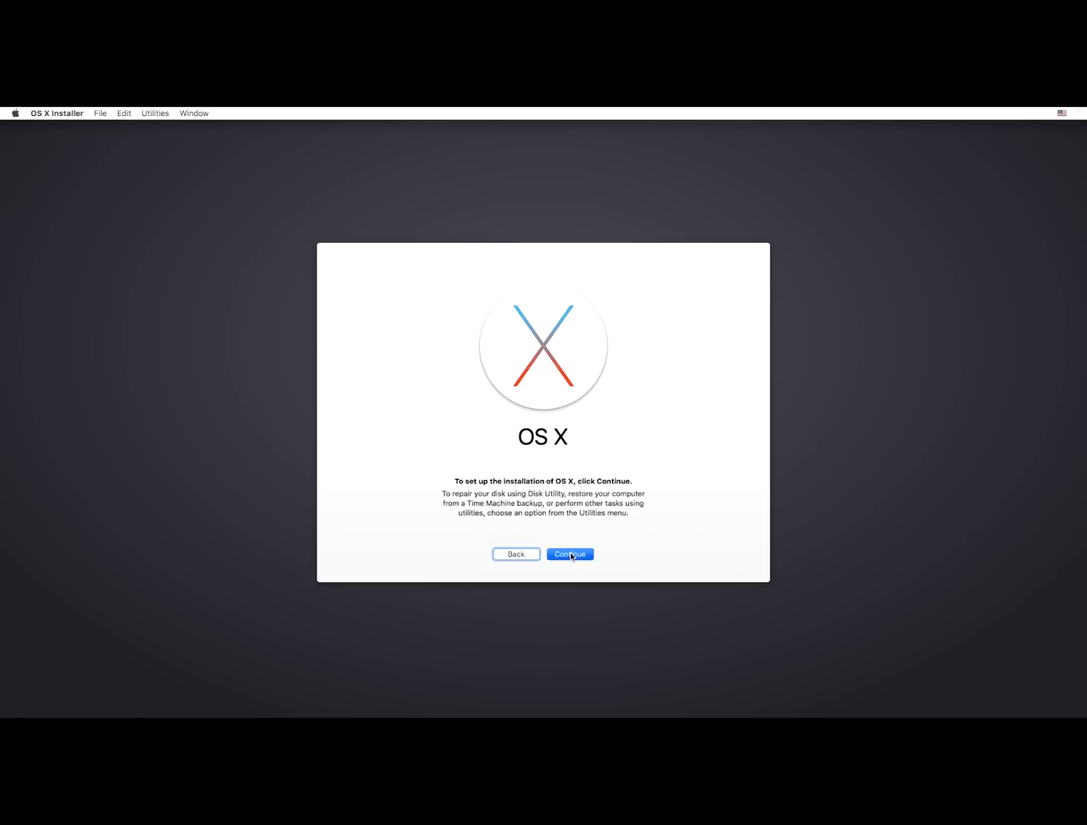
Continue past the OS X welcome screen and pick El Capitan as the install destination.
{"action": "left_click", "coordinate": [569, 554]}
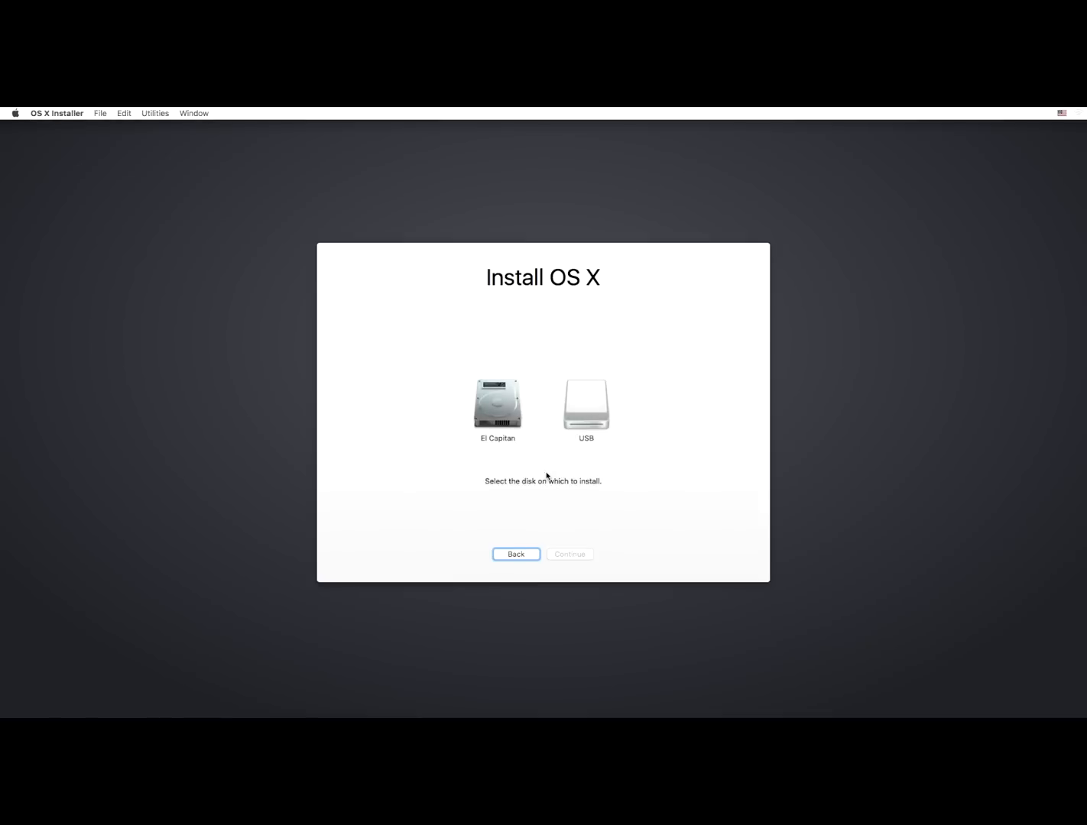
{"action": "left_click", "coordinate": [569, 554]}
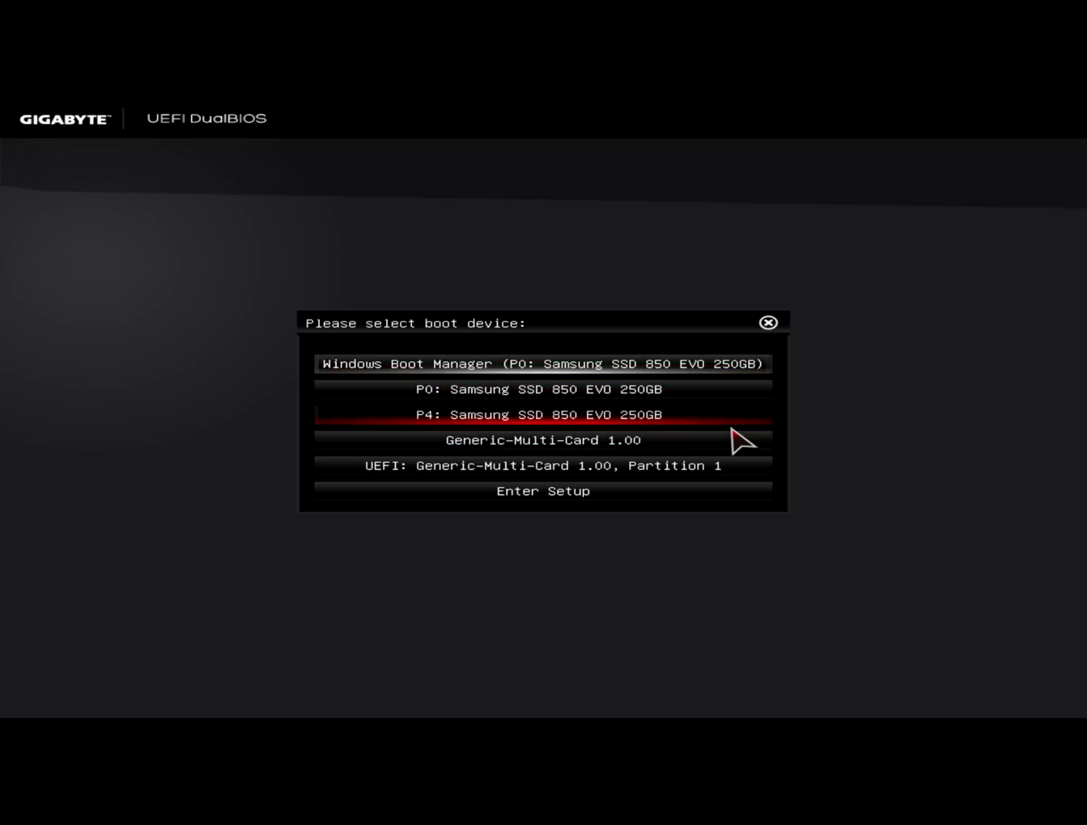
Boot from the Generic-Multi-Card 1.00 device in the GIGABYTE boot menu.
{"action": "key", "text": "Down"}
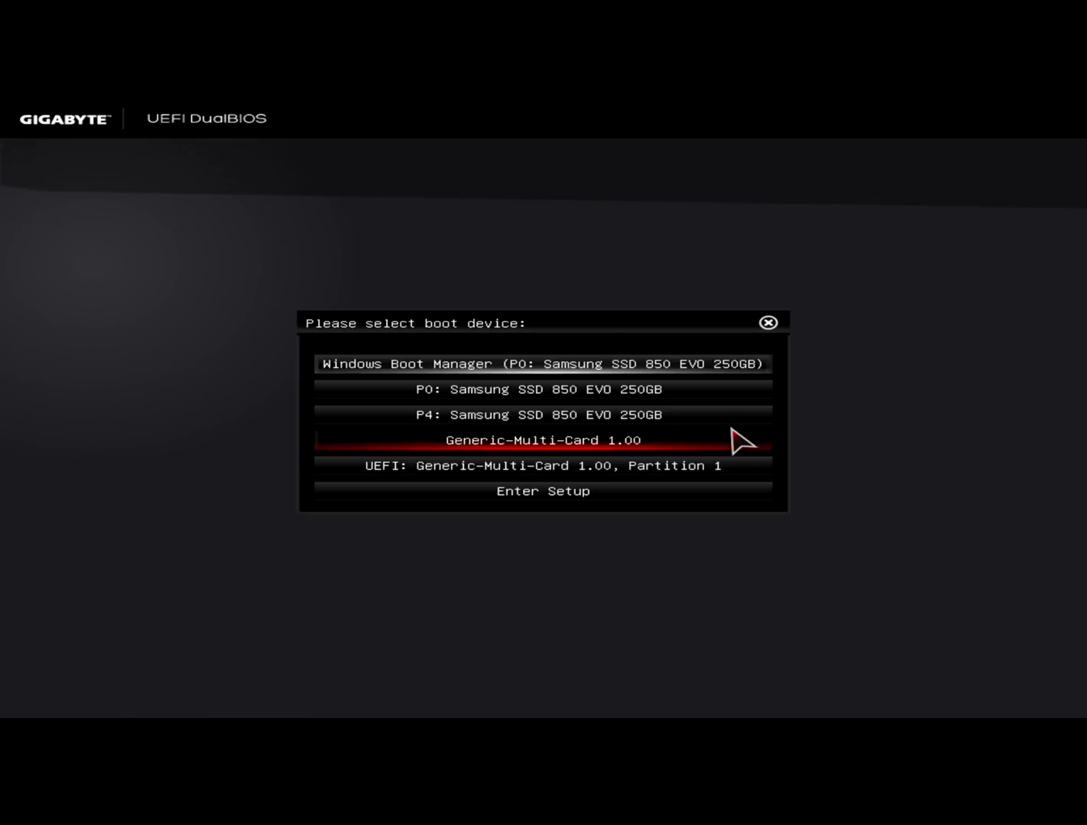
{"action": "key", "text": "Up"}
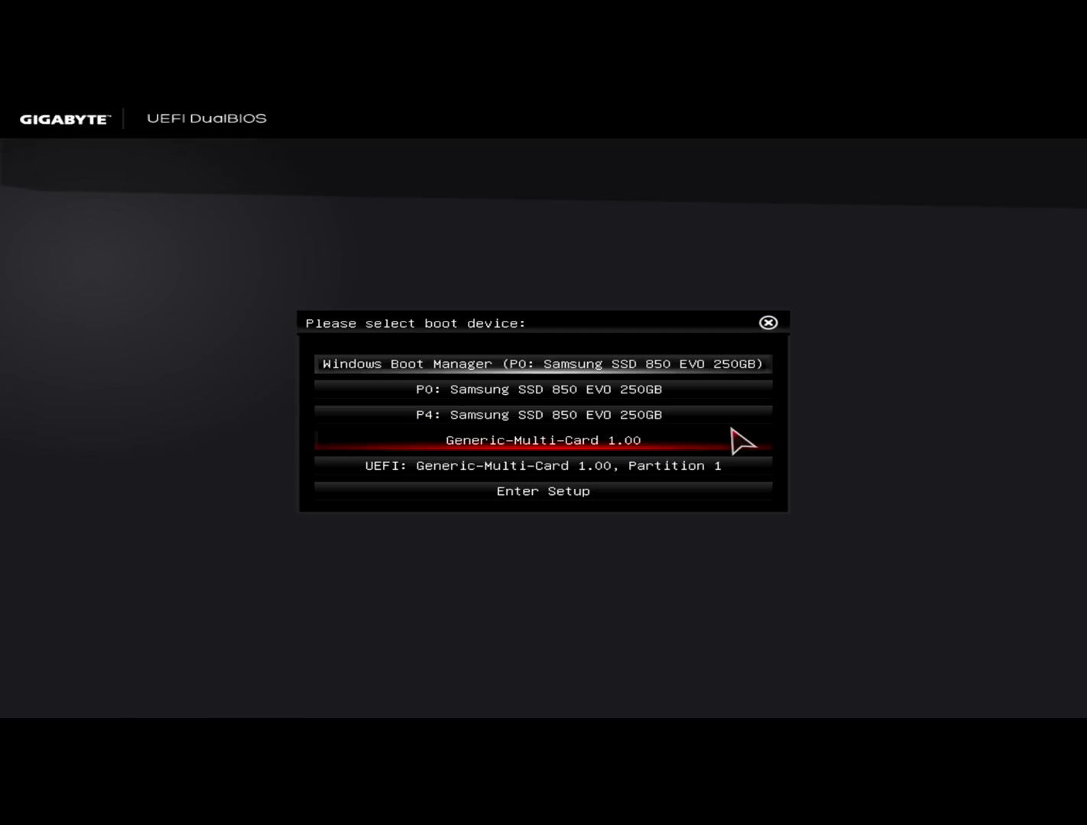
{"action": "key", "text": "Down"}
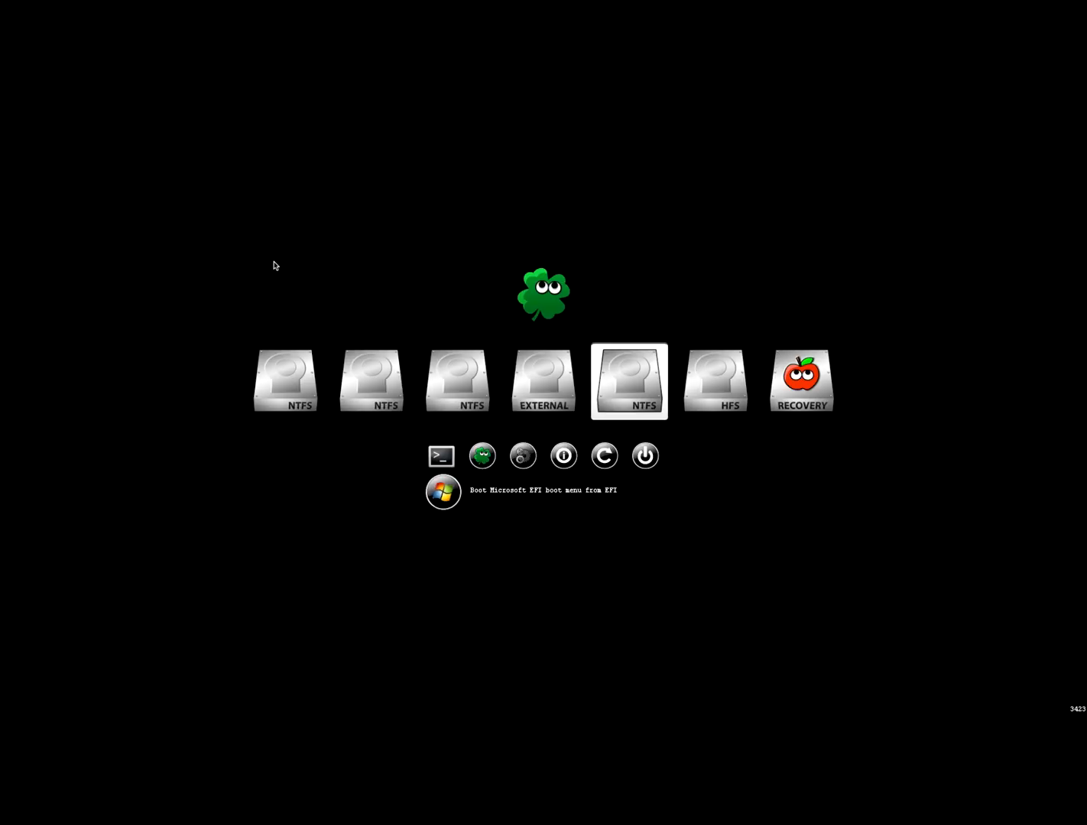
Add nv_disable=1 to Clover's boot arguments and return to the boot volumes.
{"action": "left_click", "coordinate": [522, 455]}
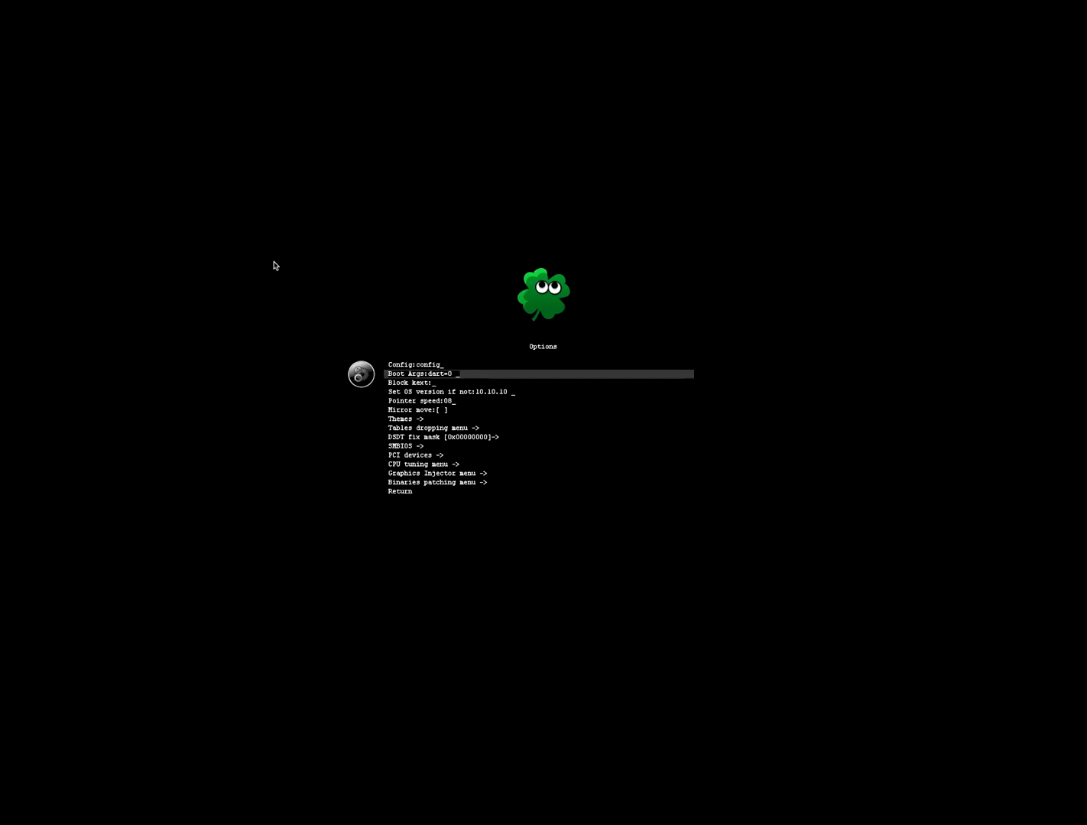
{"action": "type", "text": "nv"}
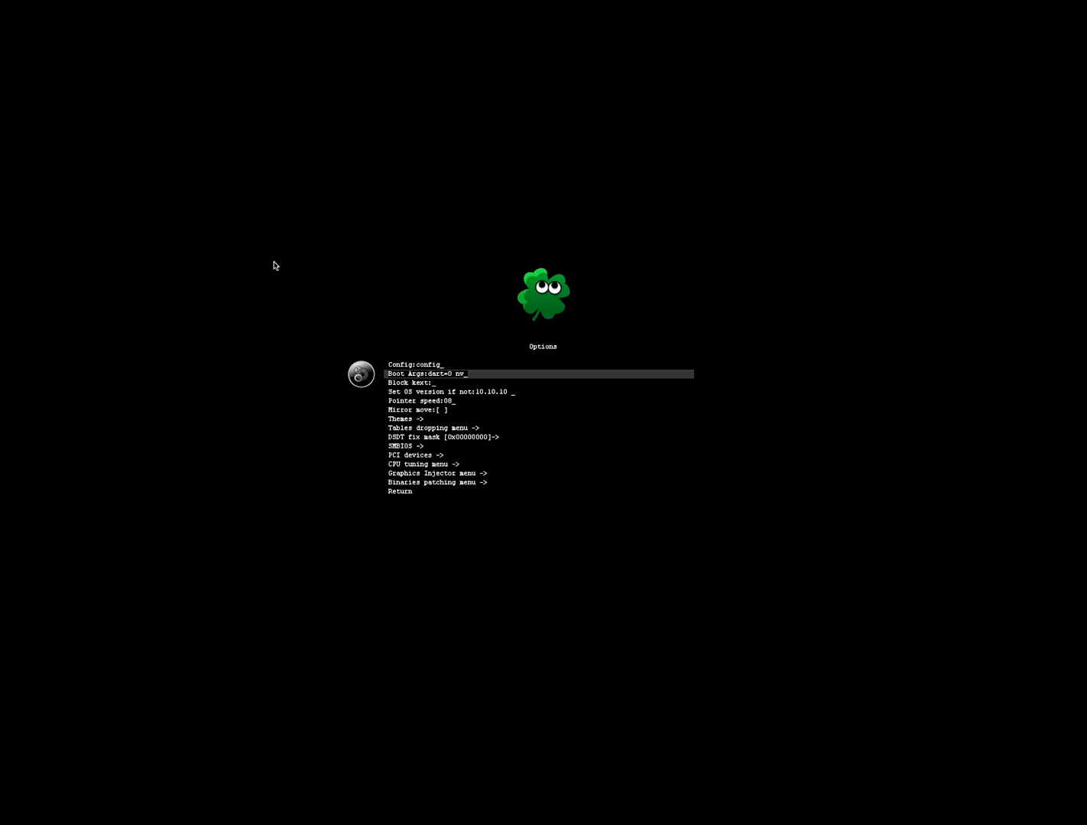
{"action": "type", "text": "disab"}
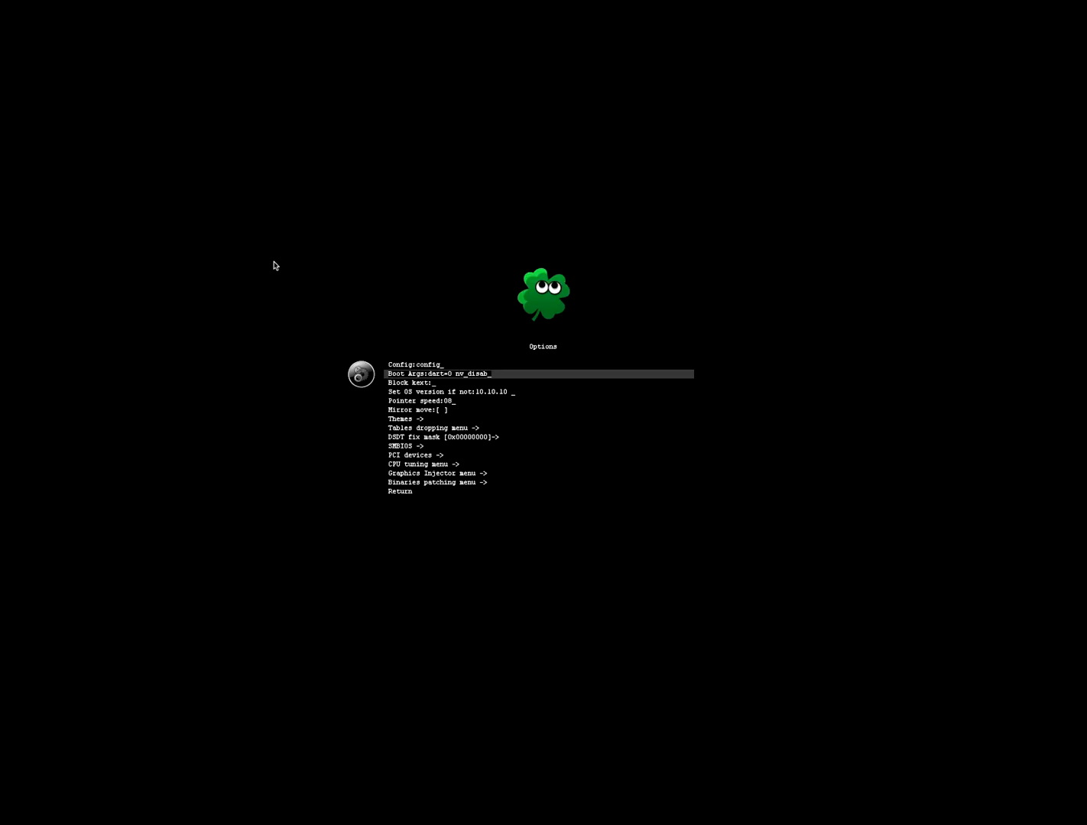
{"action": "type", "text": "le=1"}
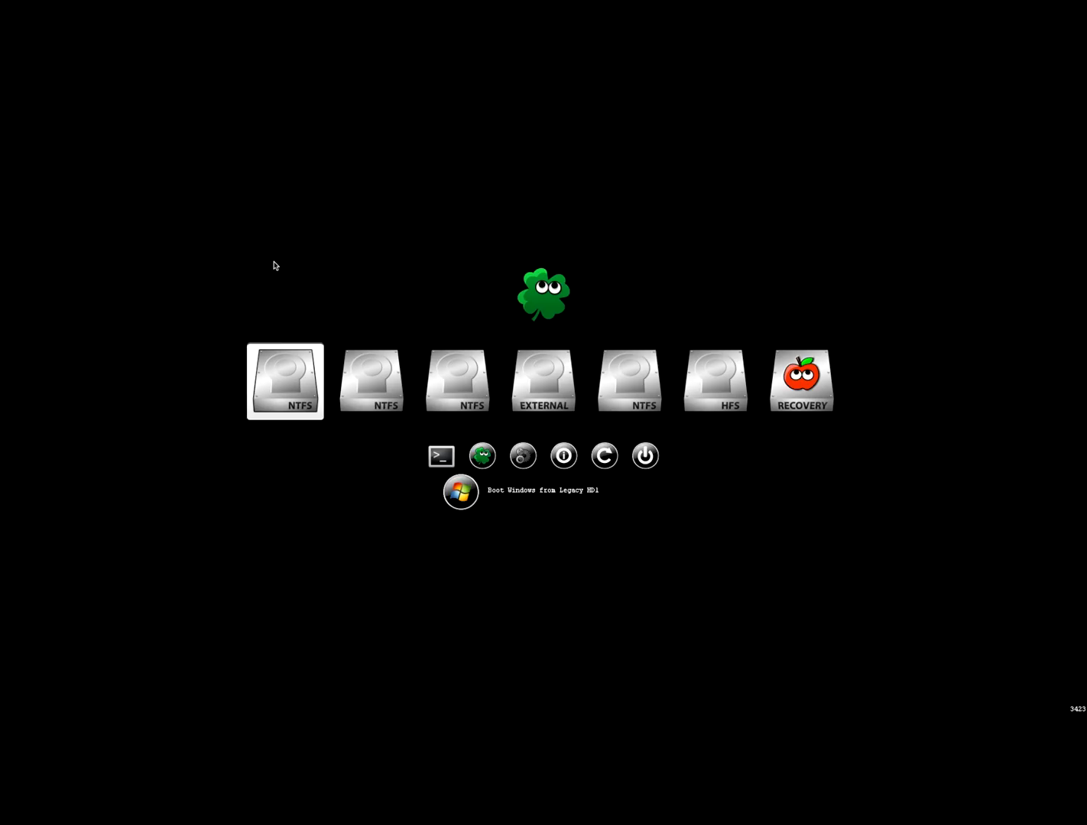
{"action": "key", "text": "Right"}
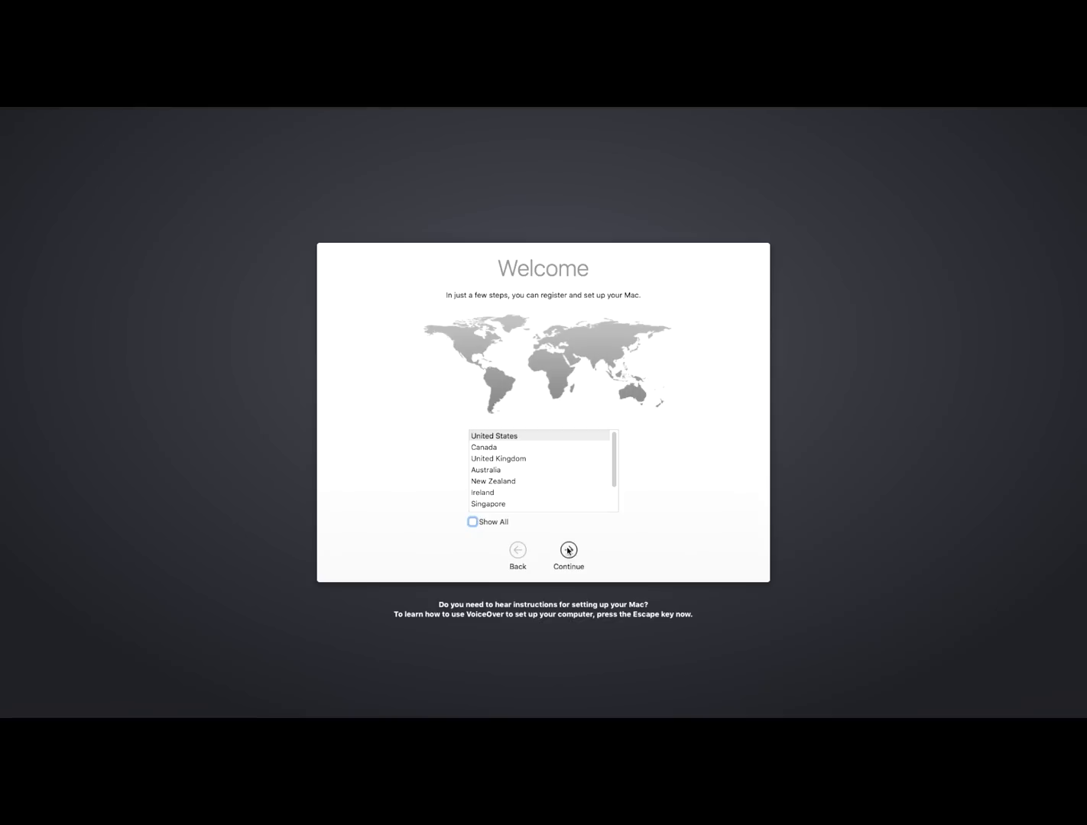
Choose United States, join the home Wi-Fi, skip transfer and Location Services.
{"action": "left_click", "coordinate": [568, 550]}
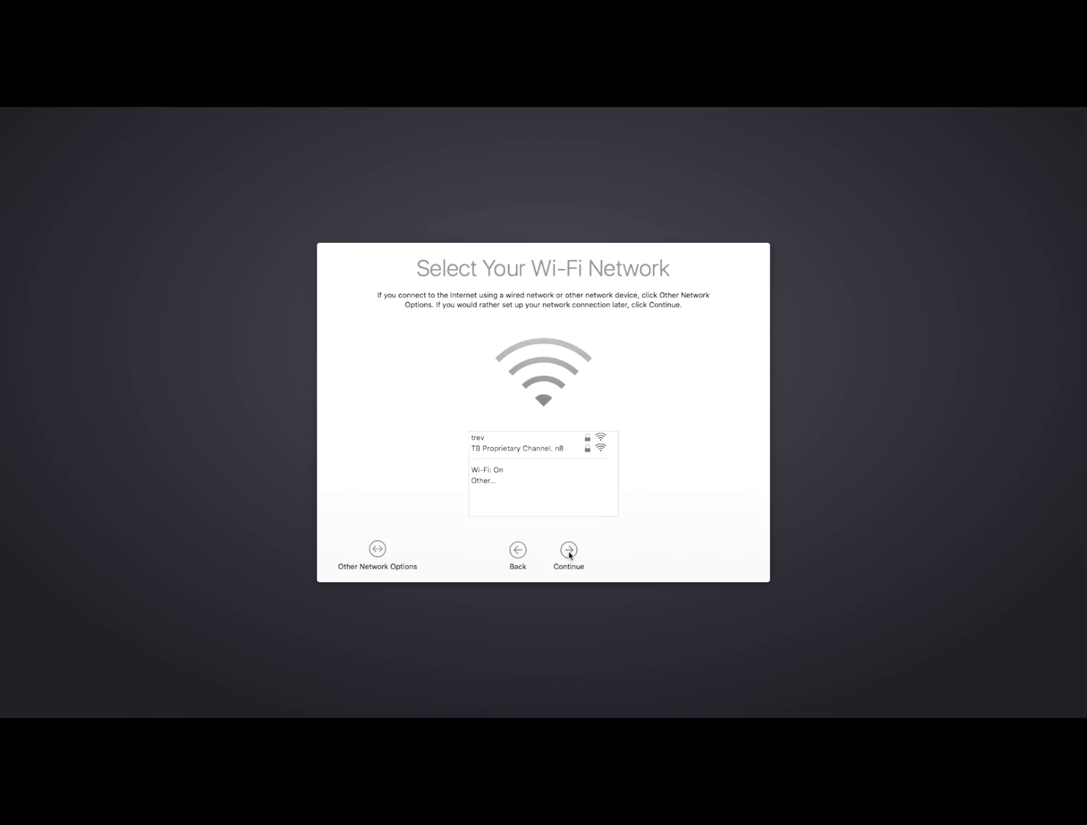
{"action": "left_click", "coordinate": [524, 438]}
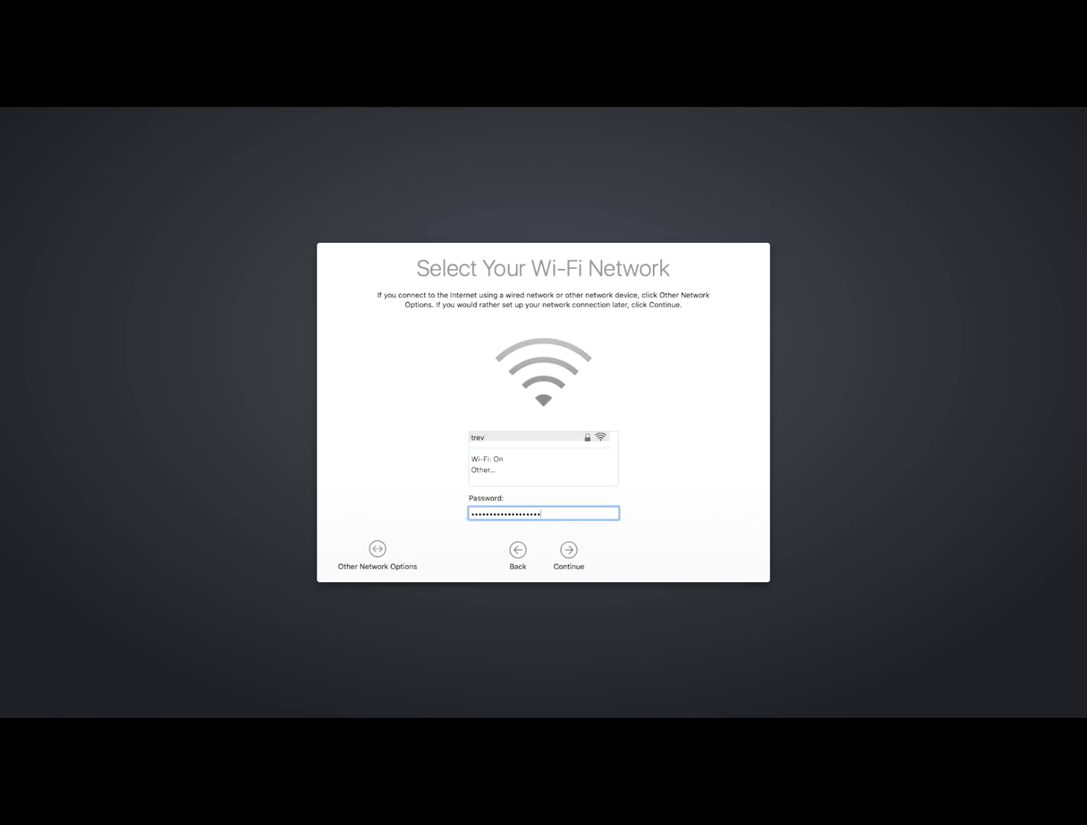
{"action": "left_click", "coordinate": [568, 550]}
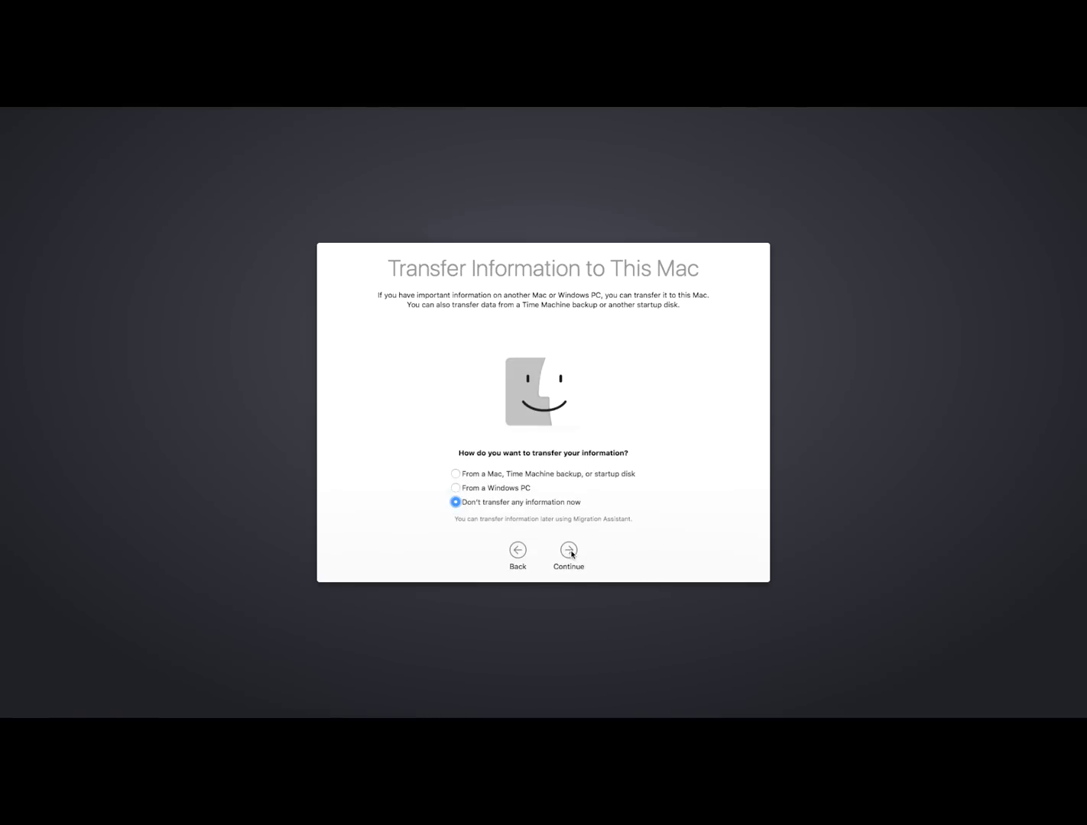
{"action": "left_click", "coordinate": [569, 550]}
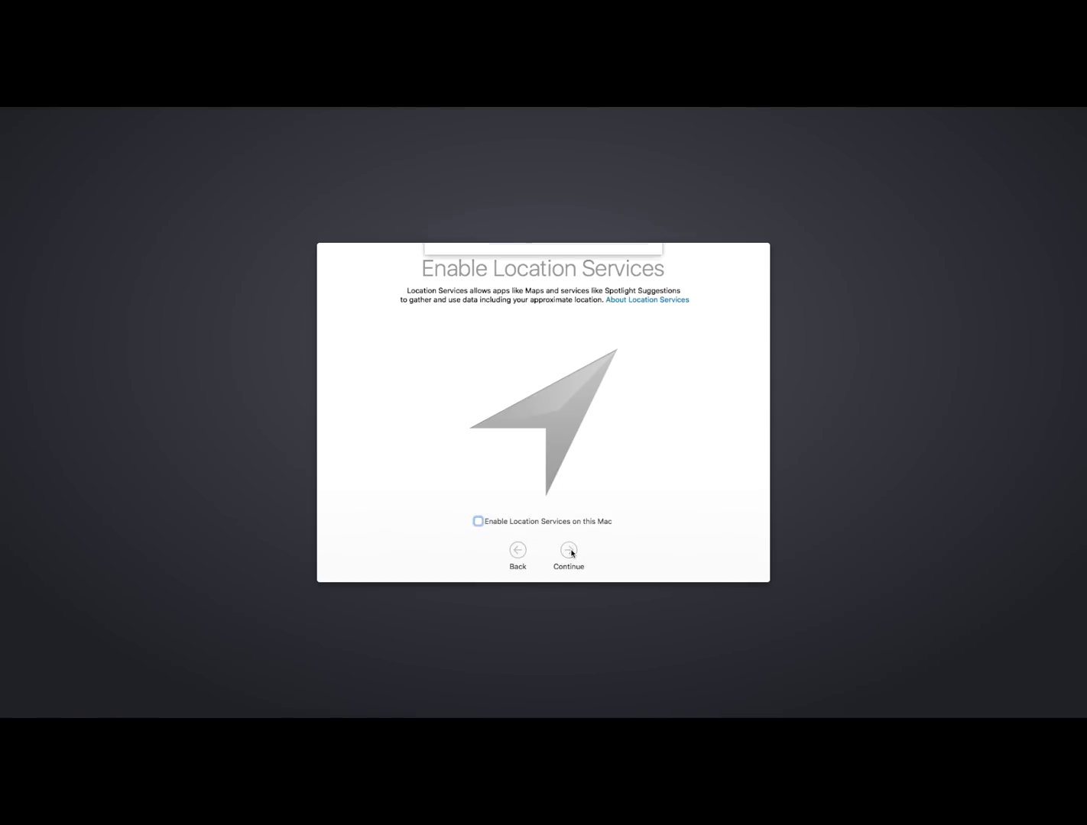
{"action": "left_click", "coordinate": [568, 549]}
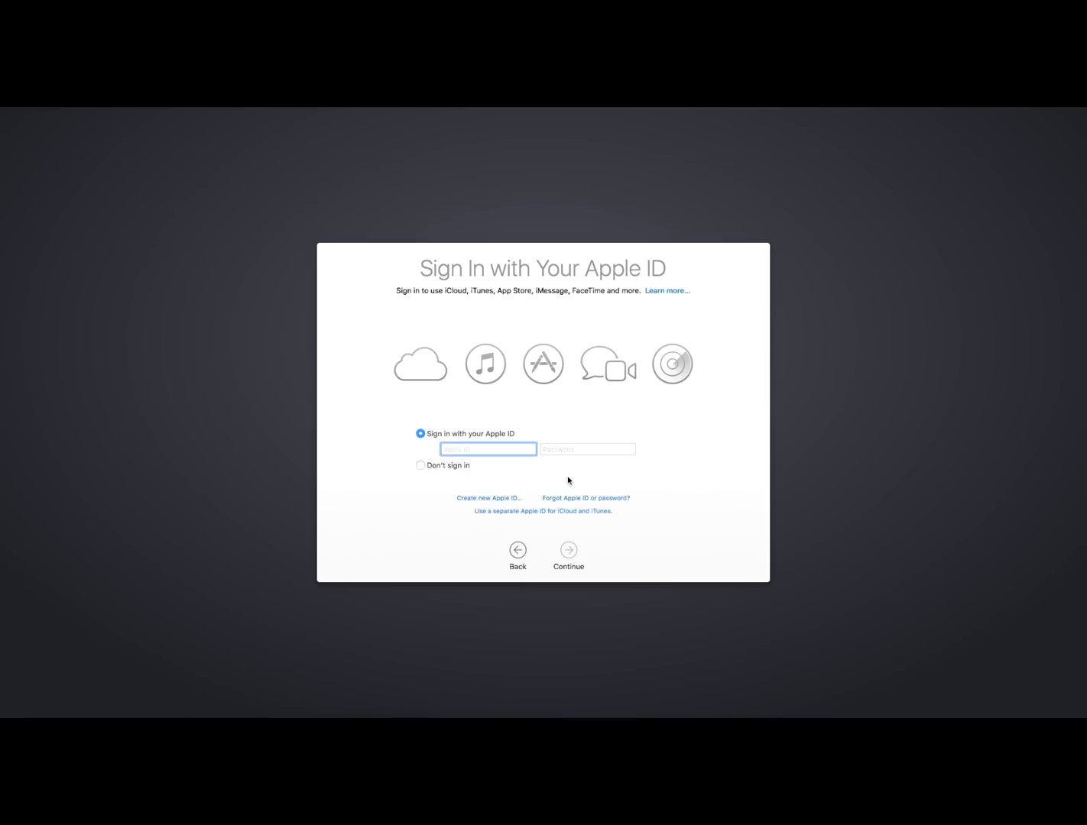
Skip Apple ID, create the 'Jesse CreateThis' account, and finish Diagnostics & Usage.
{"action": "left_click", "coordinate": [421, 465]}
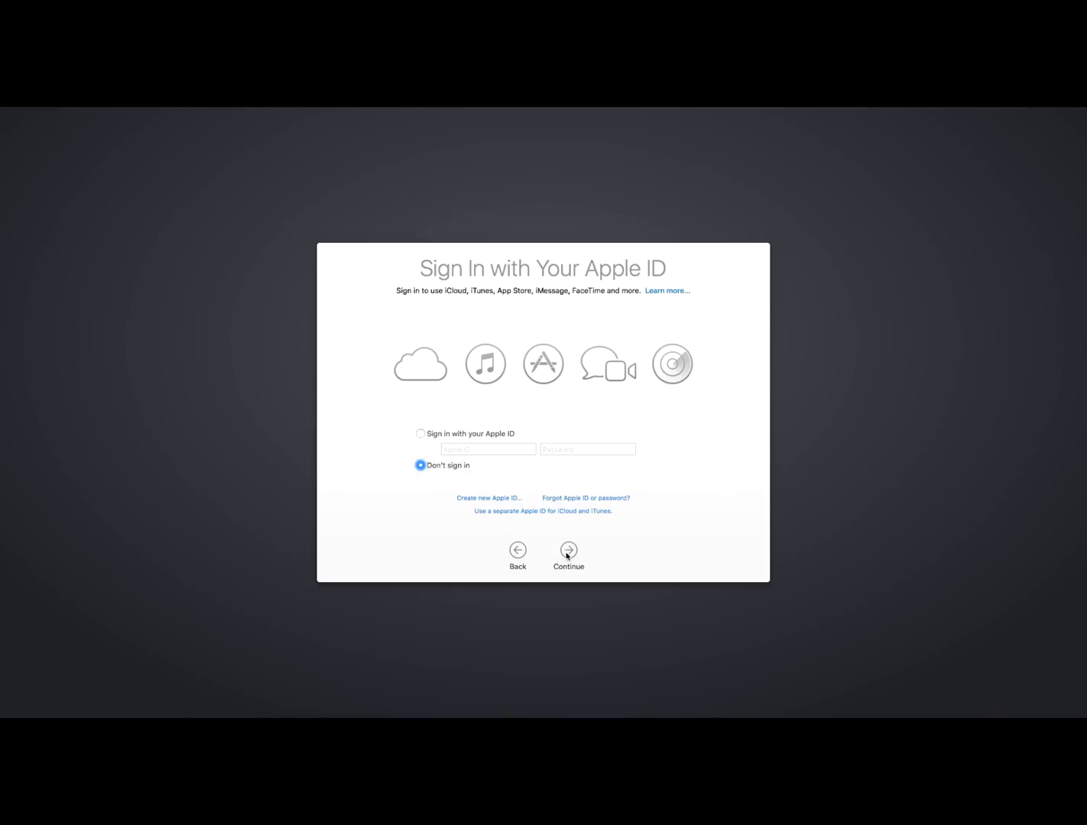
{"action": "left_click", "coordinate": [568, 550]}
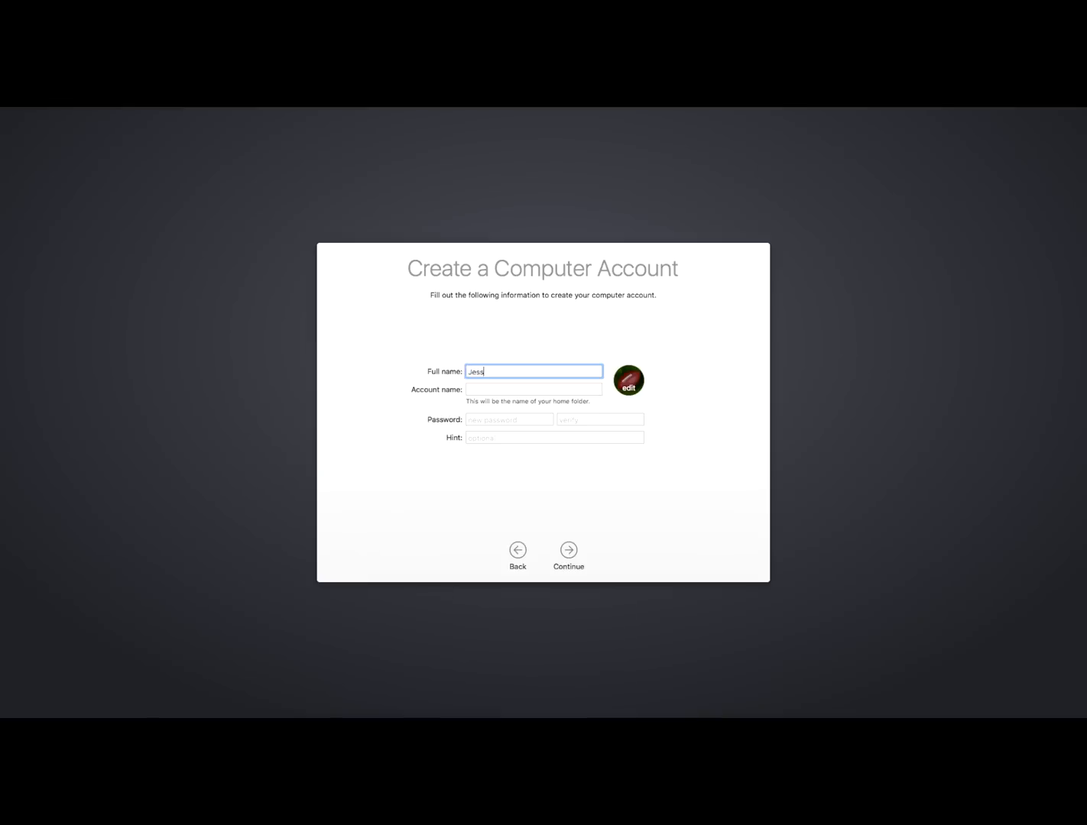
{"action": "type", "text": "Jesse CreateThis"}
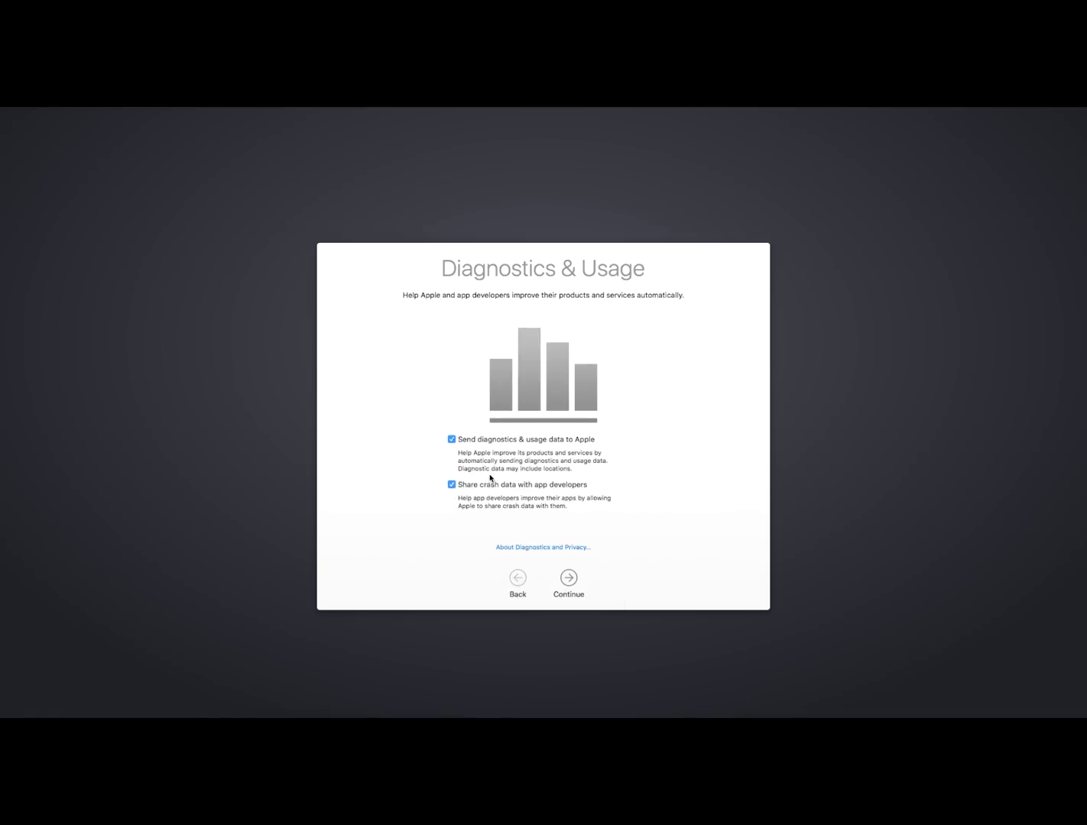
{"action": "left_click", "coordinate": [452, 439]}
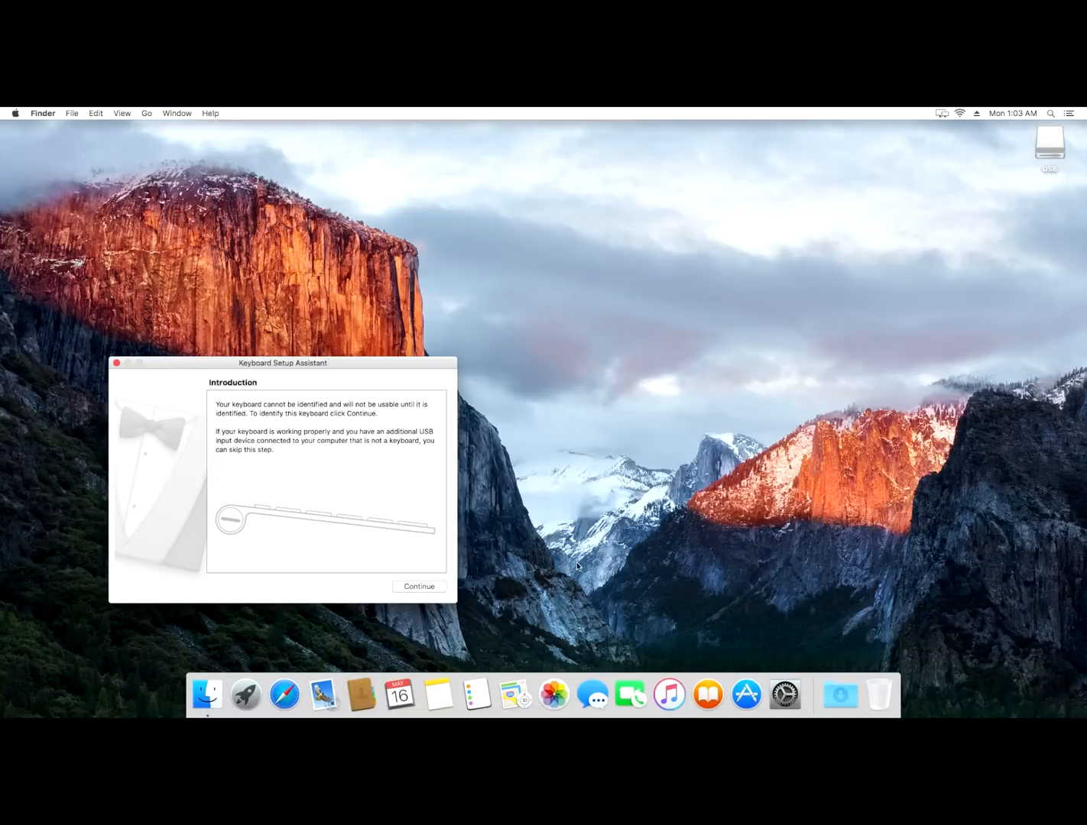
Identify the keyboard by pressing Shift in Keyboard Setup Assistant.
{"action": "left_click", "coordinate": [419, 586]}
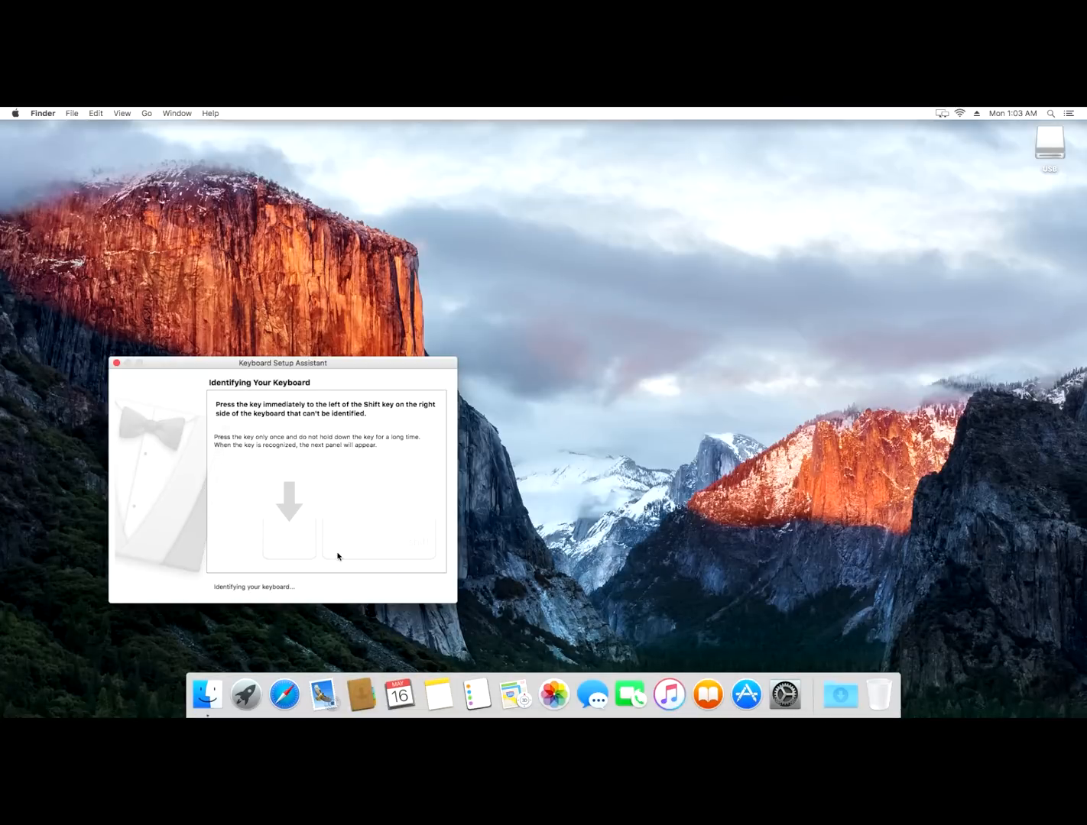
{"action": "key", "text": "shift"}
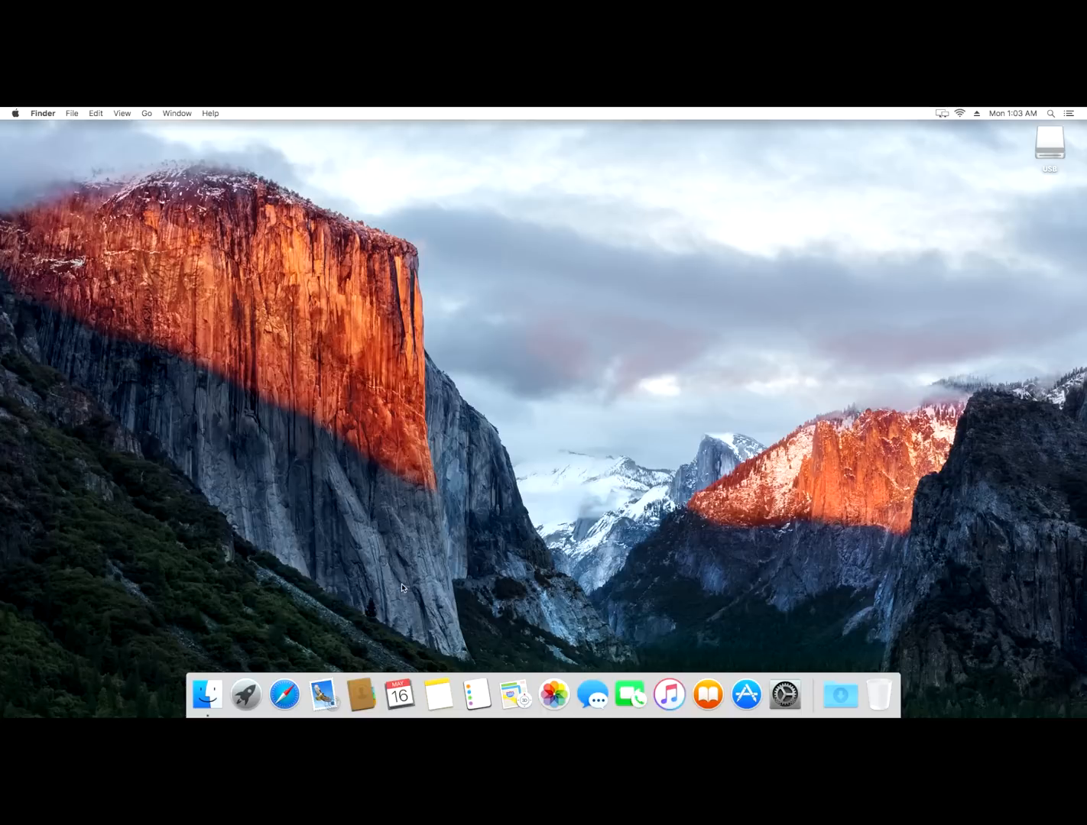
{"action": "mouse_move", "coordinate": [397, 617]}
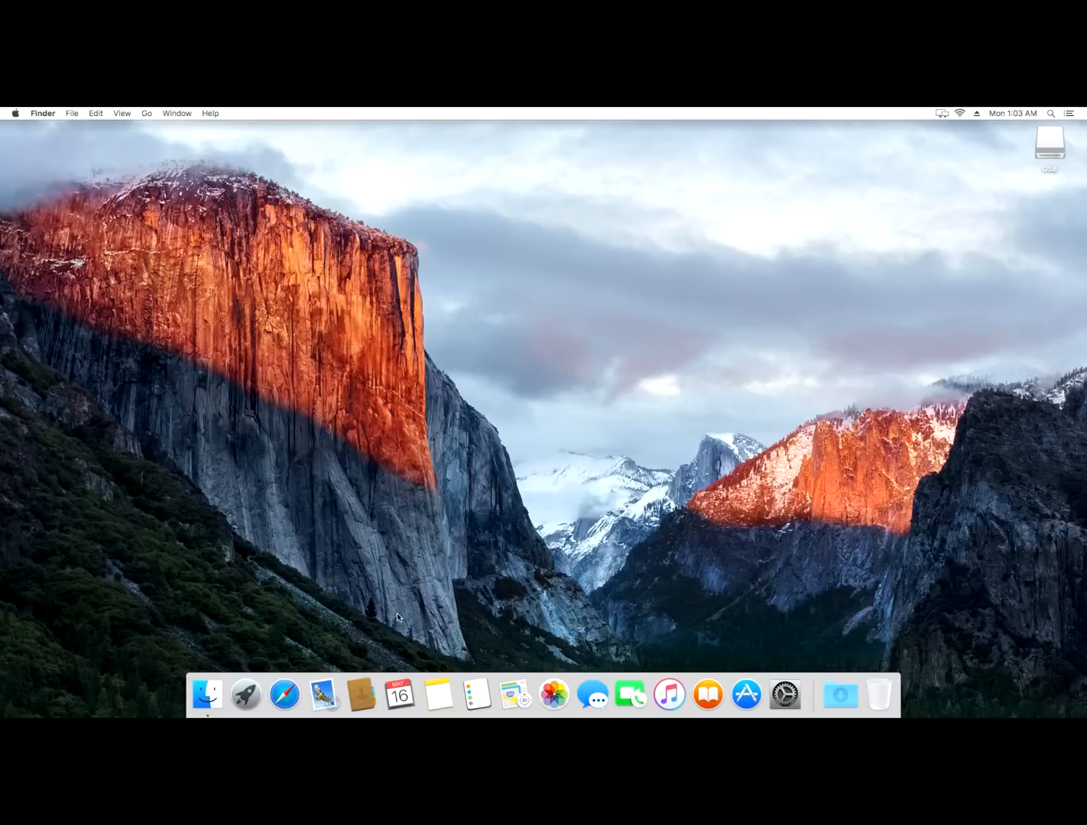
{"action": "mouse_move", "coordinate": [207, 694]}
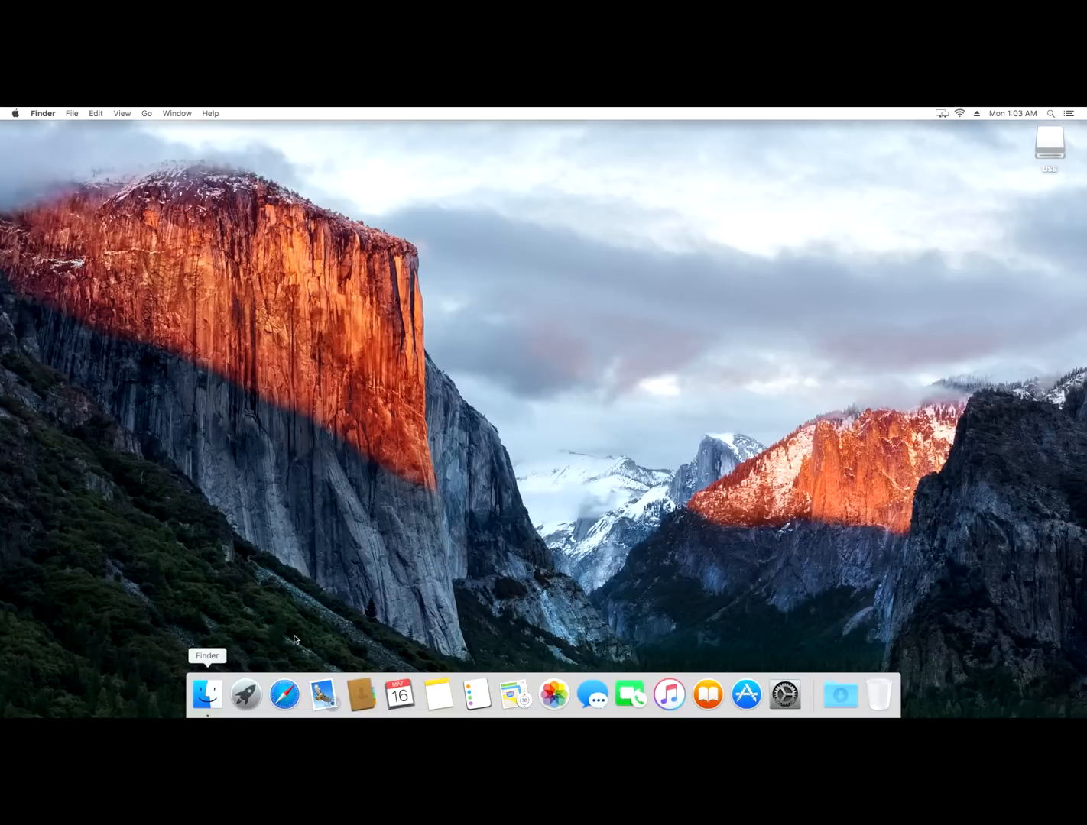
Open a Finder window from the Dock to reach MultiBeast on the USB drive.
{"action": "left_click", "coordinate": [1048, 142]}
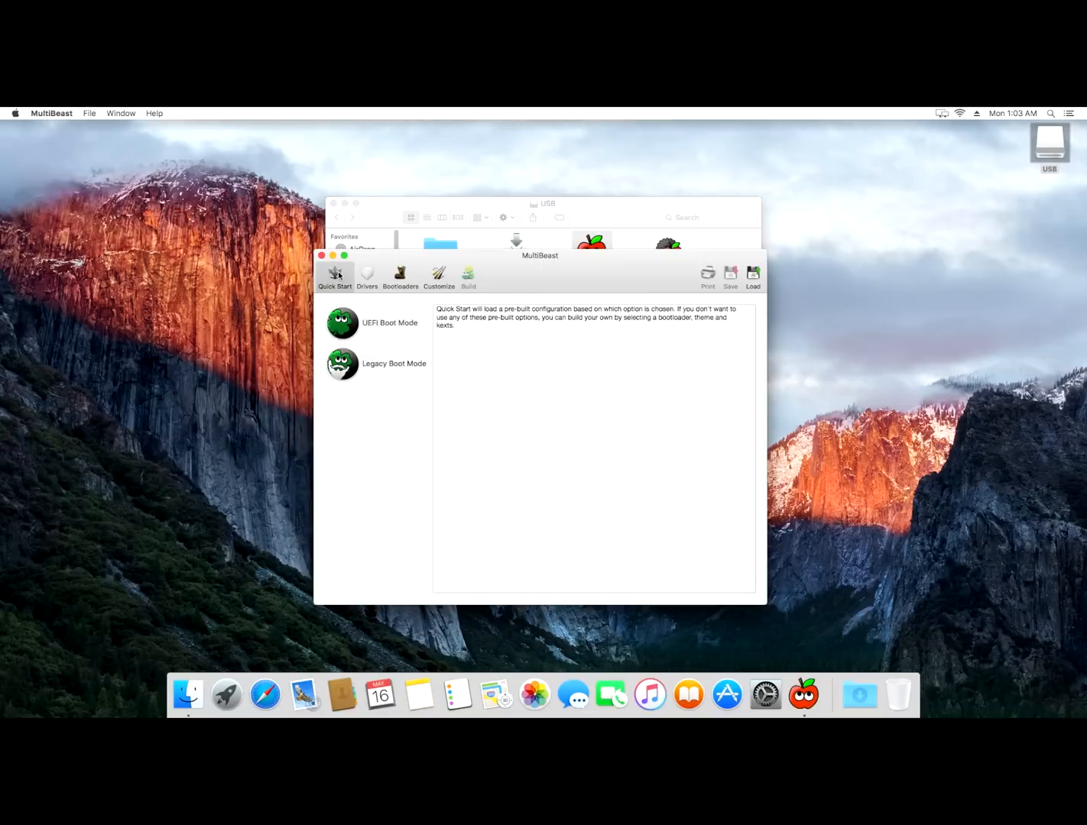
Pick the UEFI Boot Mode config and tick Realtek ALC1150 and 100 Series Audio drivers.
{"action": "left_click", "coordinate": [342, 322]}
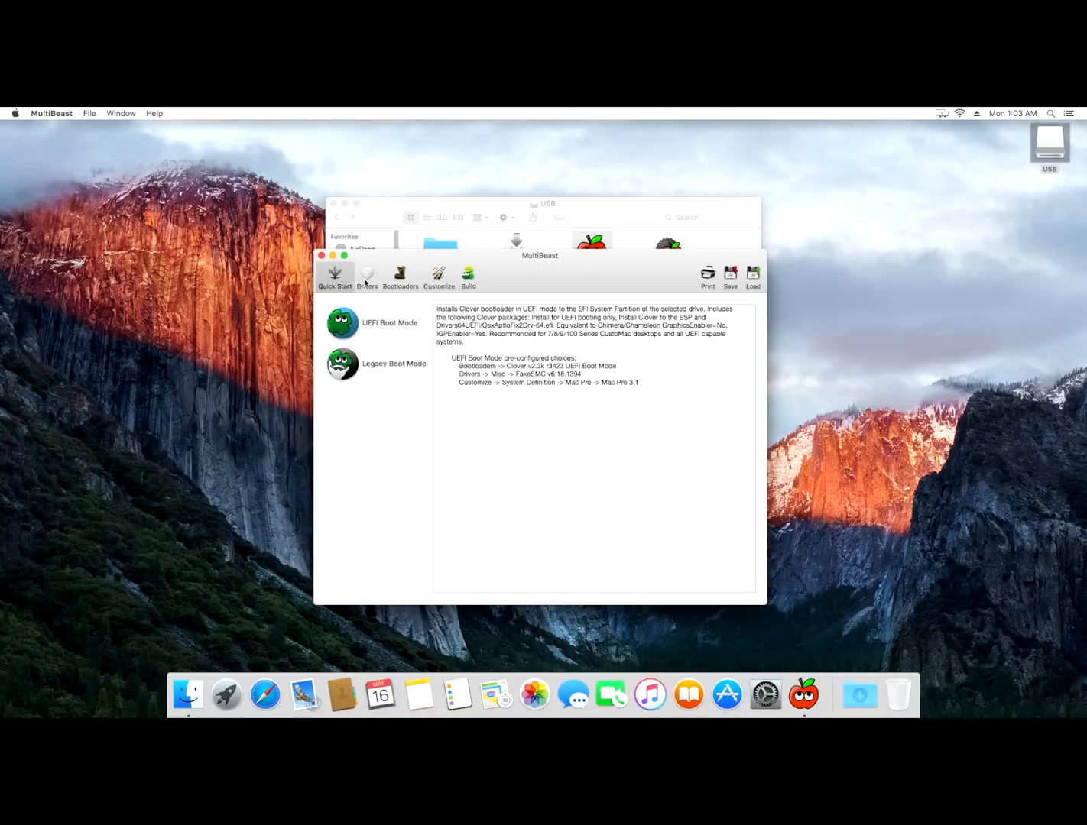
{"action": "left_click", "coordinate": [366, 276]}
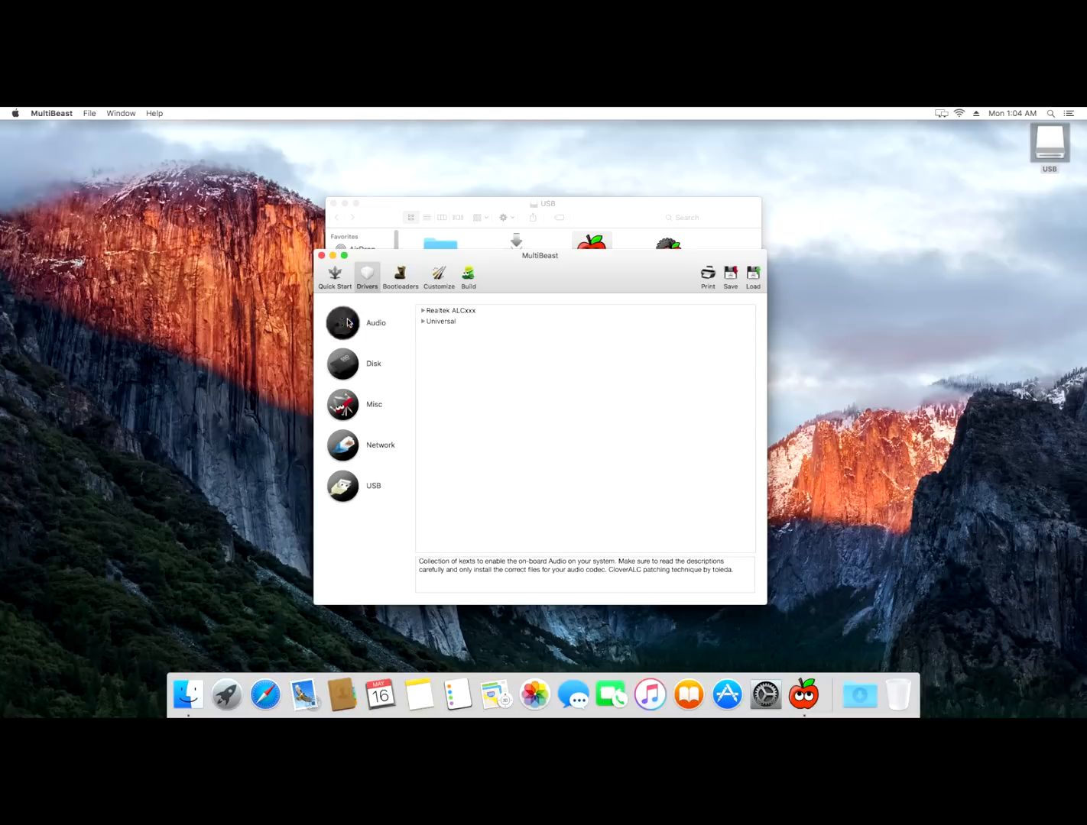
{"action": "left_click", "coordinate": [423, 310]}
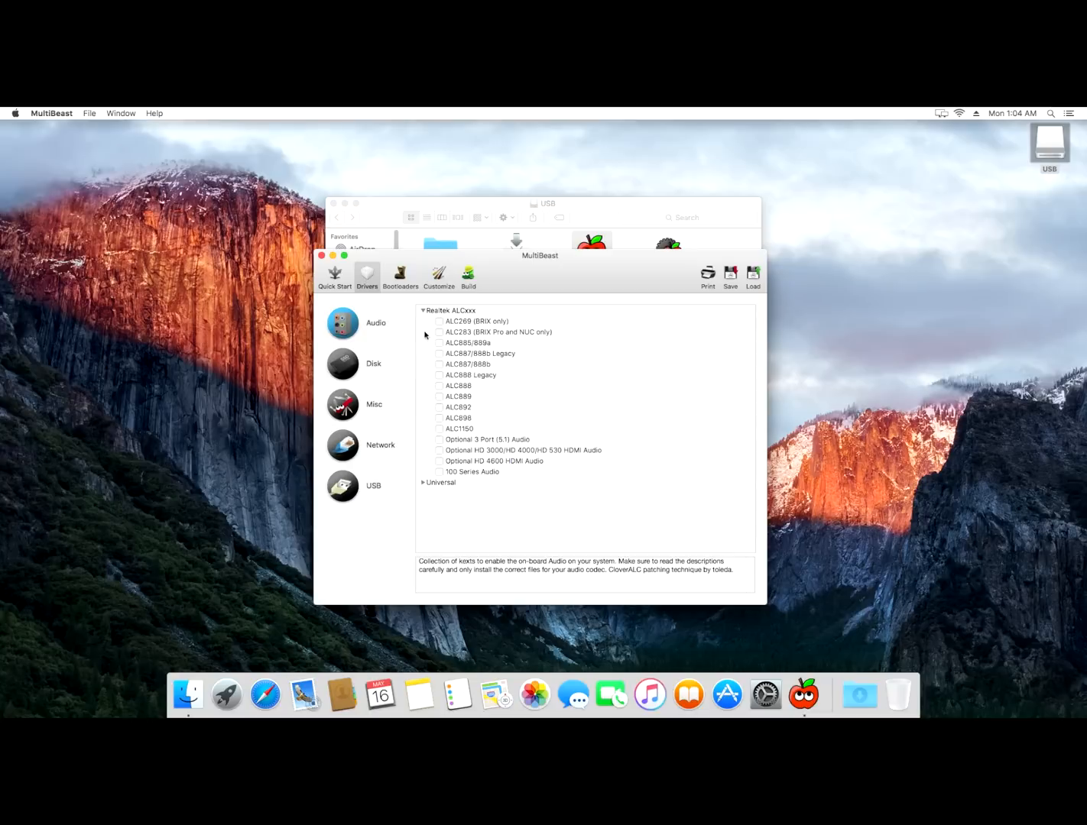
{"action": "left_click", "coordinate": [439, 429]}
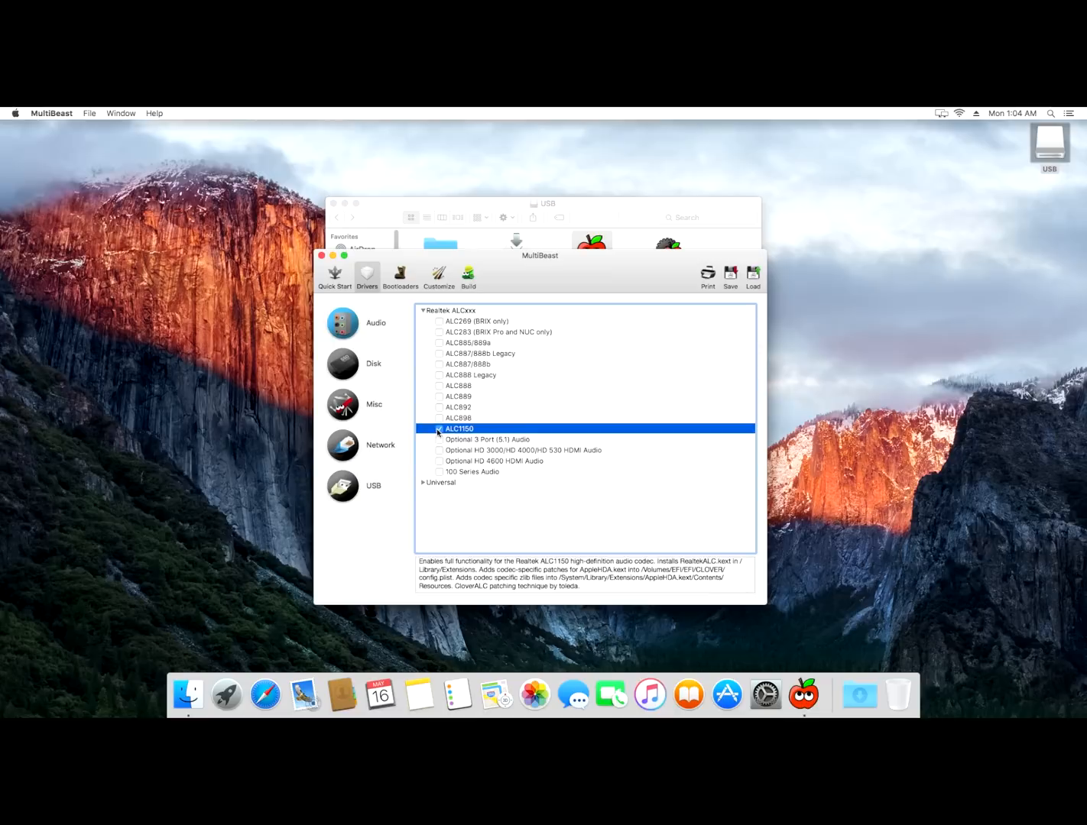
{"action": "left_click", "coordinate": [439, 472]}
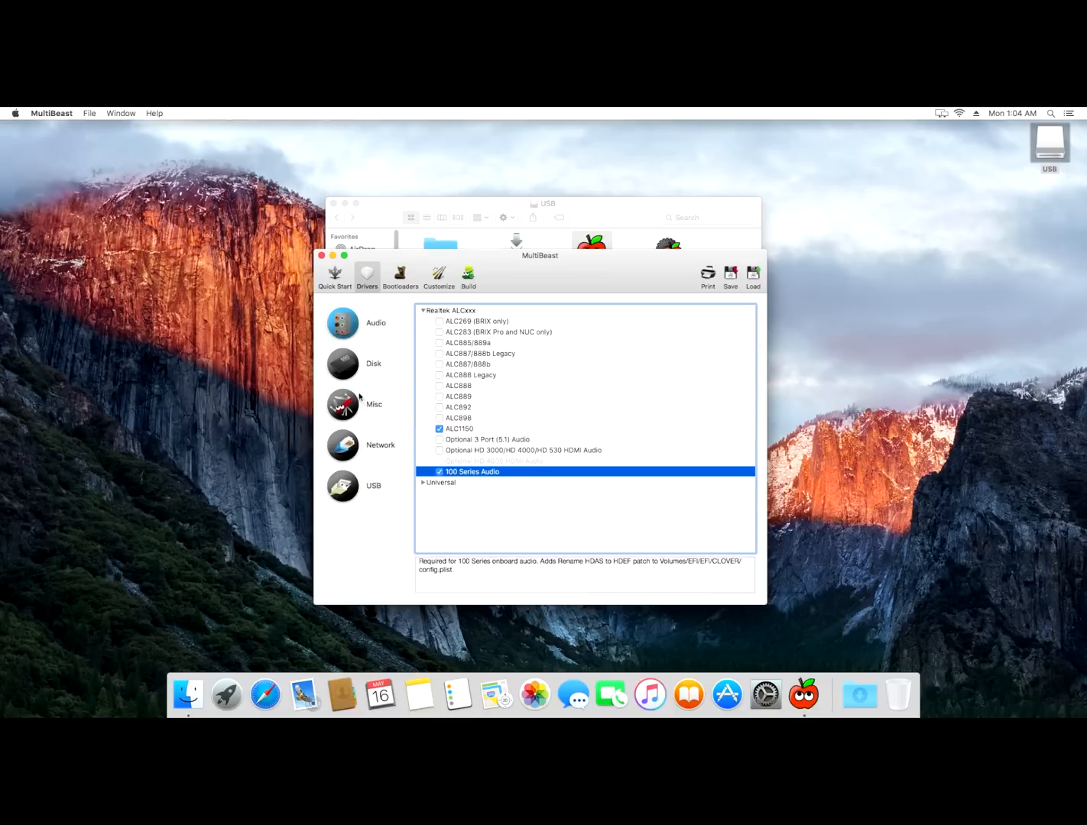
{"action": "left_click", "coordinate": [373, 363]}
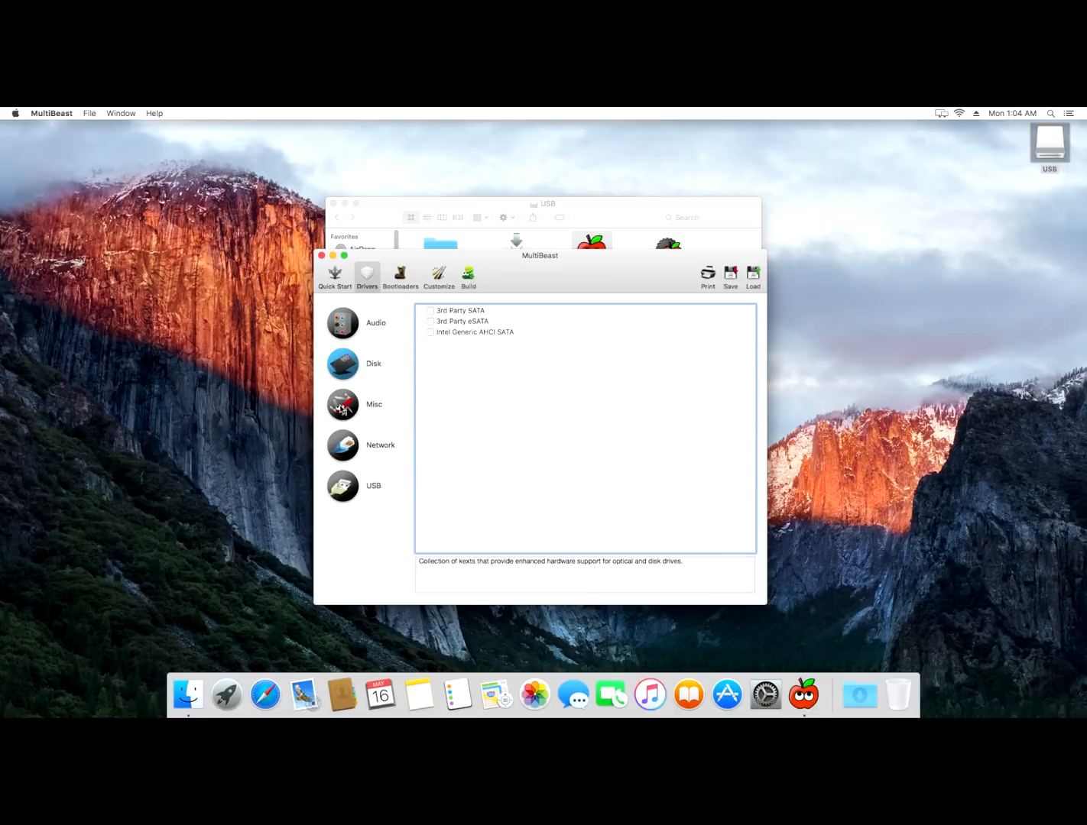
Browse the Misc drivers, then expand the Intel group under Network drivers.
{"action": "left_click", "coordinate": [374, 403]}
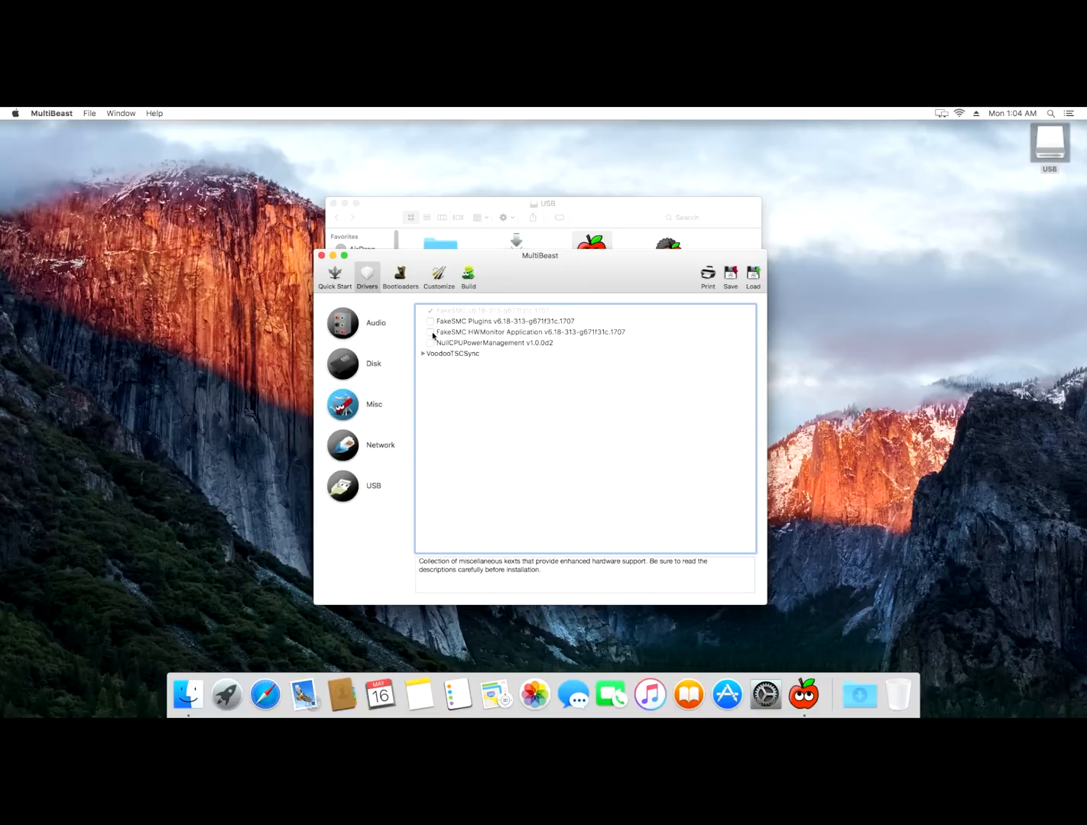
{"action": "left_click", "coordinate": [430, 321]}
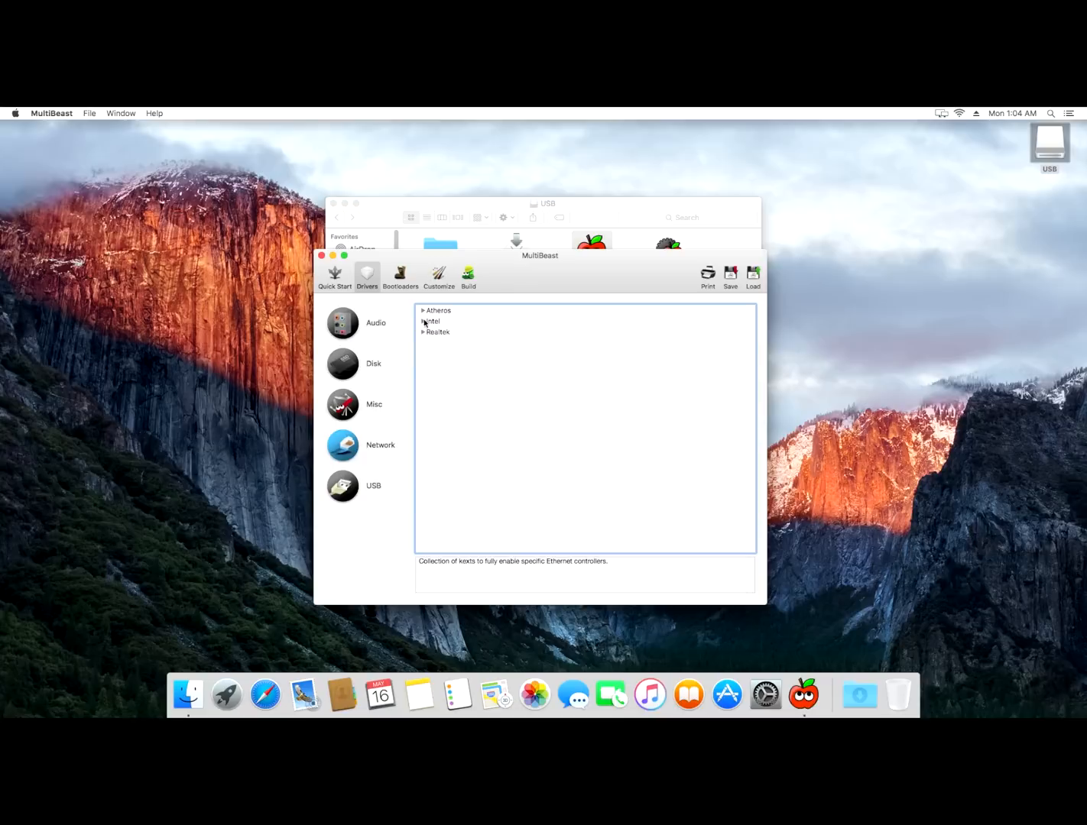
{"action": "left_click", "coordinate": [423, 321]}
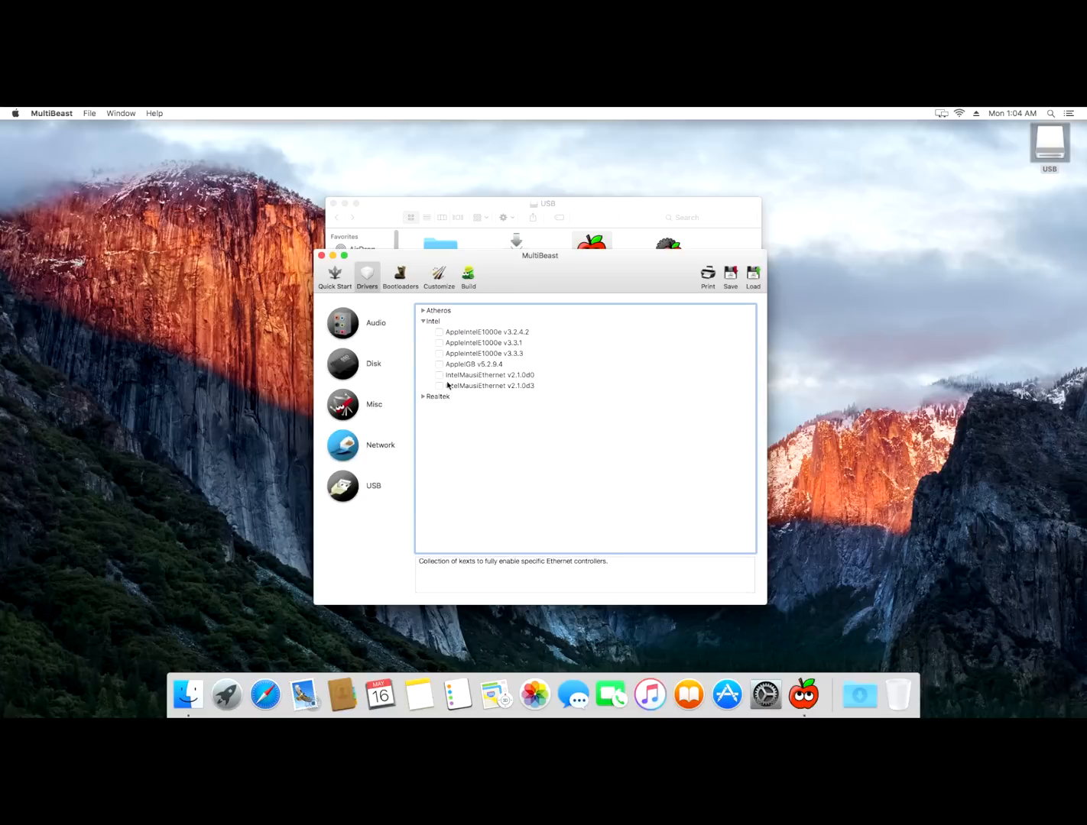
{"action": "mouse_move", "coordinate": [507, 390]}
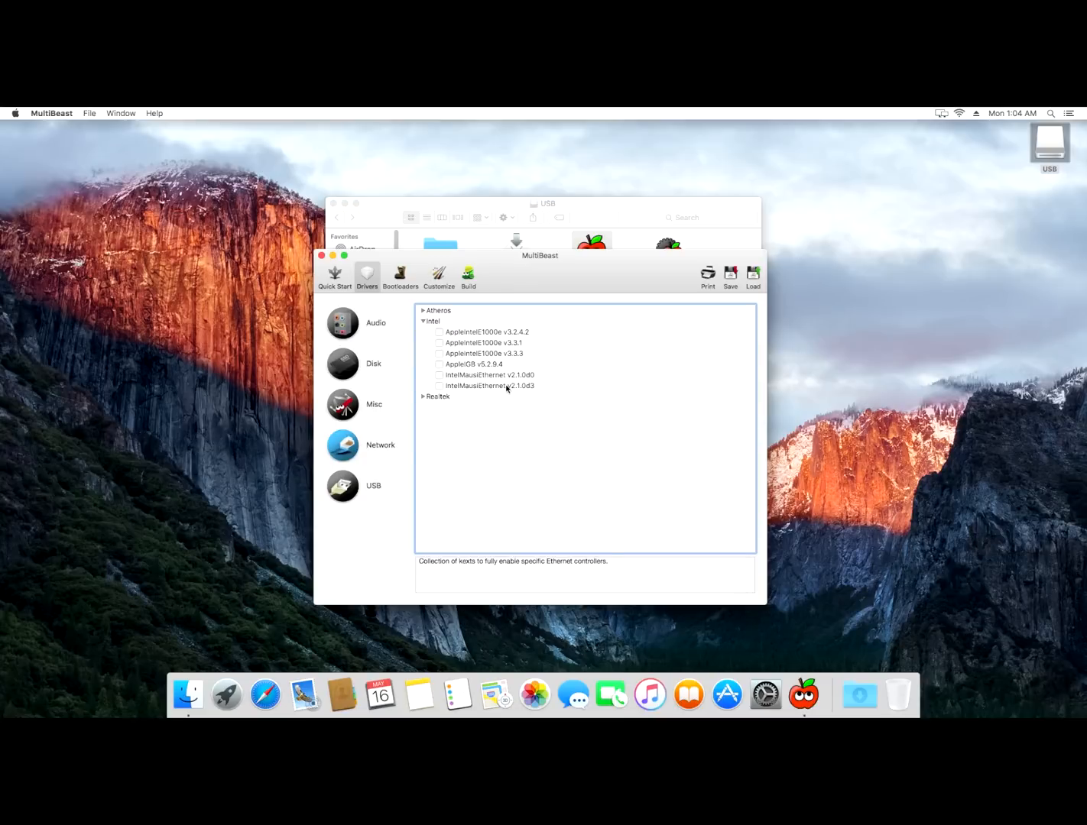
{"action": "mouse_move", "coordinate": [491, 389]}
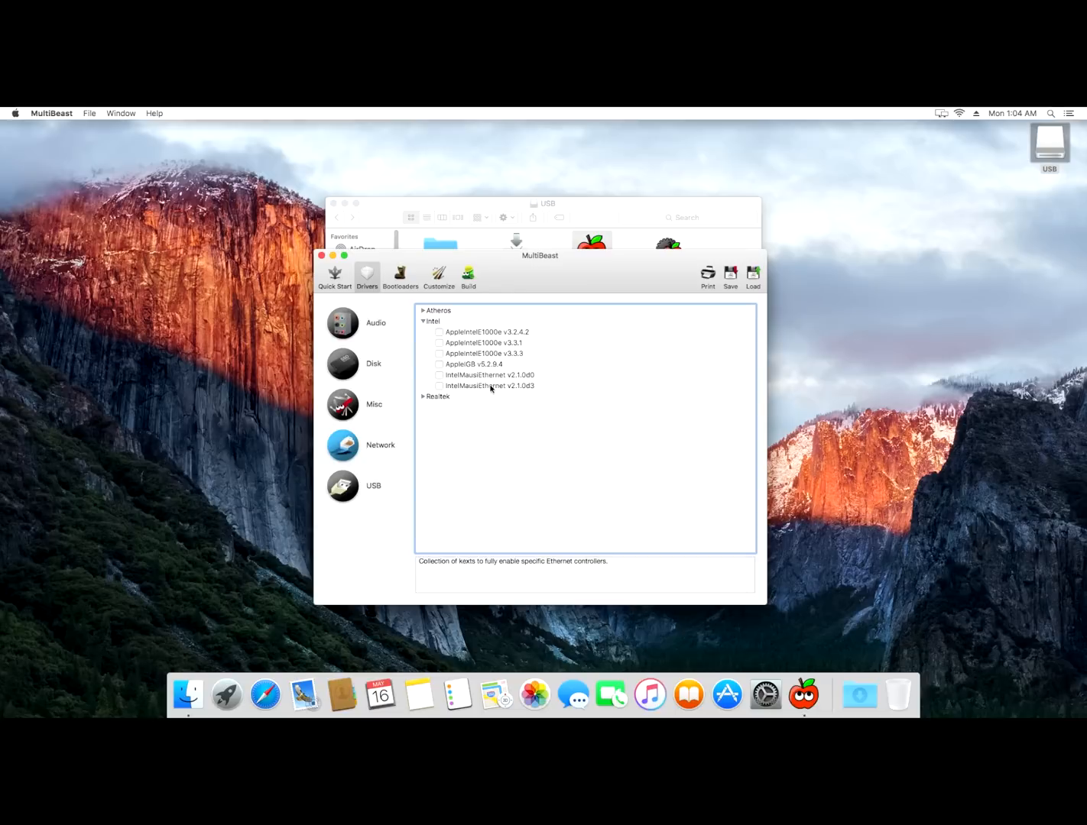
{"action": "mouse_move", "coordinate": [471, 393]}
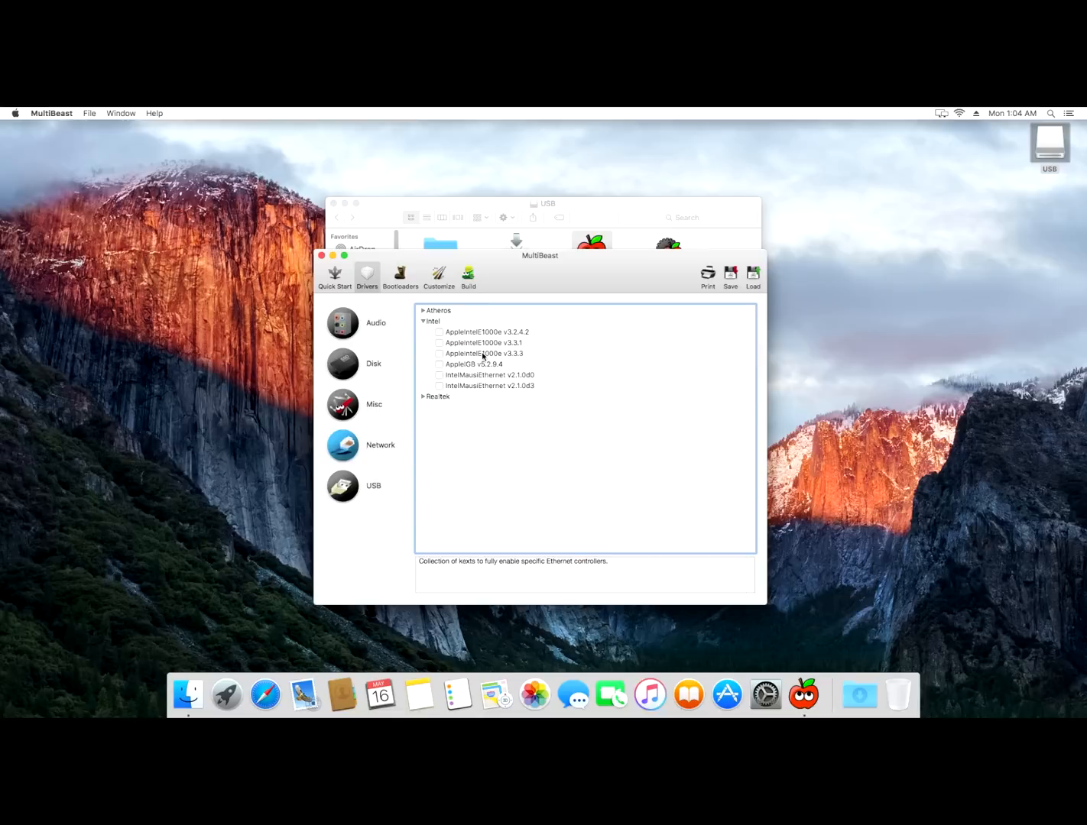
{"action": "mouse_move", "coordinate": [497, 359]}
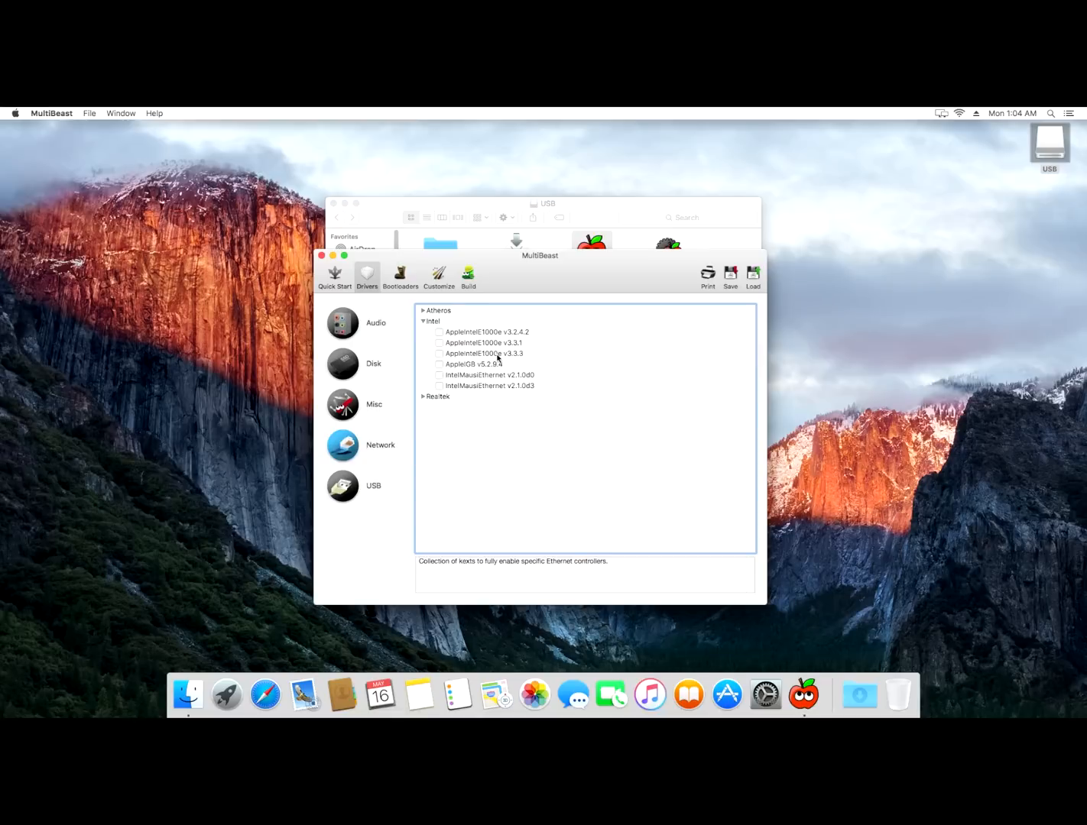
{"action": "mouse_move", "coordinate": [496, 359]}
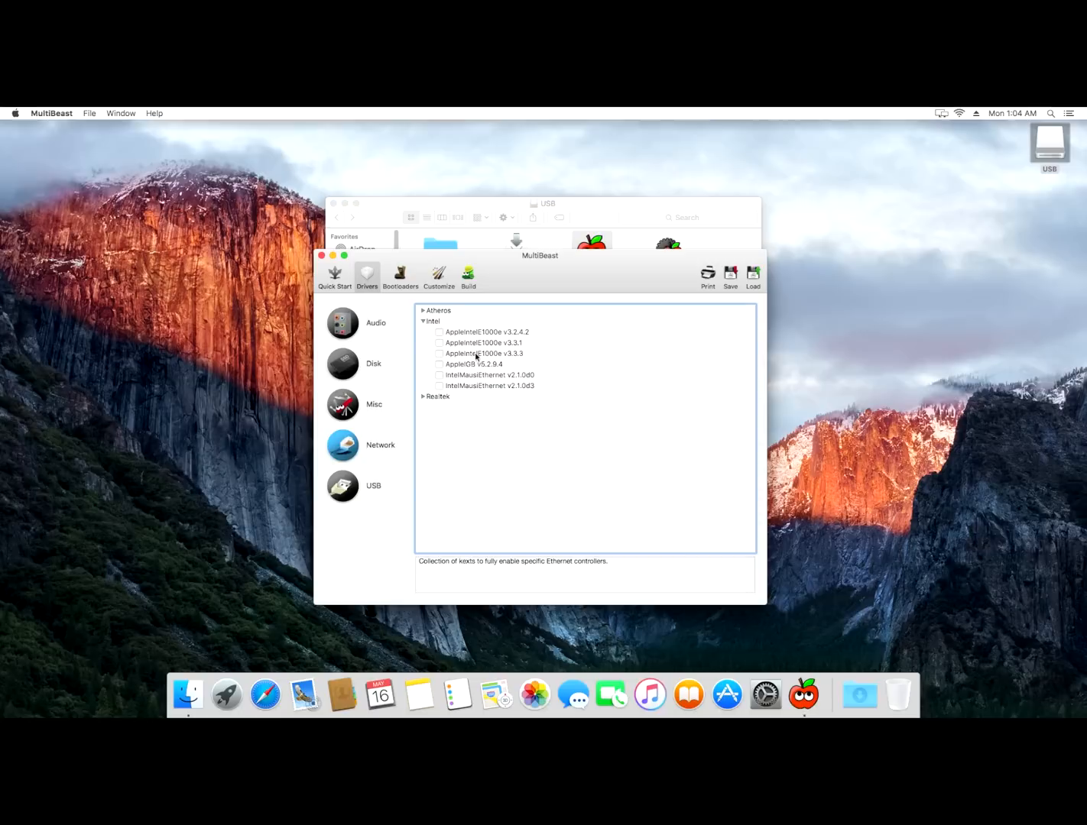
{"action": "mouse_move", "coordinate": [501, 338]}
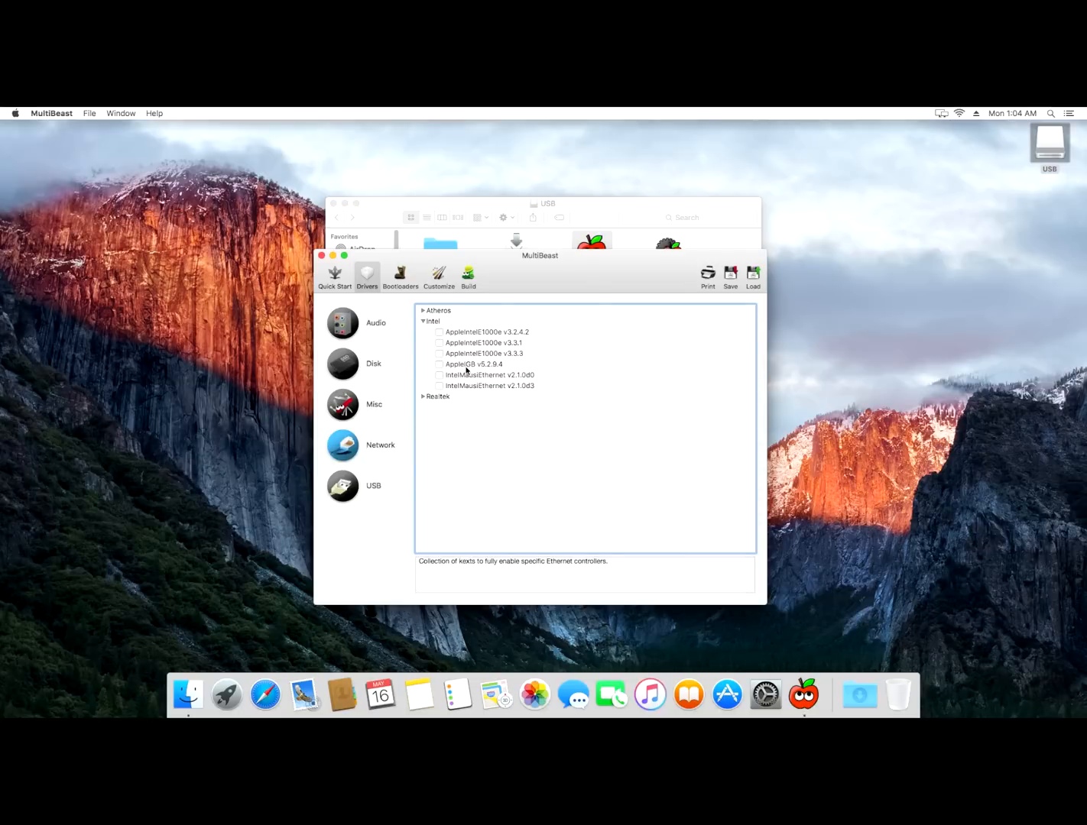
{"action": "mouse_move", "coordinate": [336, 428]}
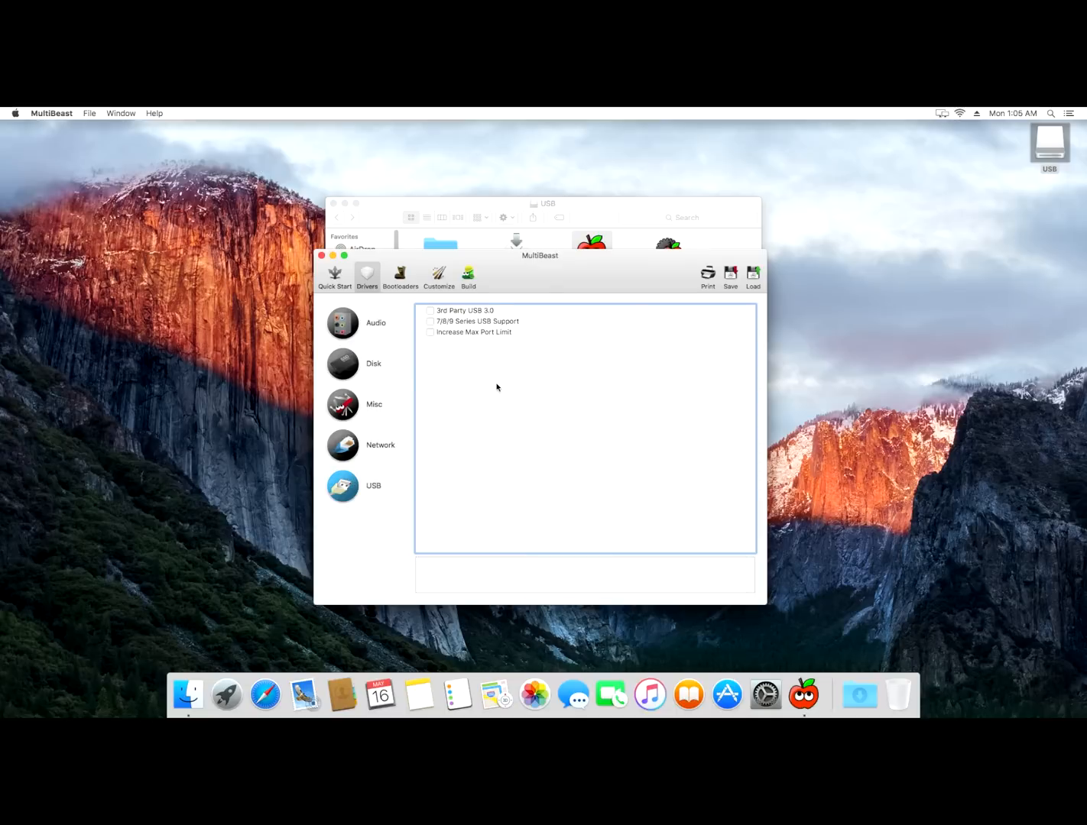
Enable Increase Max Port Limit, select Clover UEFI Boot Mode, and review the Build page.
{"action": "left_click", "coordinate": [472, 331]}
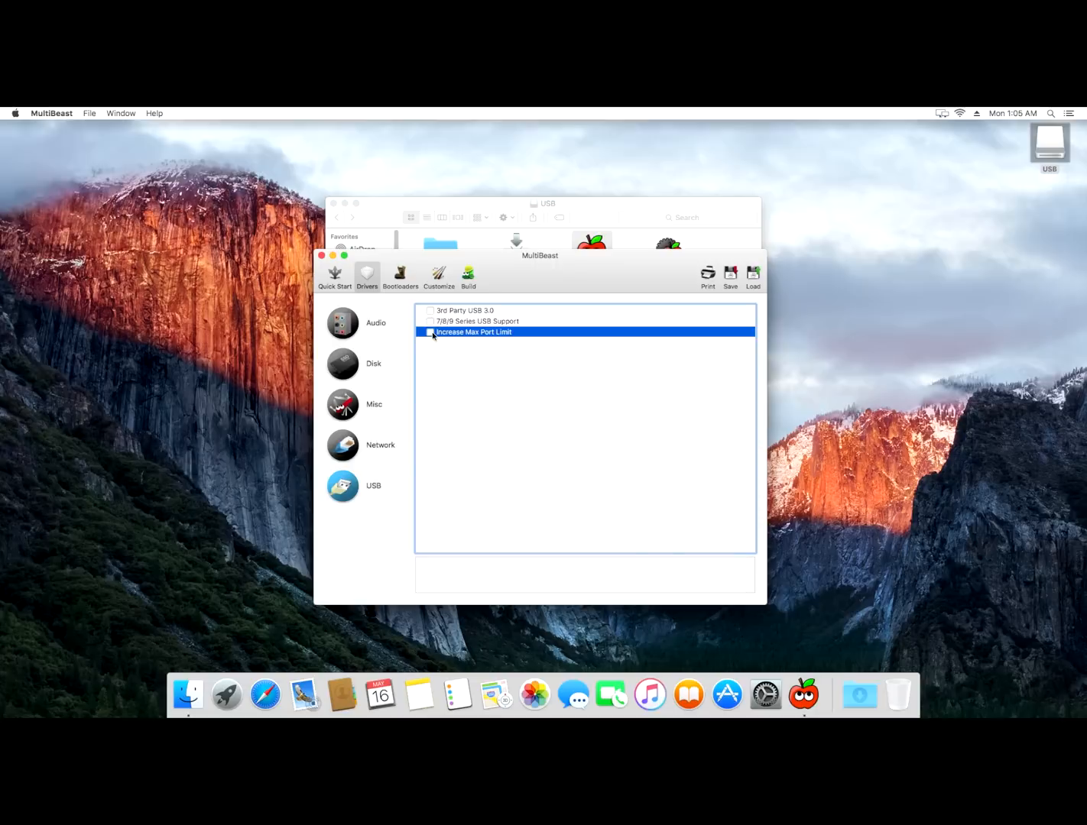
{"action": "left_click", "coordinate": [430, 332]}
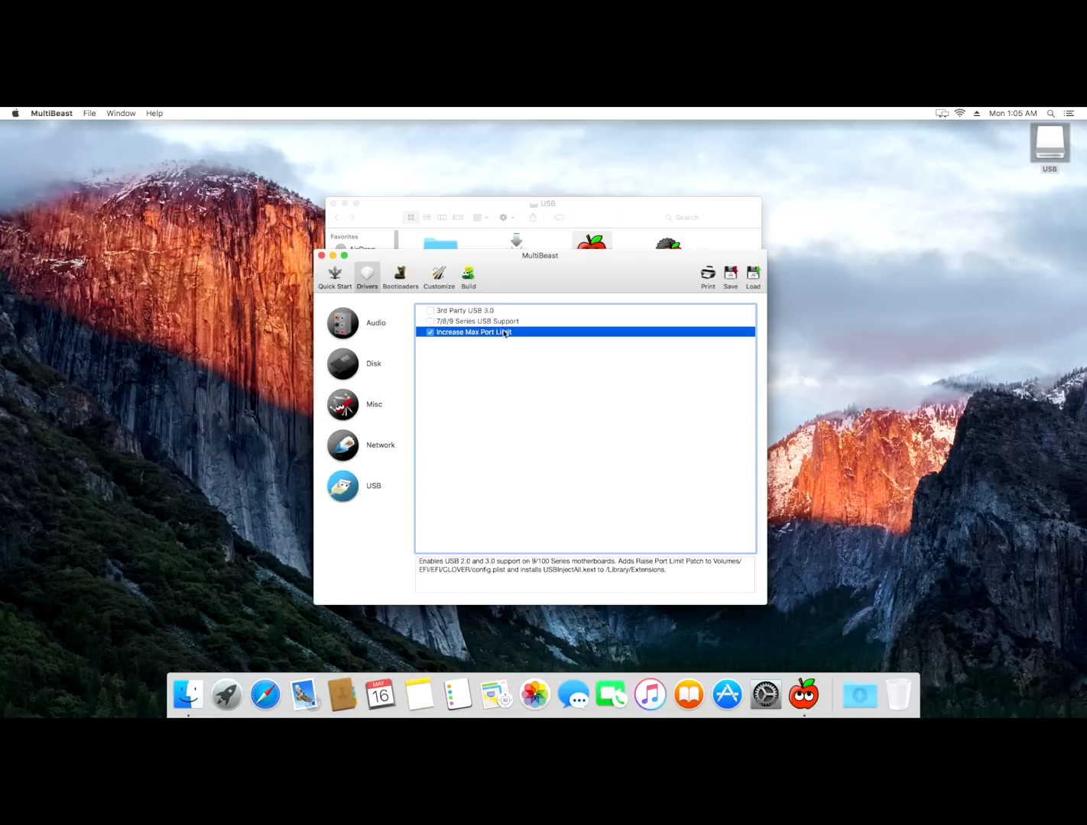
{"action": "mouse_move", "coordinate": [411, 285]}
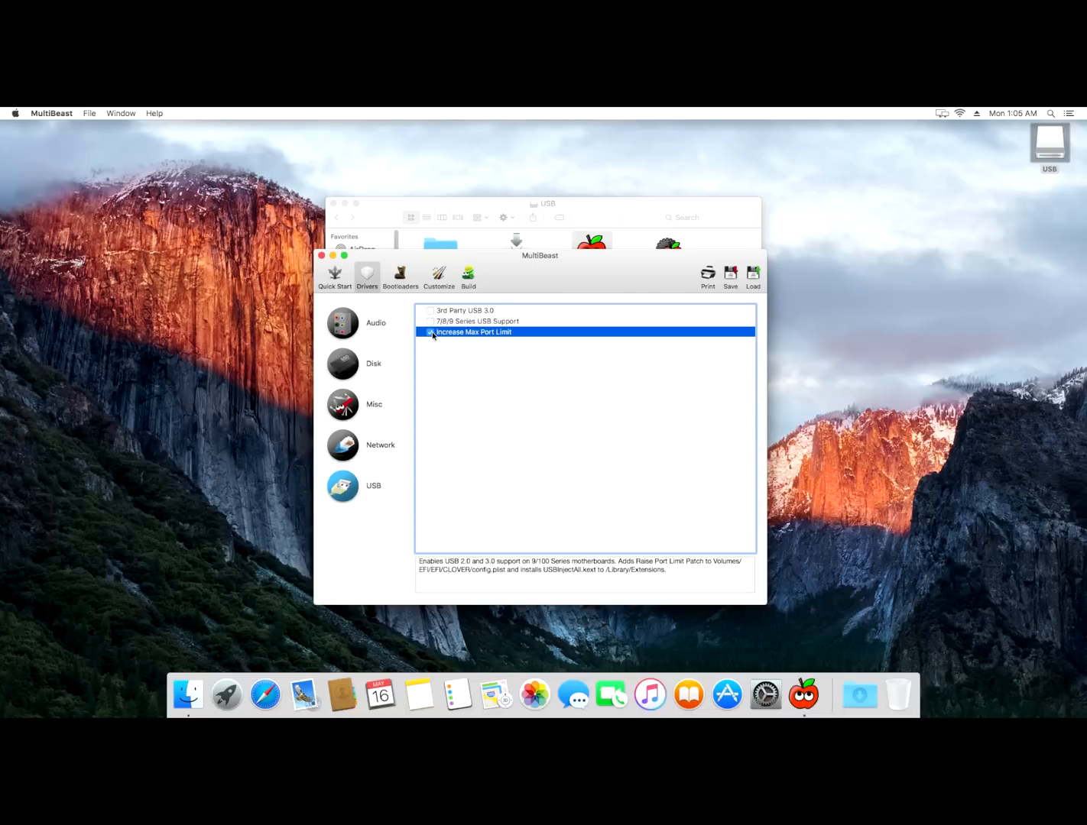
{"action": "left_click", "coordinate": [429, 332]}
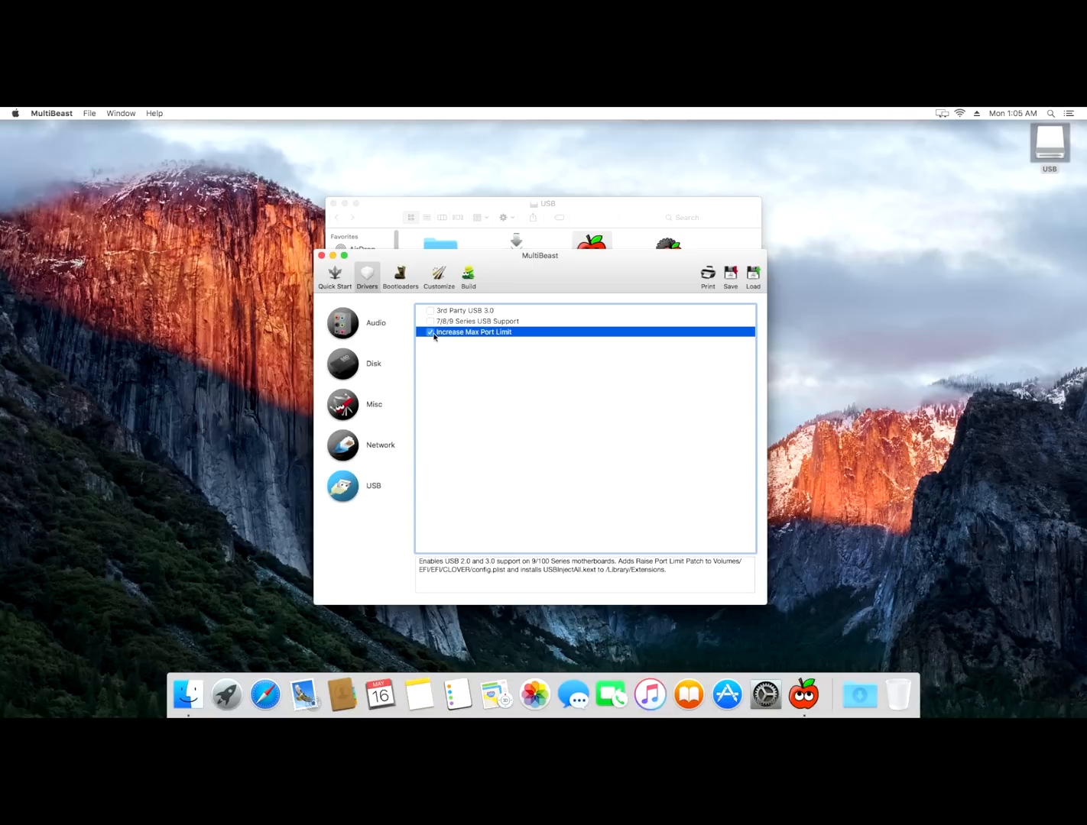
{"action": "left_click", "coordinate": [400, 275]}
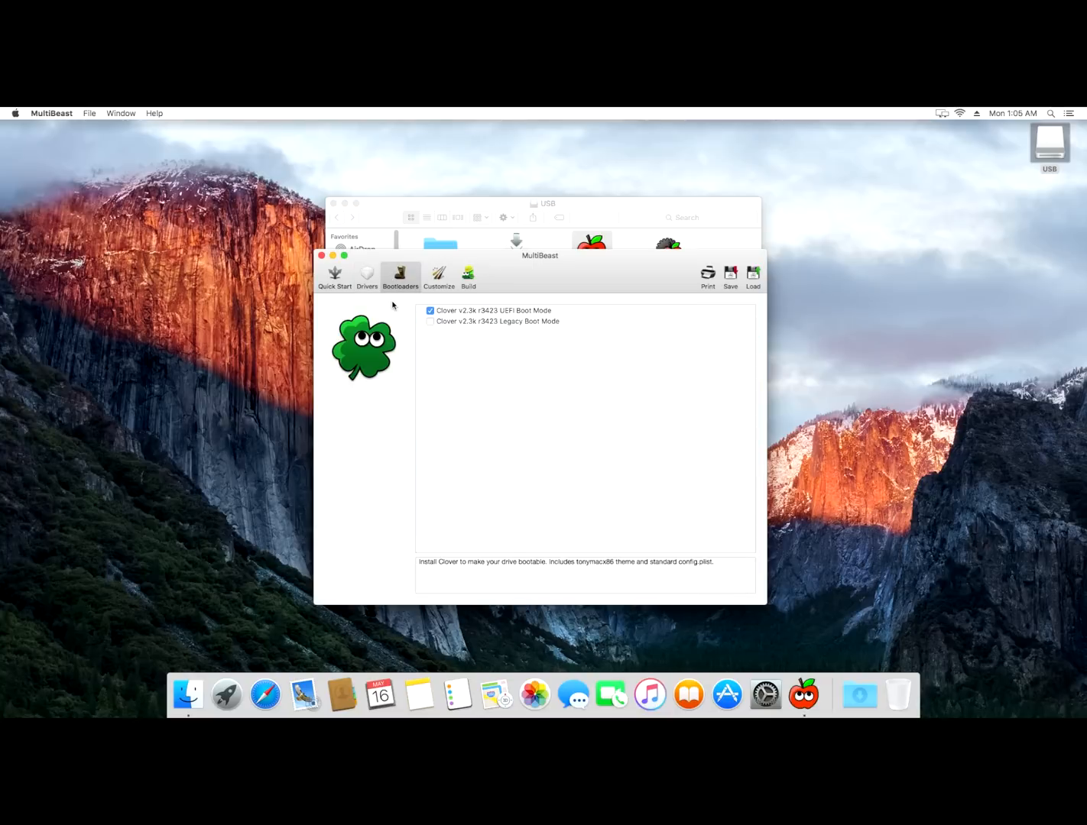
{"action": "left_click", "coordinate": [466, 275]}
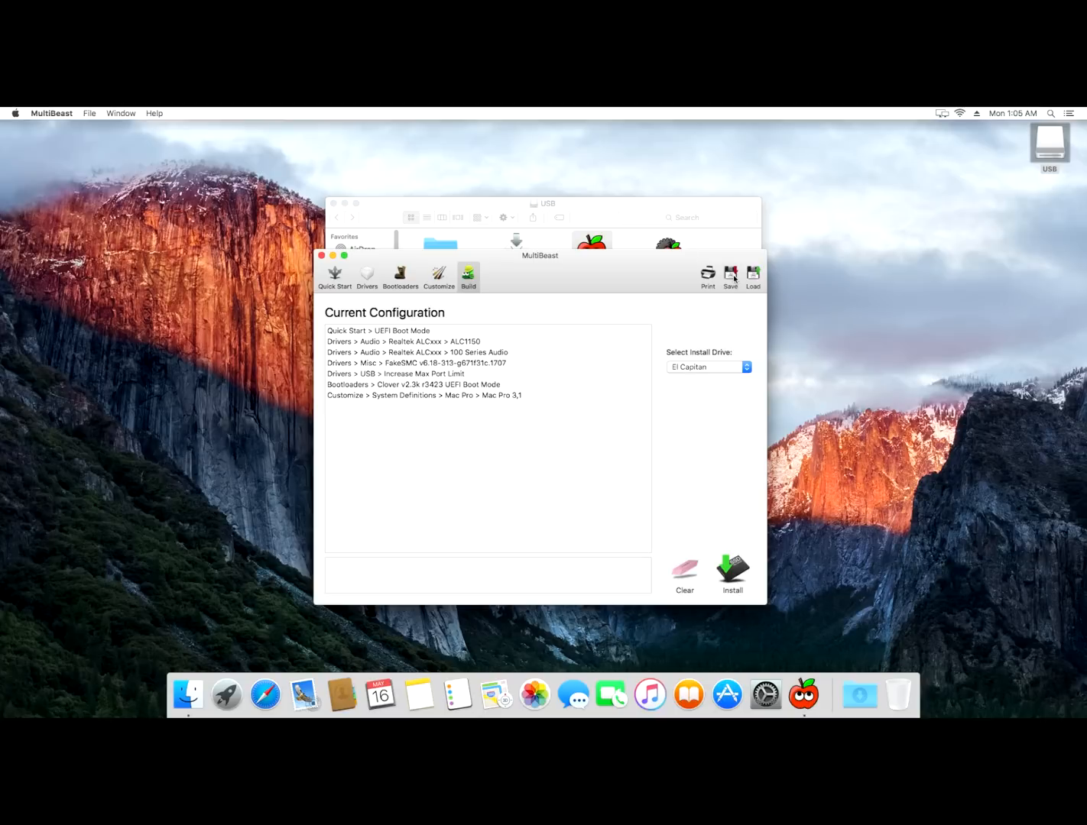
Save the configuration to the USB drive as 'dual 980 ti beast', replacing the existing file.
{"action": "left_click", "coordinate": [729, 275]}
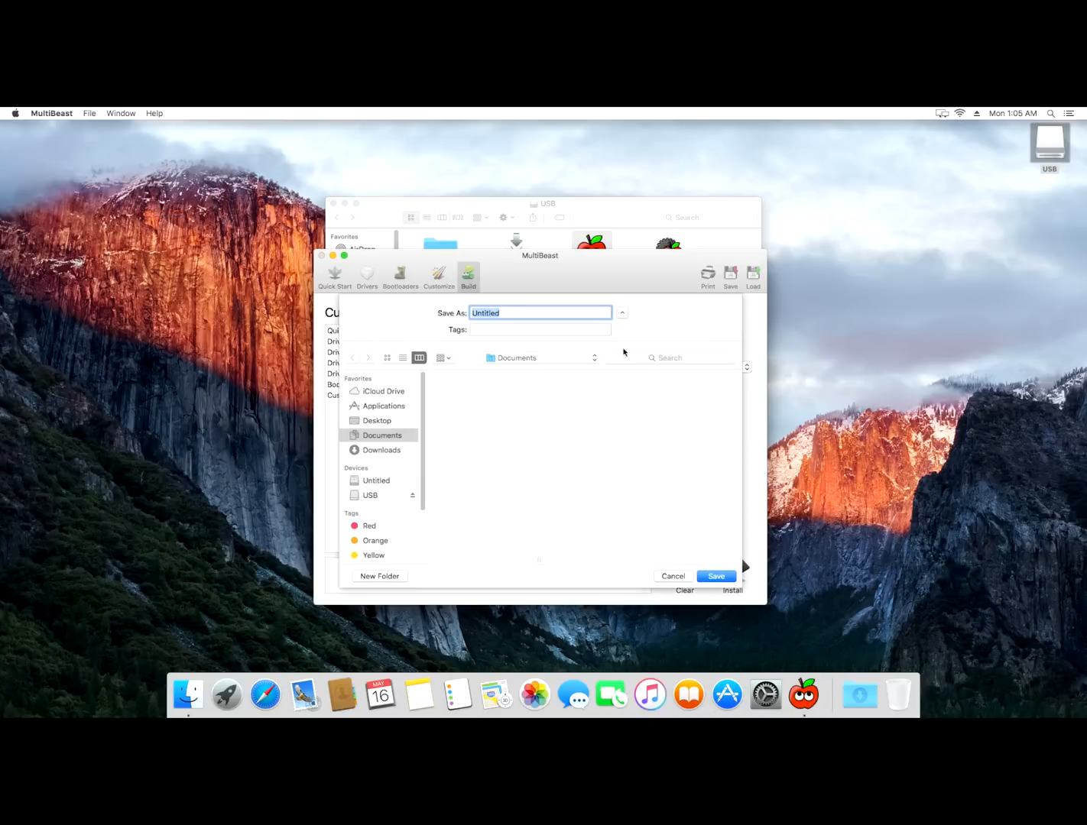
{"action": "left_click", "coordinate": [370, 495]}
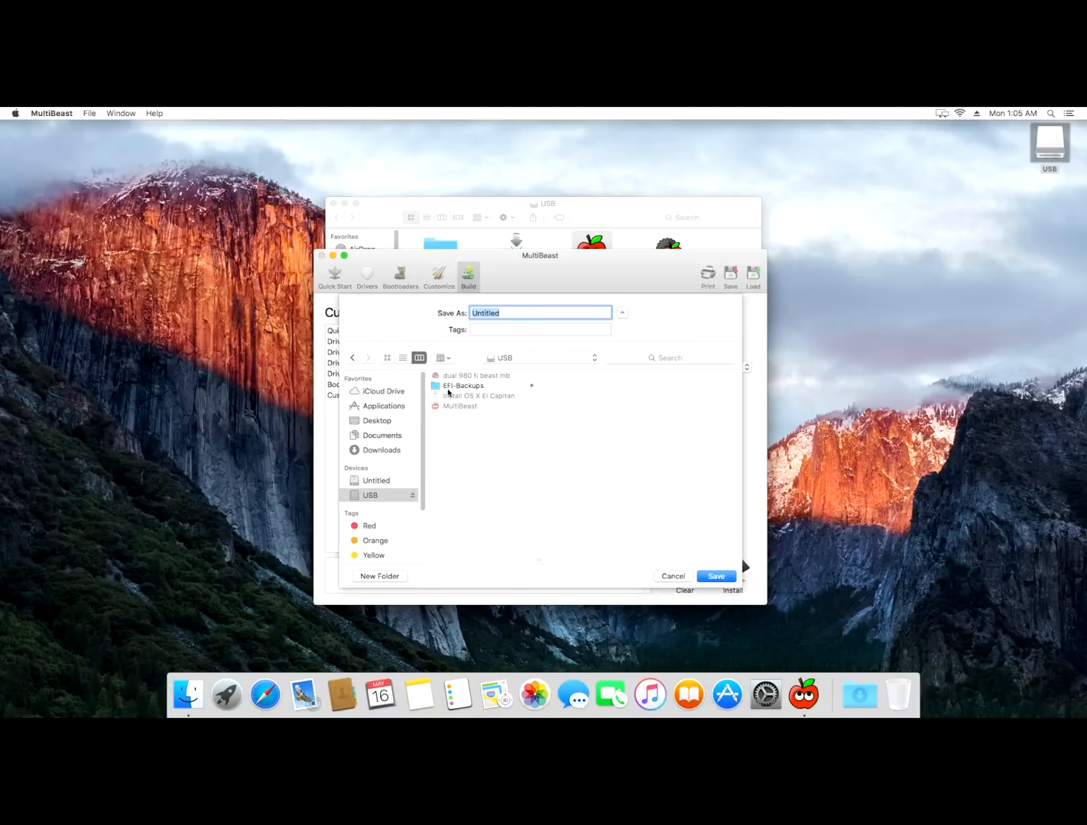
{"action": "type", "text": "dual 980 ti beast"}
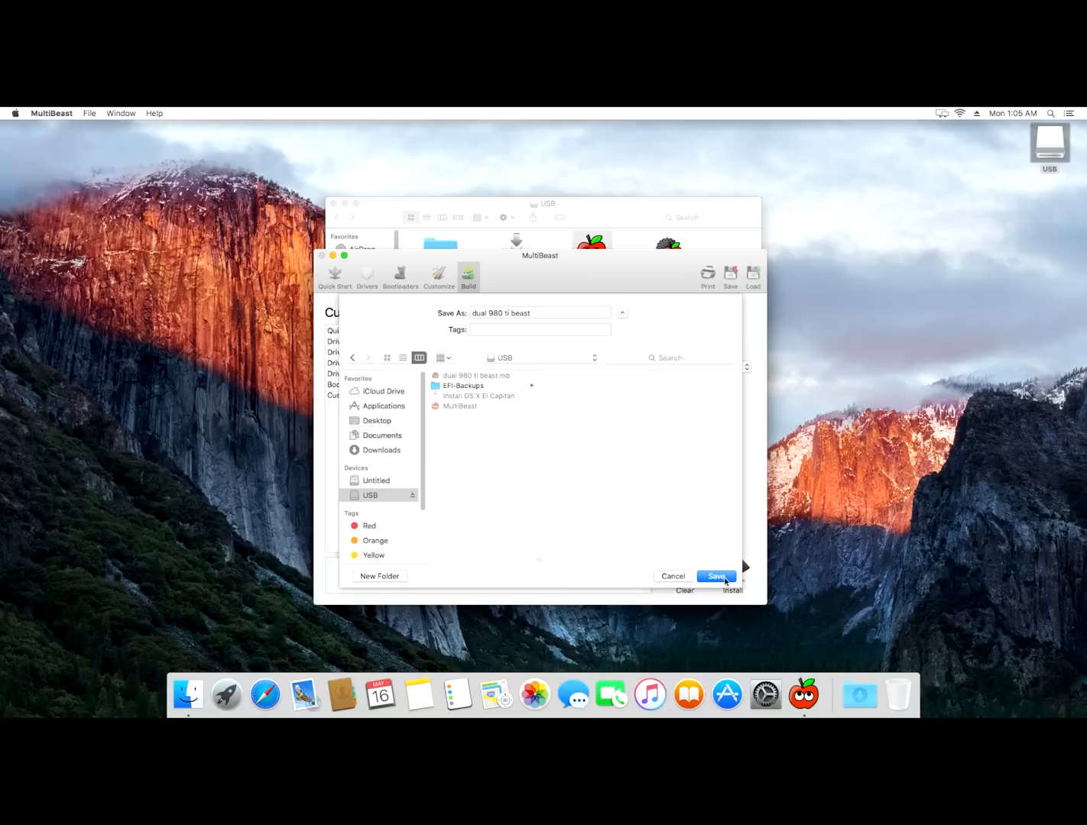
{"action": "left_click", "coordinate": [715, 576]}
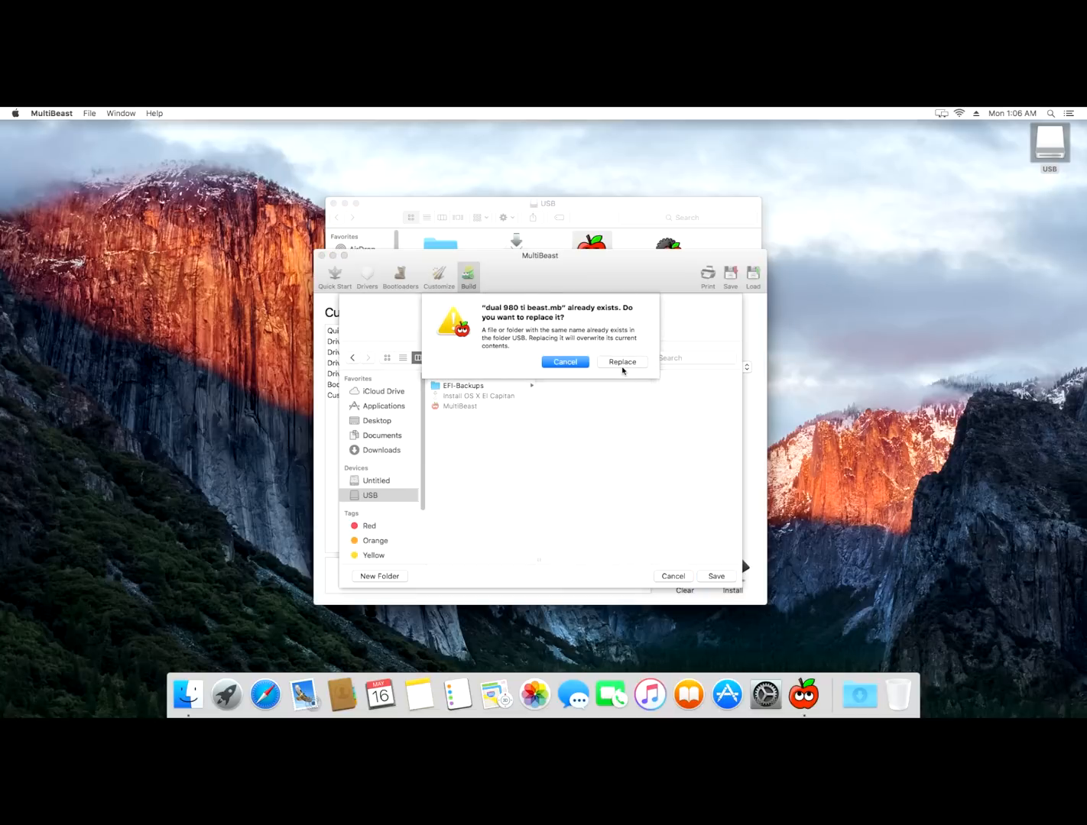
{"action": "left_click", "coordinate": [621, 361]}
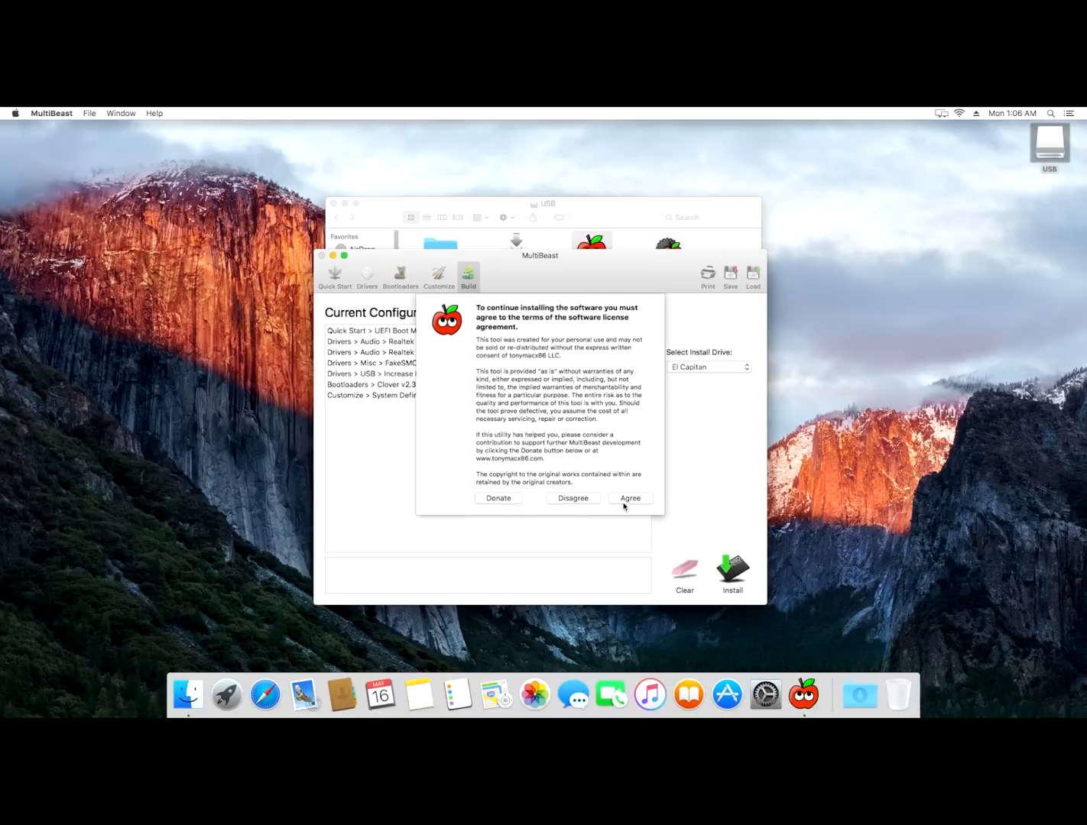
Agree to the license to install, close the USB window, and launch Safari.
{"action": "left_click", "coordinate": [629, 498]}
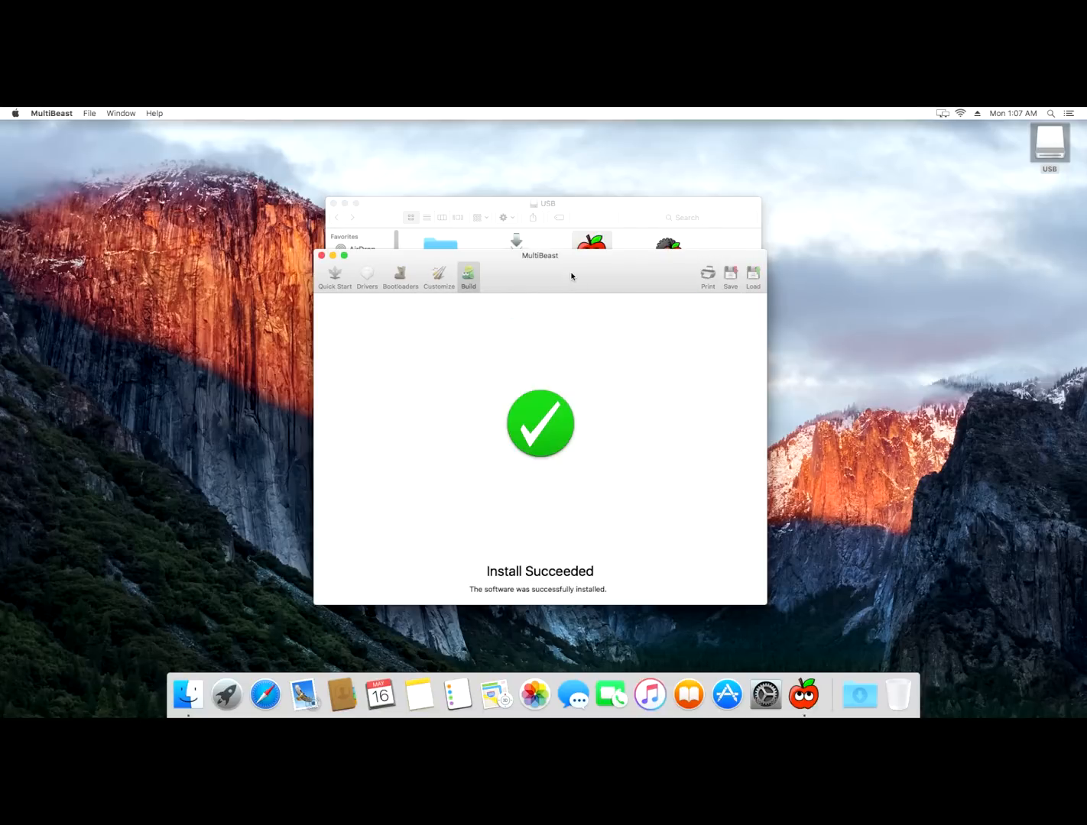
{"action": "mouse_move", "coordinate": [371, 256]}
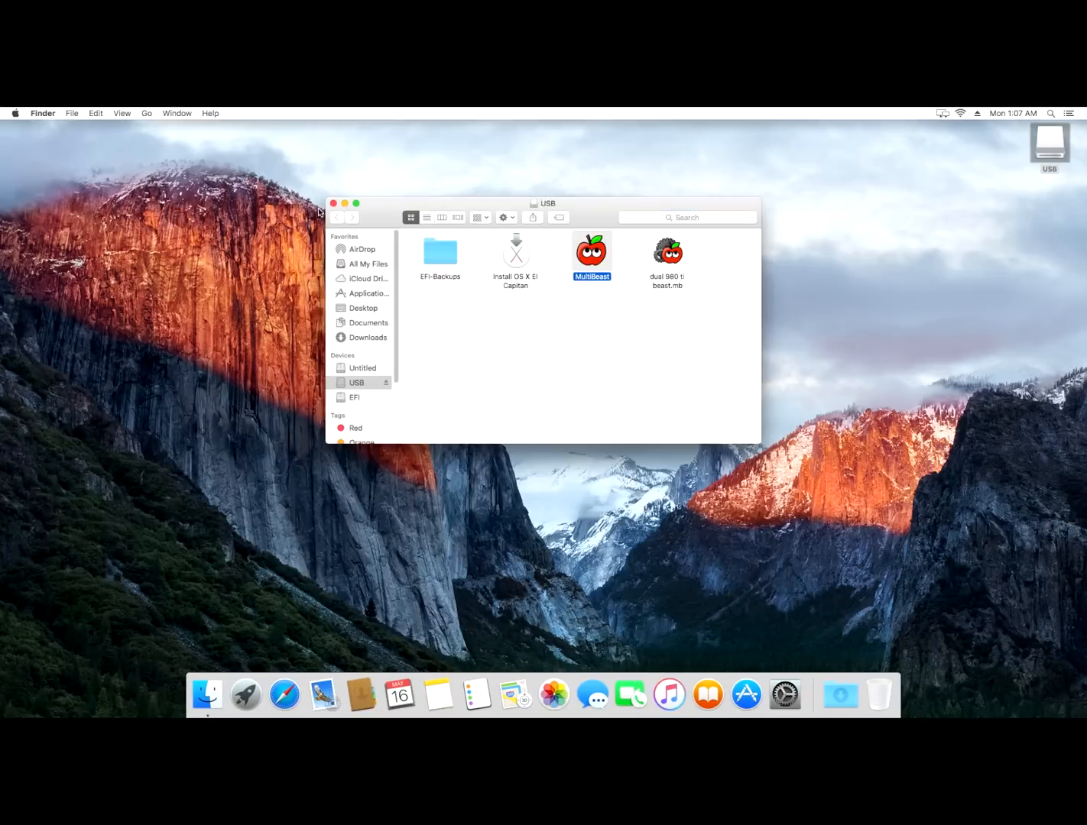
{"action": "left_click", "coordinate": [332, 203]}
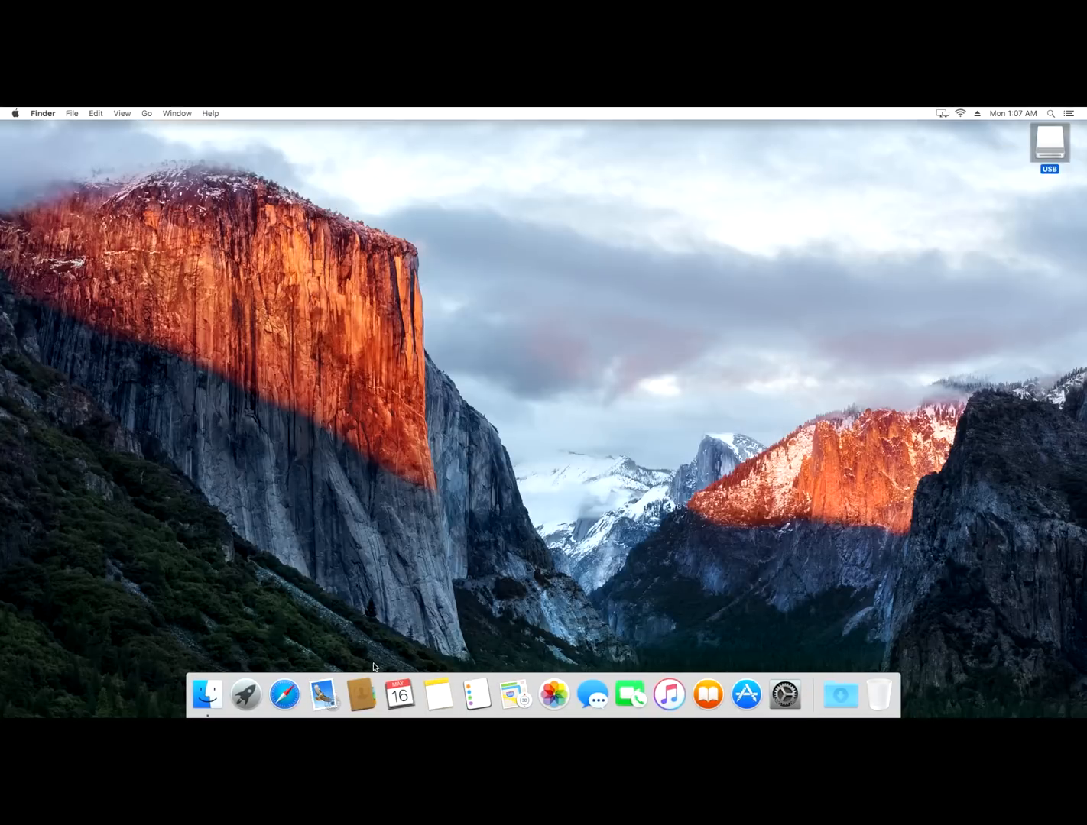
{"action": "left_click", "coordinate": [284, 695]}
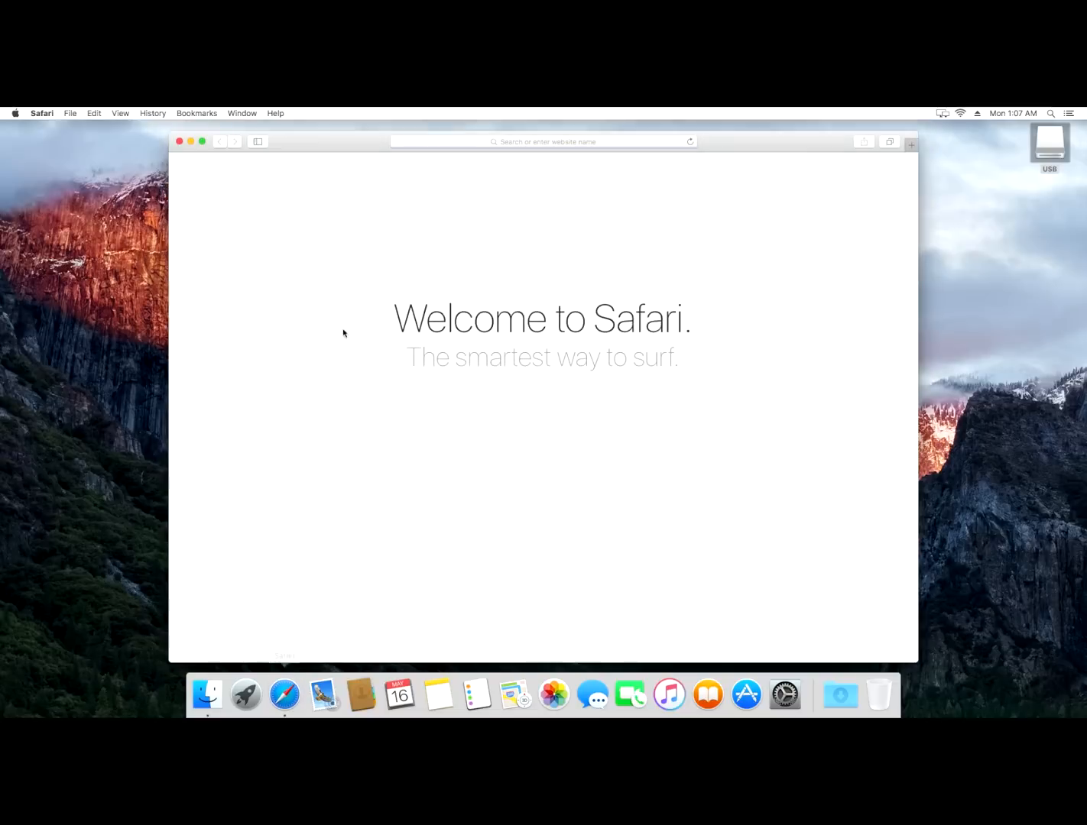
Search Google for 'nvidia web driver' and open the InsanelyMac El Capitan driver thread.
{"action": "type", "text": "nvidia web driver"}
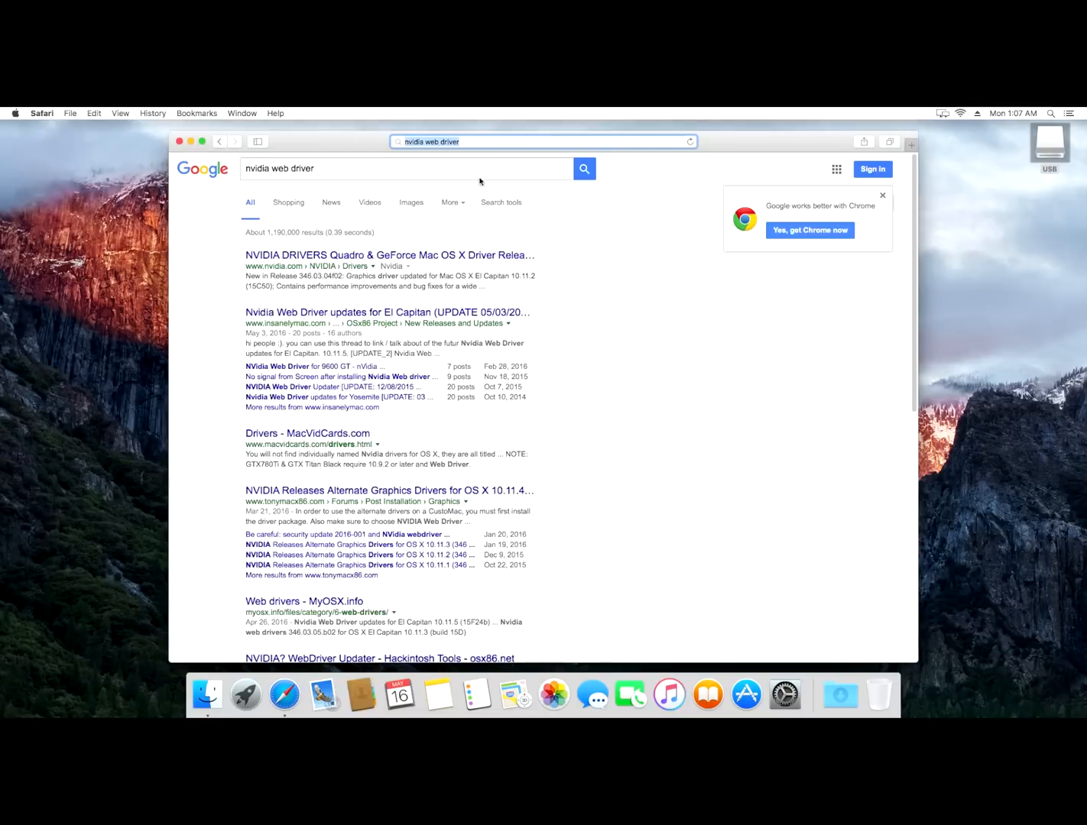
{"action": "left_click", "coordinate": [375, 311]}
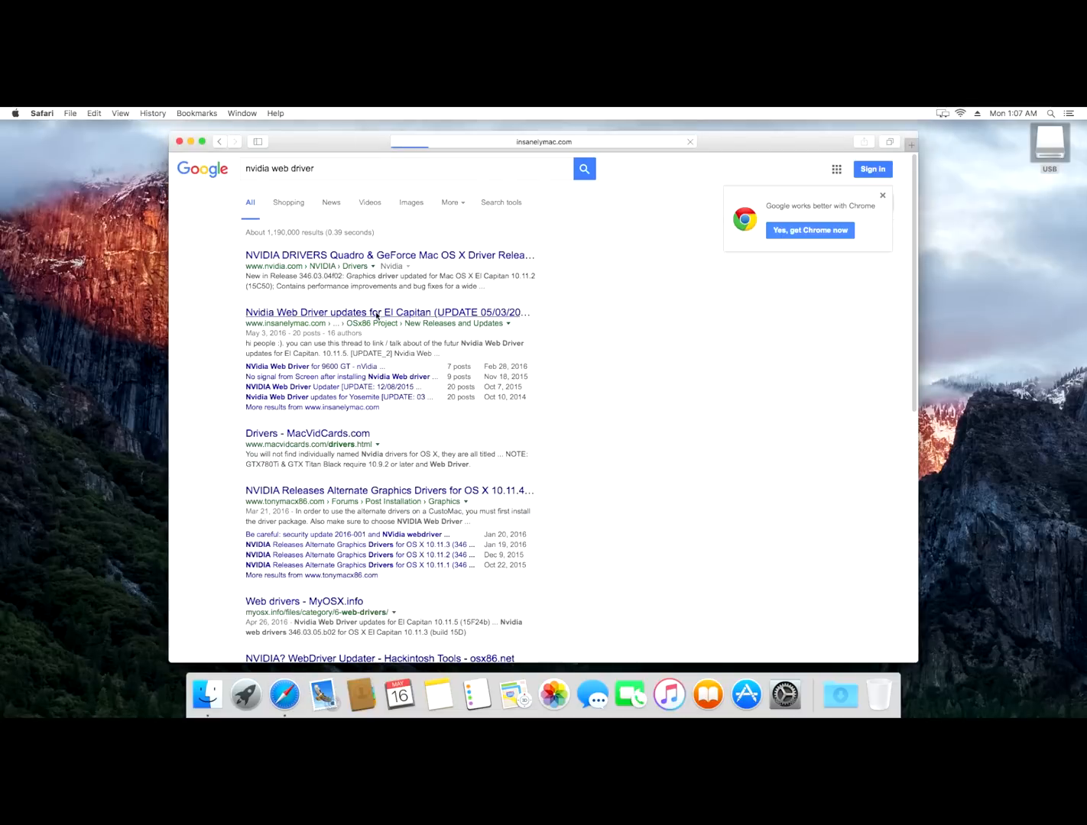
{"action": "left_click", "coordinate": [388, 312]}
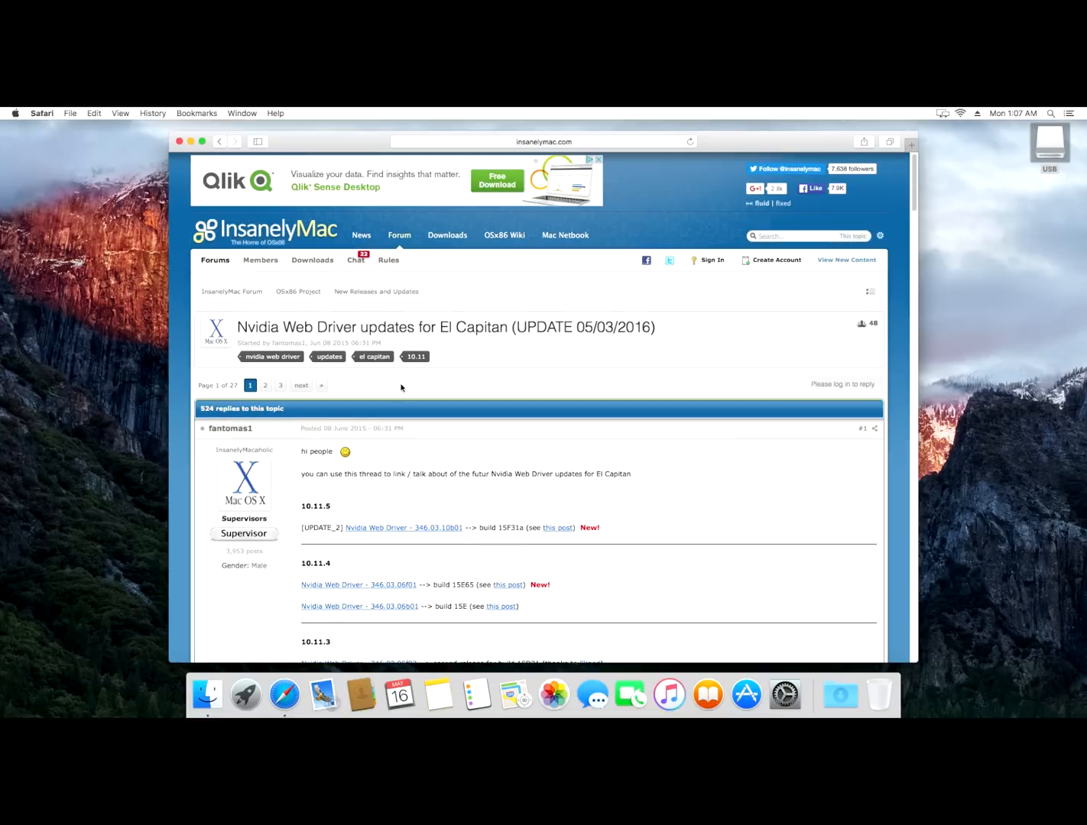
{"action": "scroll", "scroll_direction": "down", "scroll_amount": 3}
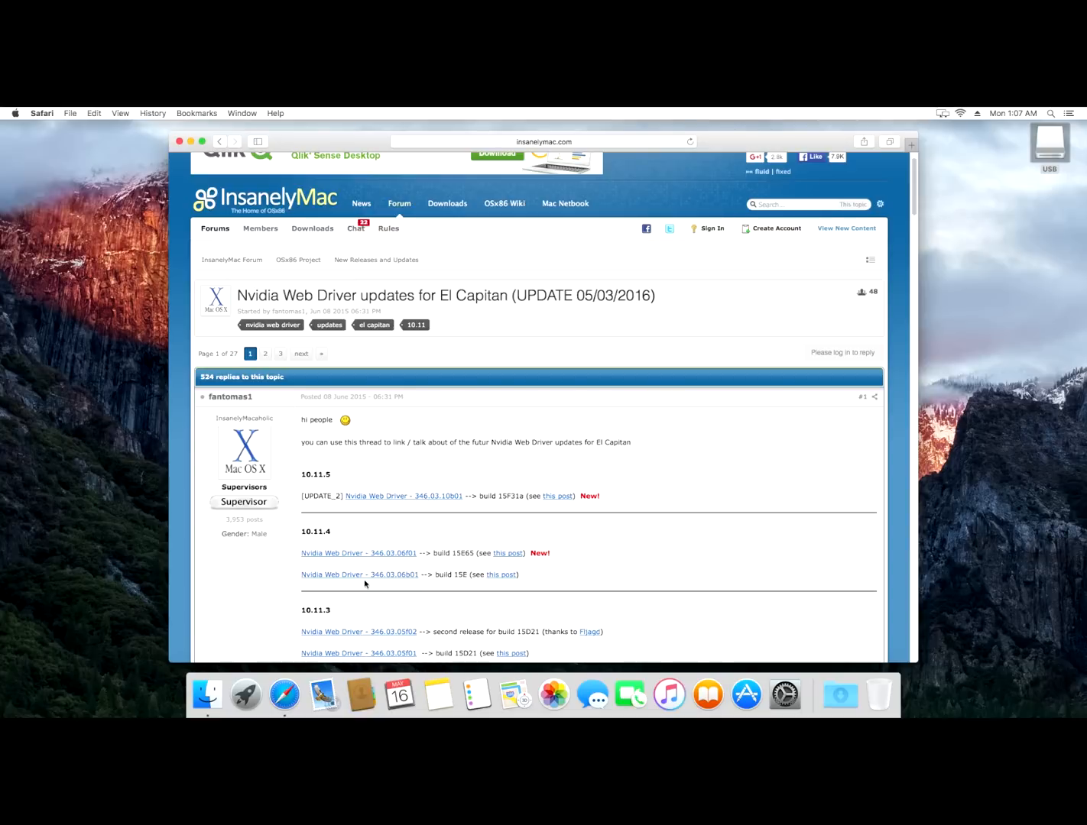
{"action": "mouse_move", "coordinate": [363, 547]}
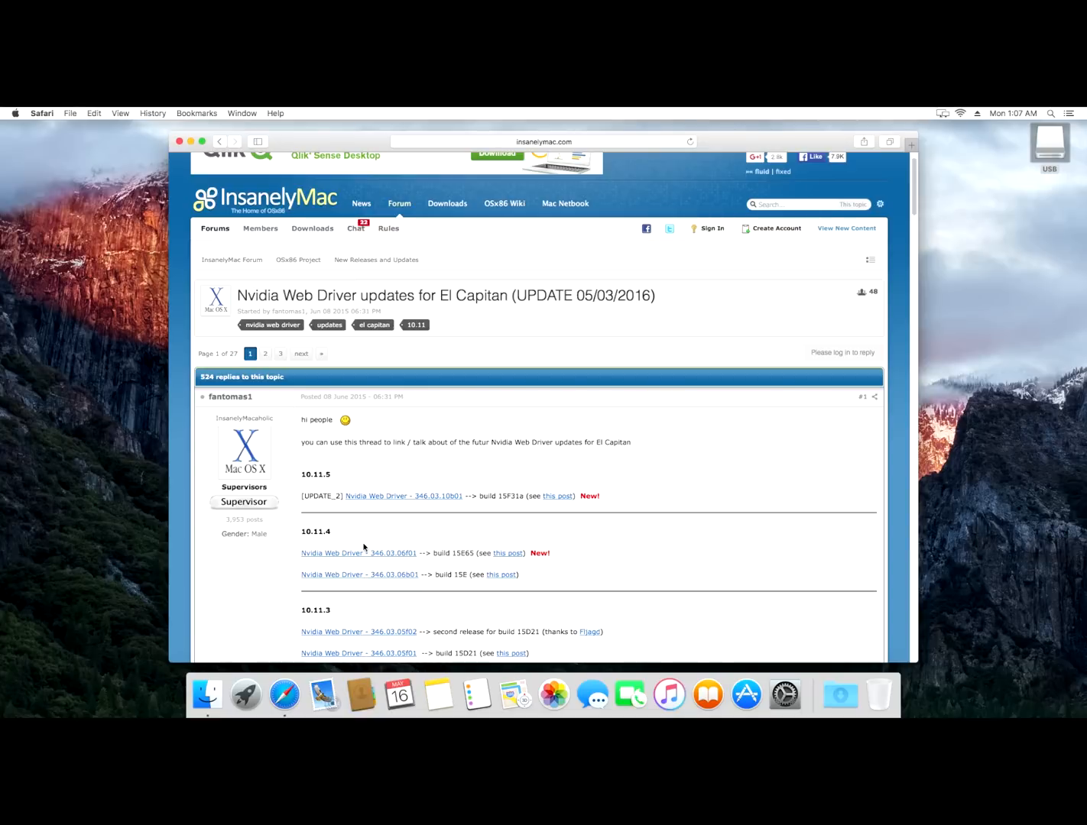
Check About This Mac to confirm OS X 10.11.4 is installed.
{"action": "left_click", "coordinate": [14, 113]}
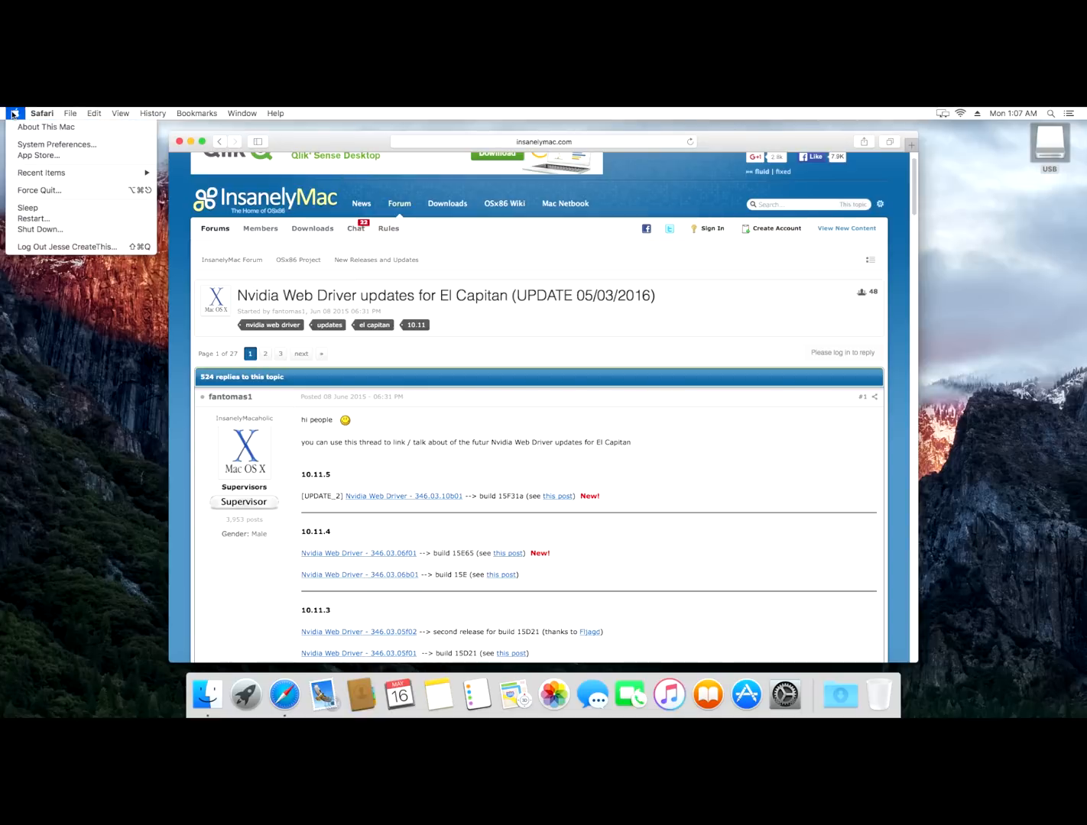
{"action": "left_click", "coordinate": [14, 113]}
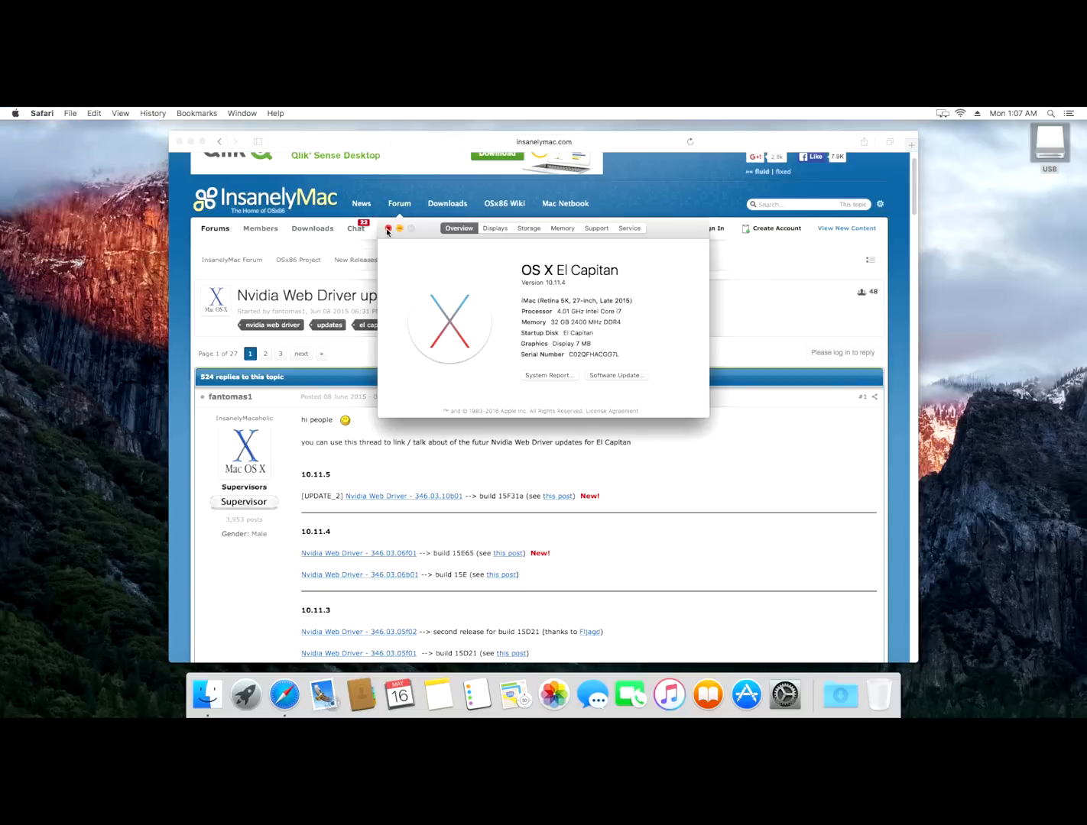
{"action": "left_click", "coordinate": [388, 228]}
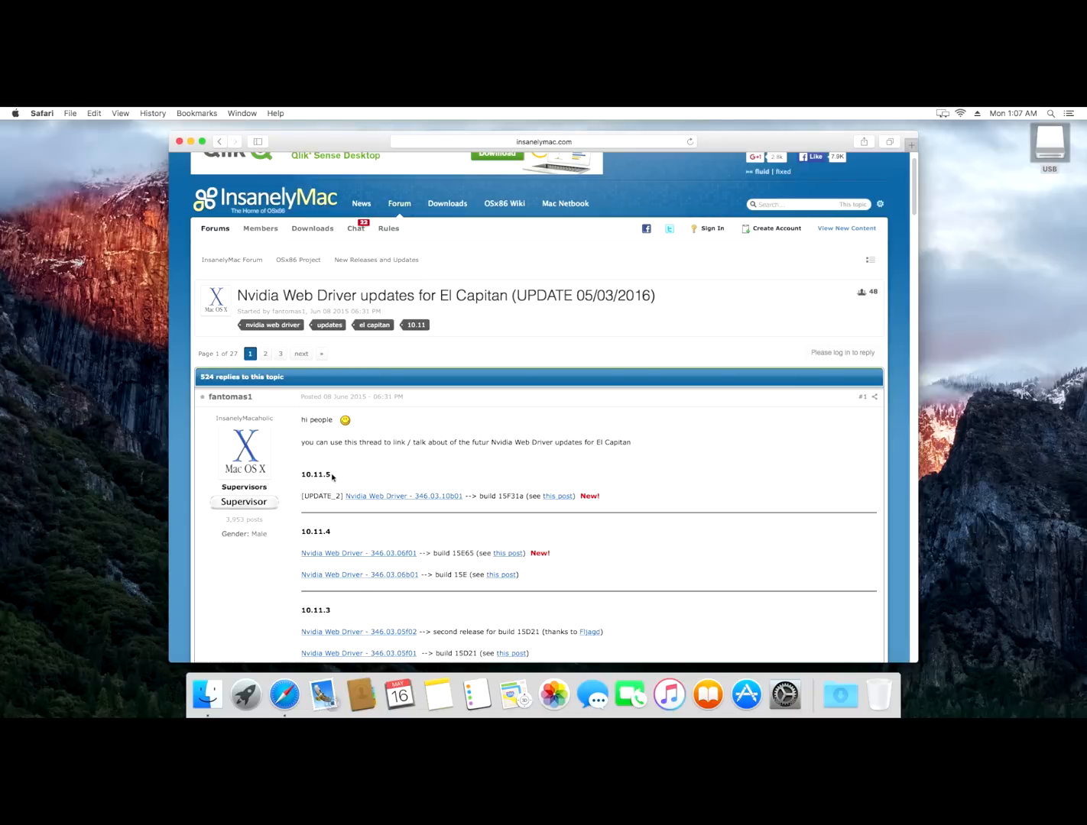
{"action": "mouse_move", "coordinate": [394, 562]}
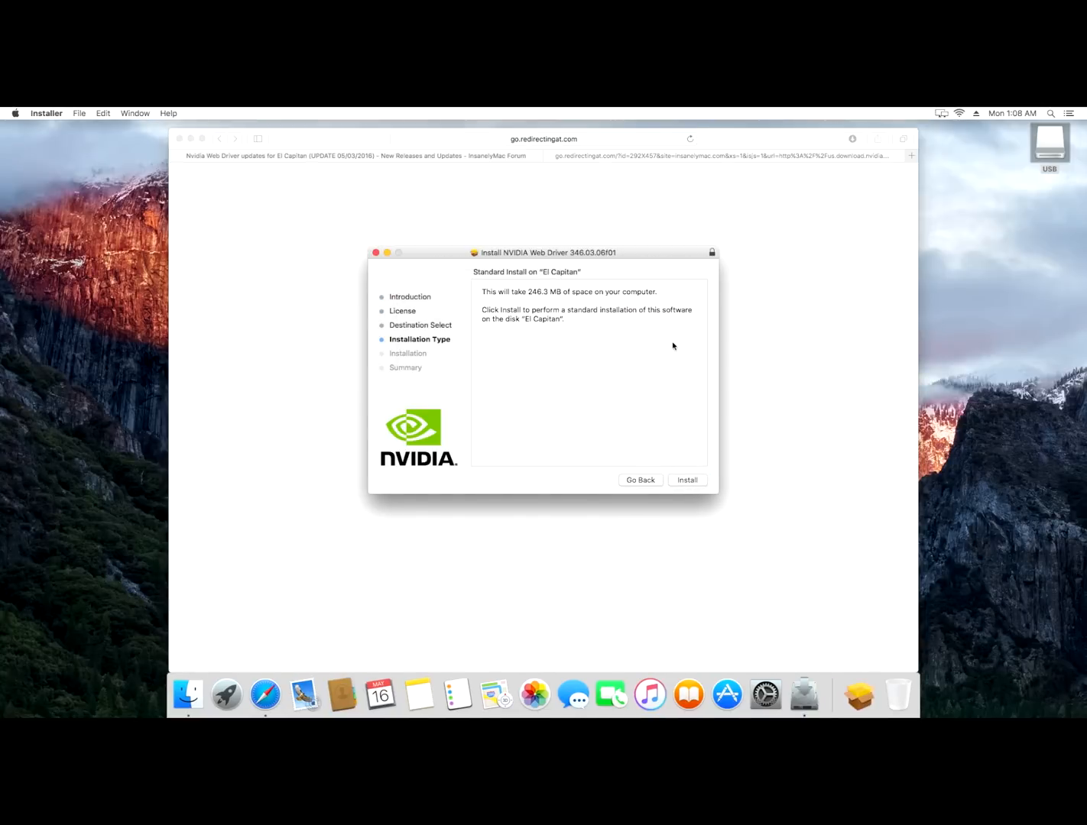
Install NVIDIA Web Driver 346.03.06f01, then restart after the success message.
{"action": "left_click", "coordinate": [686, 480]}
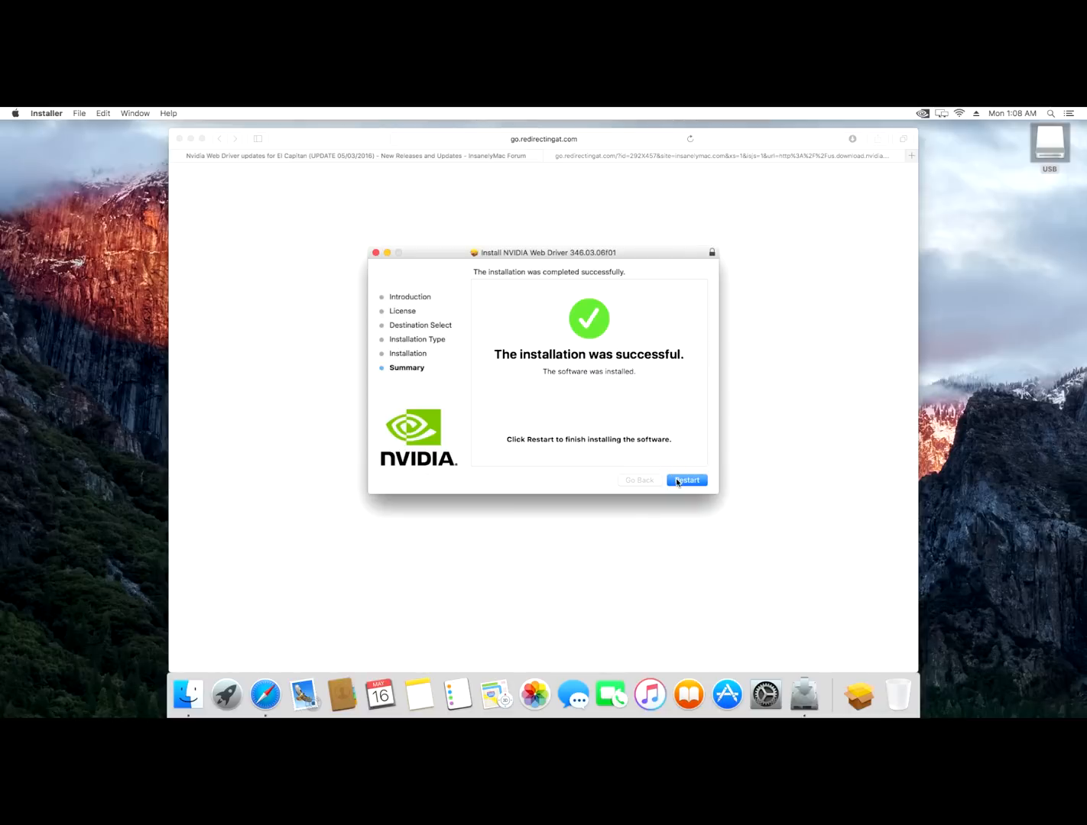
{"action": "left_click", "coordinate": [685, 480]}
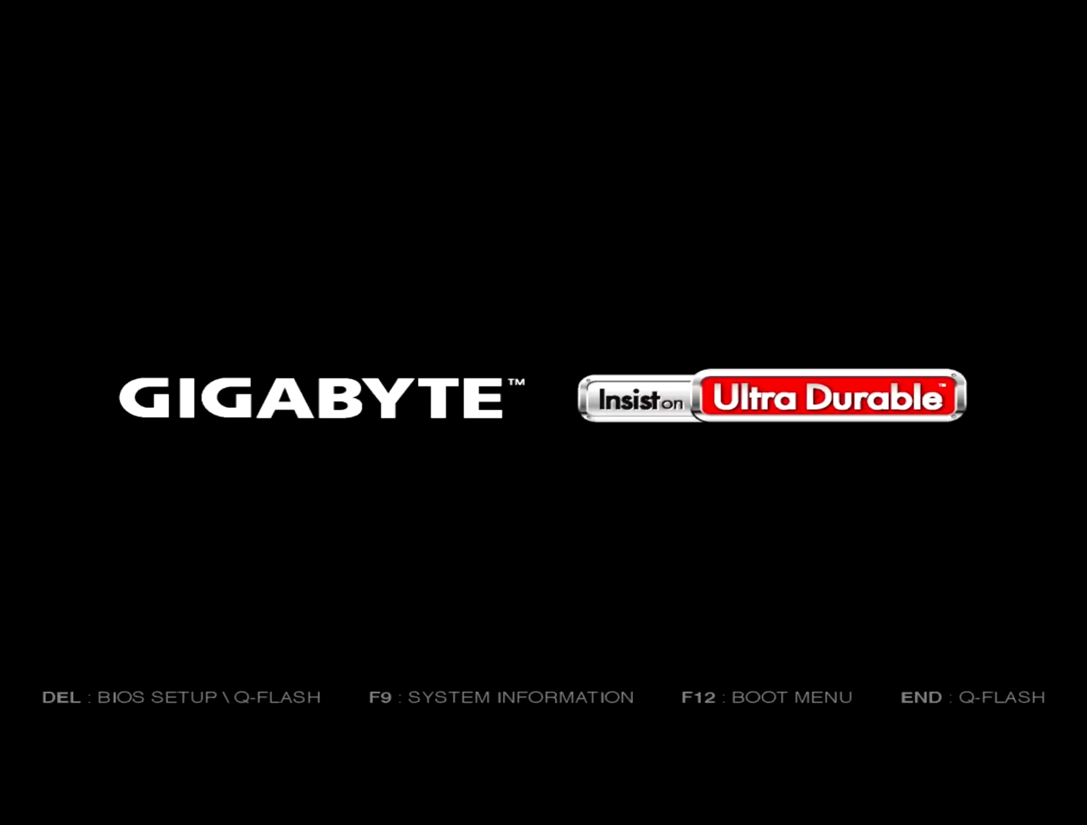
Enter Gigabyte BIOS, check Boot Option #1 and Peripherals, then save and exit to Clover.
{"action": "key", "text": "Delete"}
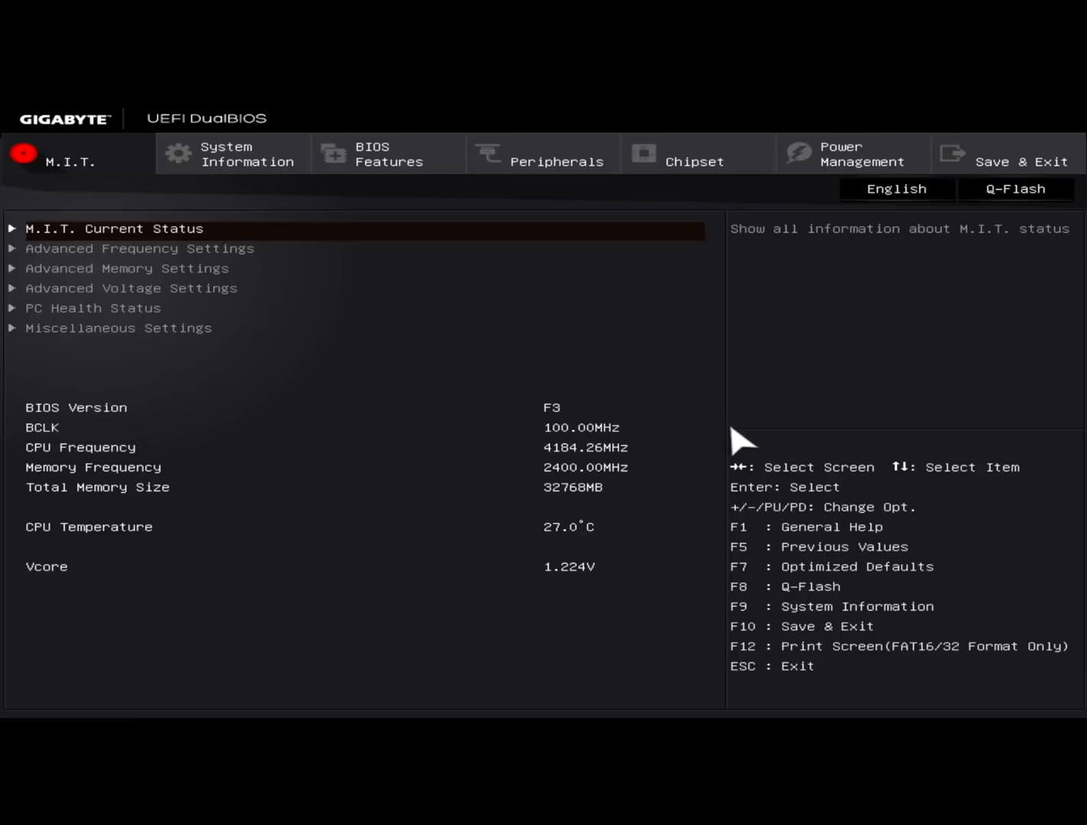
{"action": "left_click", "coordinate": [389, 154]}
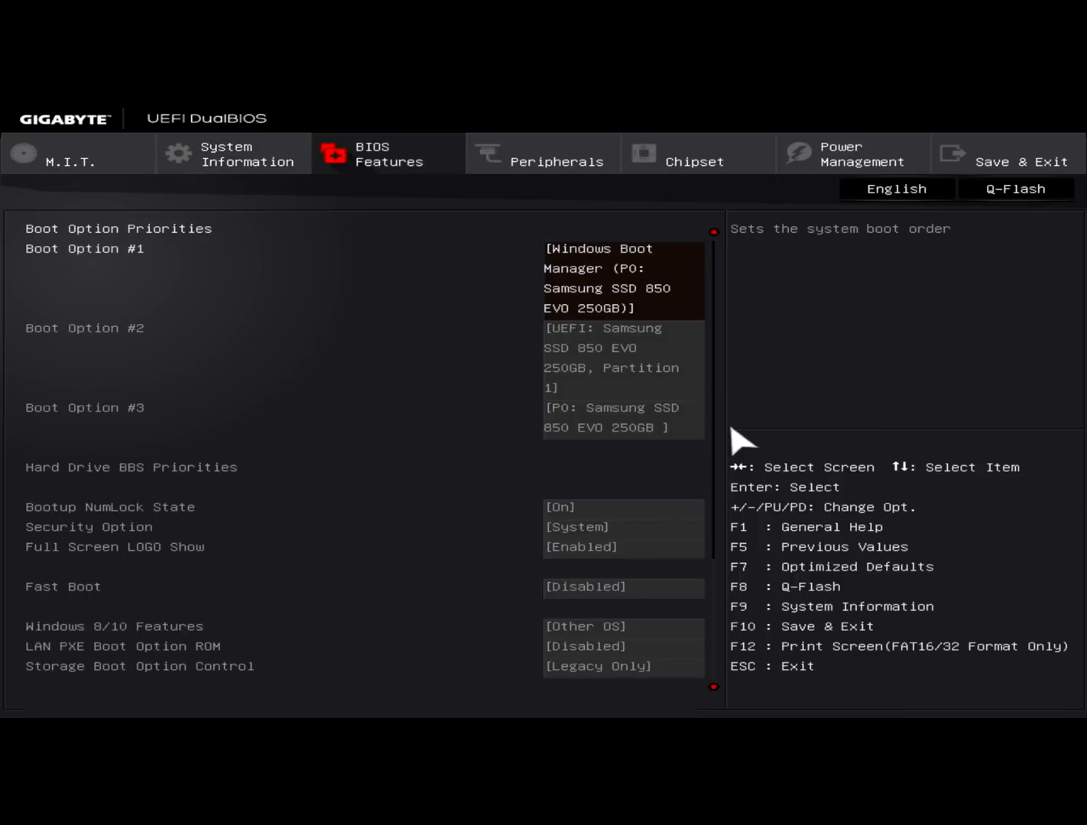
{"action": "left_click", "coordinate": [617, 279]}
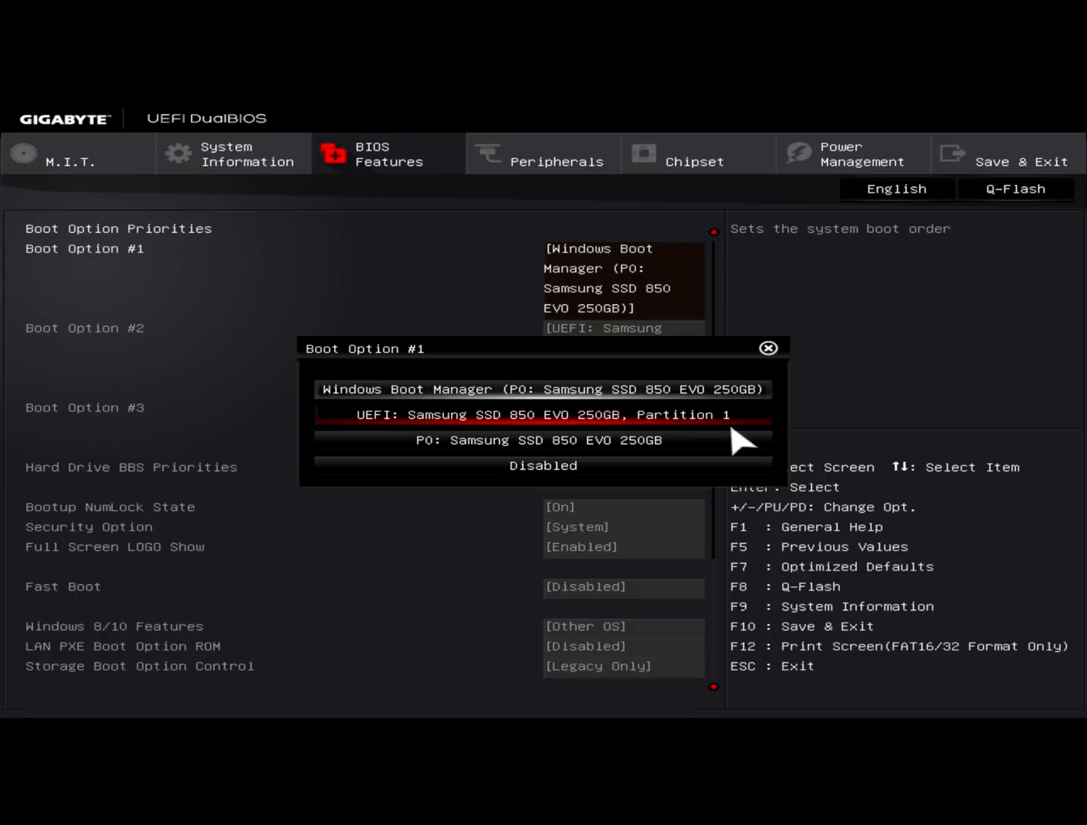
{"action": "left_click", "coordinate": [542, 154]}
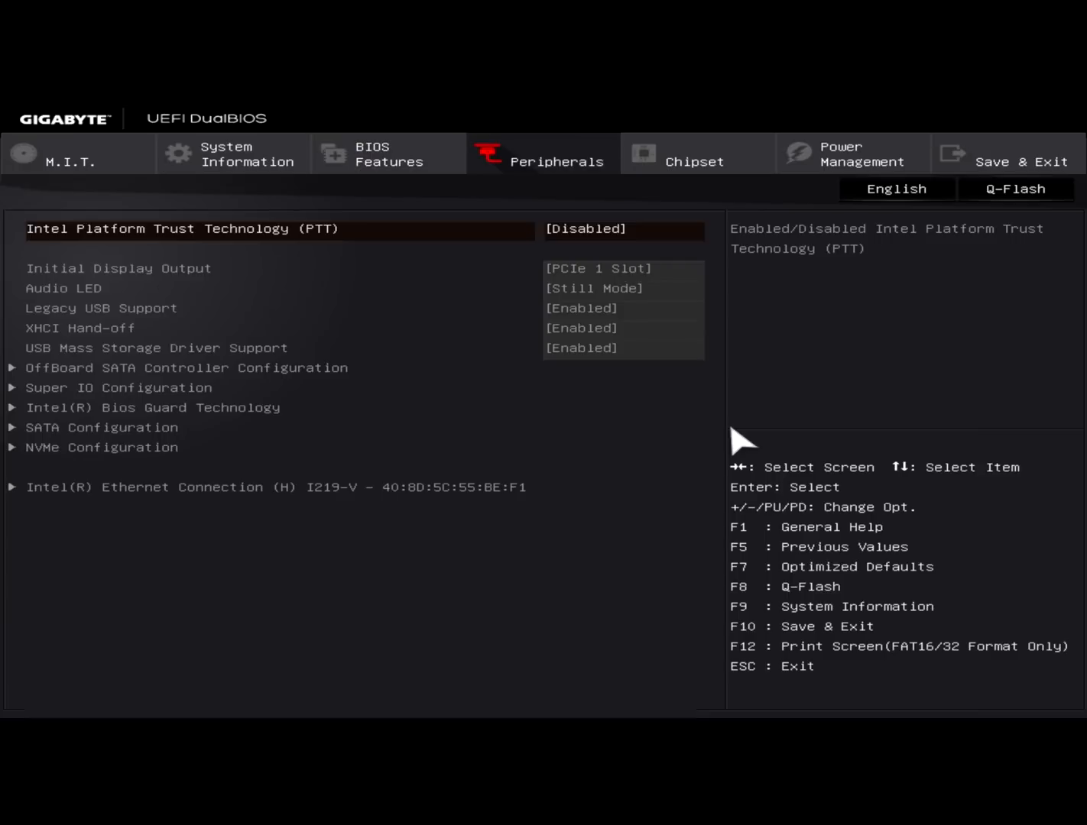
{"action": "left_click", "coordinate": [1021, 157]}
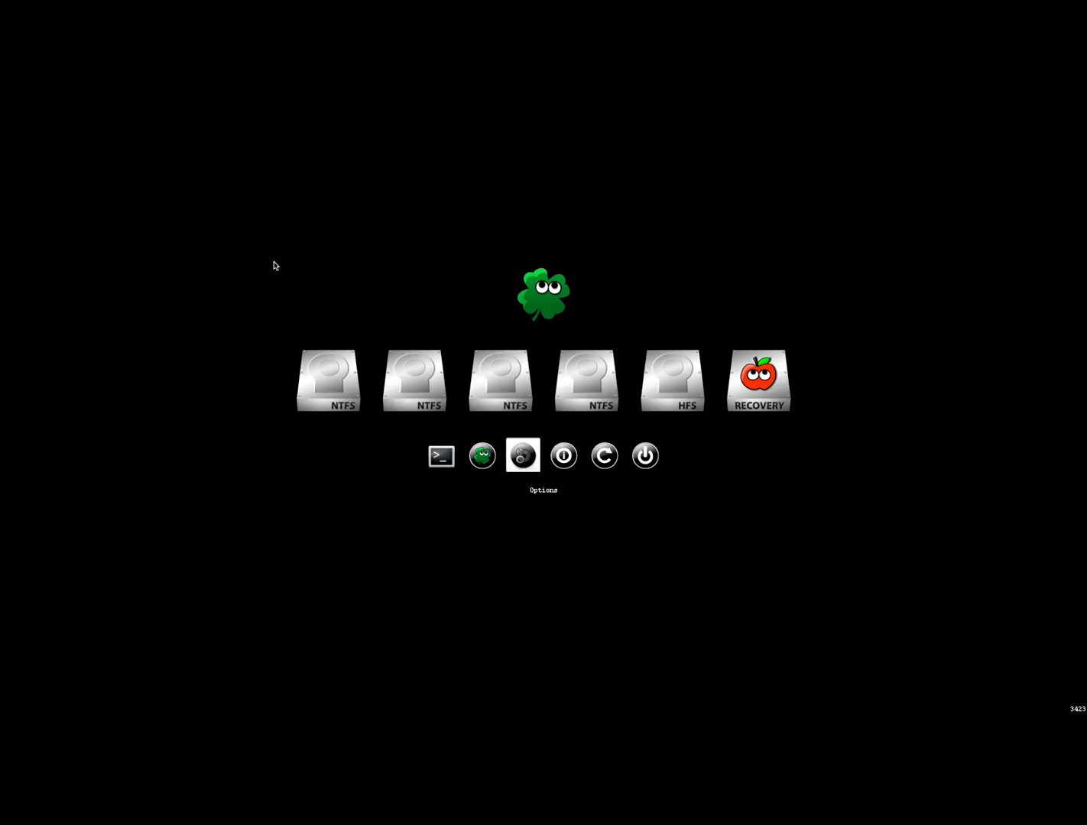
Append nvda_drv=1 to Clover's Boot Args so they read 'dart=0 nvda_drv=1'.
{"action": "left_click", "coordinate": [521, 456]}
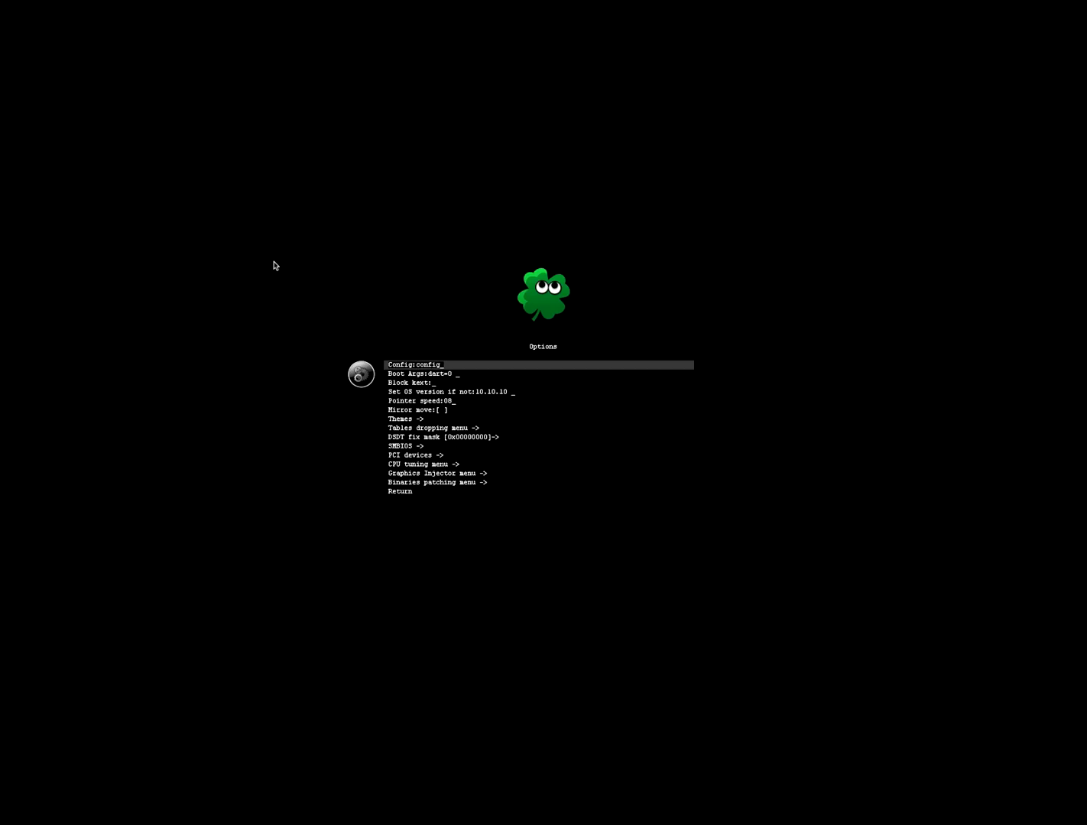
{"action": "key", "text": "Down"}
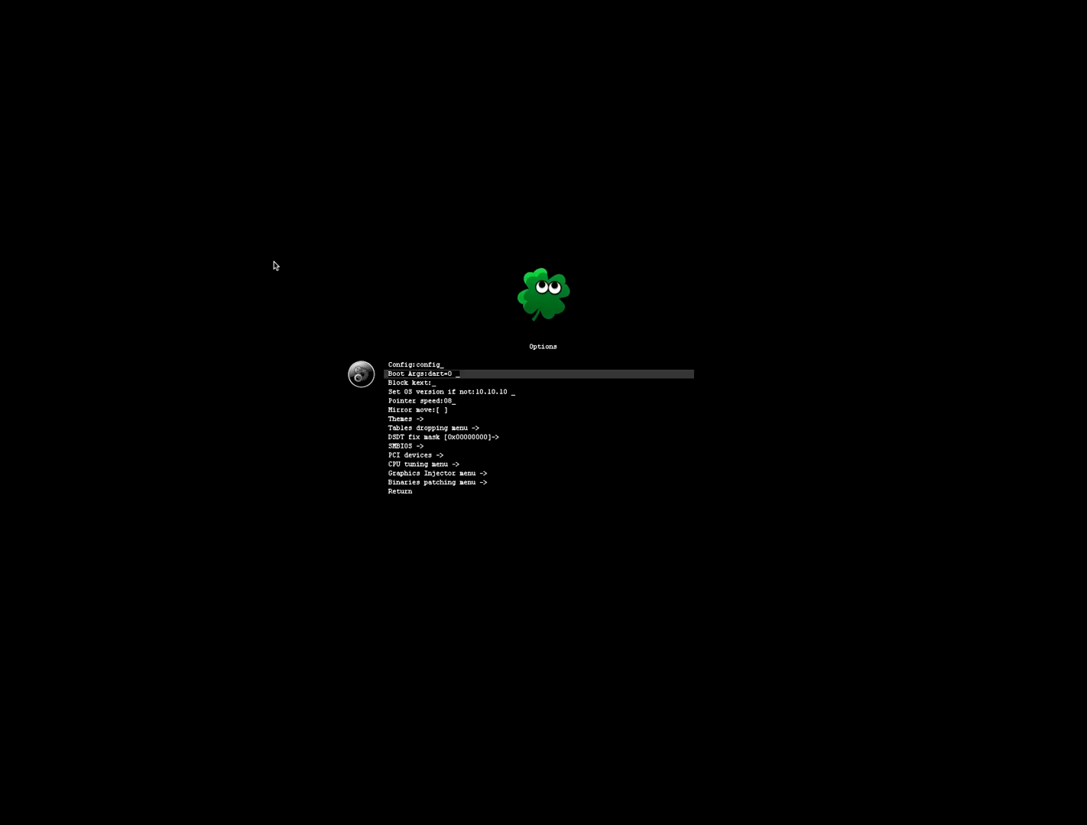
{"action": "type", "text": "nvda_drv=1"}
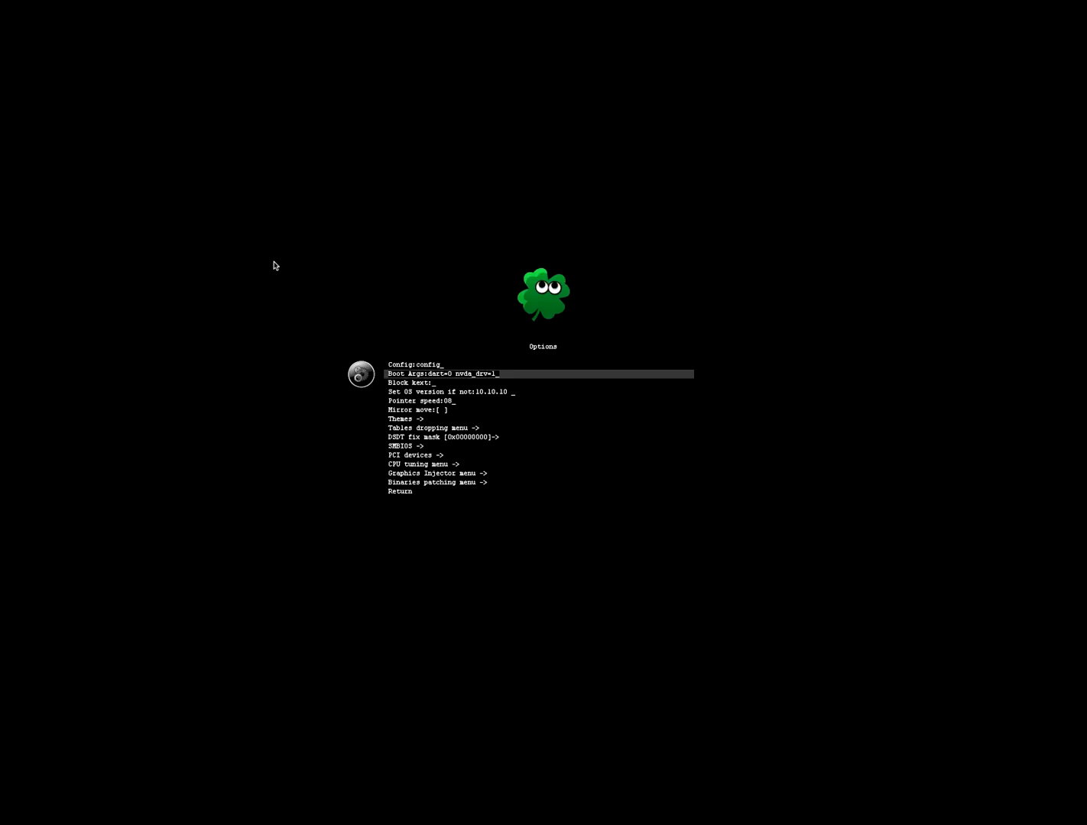
{"action": "key", "text": "BackSpace"}
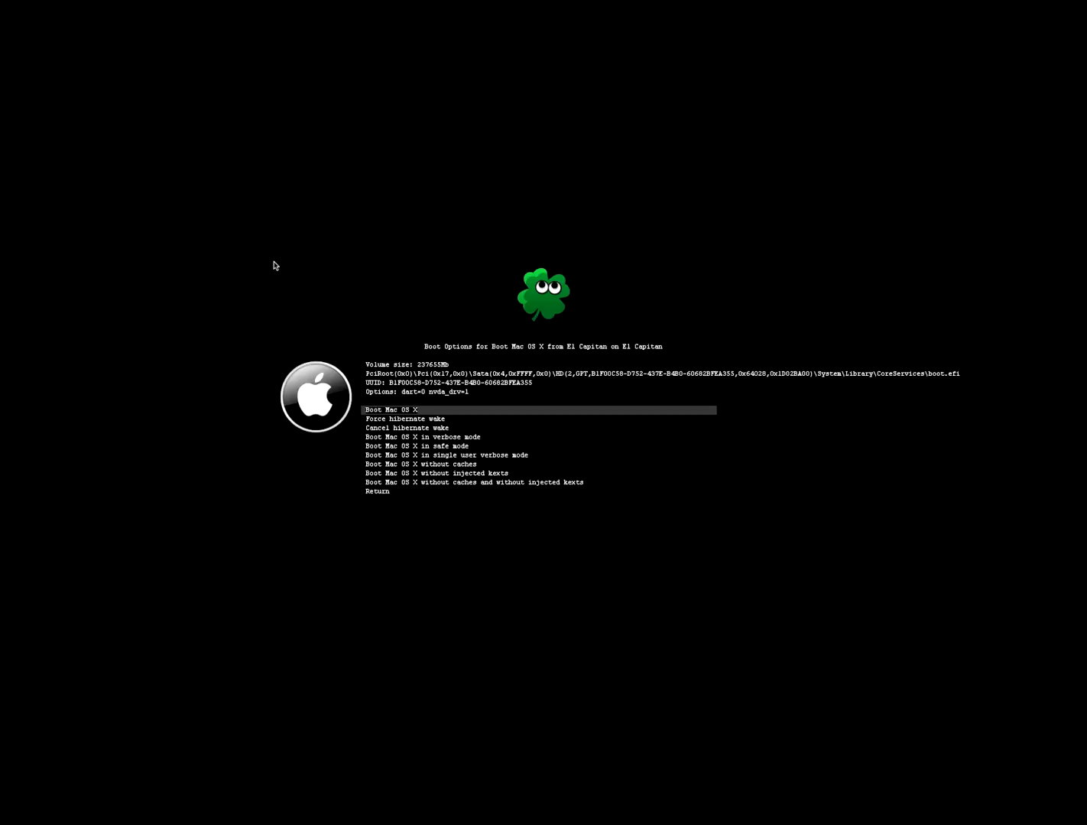
{"action": "mouse_move", "coordinate": [710, 429]}
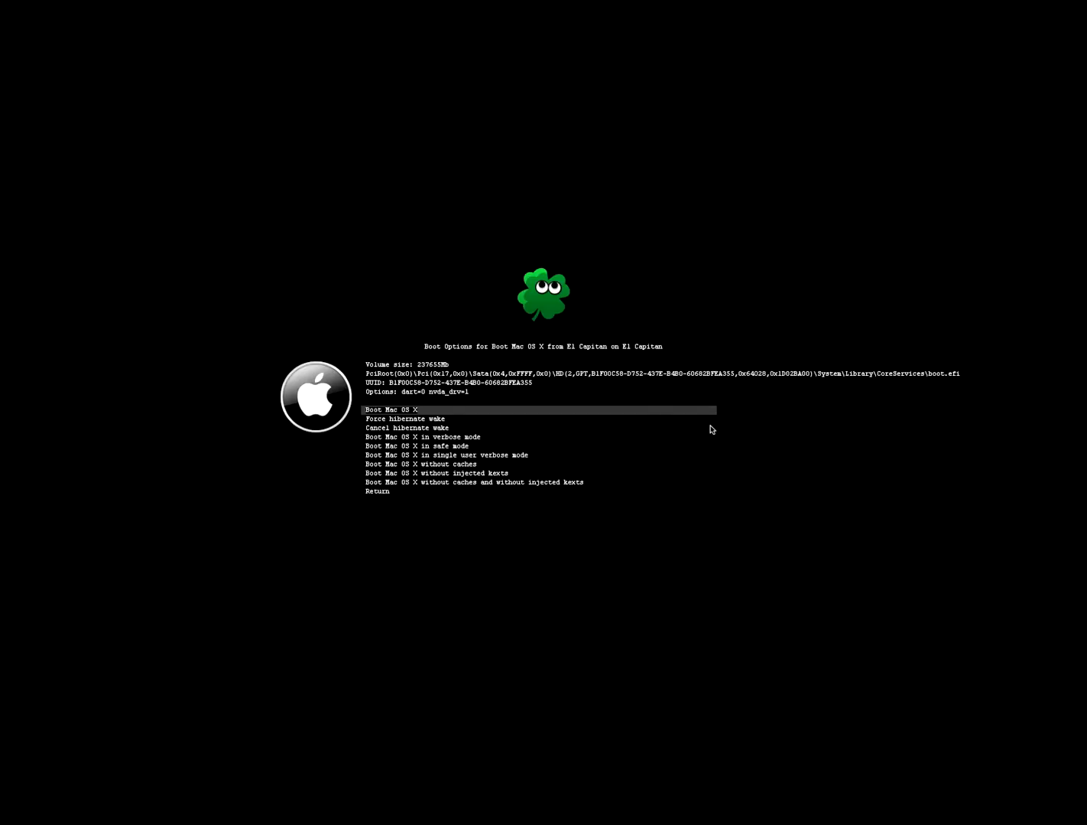
{"action": "mouse_move", "coordinate": [460, 399]}
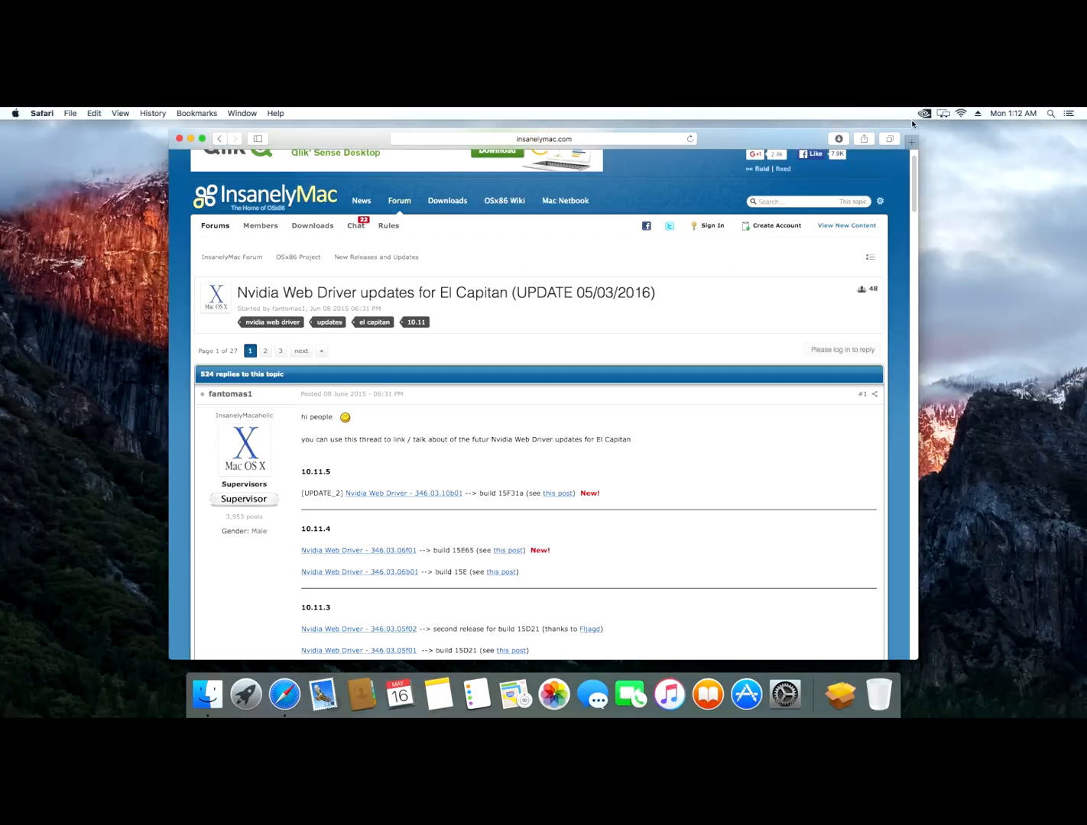
{"action": "left_click", "coordinate": [923, 113]}
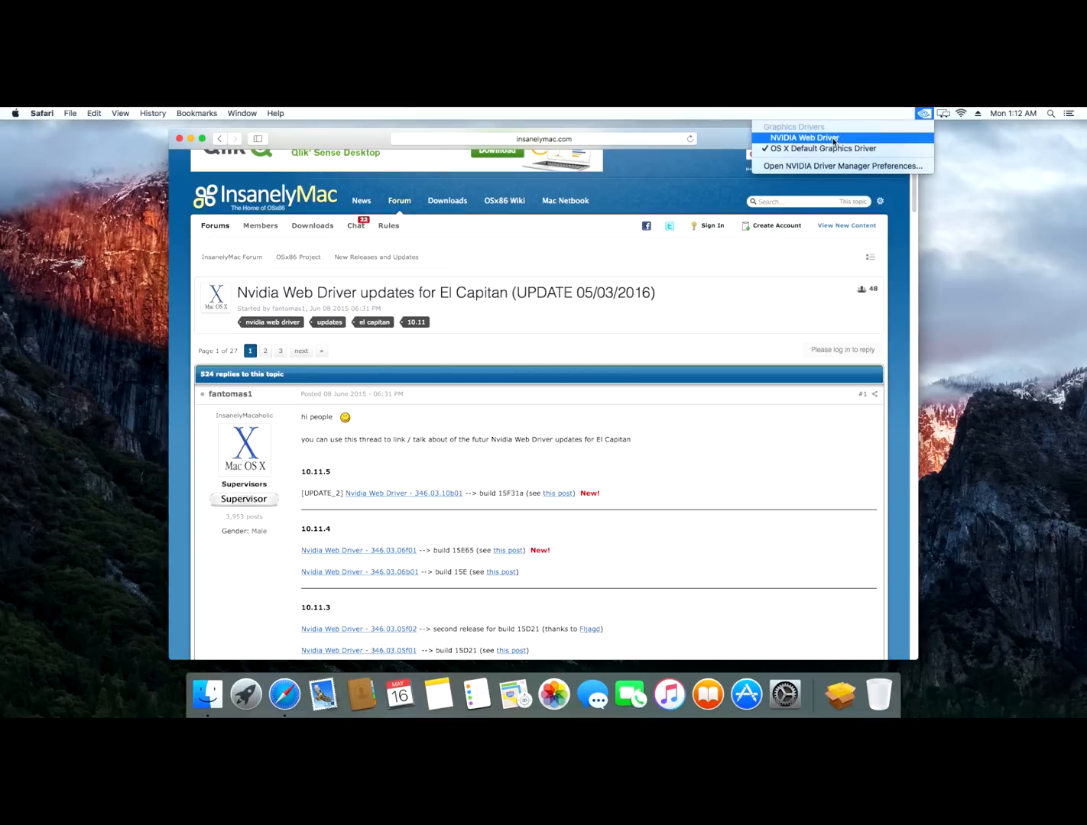
{"action": "mouse_move", "coordinate": [819, 148]}
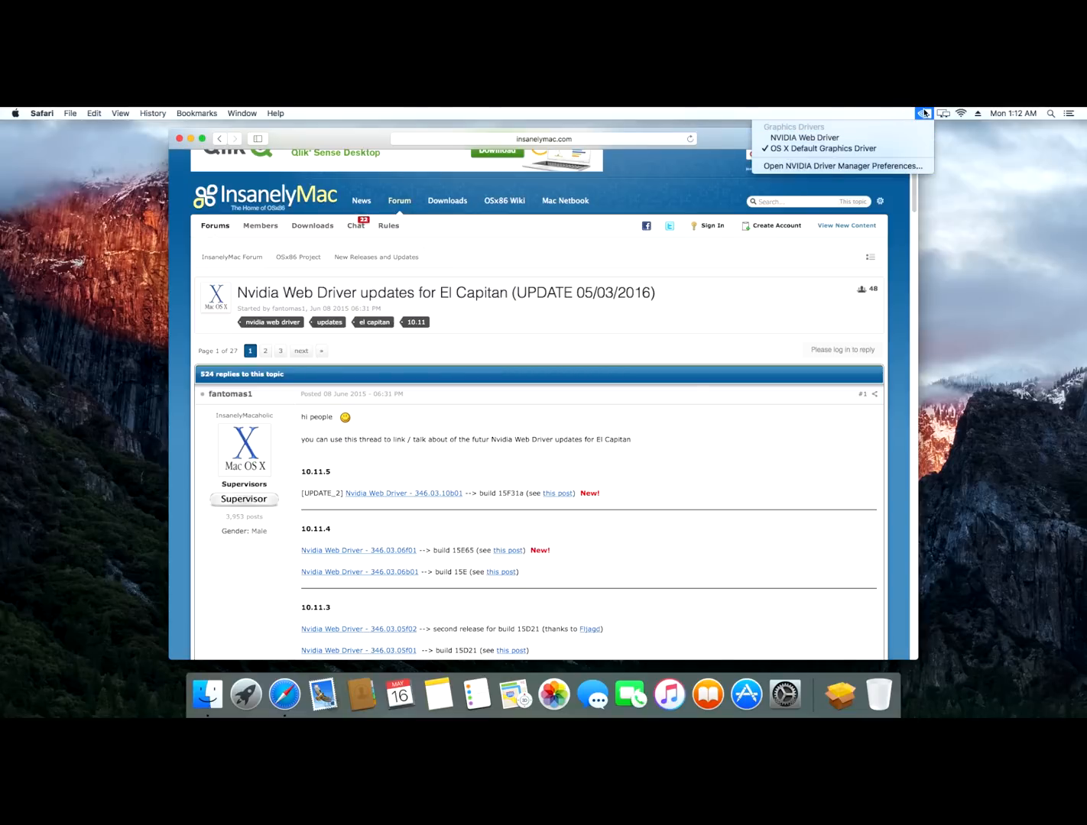
{"action": "left_click", "coordinate": [923, 113]}
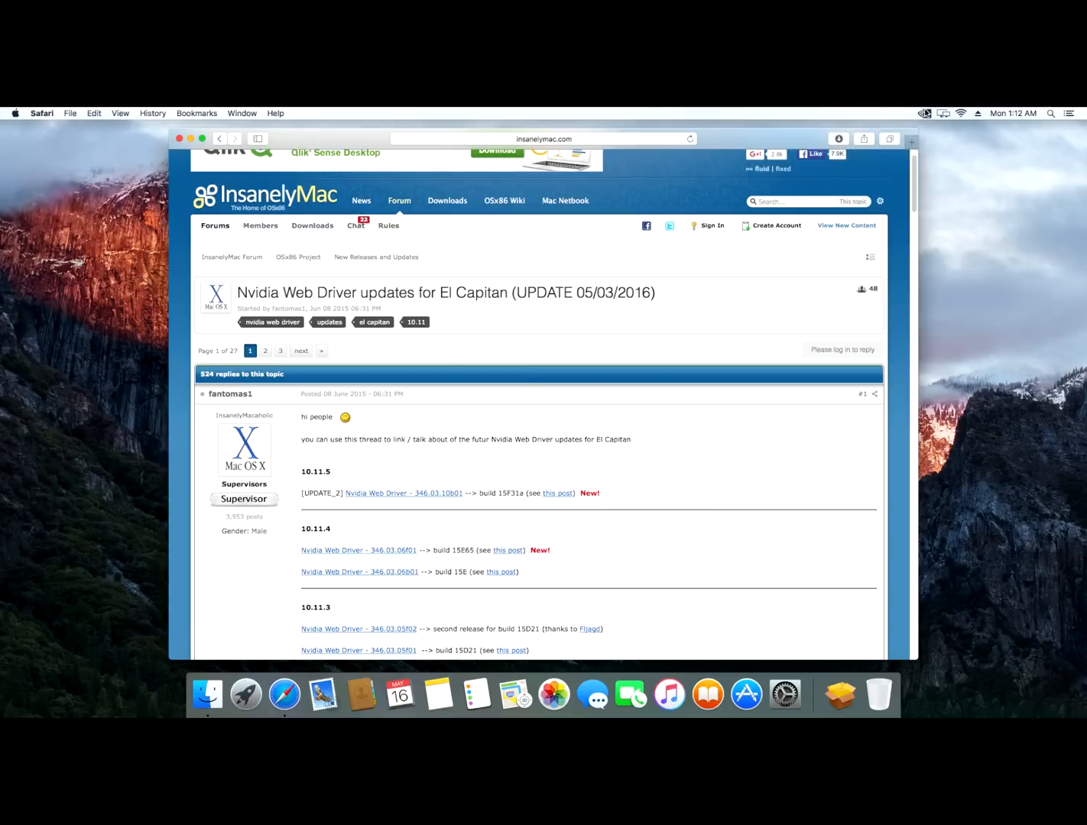
{"action": "mouse_move", "coordinate": [803, 367]}
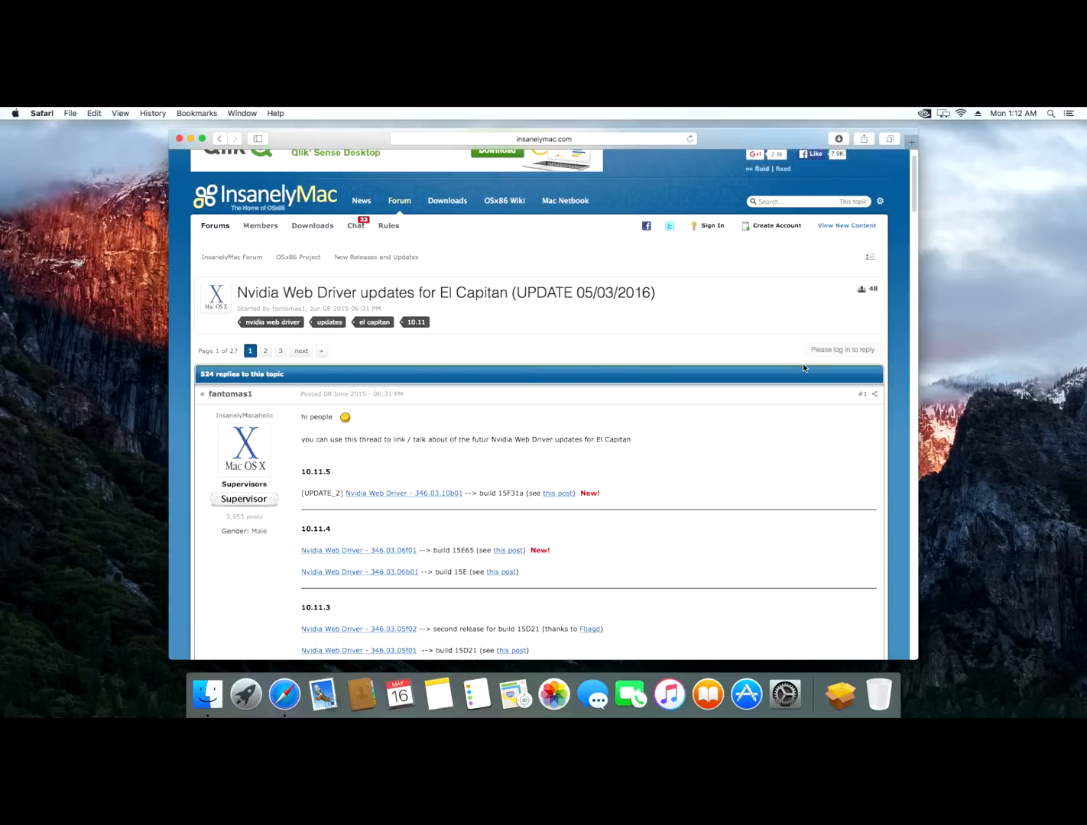
{"action": "mouse_move", "coordinate": [839, 674]}
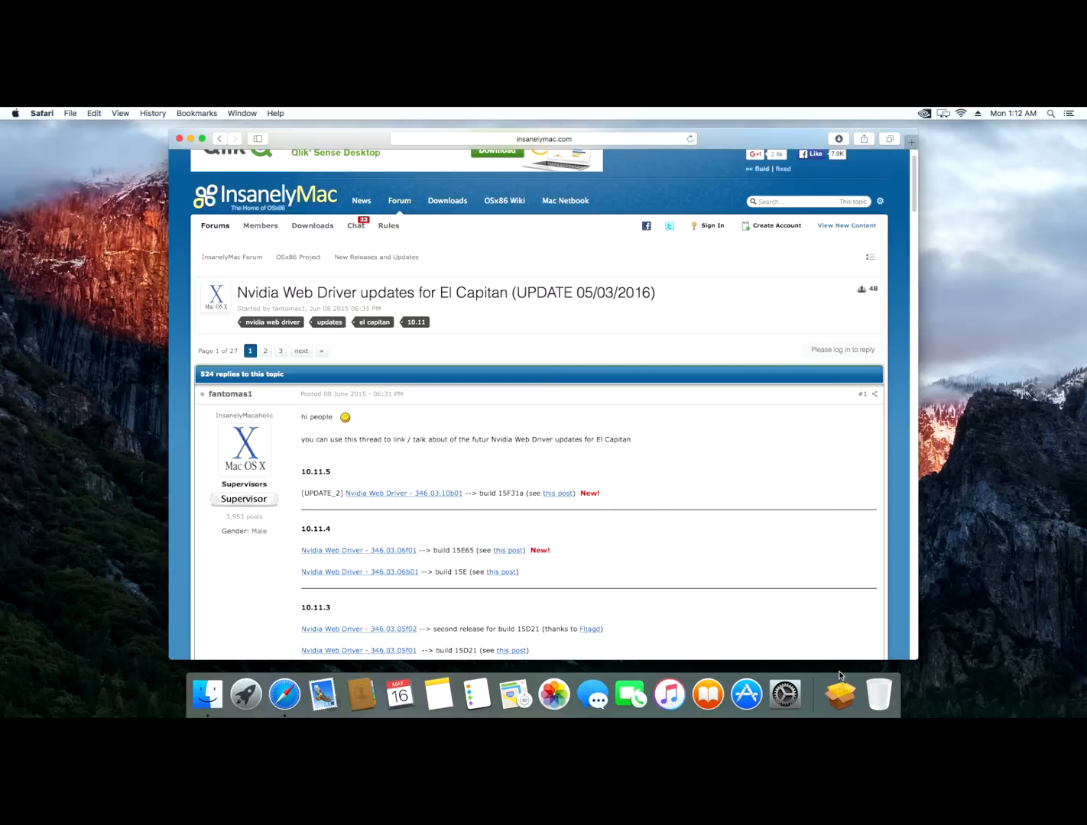
{"action": "mouse_move", "coordinate": [783, 694]}
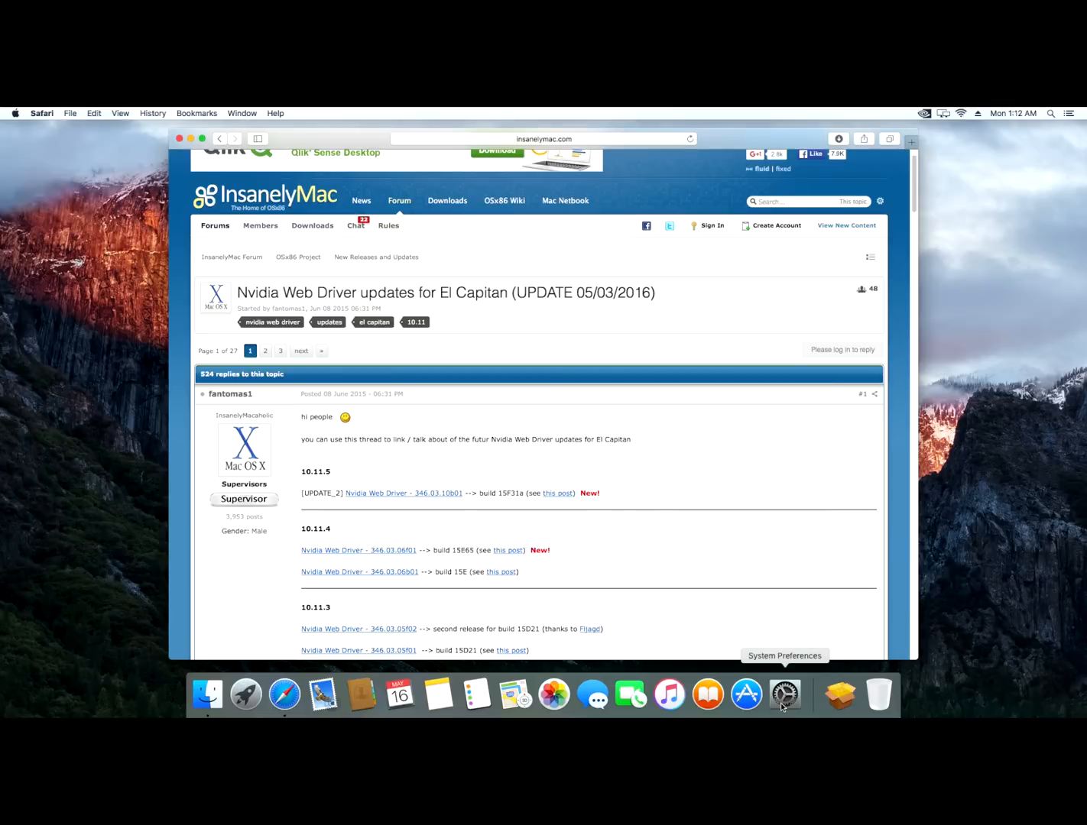
{"action": "mouse_move", "coordinate": [634, 388]}
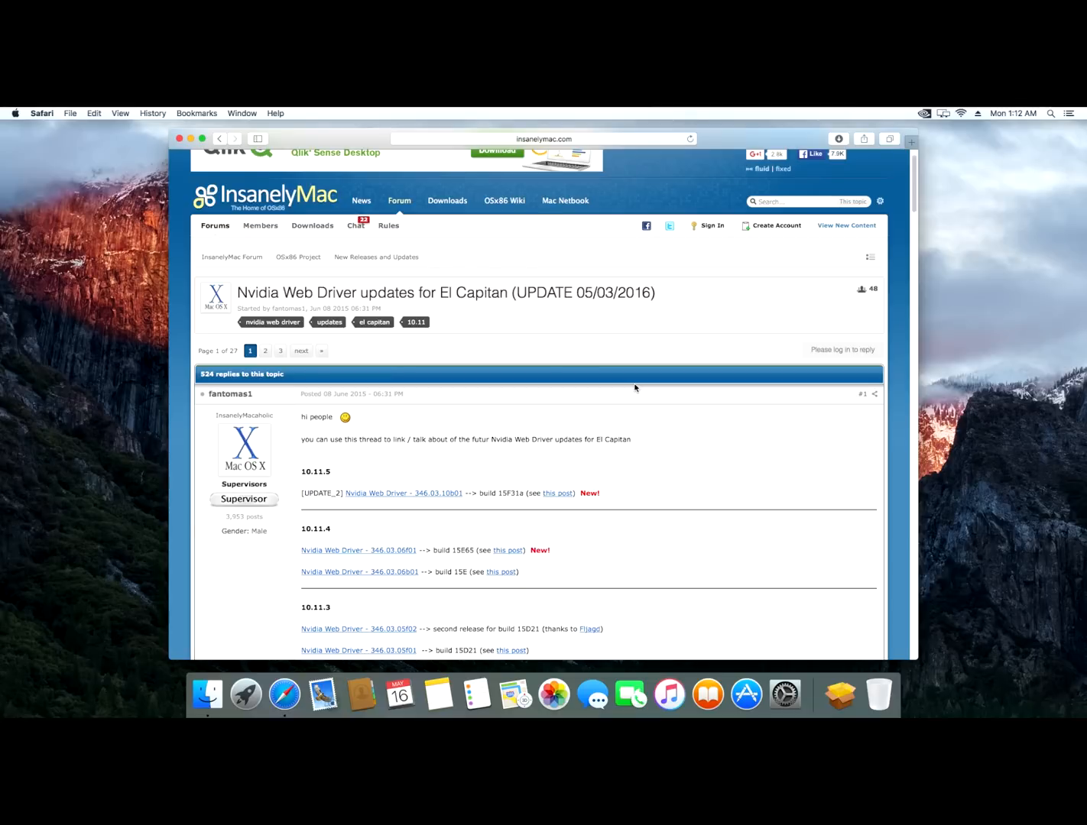
Search 'clover configurator' in a new tab and download Classic Edition from mackie100projects.
{"action": "left_click", "coordinate": [910, 141]}
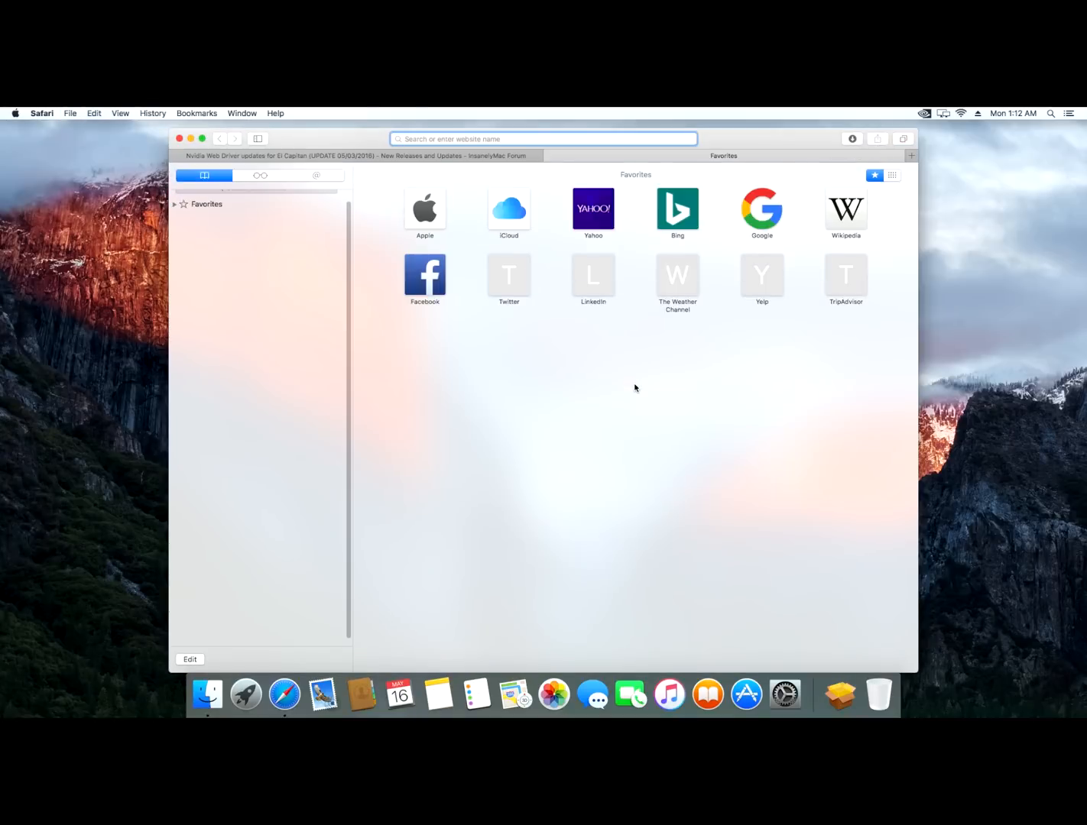
{"action": "type", "text": "clover configurator"}
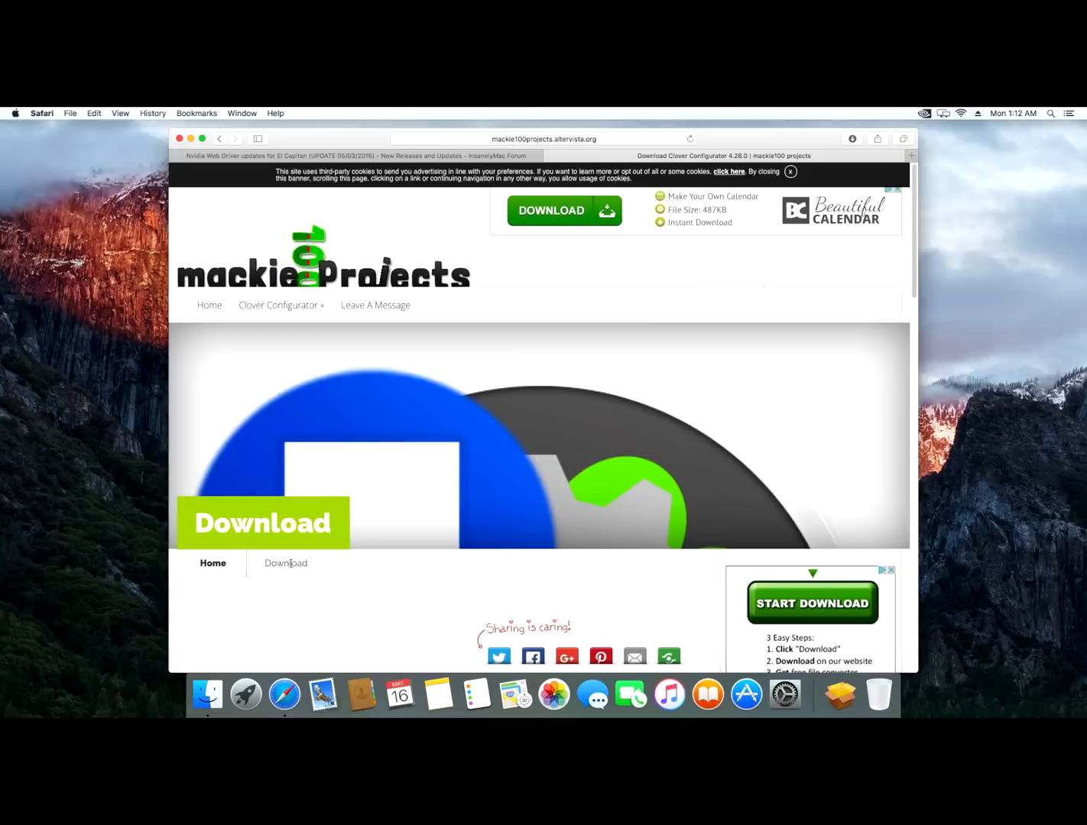
{"action": "scroll", "scroll_direction": "down", "scroll_amount": 3}
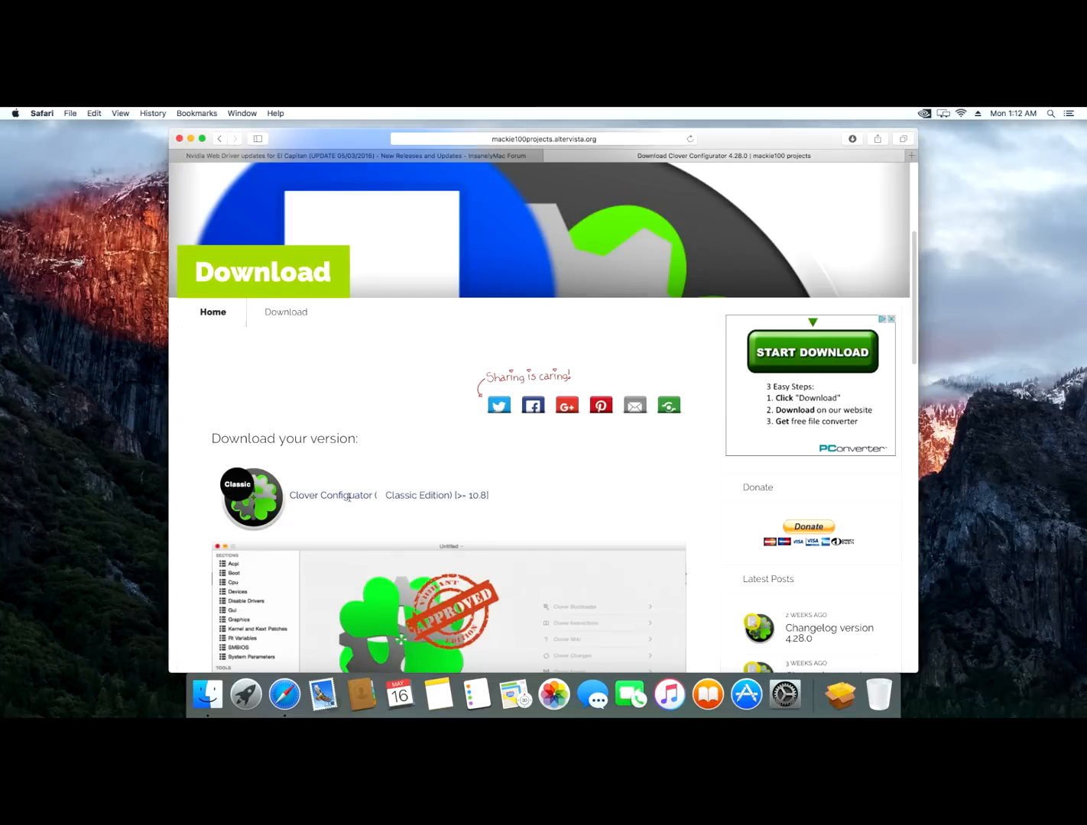
{"action": "scroll", "scroll_direction": "down", "scroll_amount": 3}
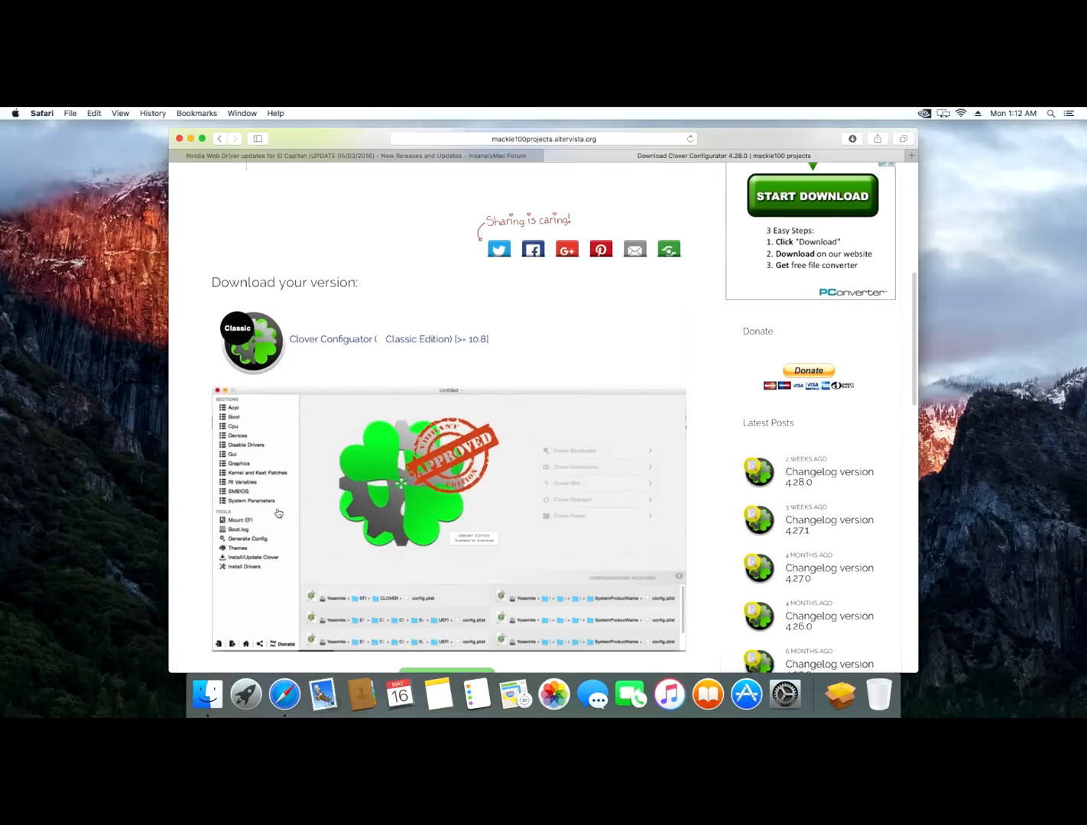
{"action": "scroll", "scroll_direction": "down", "scroll_amount": 3}
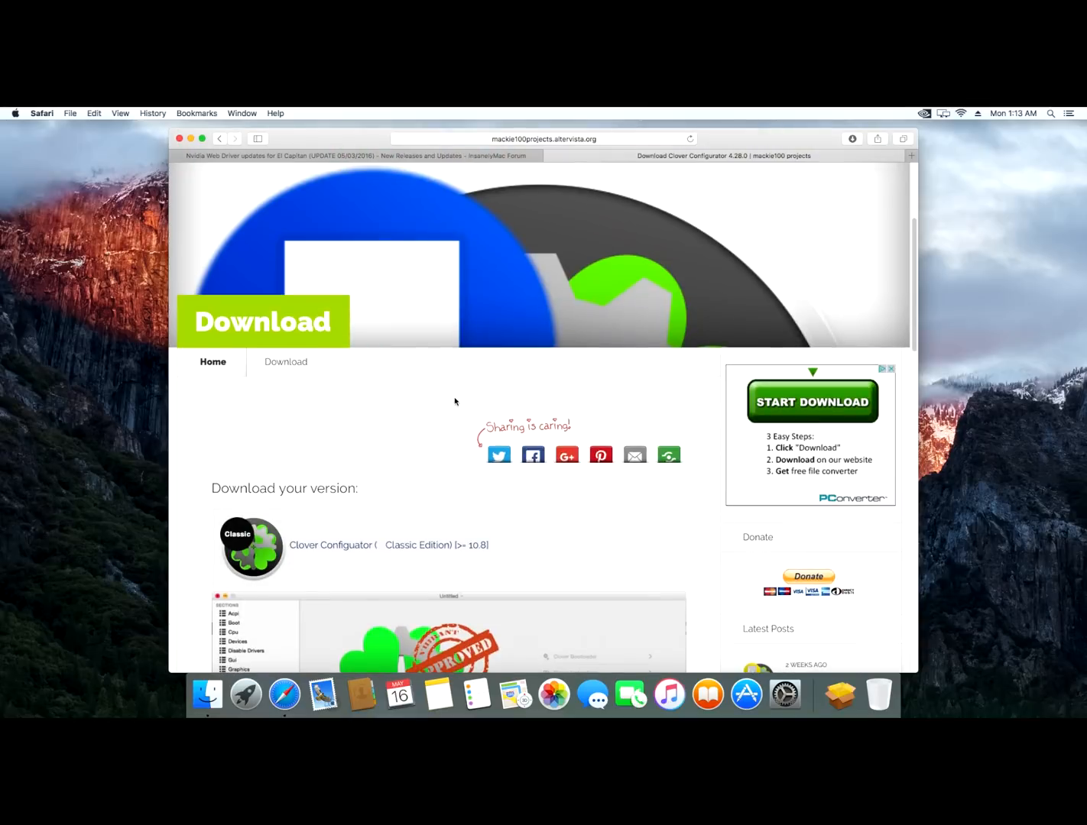
{"action": "scroll", "scroll_direction": "down", "scroll_amount": 3}
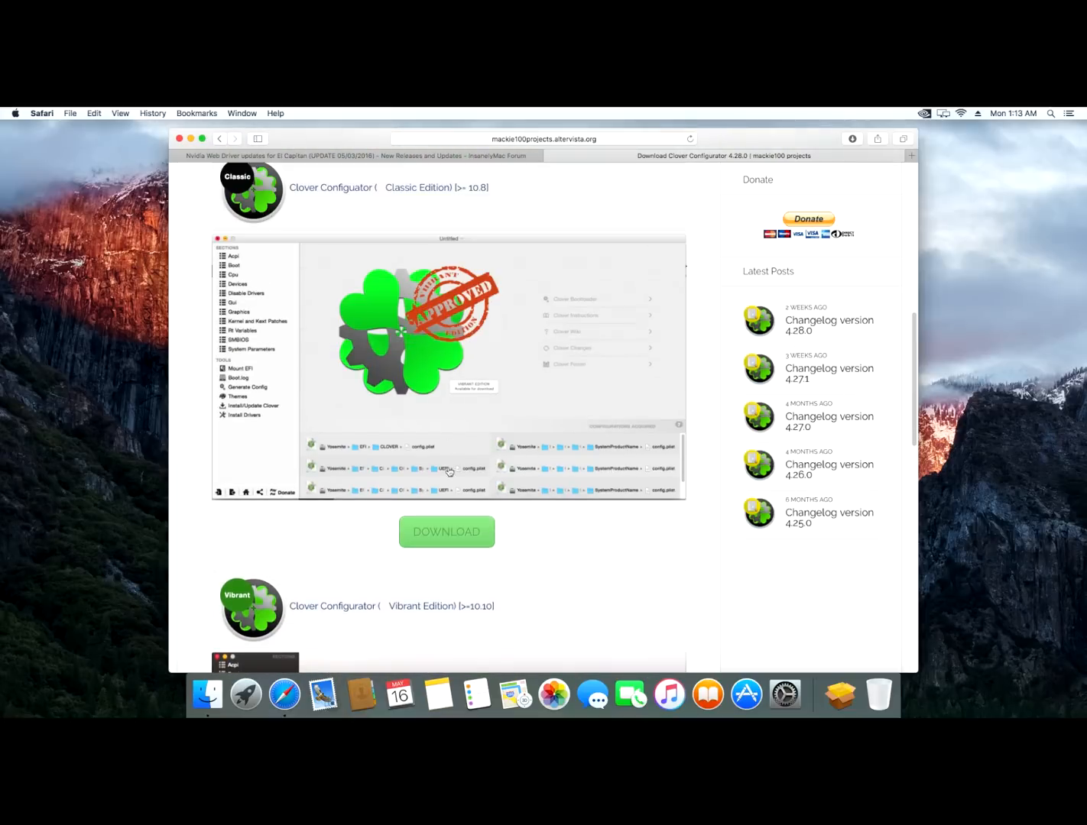
{"action": "left_click", "coordinate": [446, 532]}
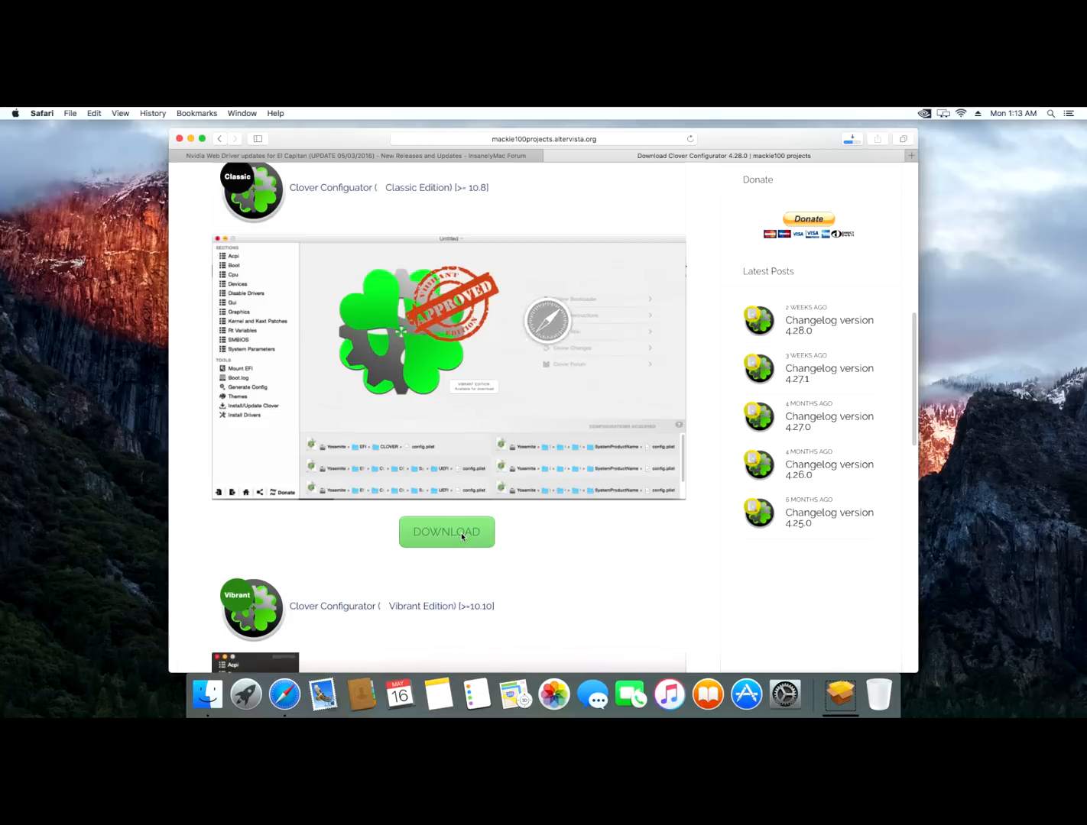
{"action": "left_click", "coordinate": [445, 532]}
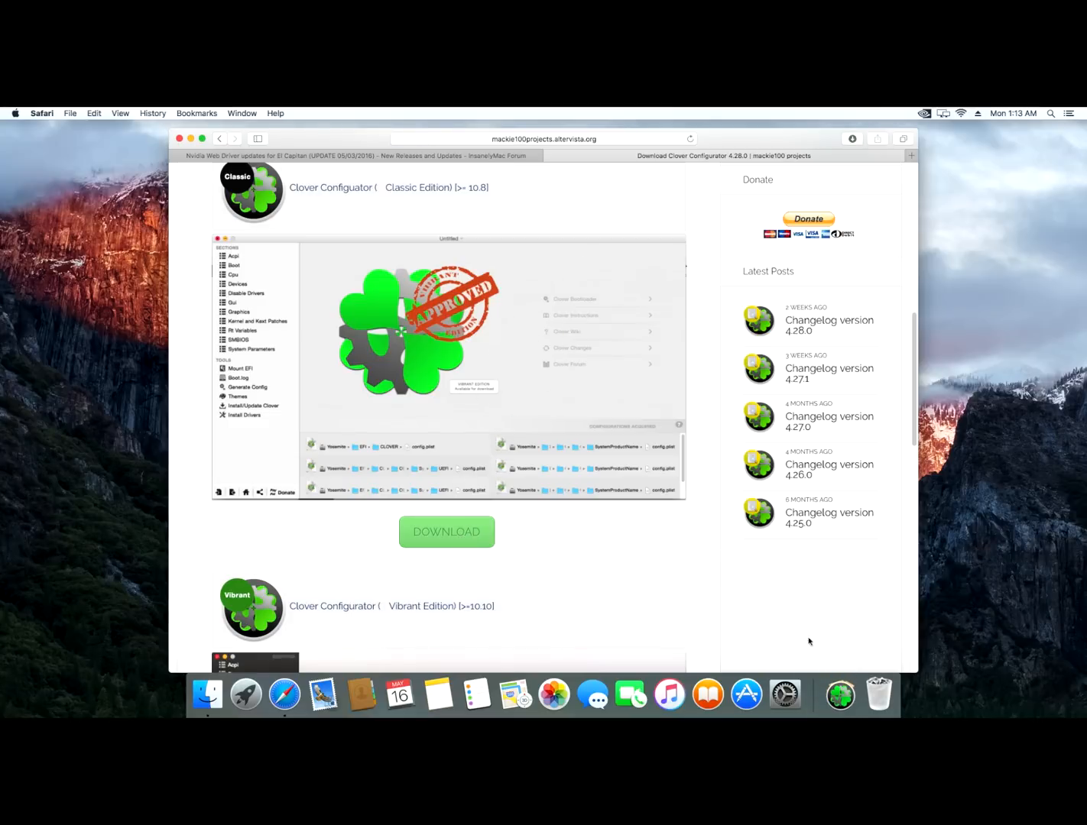
{"action": "mouse_move", "coordinate": [839, 694]}
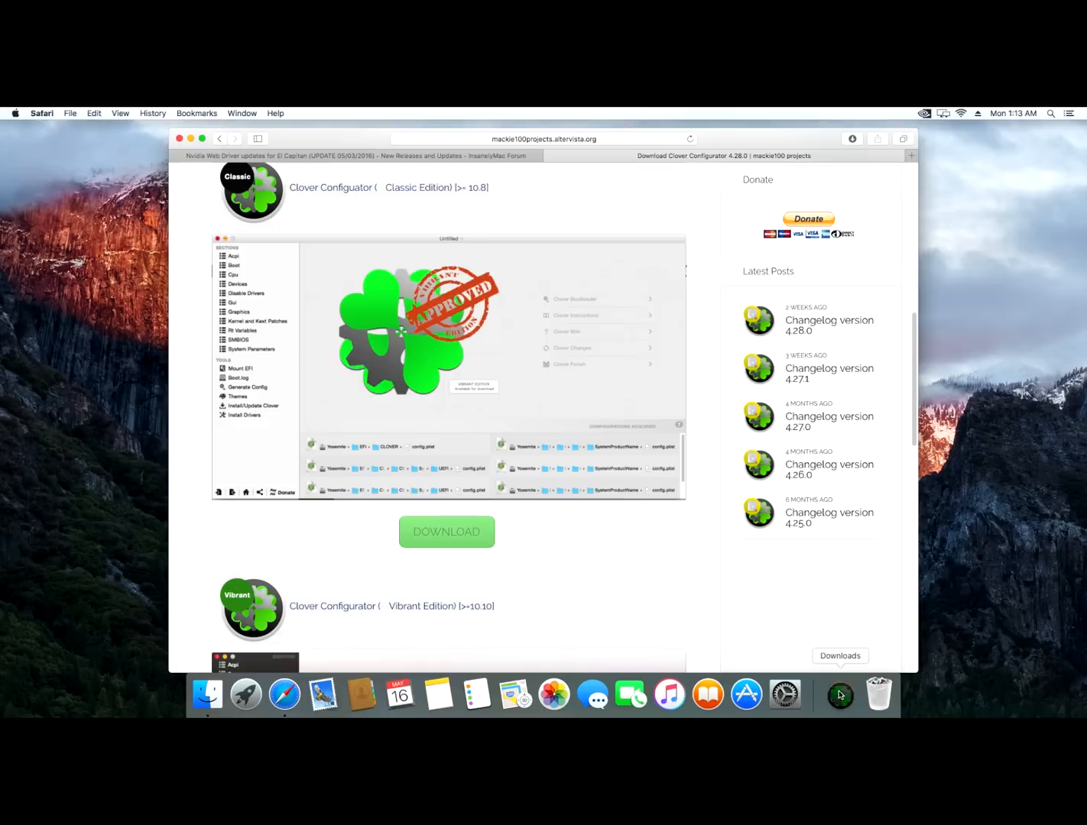
Open Clover Configurator from Downloads via right-click Open, past the unidentified developer warning.
{"action": "left_click", "coordinate": [839, 694]}
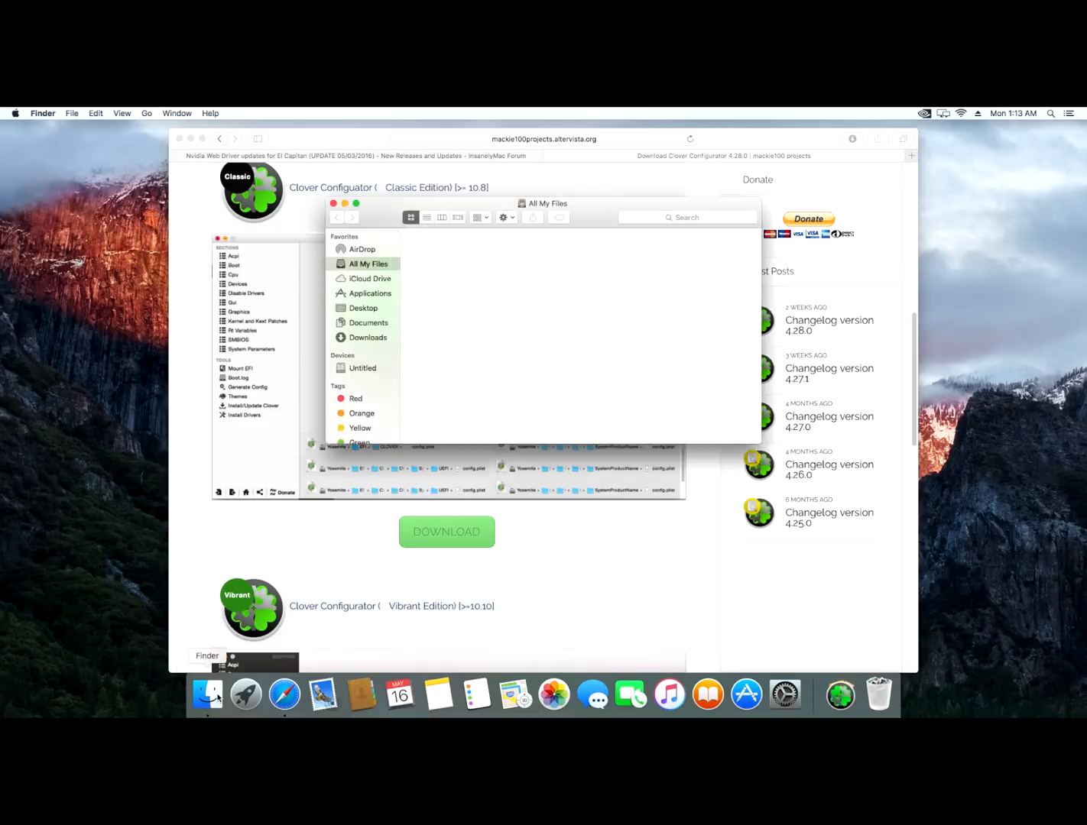
{"action": "left_click", "coordinate": [369, 337]}
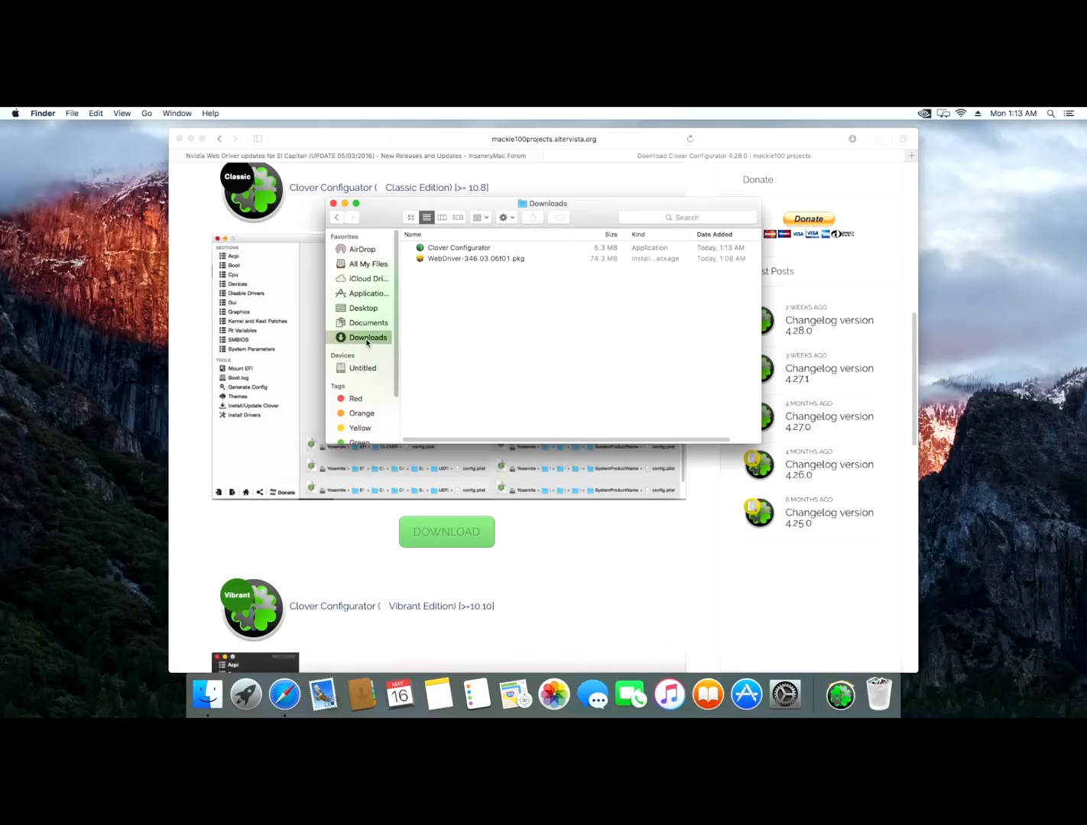
{"action": "right_click", "coordinate": [459, 248]}
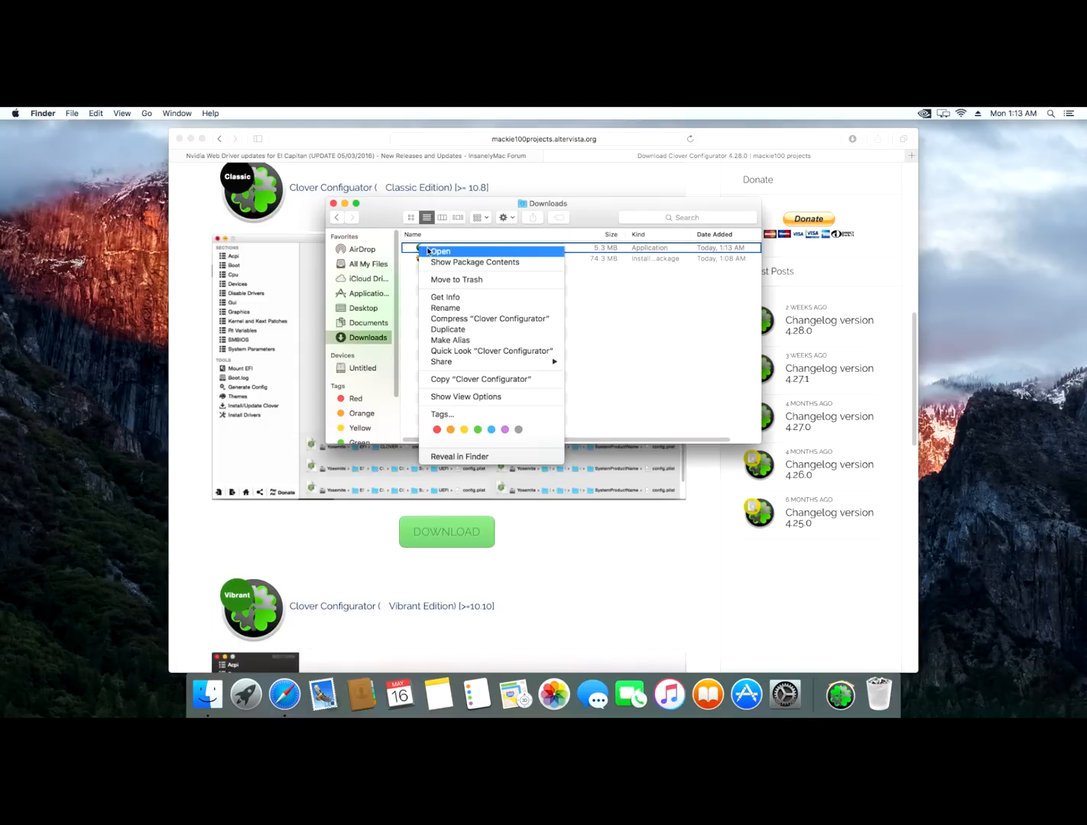
{"action": "left_click", "coordinate": [439, 250]}
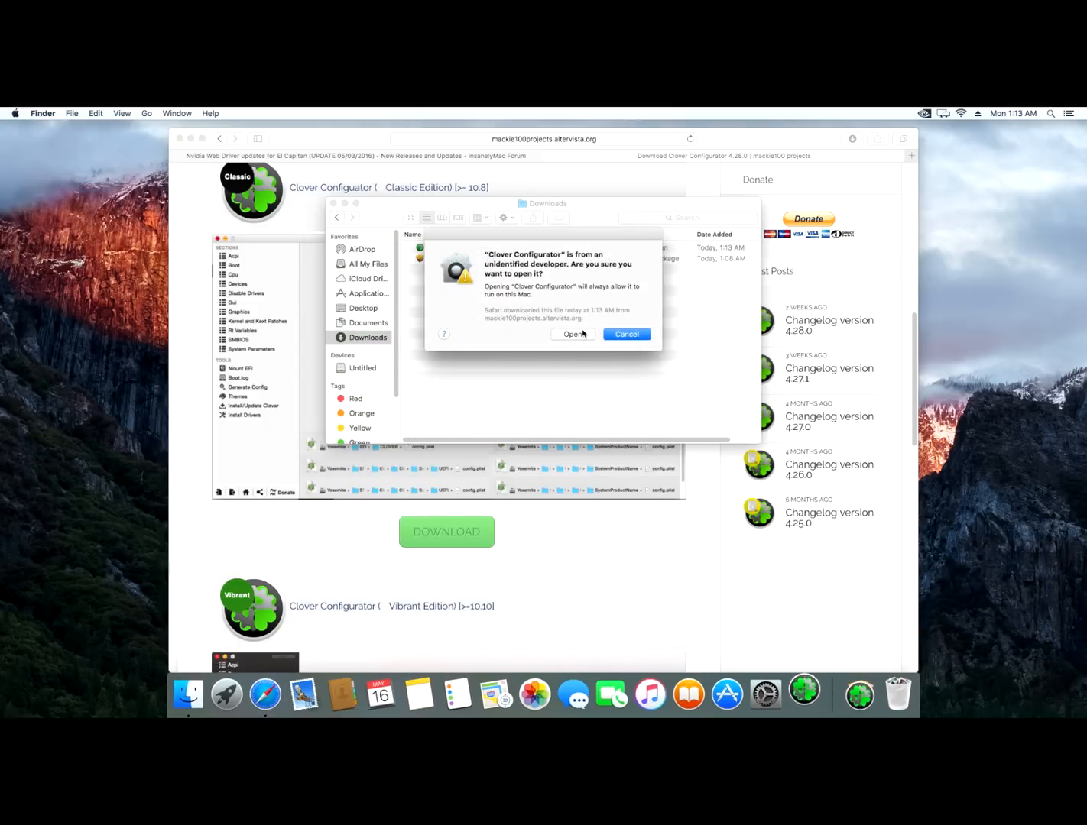
{"action": "left_click", "coordinate": [572, 334]}
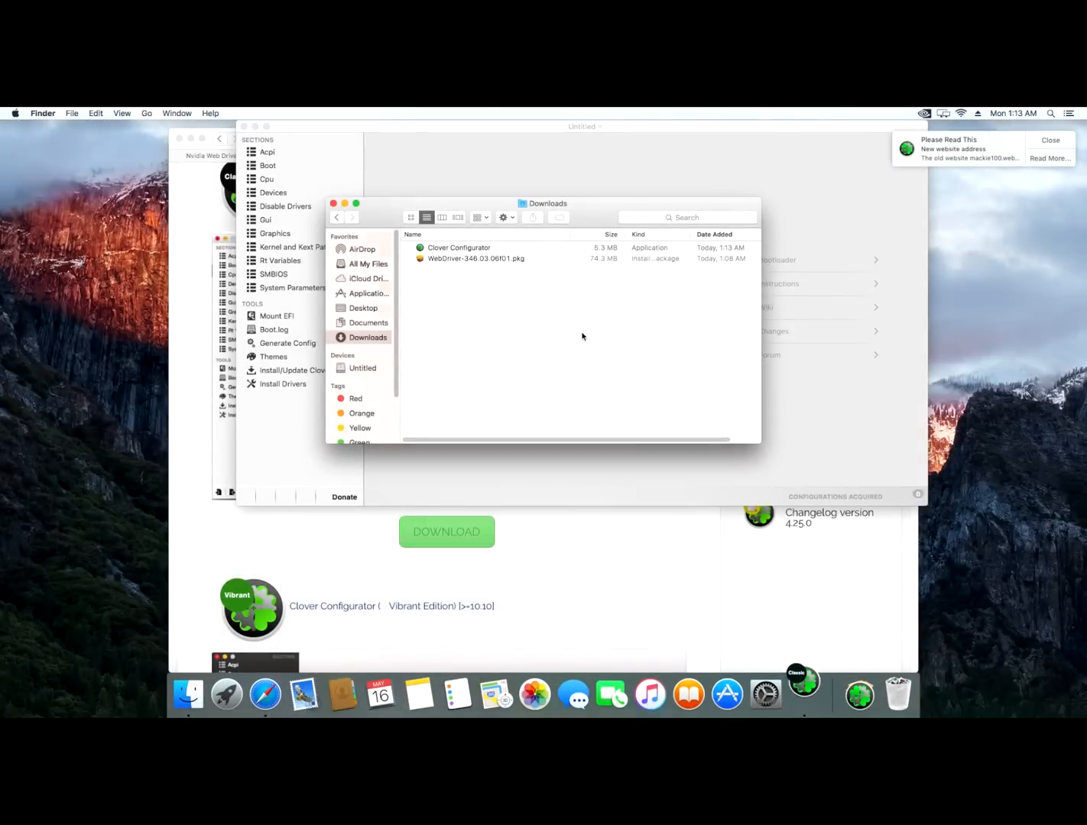
{"action": "mouse_move", "coordinate": [511, 273]}
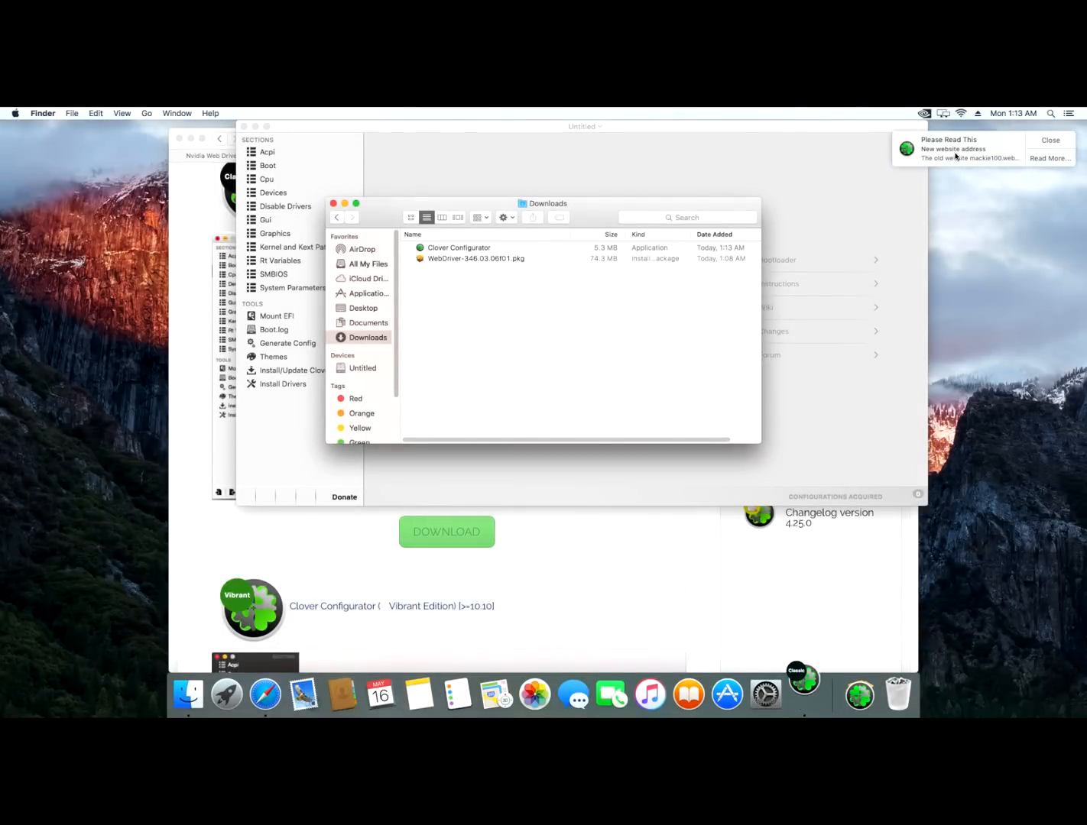
{"action": "left_click", "coordinate": [1050, 140]}
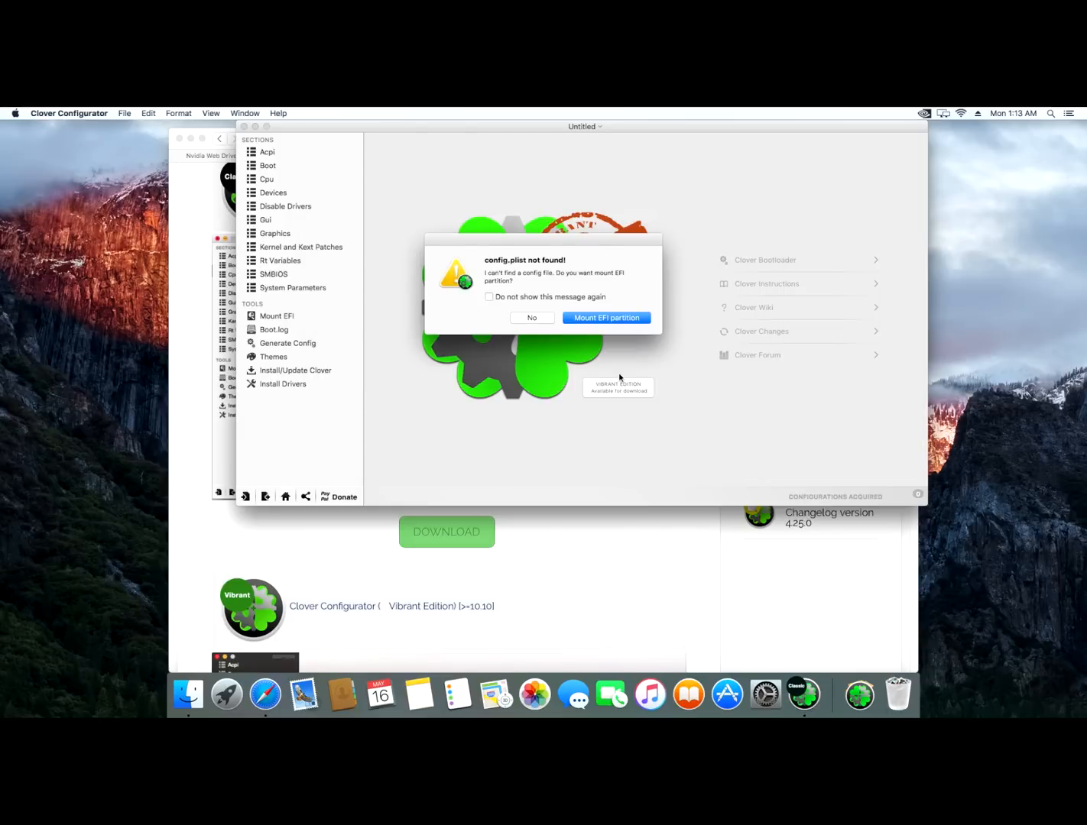
{"action": "mouse_move", "coordinate": [525, 310]}
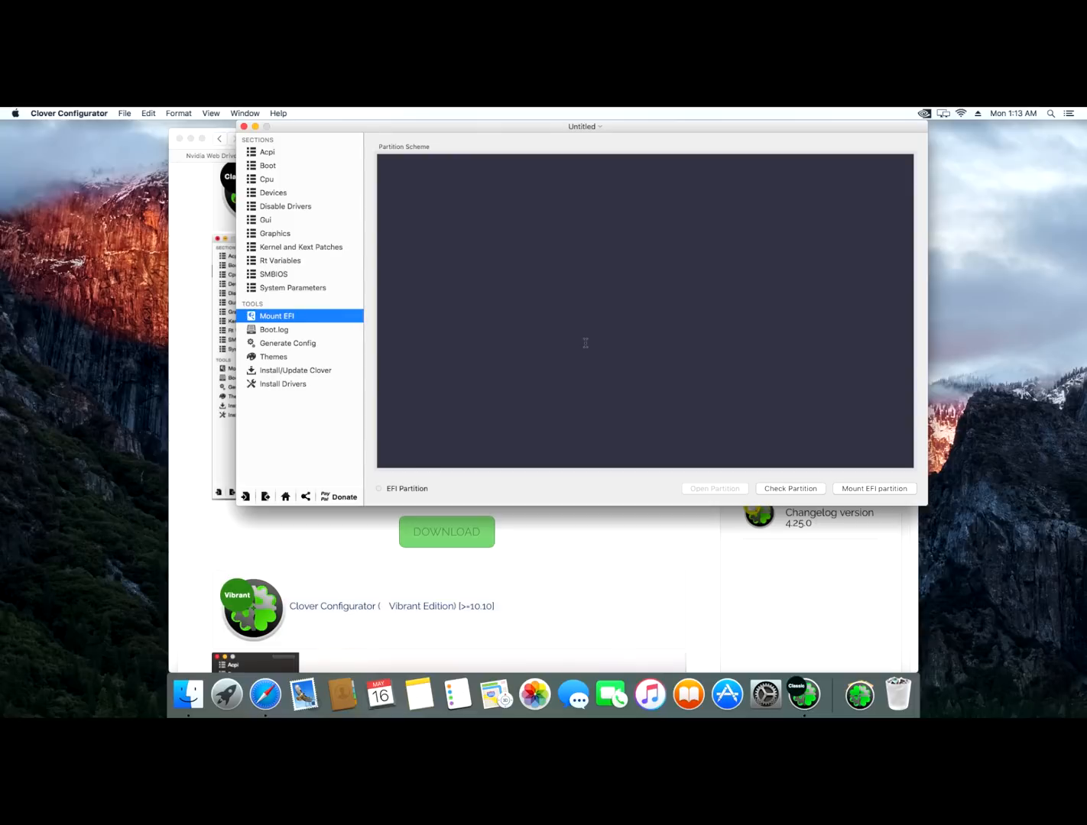
Mount the disk1s1 EFI partition and close the Downloads Finder window.
{"action": "left_click", "coordinate": [873, 488]}
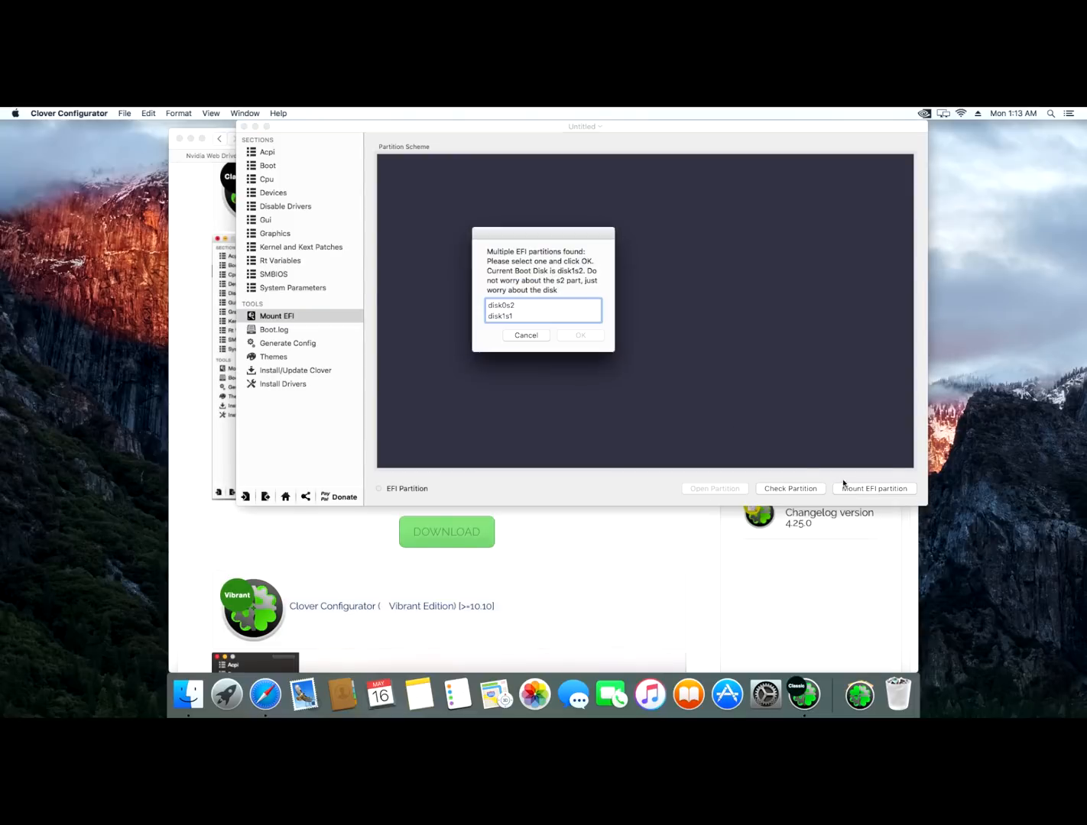
{"action": "left_click", "coordinate": [498, 316]}
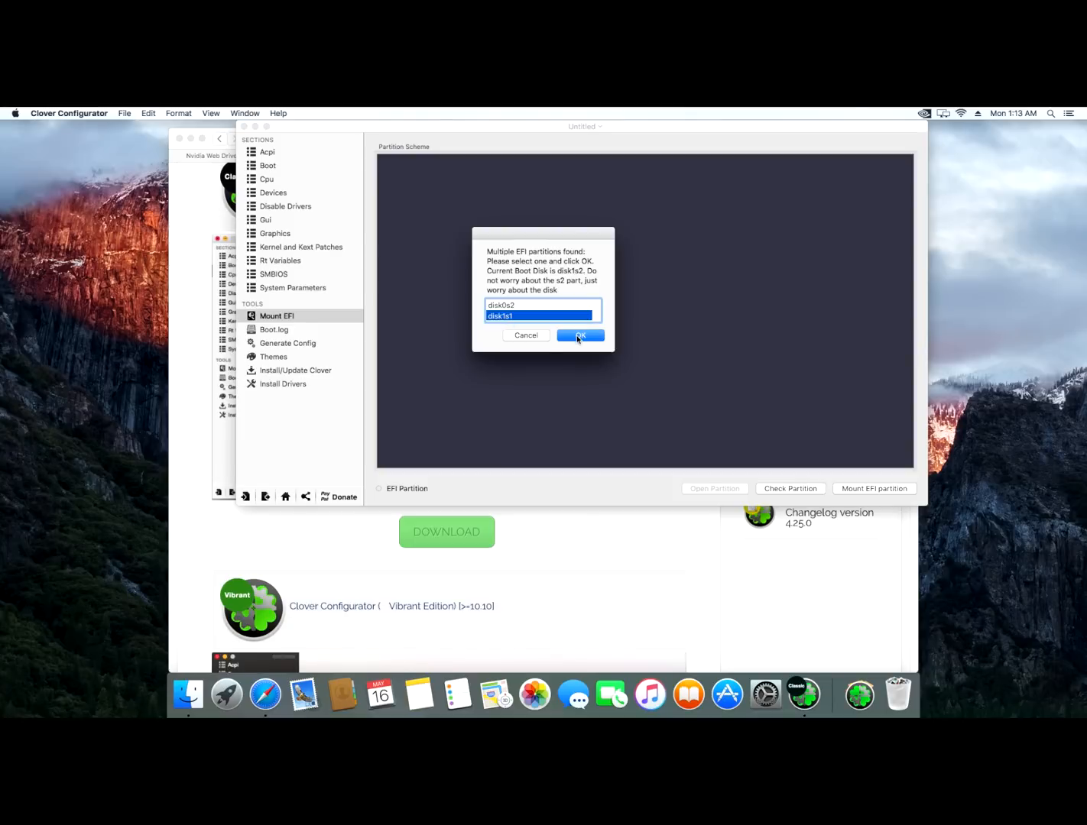
{"action": "left_click", "coordinate": [580, 336]}
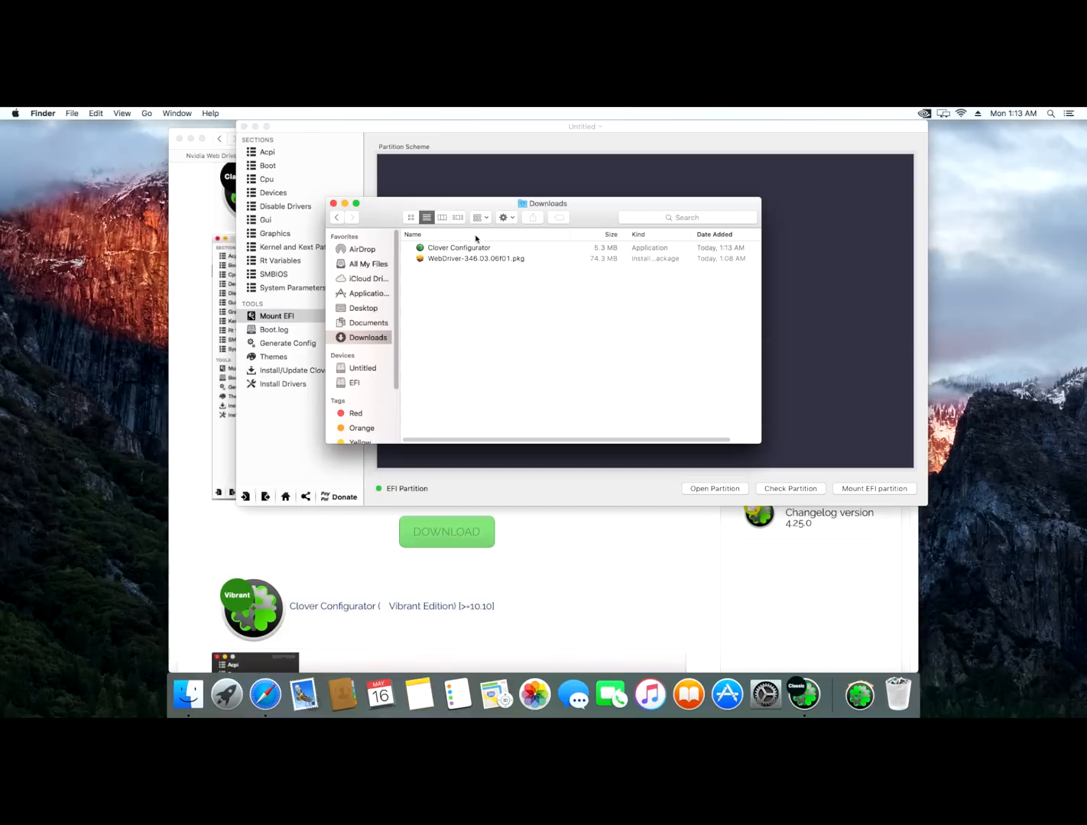
{"action": "left_click", "coordinate": [354, 382]}
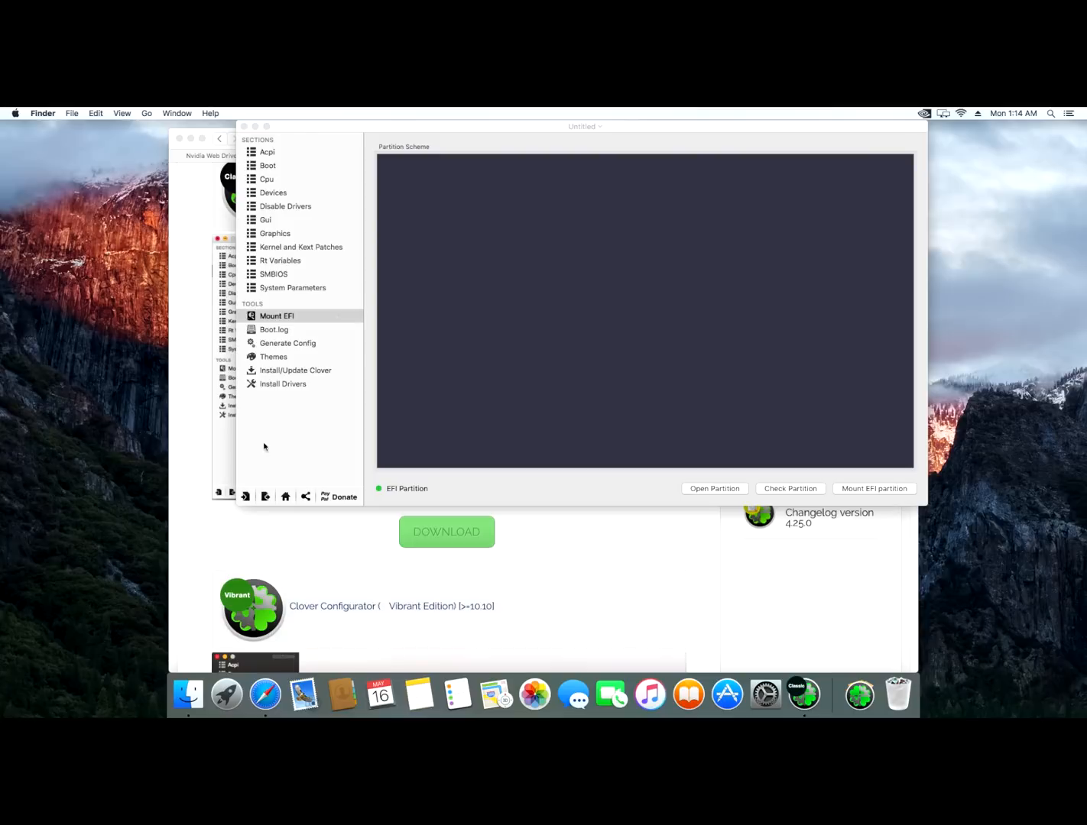
{"action": "mouse_move", "coordinate": [245, 496]}
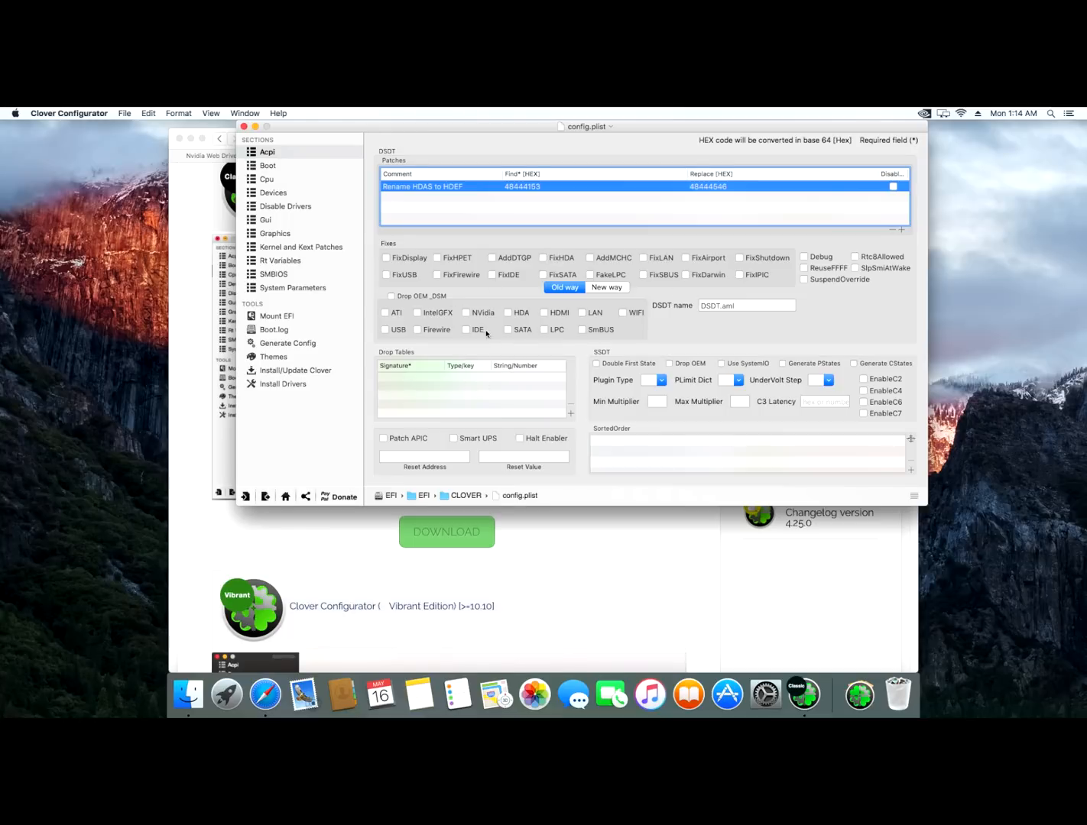
Tick nvda_drv=1 under Boot Arguments and save config.plist.
{"action": "left_click", "coordinate": [267, 165]}
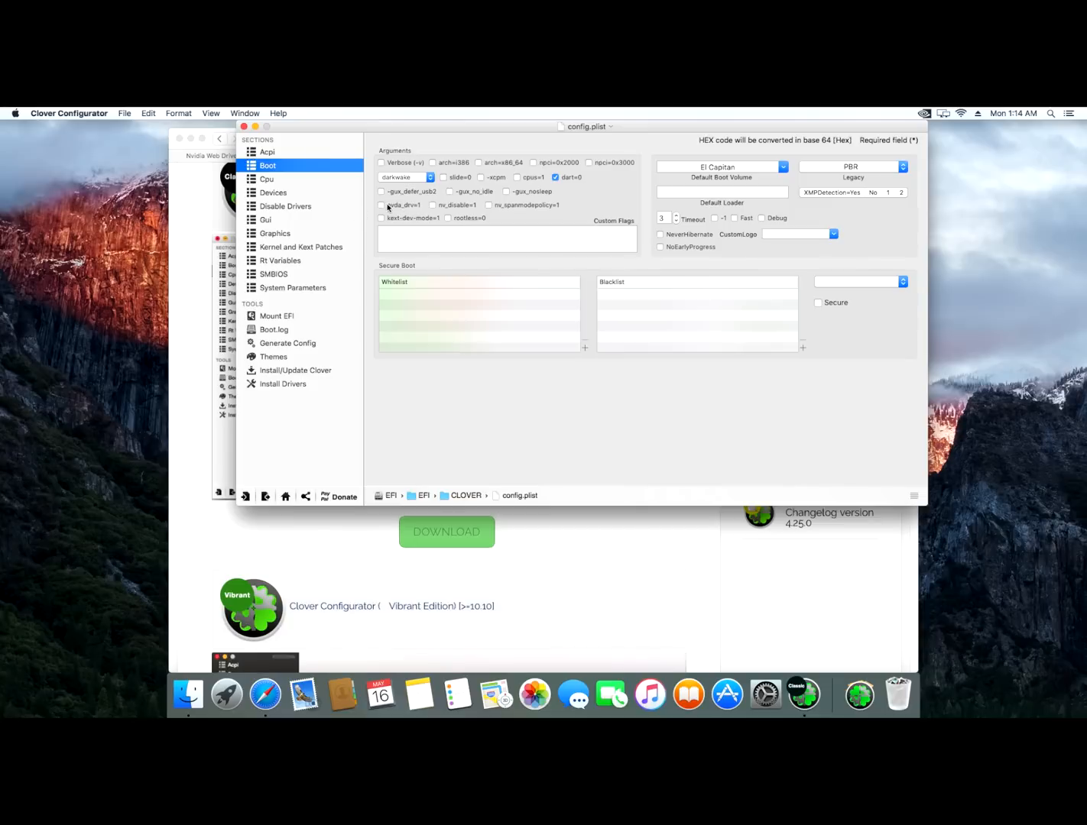
{"action": "left_click", "coordinate": [380, 204]}
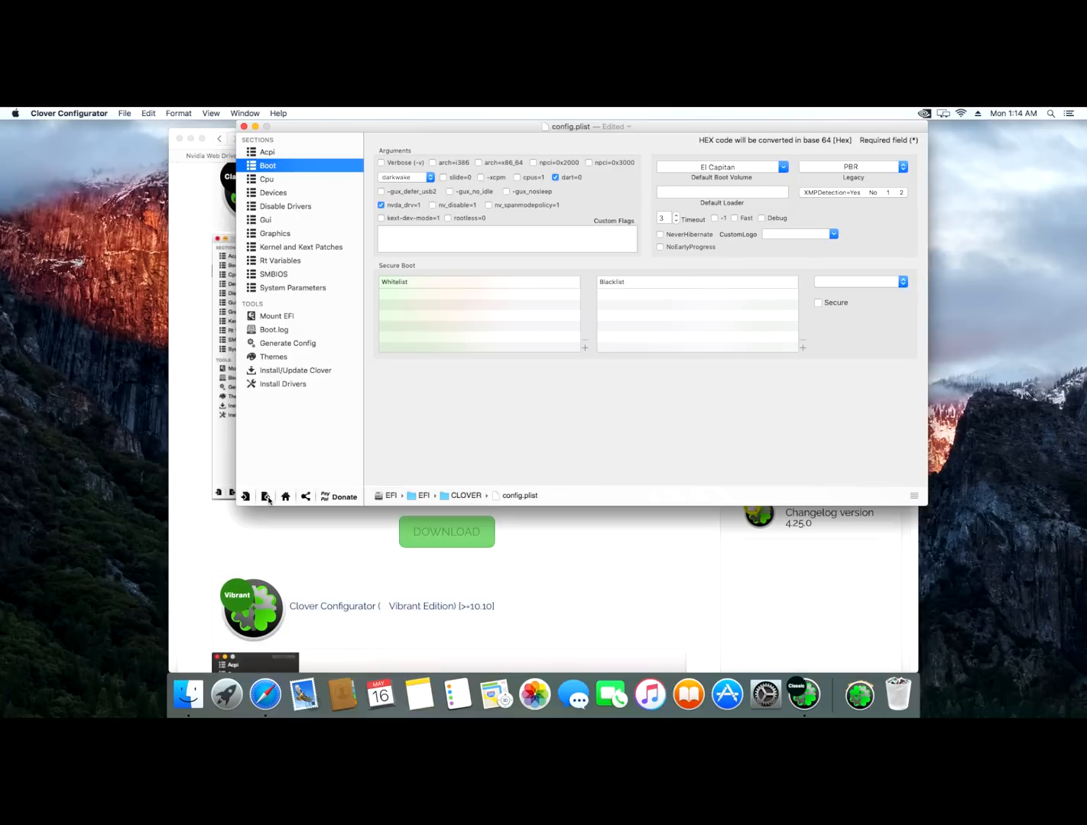
{"action": "left_click", "coordinate": [265, 497]}
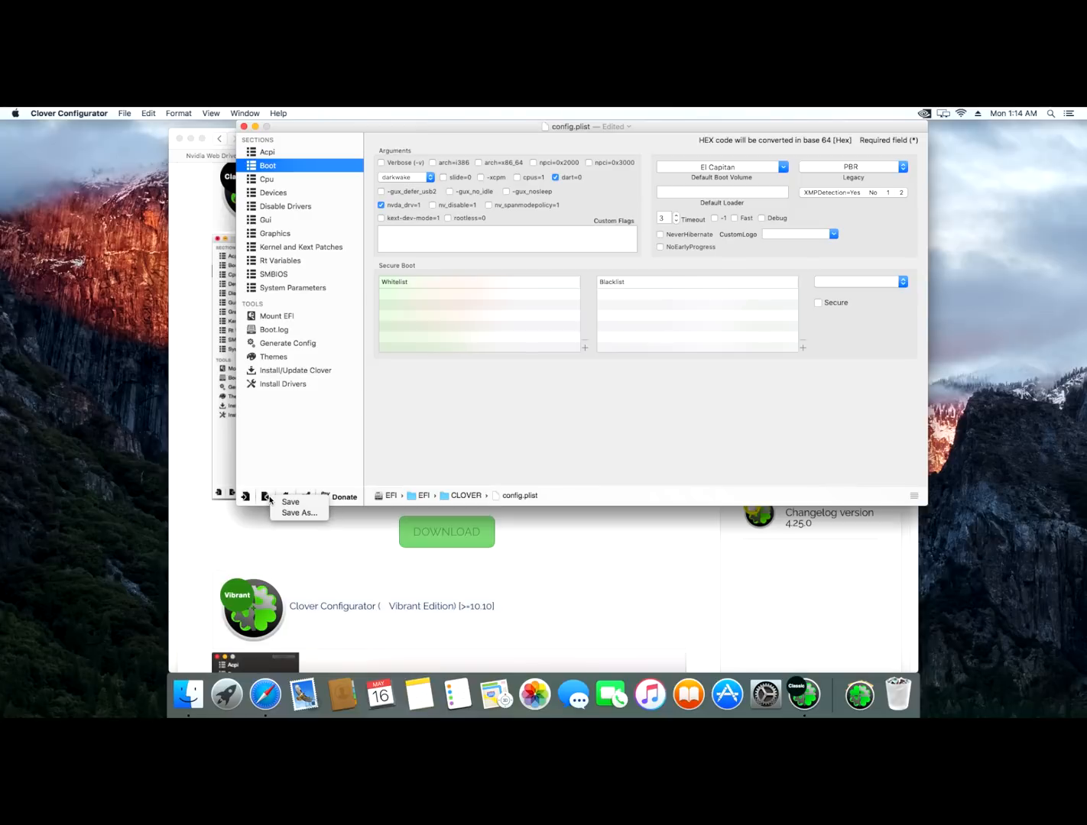
{"action": "left_click", "coordinate": [290, 502]}
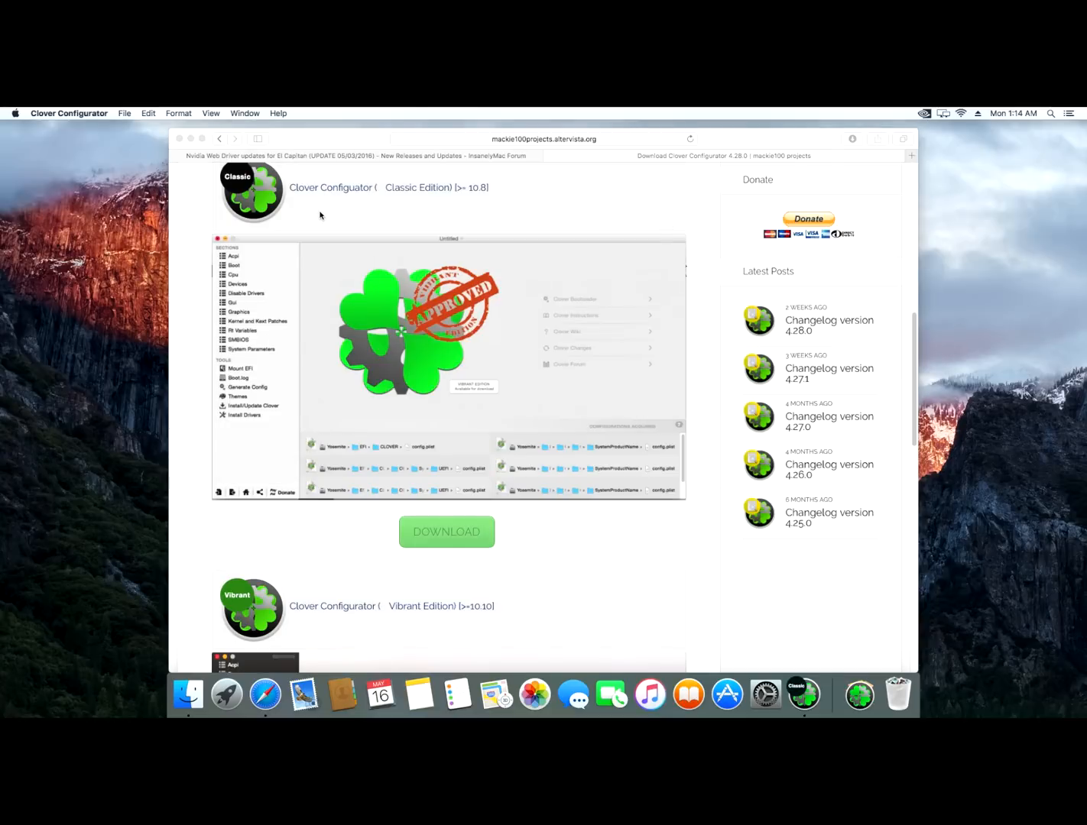
{"action": "mouse_move", "coordinate": [383, 171]}
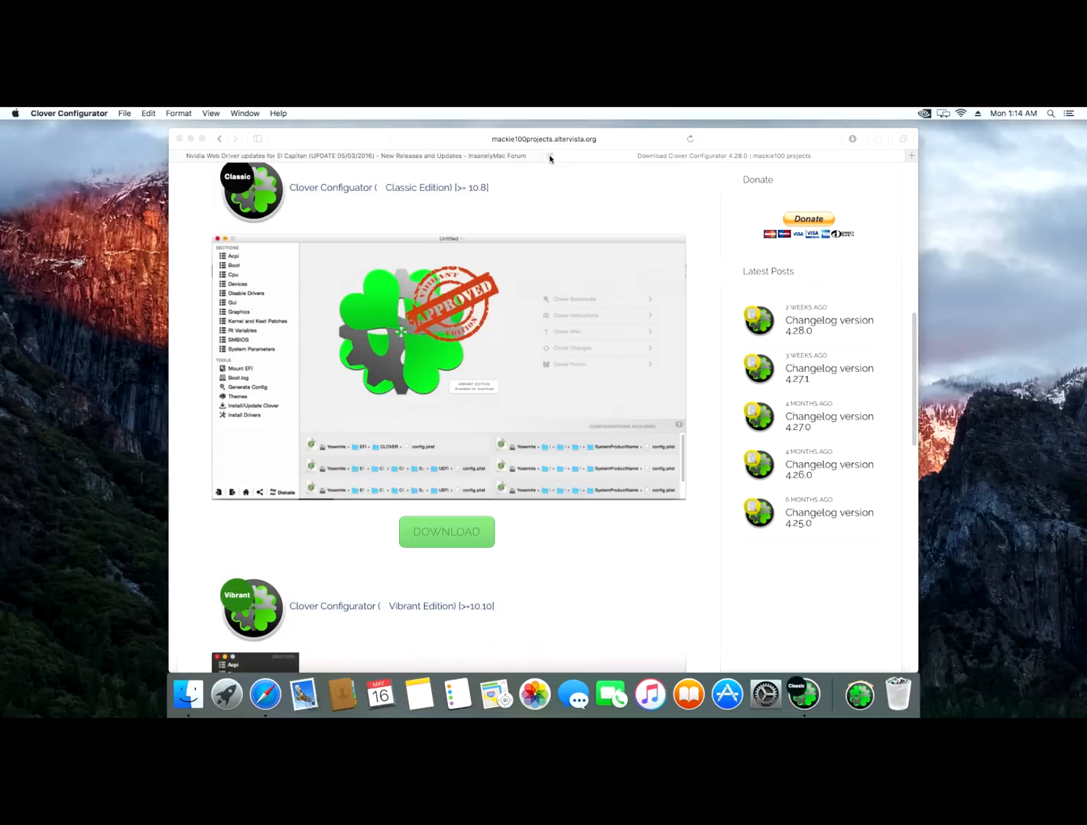
Switch to the Safari tab with the InsanelyMac Nvidia Web Driver thread.
{"action": "left_click", "coordinate": [359, 155]}
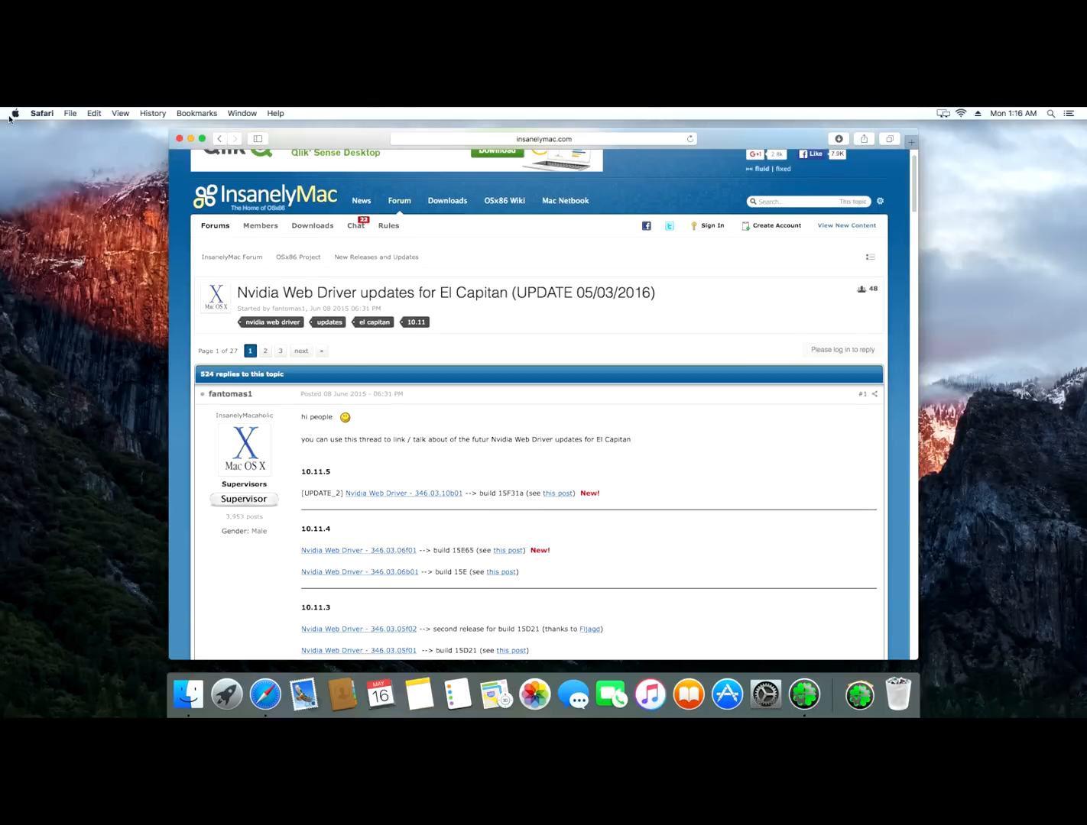
{"action": "mouse_move", "coordinate": [279, 179]}
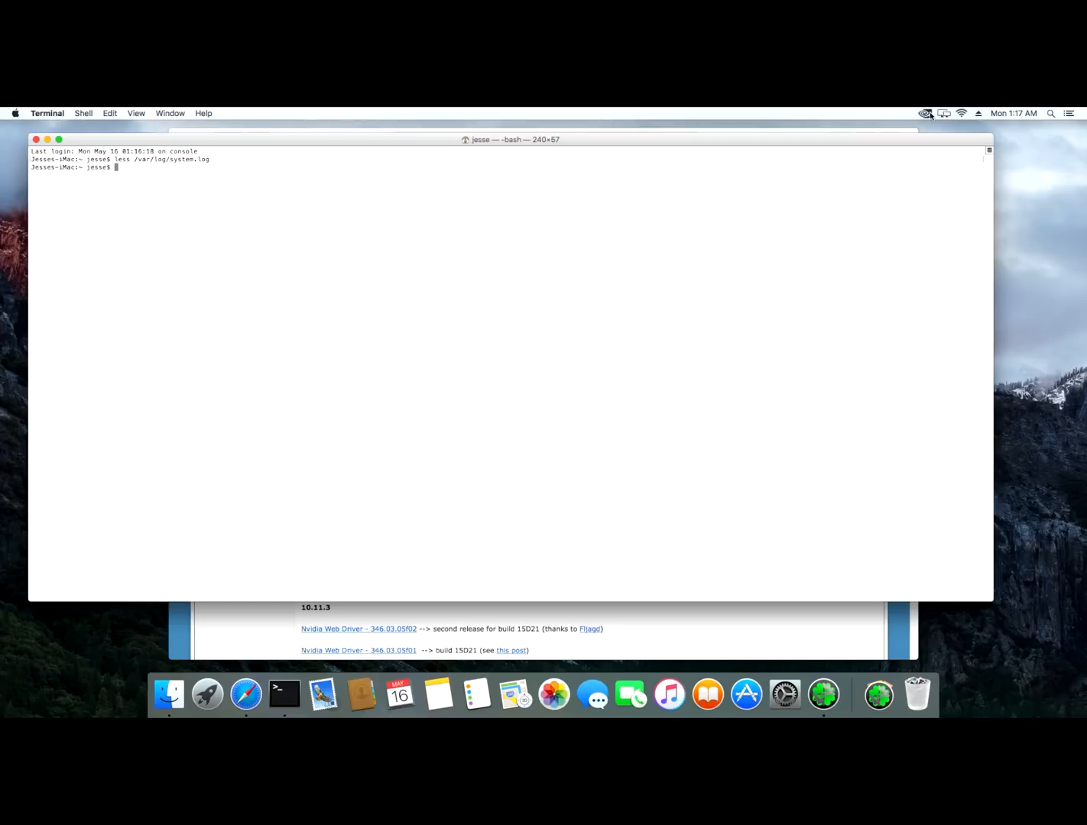
Open NVIDIA Driver Manager from the menu bar, view the two GTX 980 Ti cards, close Terminal.
{"action": "left_click", "coordinate": [924, 113]}
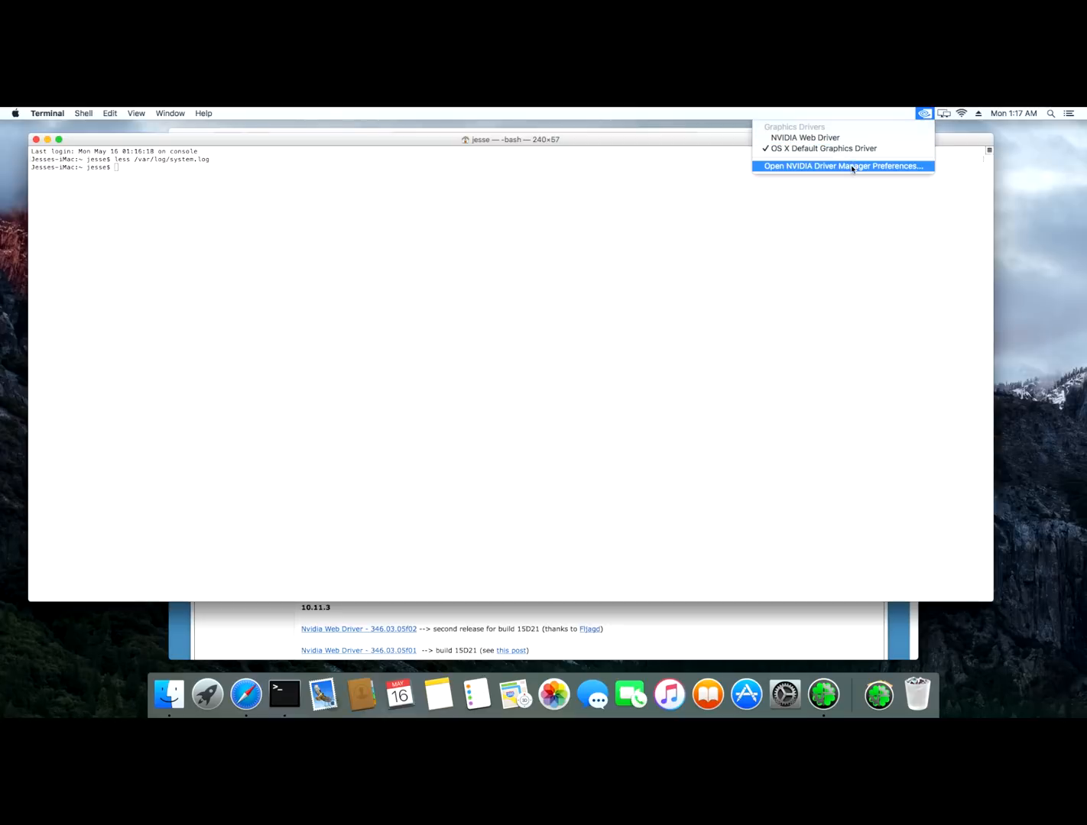
{"action": "left_click", "coordinate": [841, 166]}
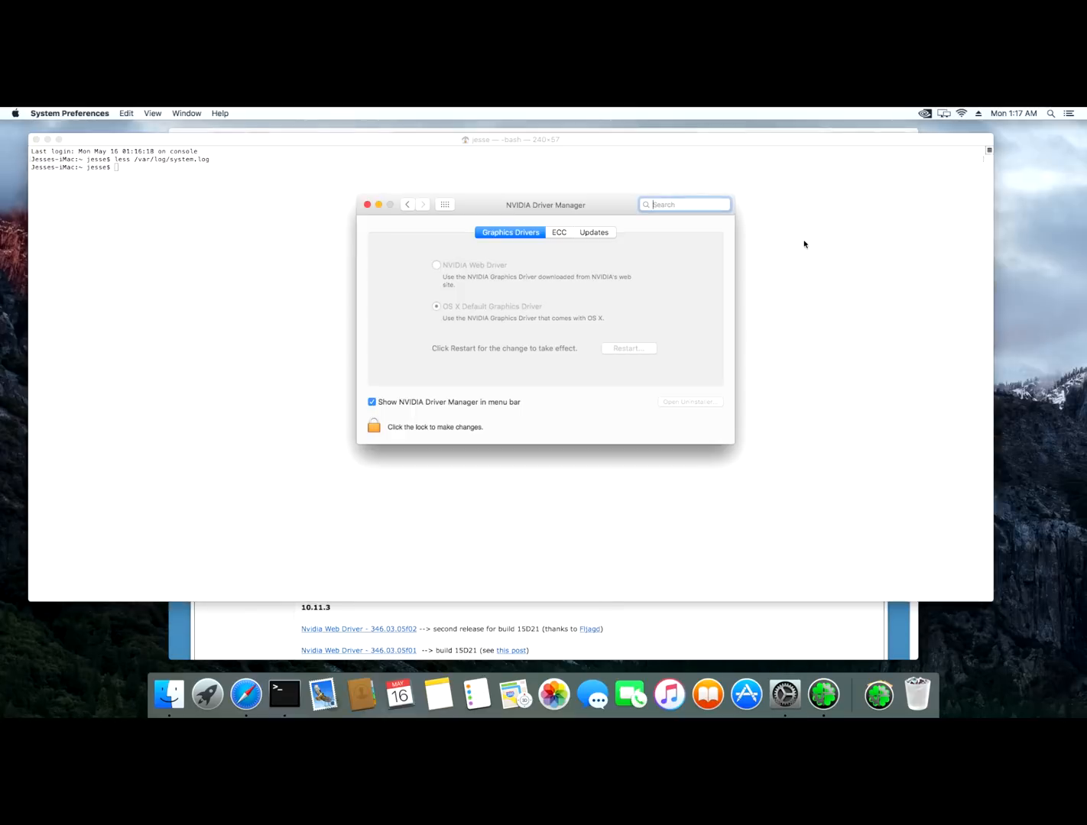
{"action": "left_click", "coordinate": [559, 232]}
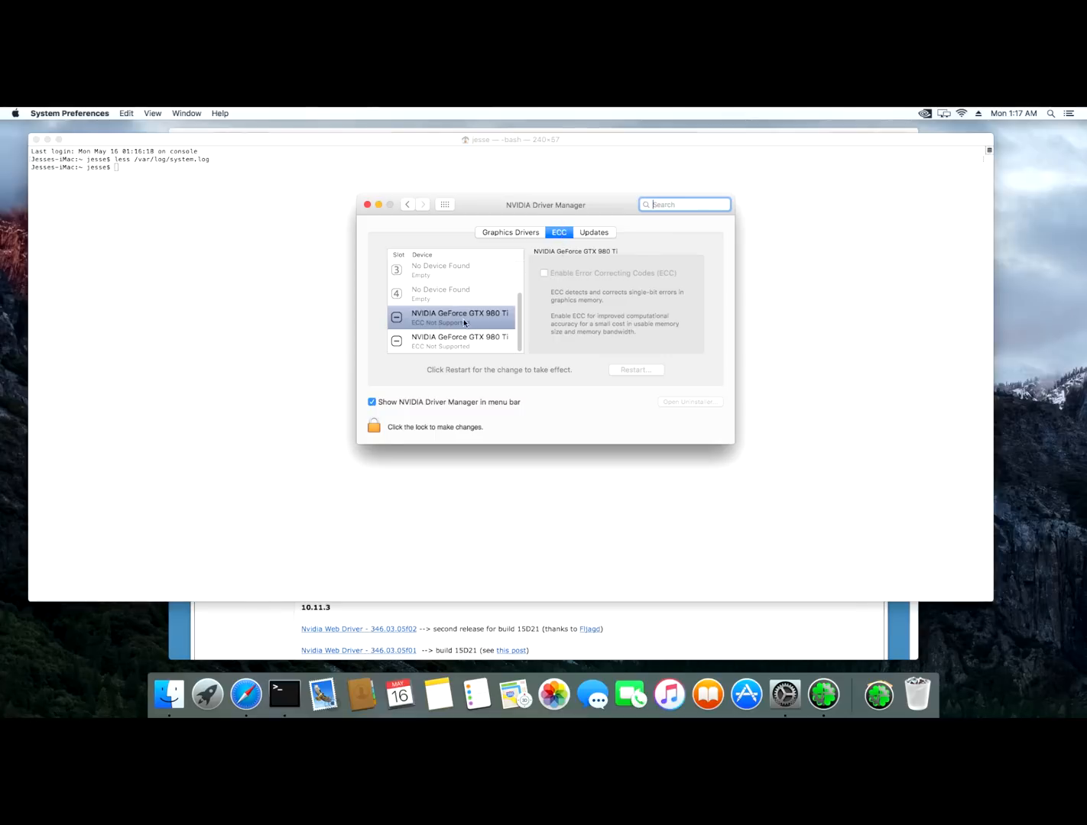
{"action": "mouse_move", "coordinate": [497, 344]}
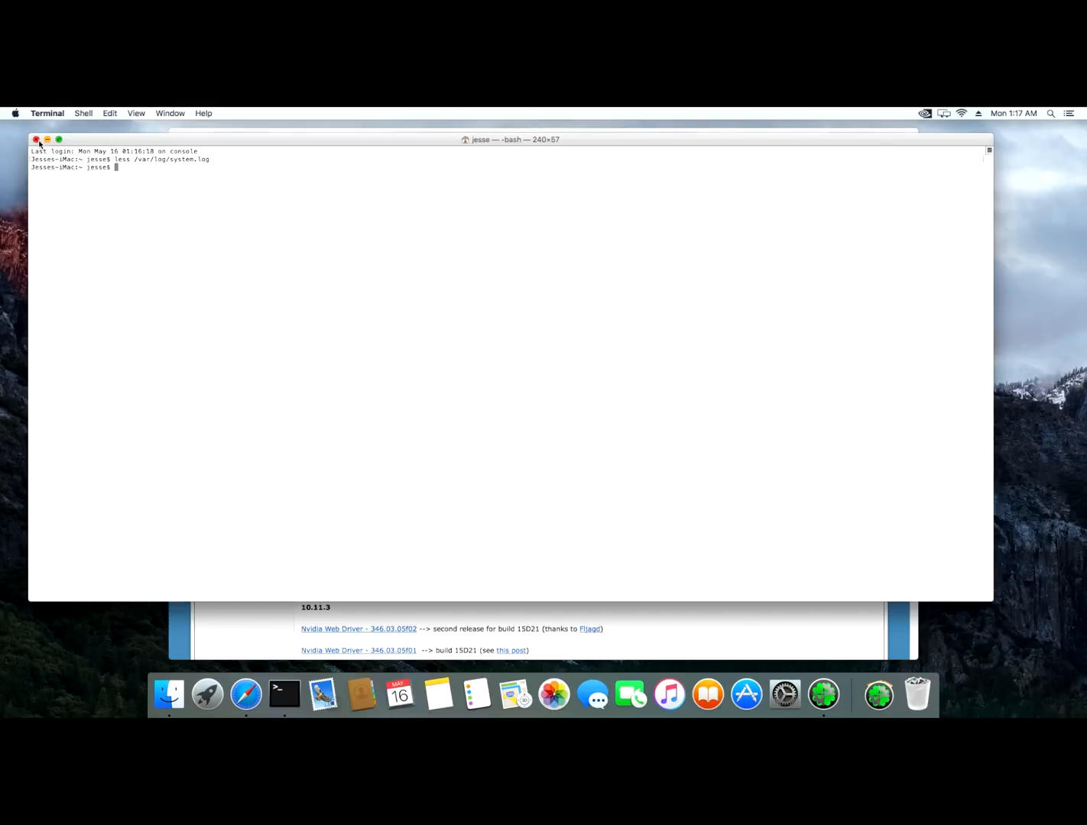
{"action": "left_click", "coordinate": [35, 139]}
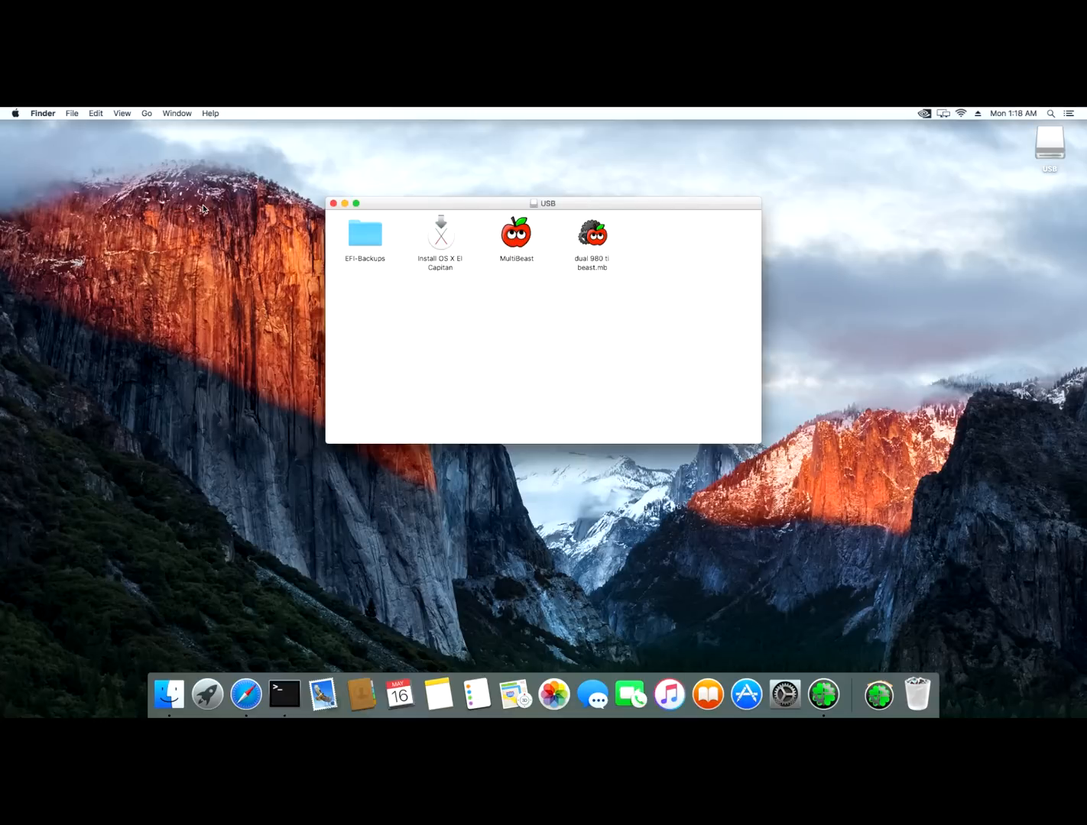
{"action": "mouse_move", "coordinate": [516, 185]}
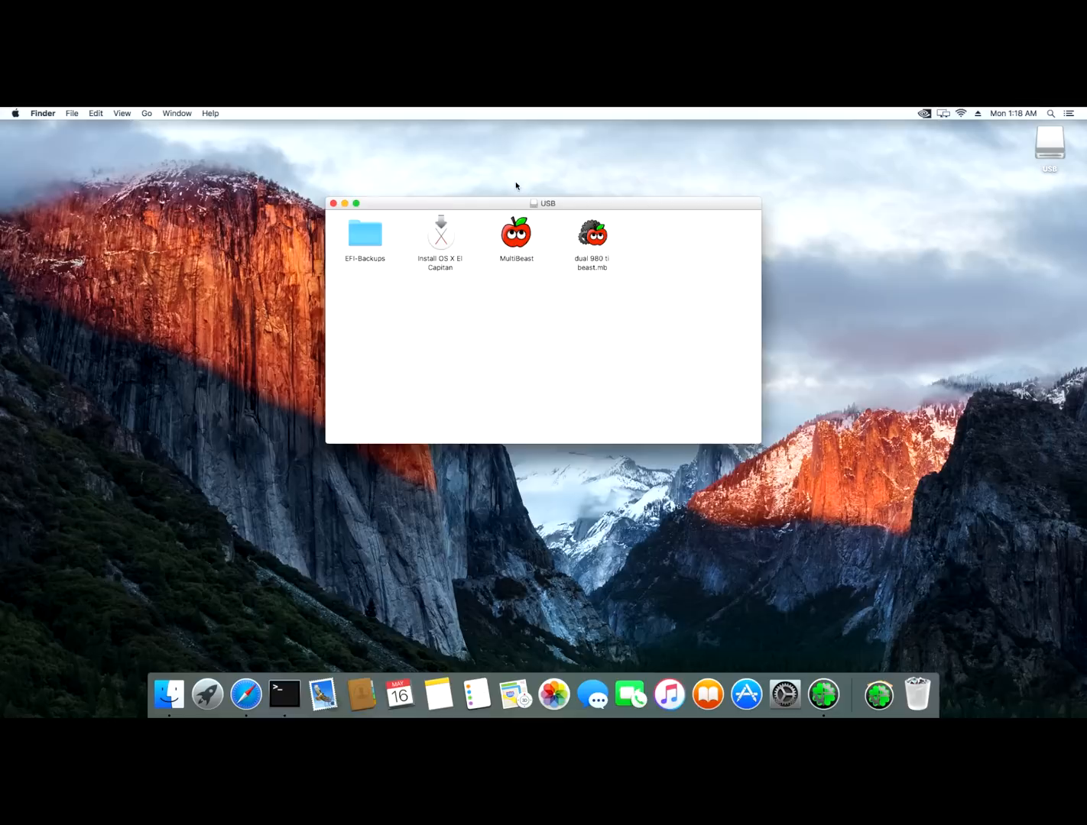
Eject the USB drive from its desktop icon's context menu, leaving the desktop clear.
{"action": "right_click", "coordinate": [1049, 141]}
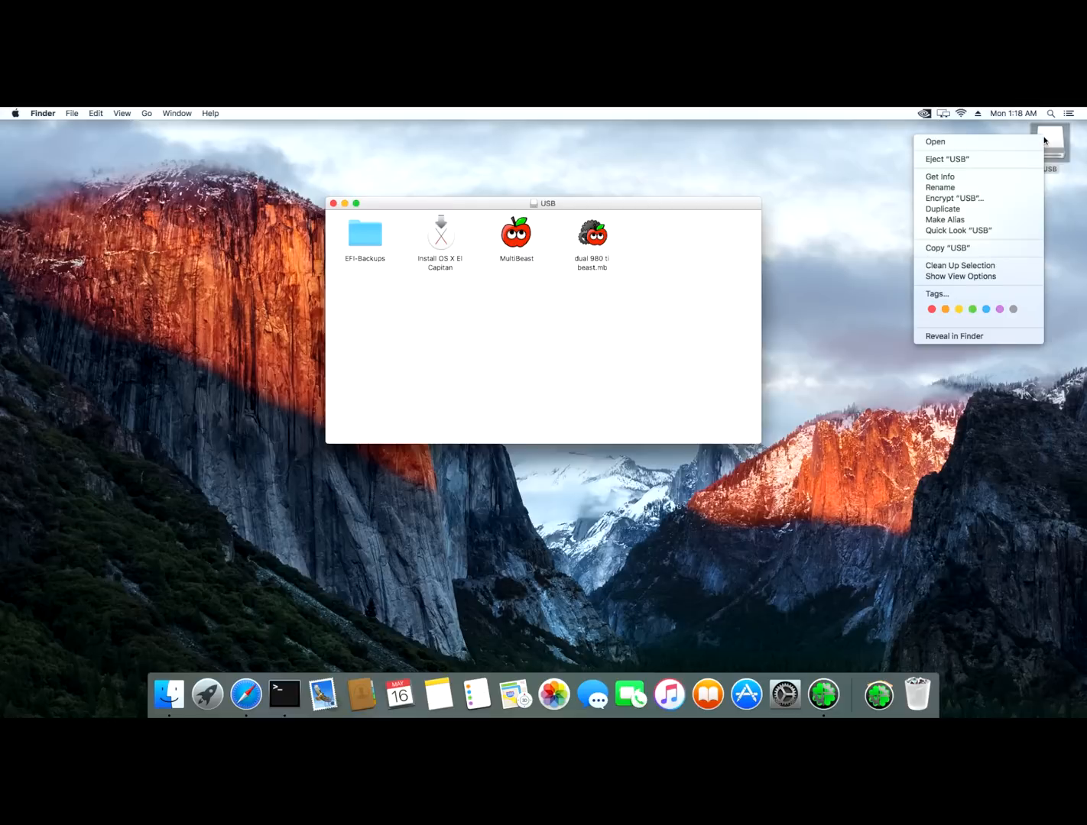
{"action": "mouse_move", "coordinate": [948, 159]}
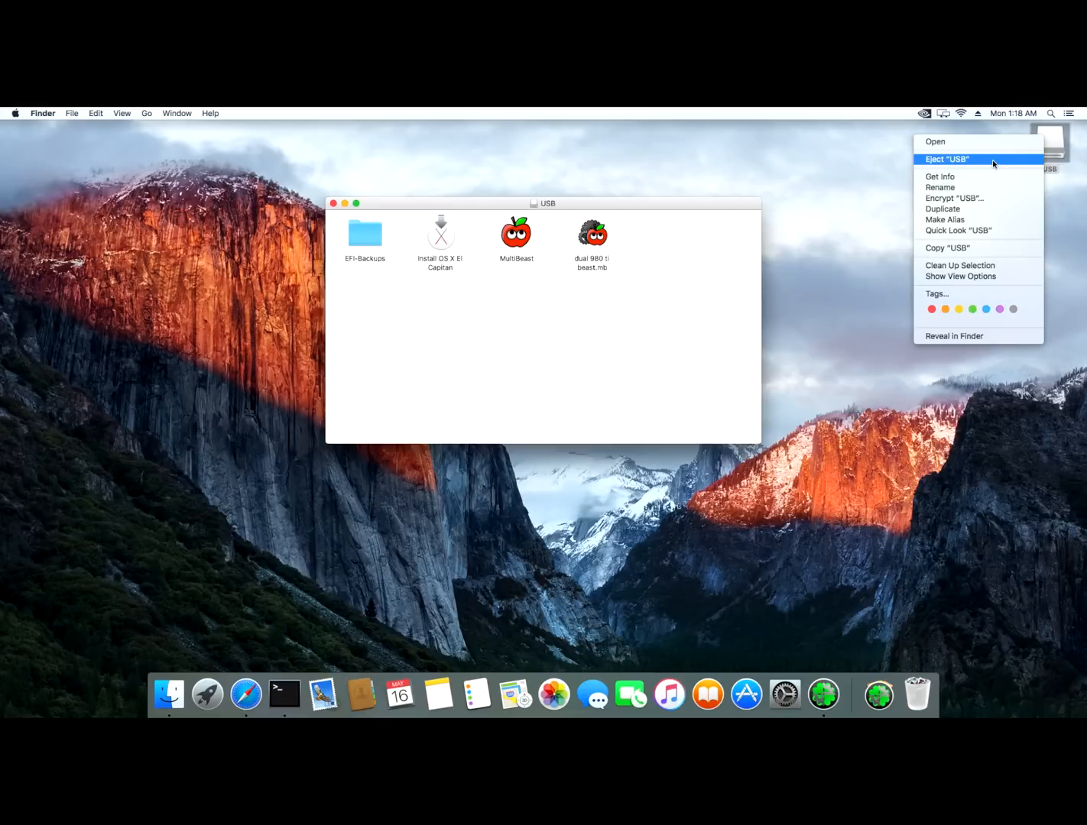
{"action": "left_click", "coordinate": [946, 159]}
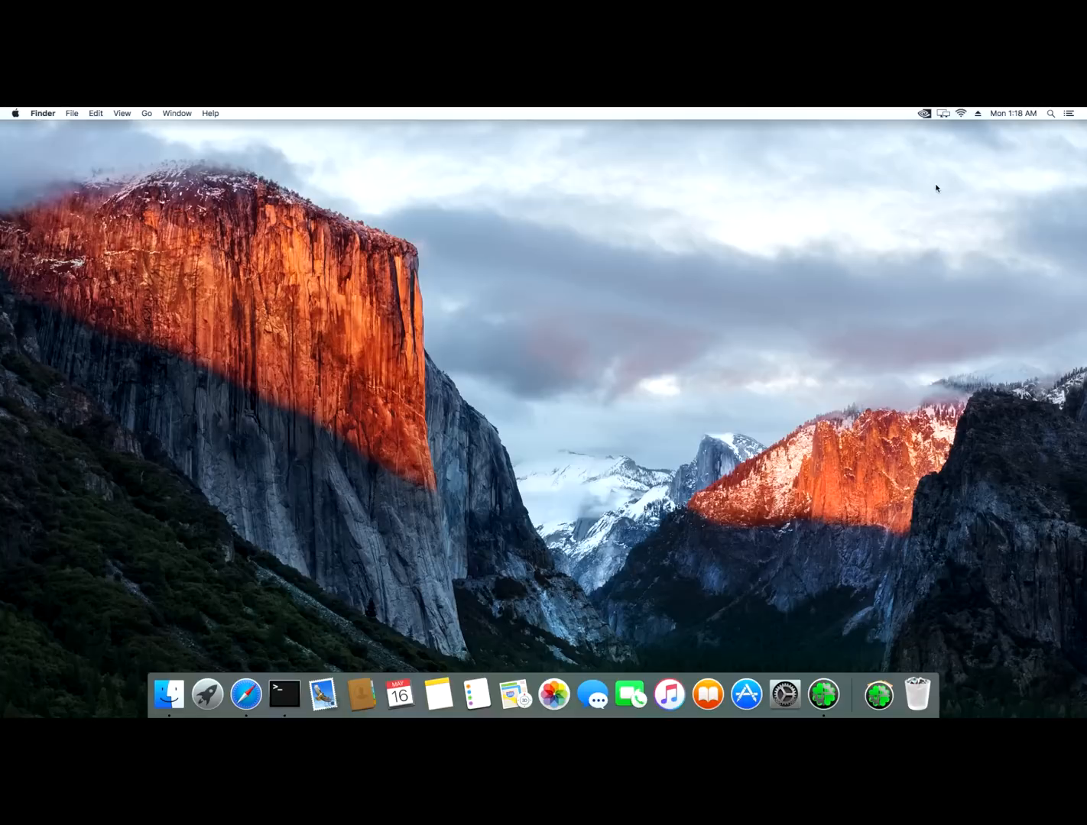
{"action": "mouse_move", "coordinate": [955, 119]}
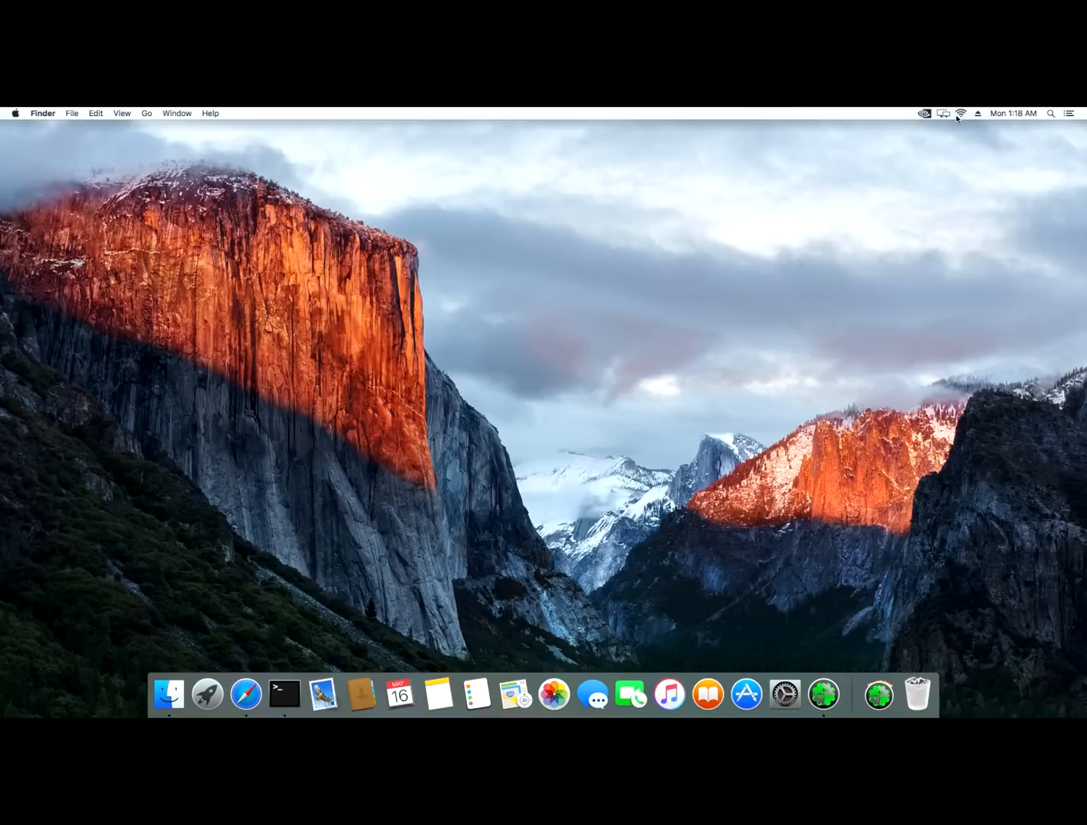
{"action": "left_click", "coordinate": [960, 114]}
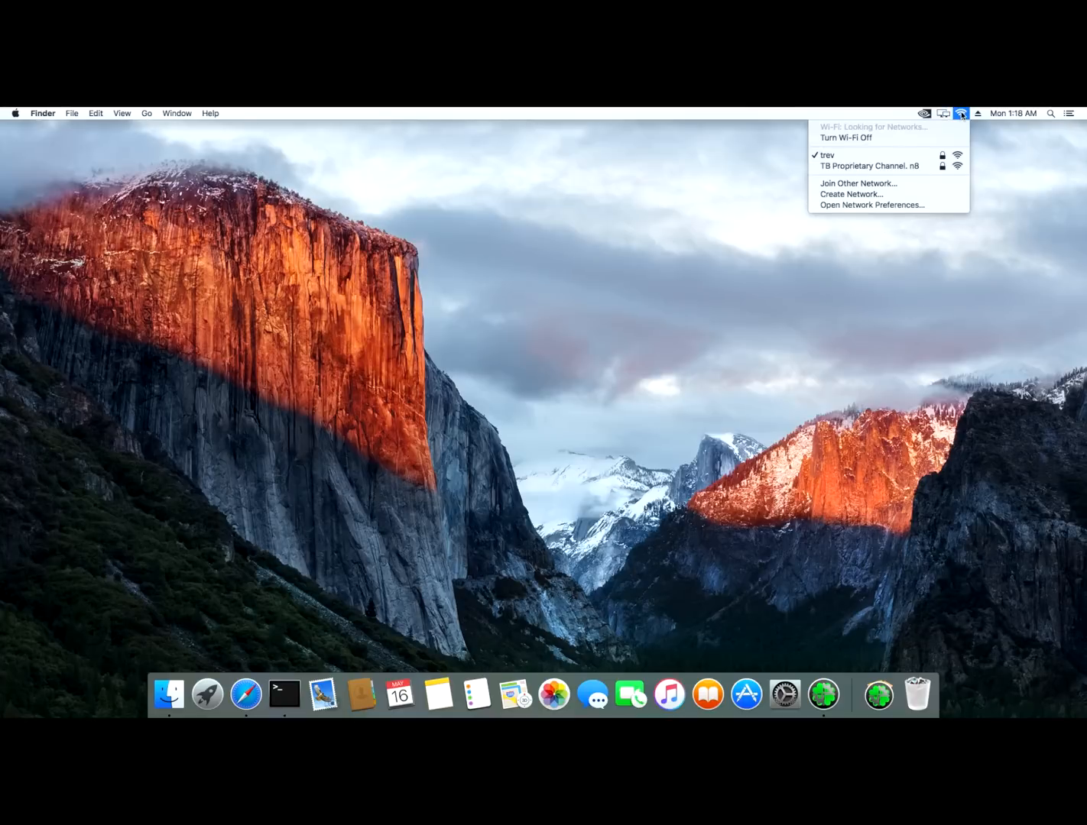
{"action": "left_click", "coordinate": [922, 225]}
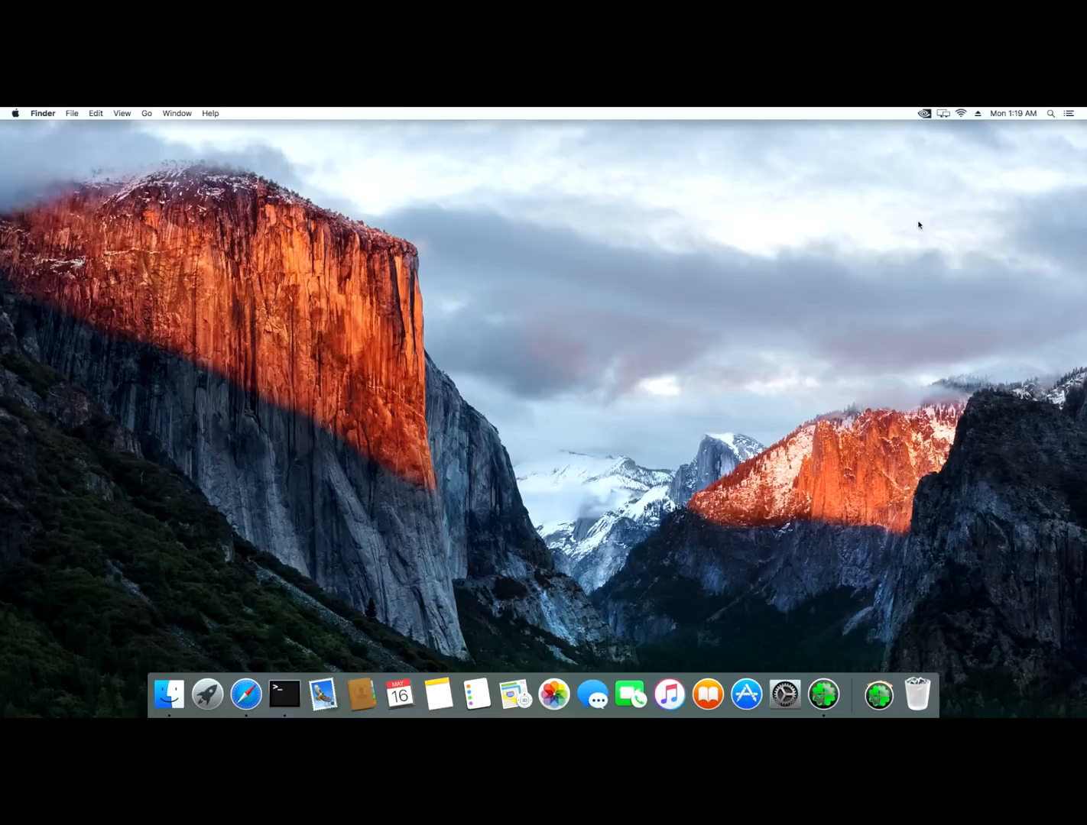
{"action": "mouse_move", "coordinate": [942, 417]}
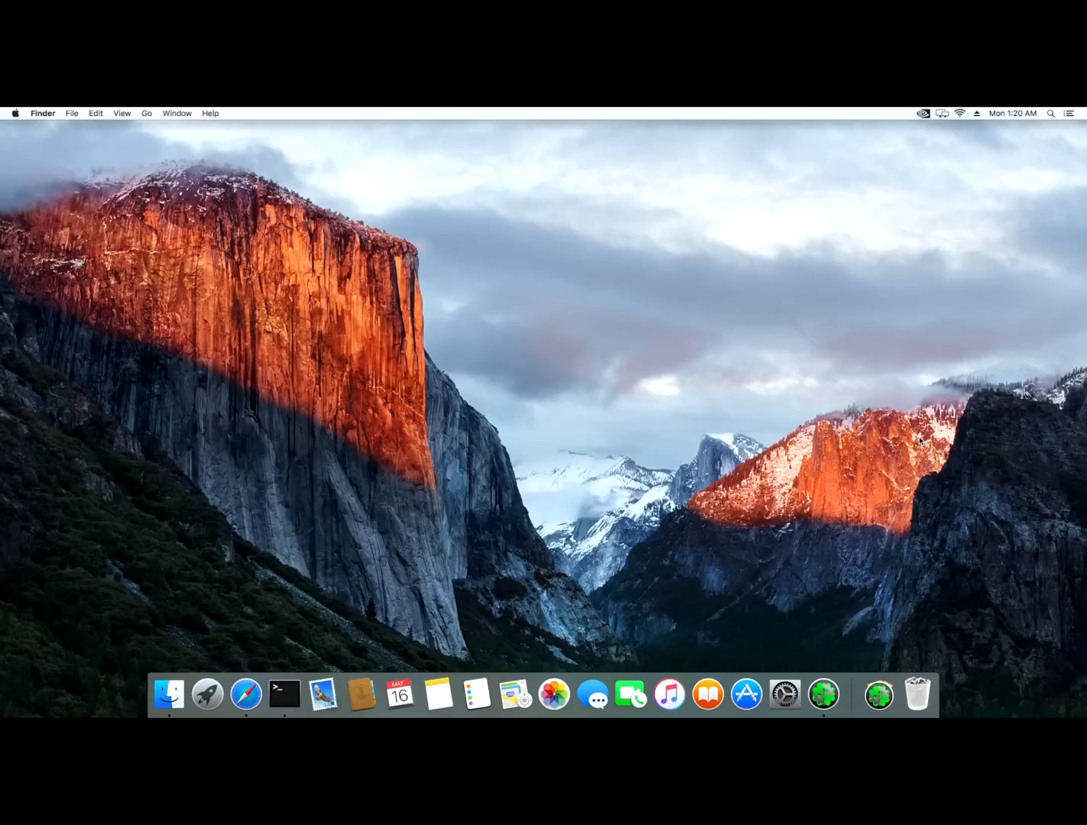
{"action": "mouse_move", "coordinate": [823, 695]}
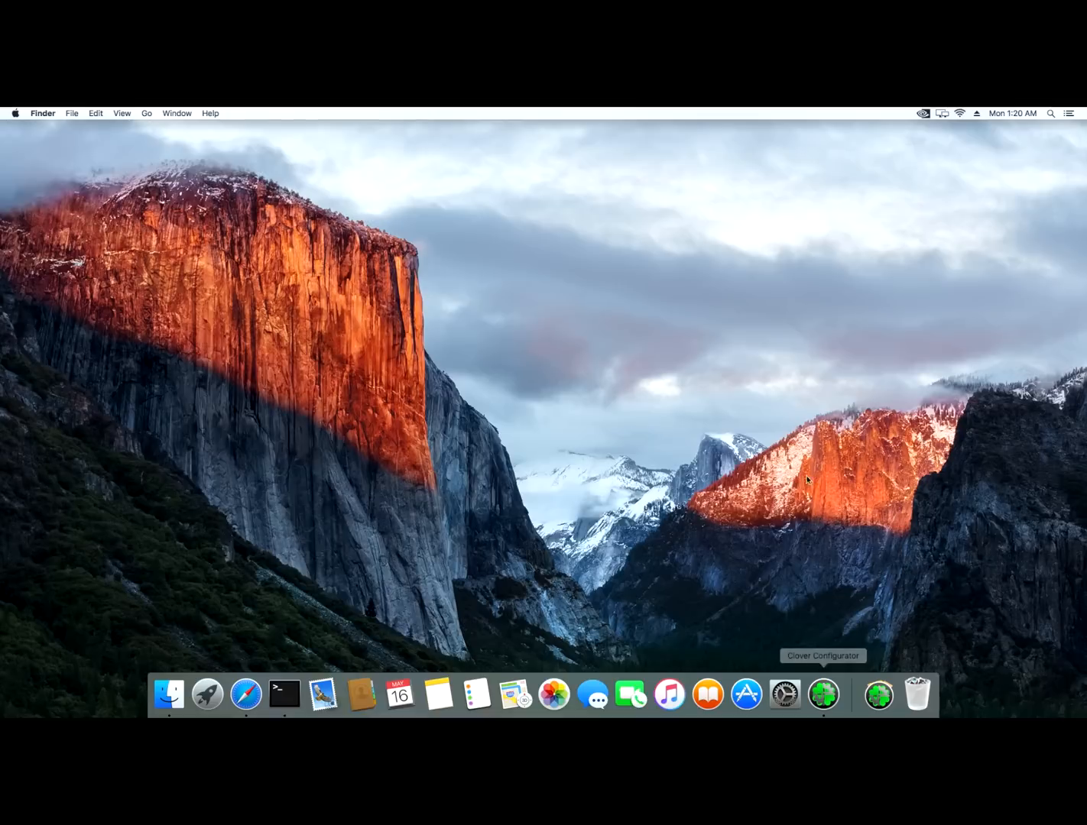
{"action": "mouse_move", "coordinate": [770, 527]}
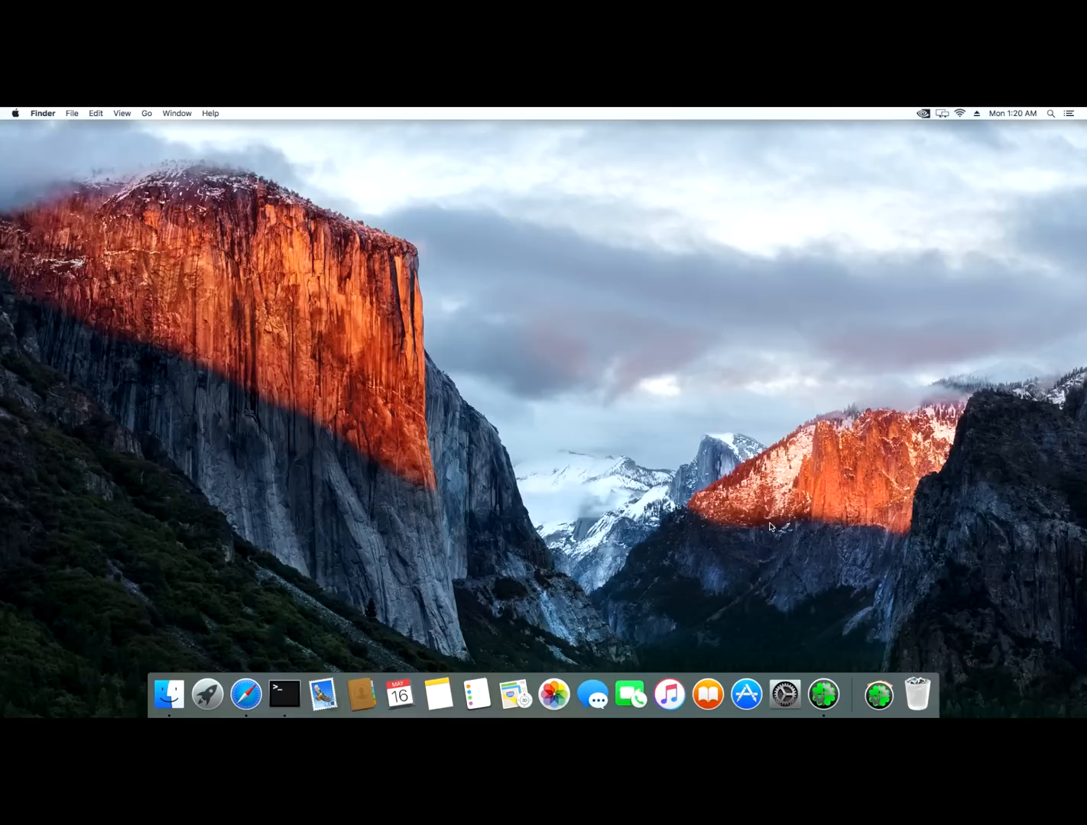